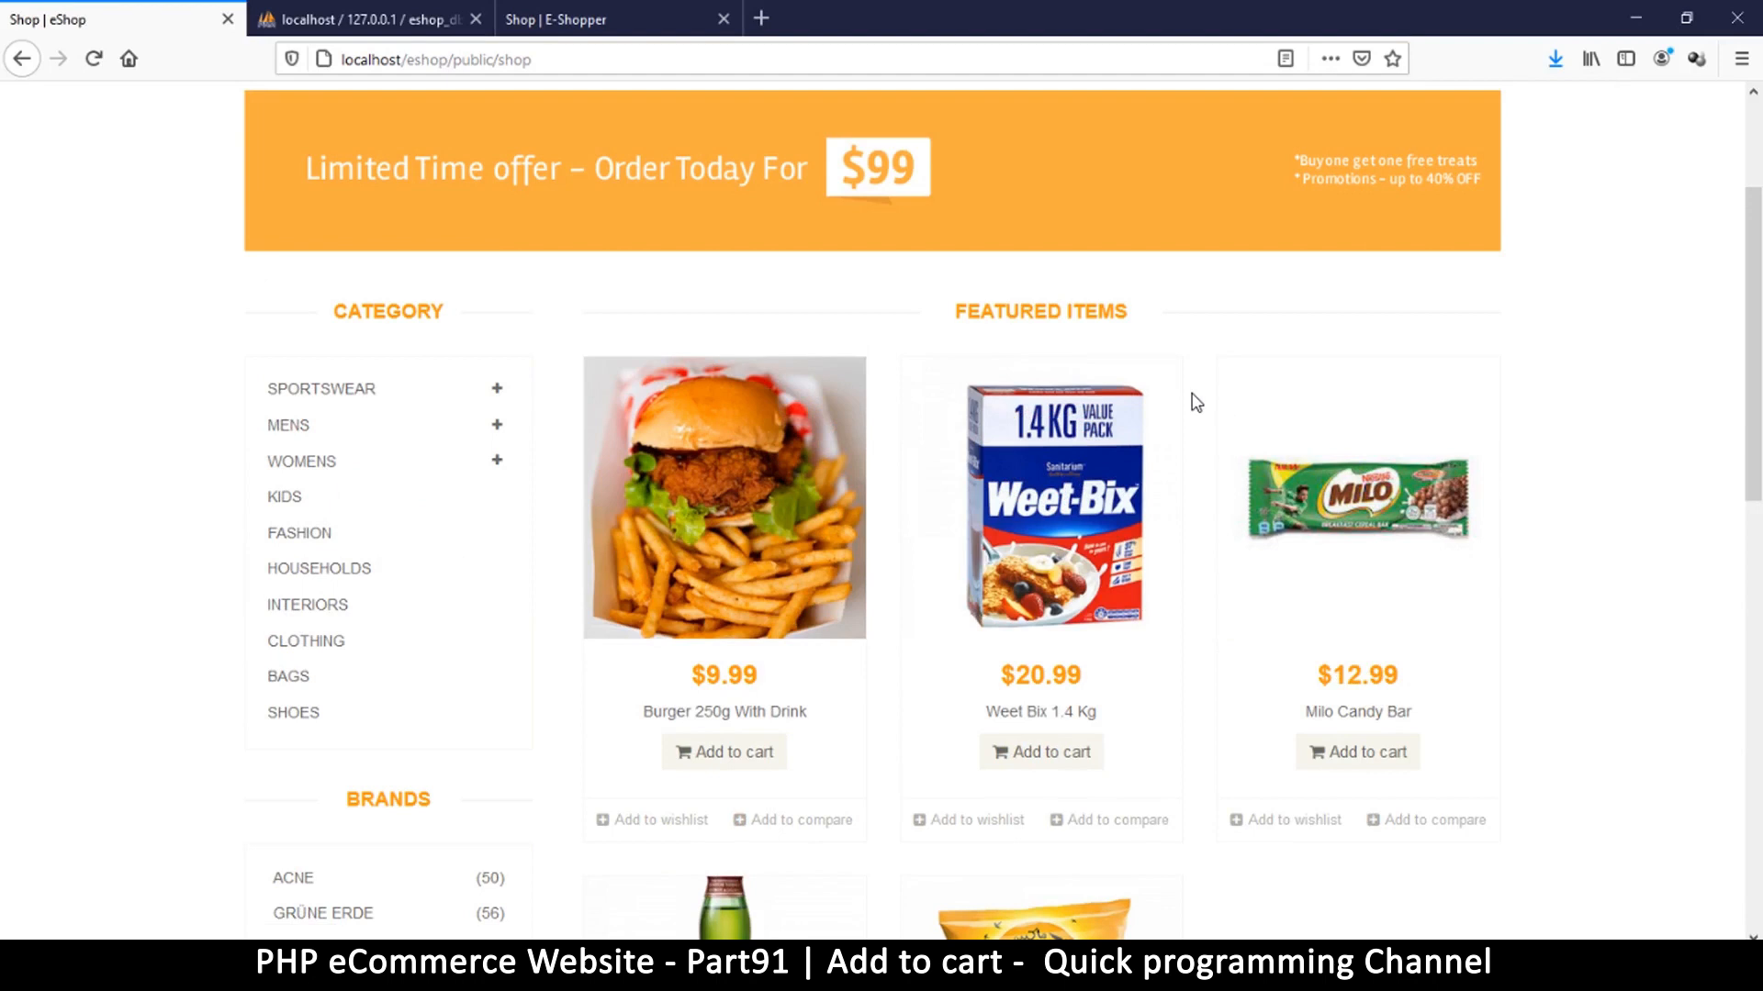
# Scroll through the eShop featured products (burger, Weet-Bix, Milo) and bring up shop.php in Sublime Text
pyautogui.scroll(-3)
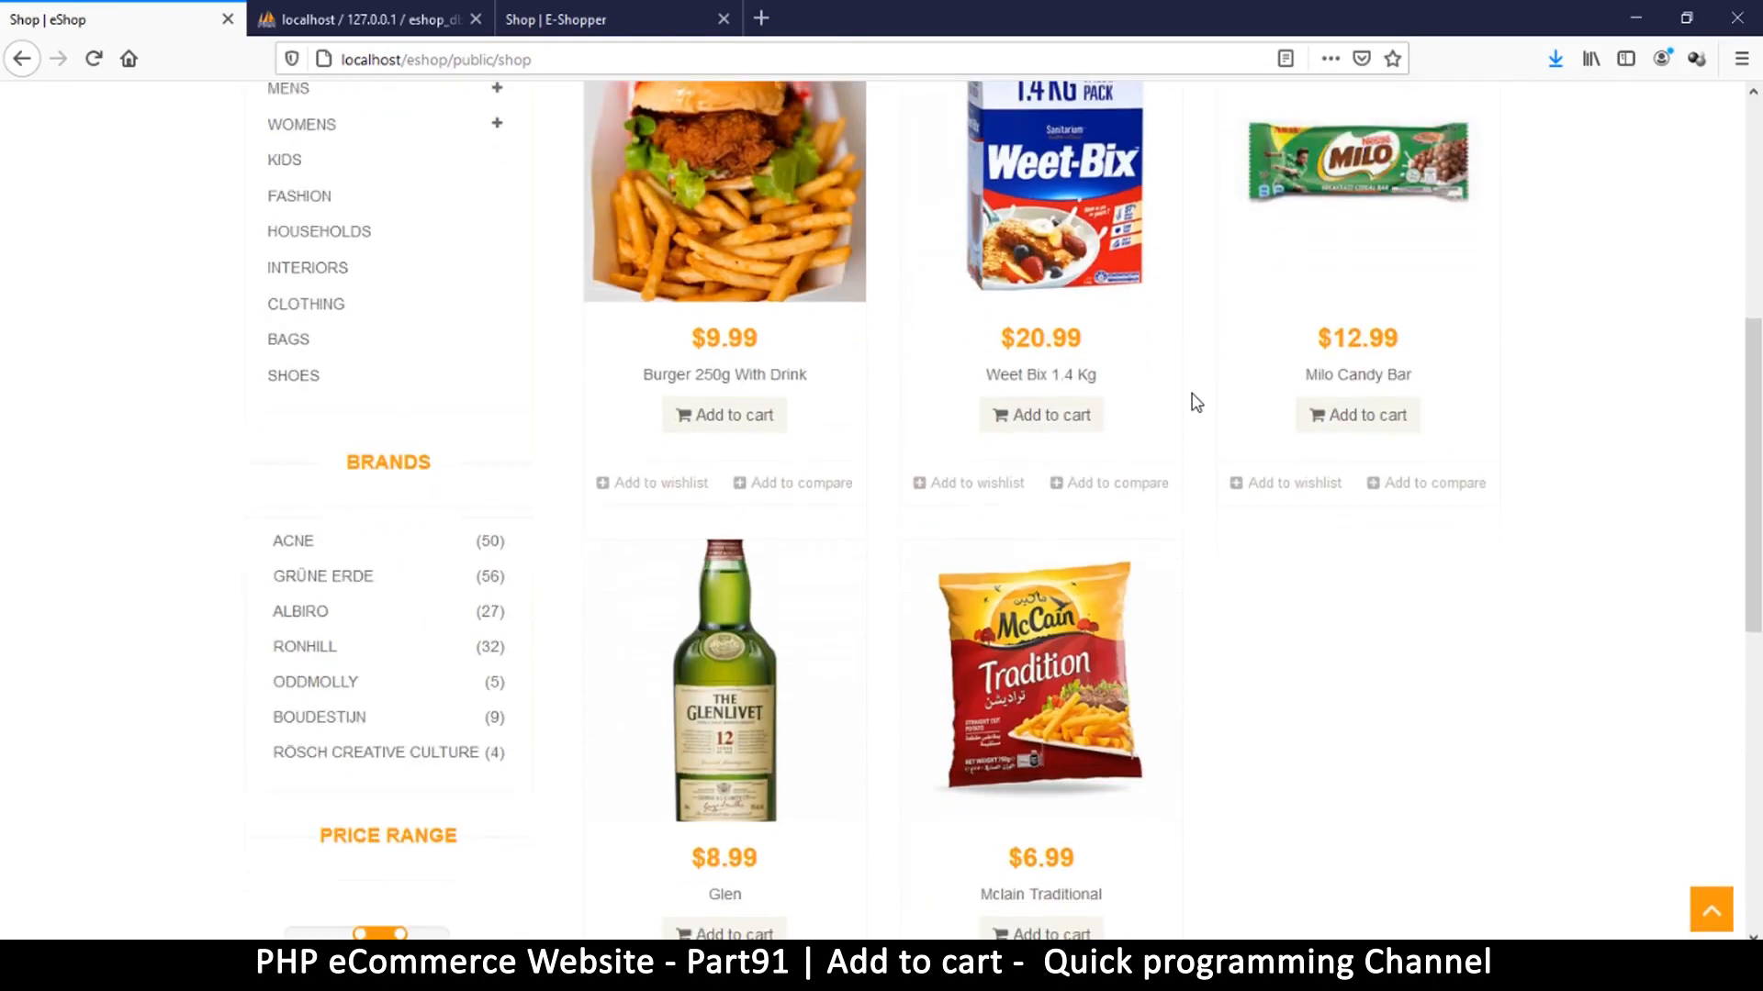
pyautogui.scroll(-3)
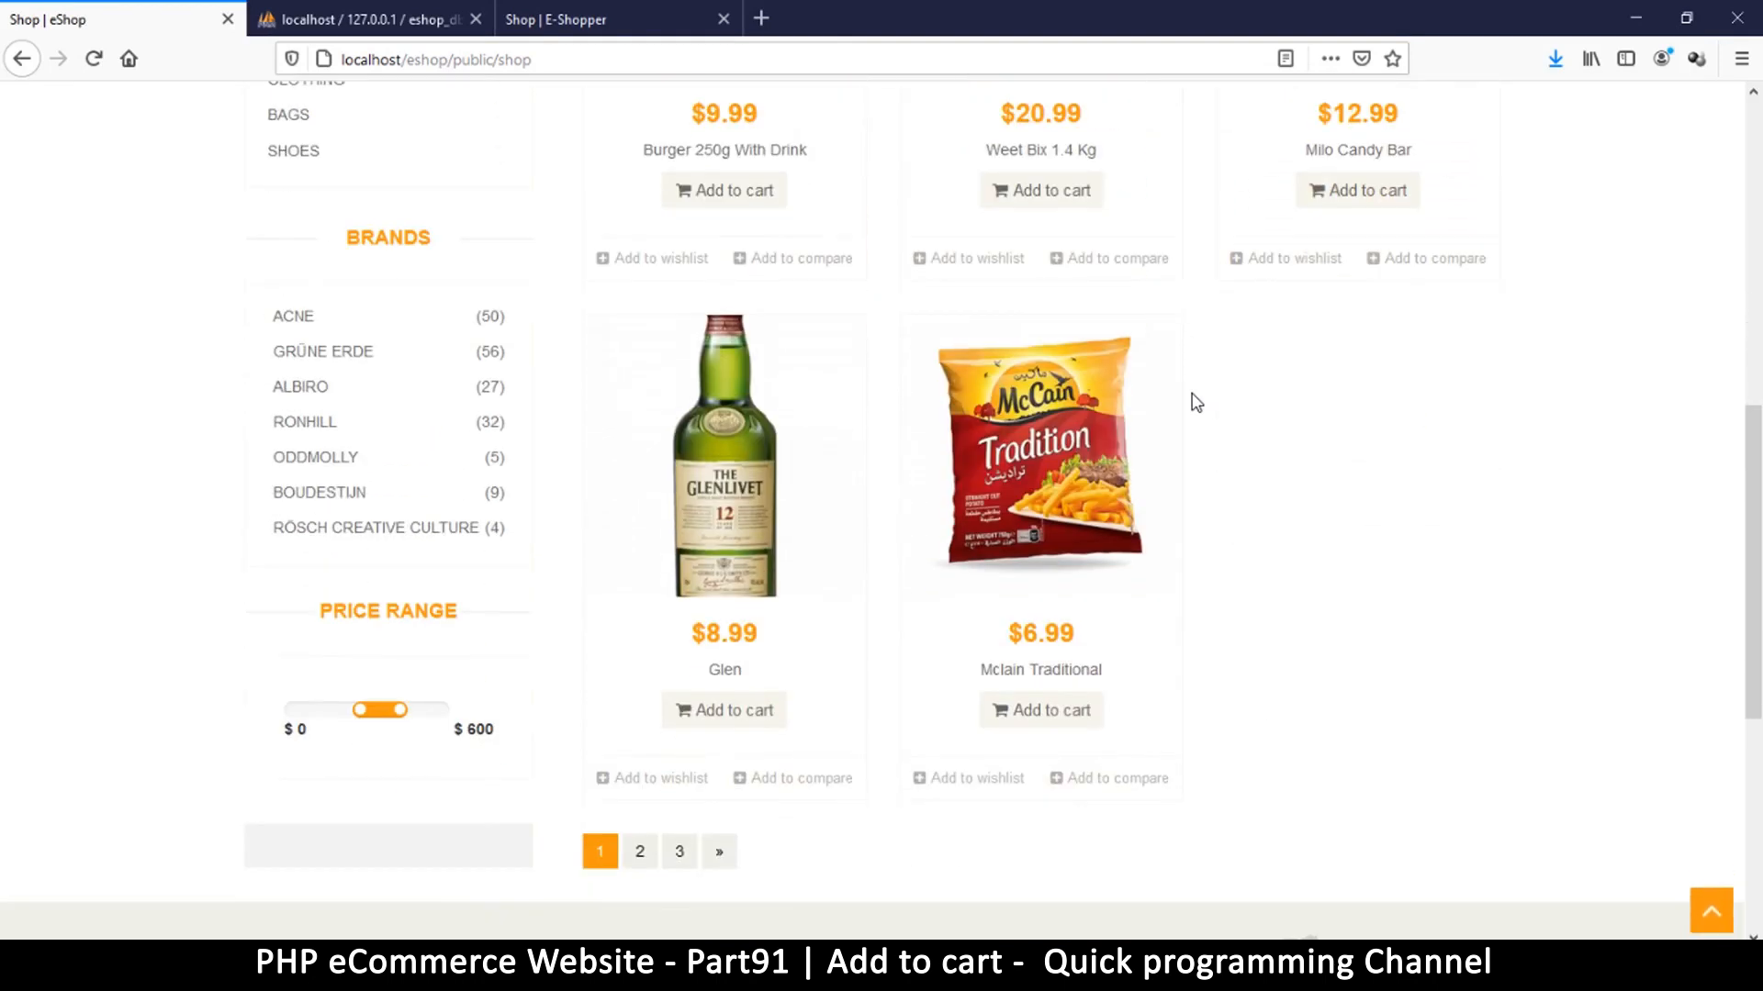
pyautogui.scroll(-3)
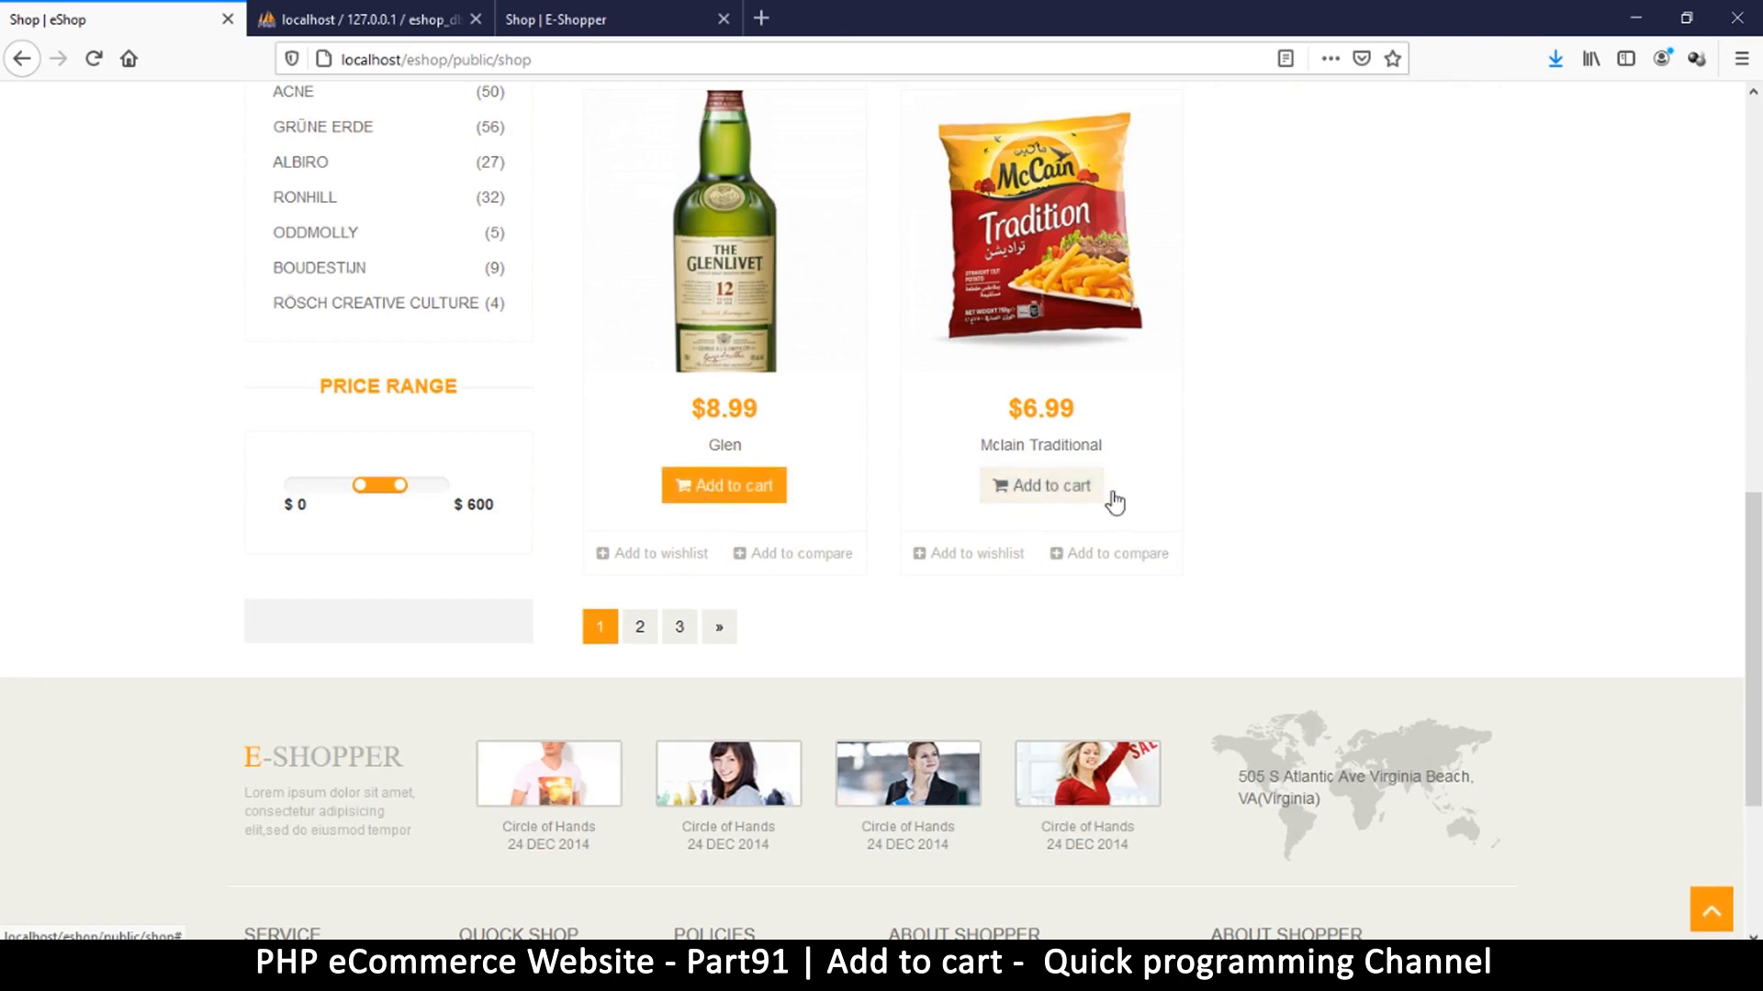
pyautogui.scroll(3)
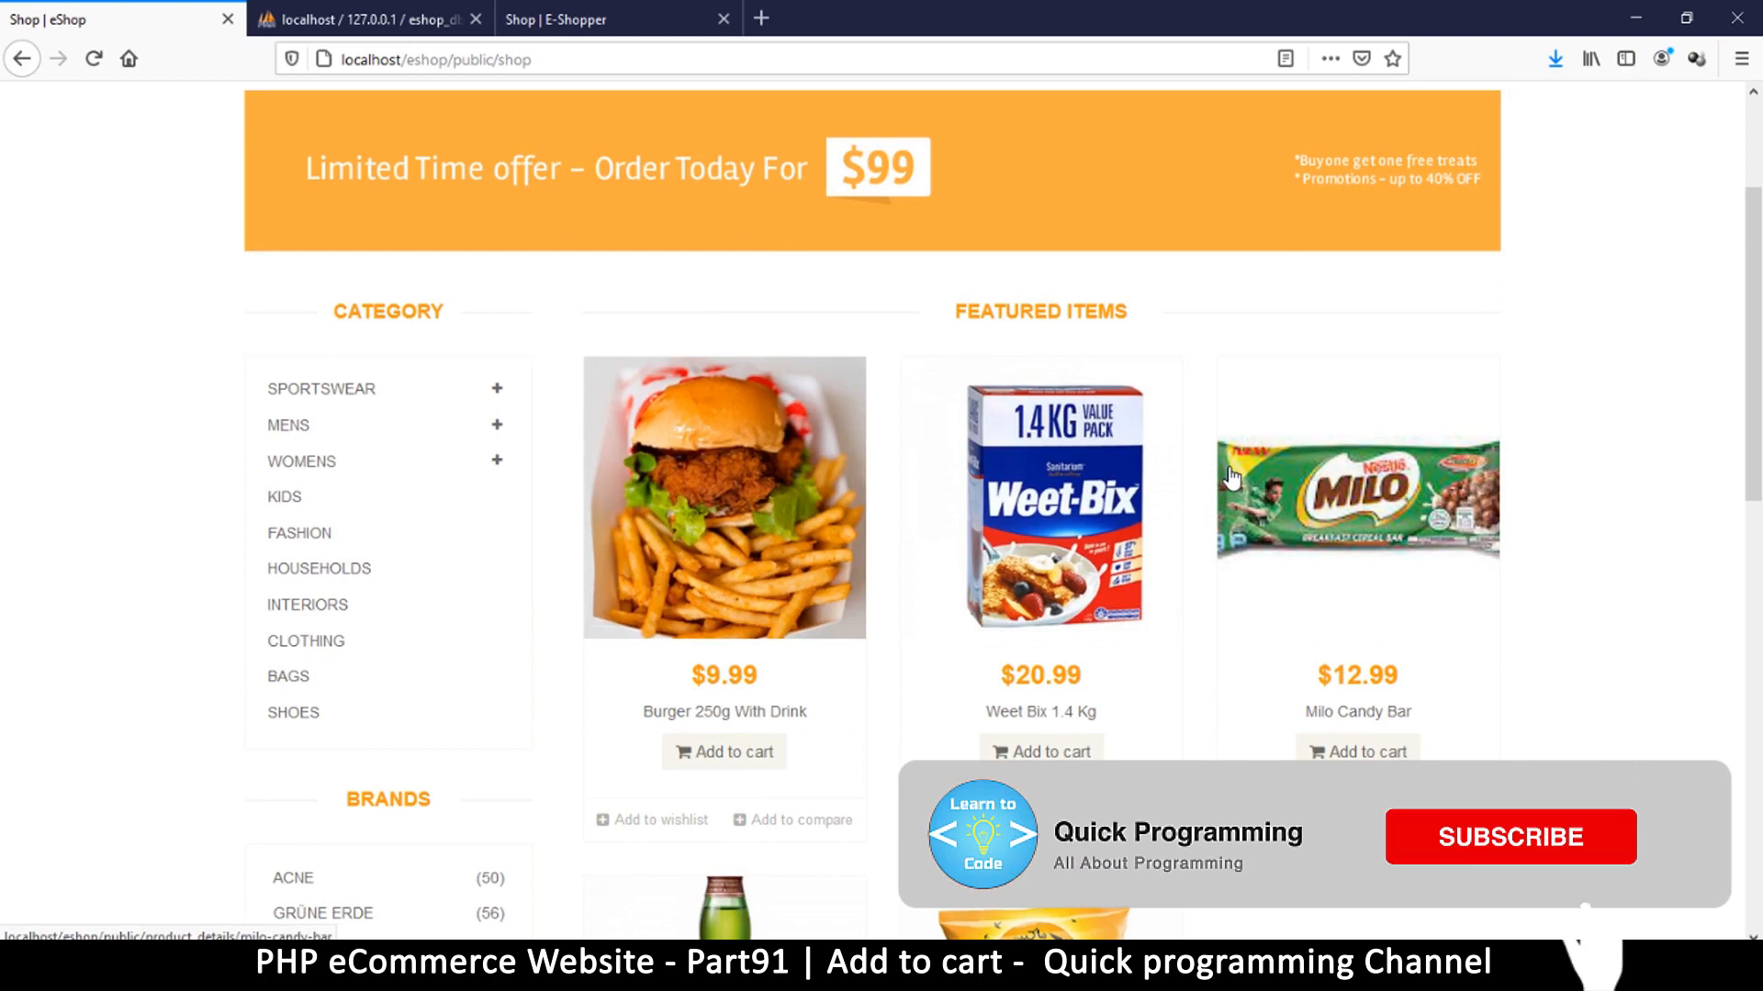
pyautogui.click(1509, 837)
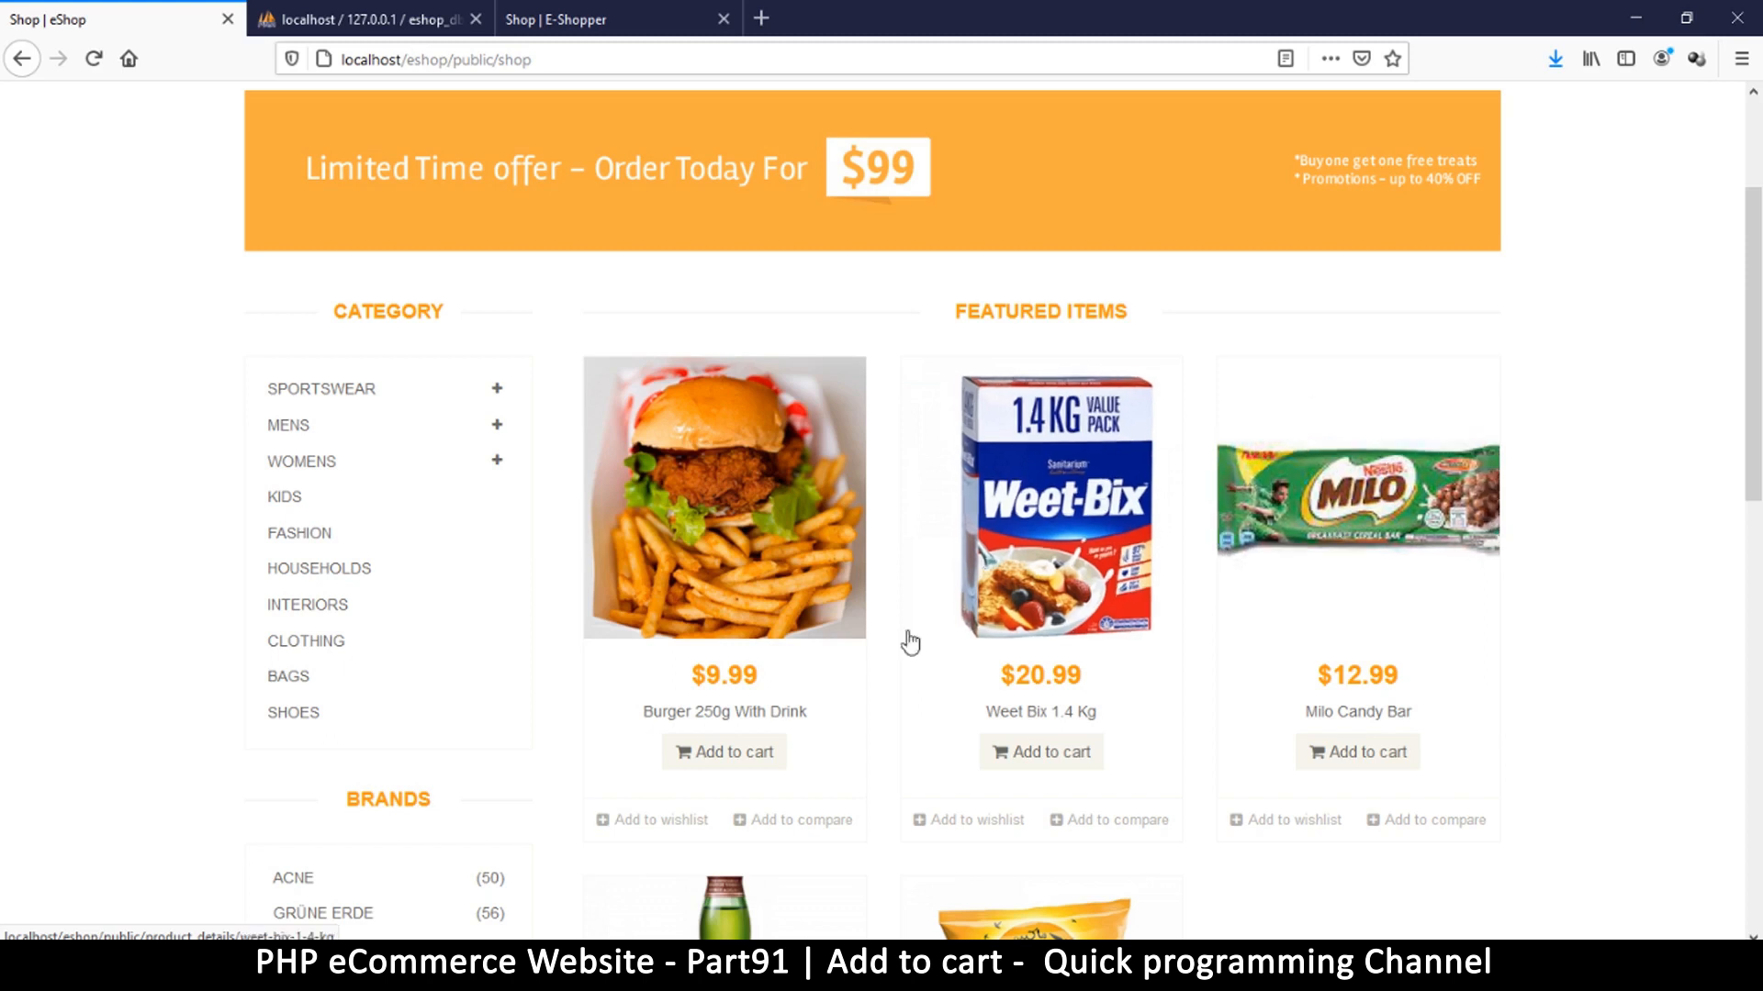
pyautogui.scroll(-3)
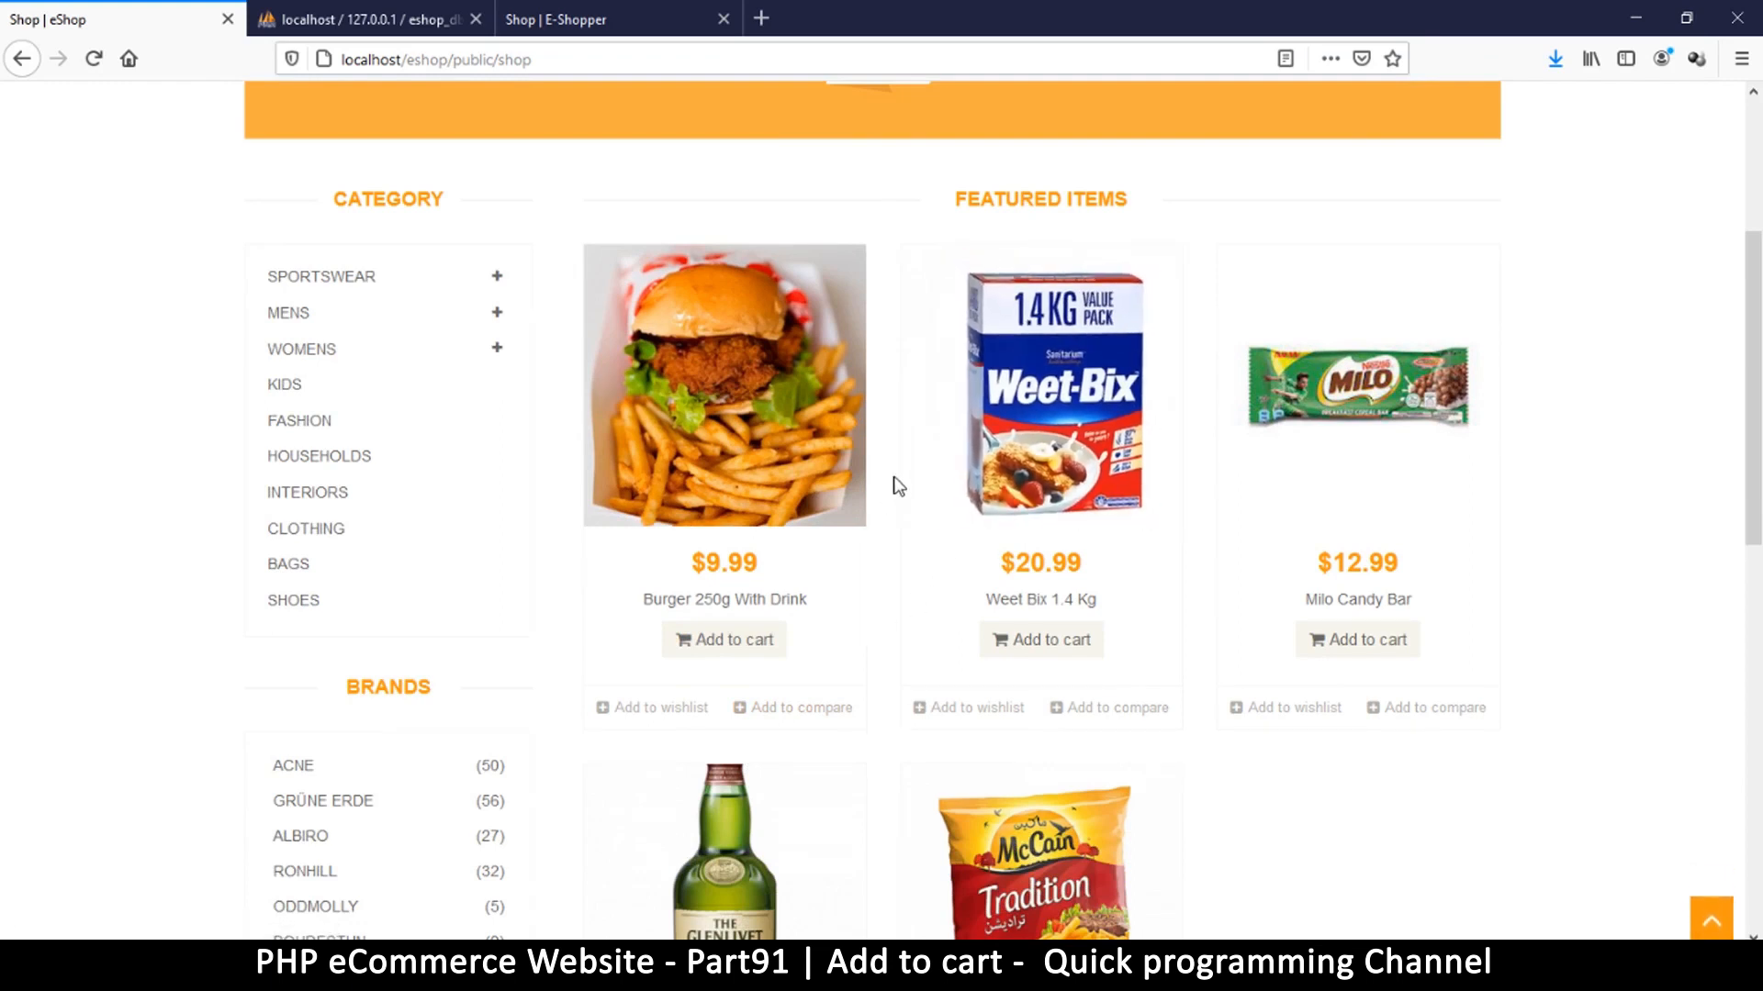
pyautogui.scroll(-3)
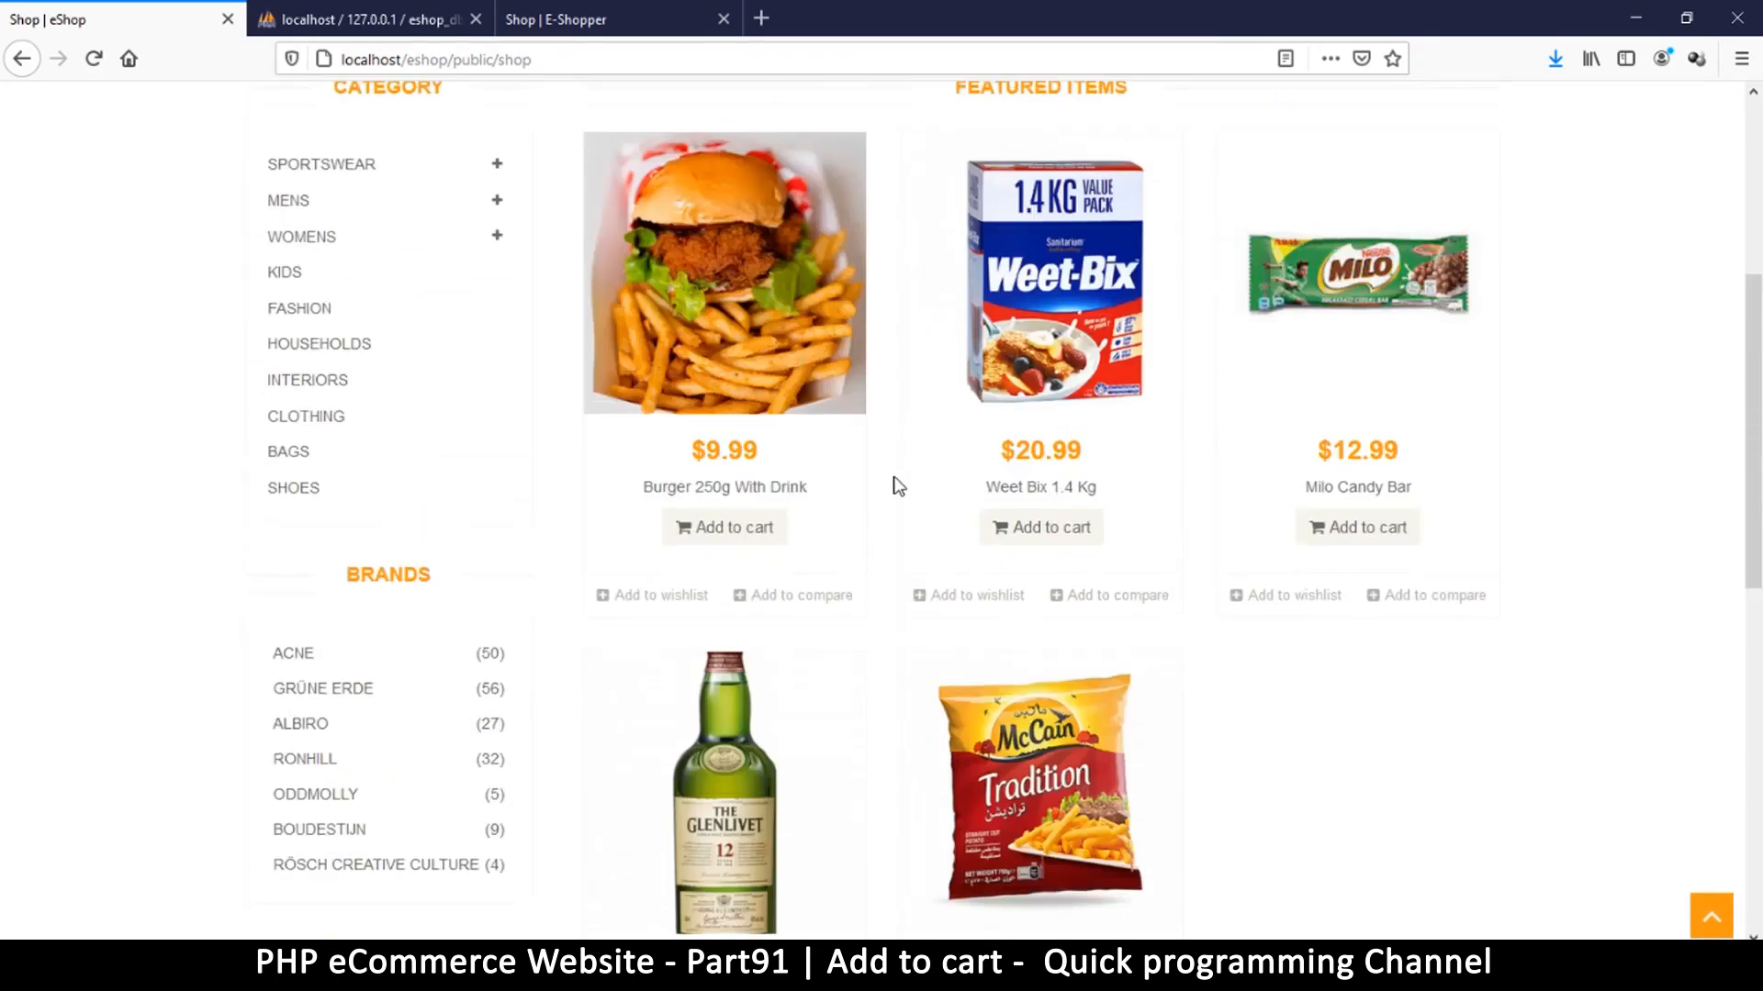
pyautogui.scroll(3)
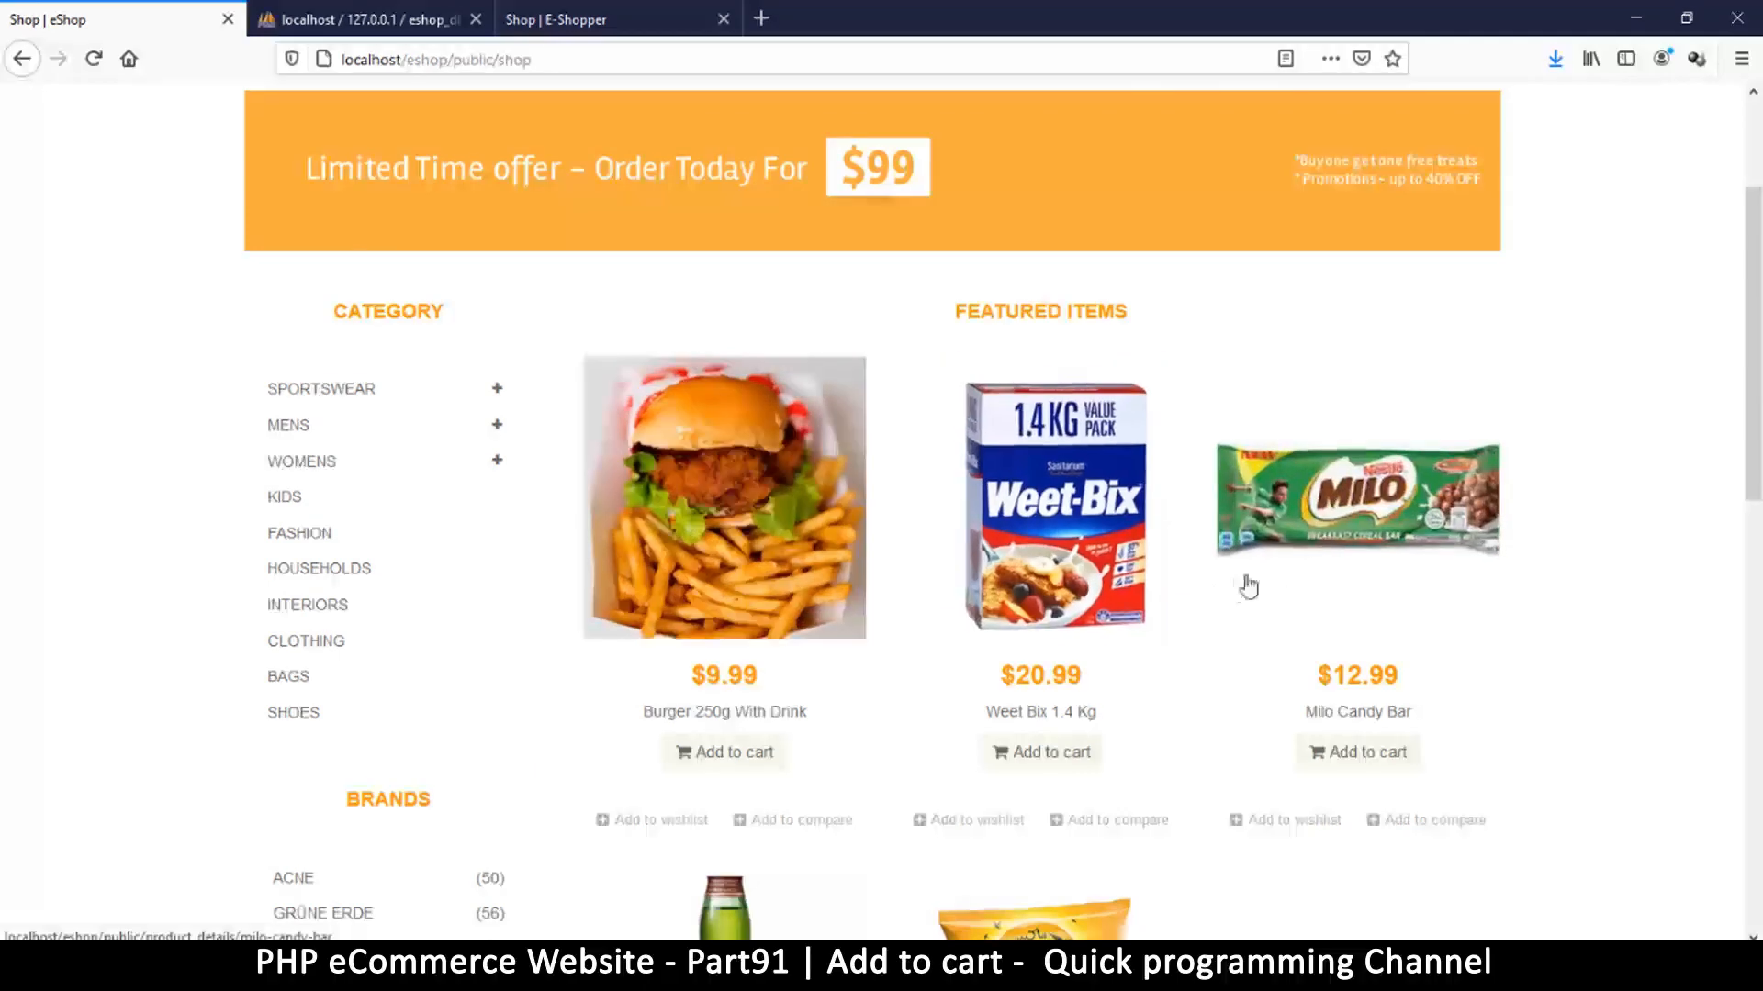
pyautogui.scroll(-3)
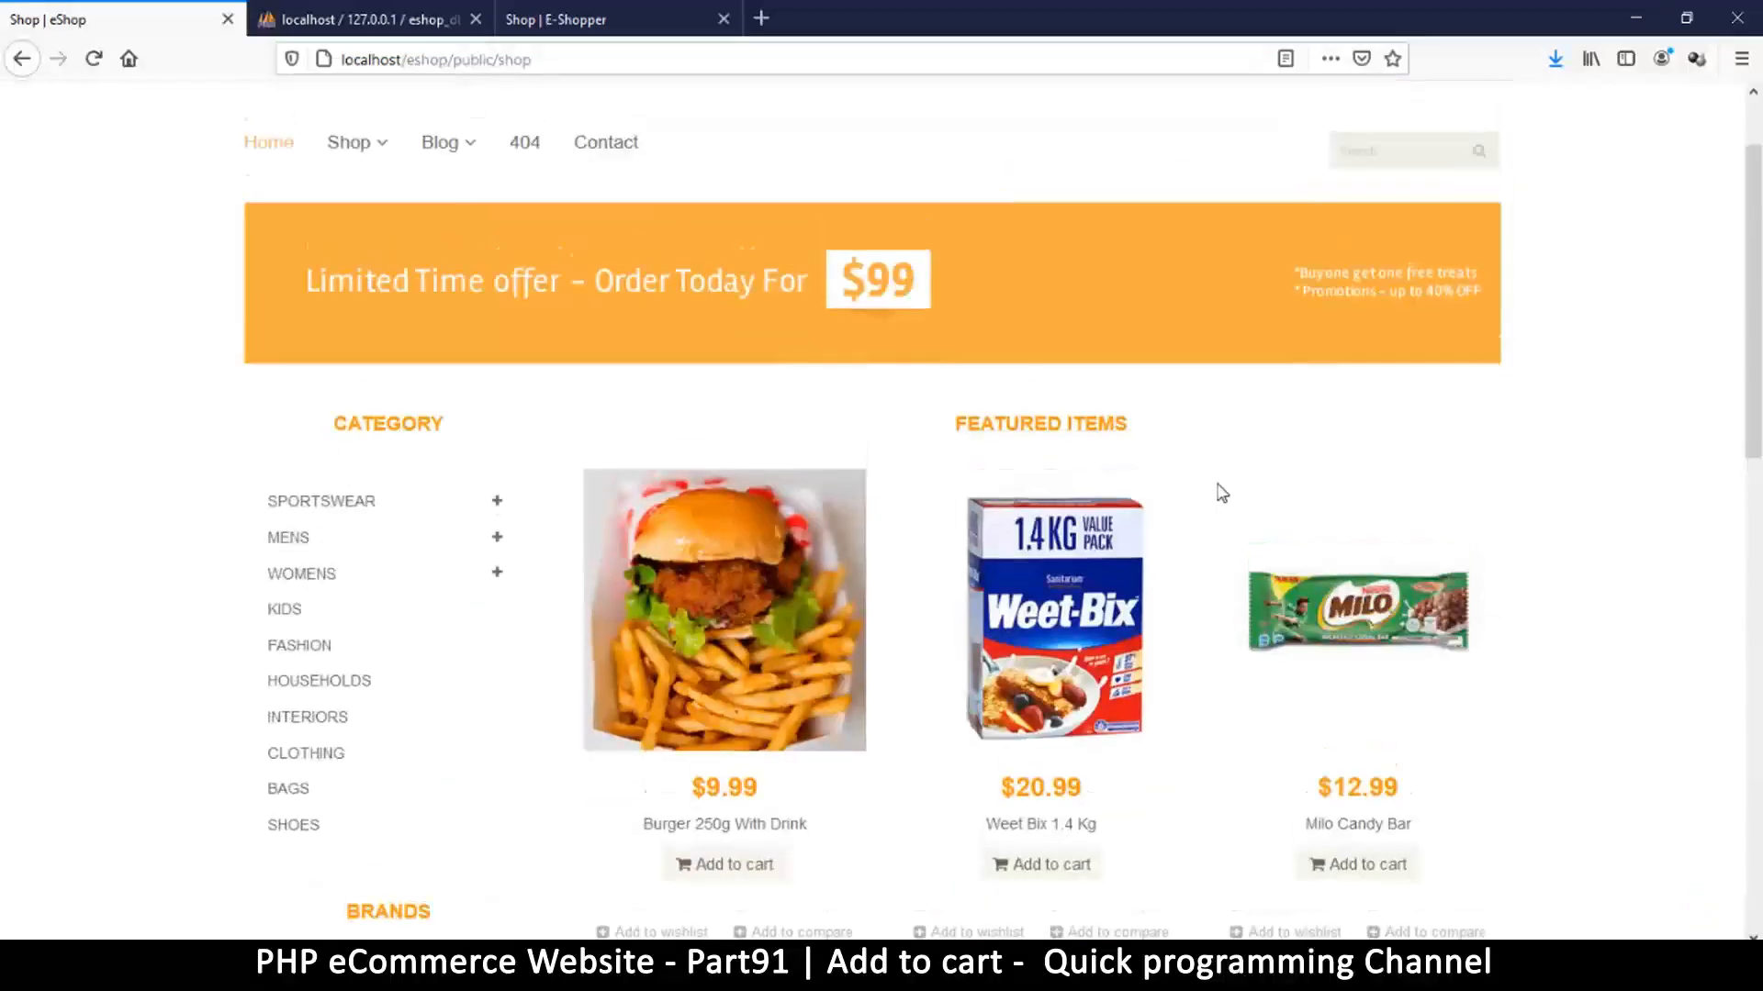
pyautogui.scroll(-3)
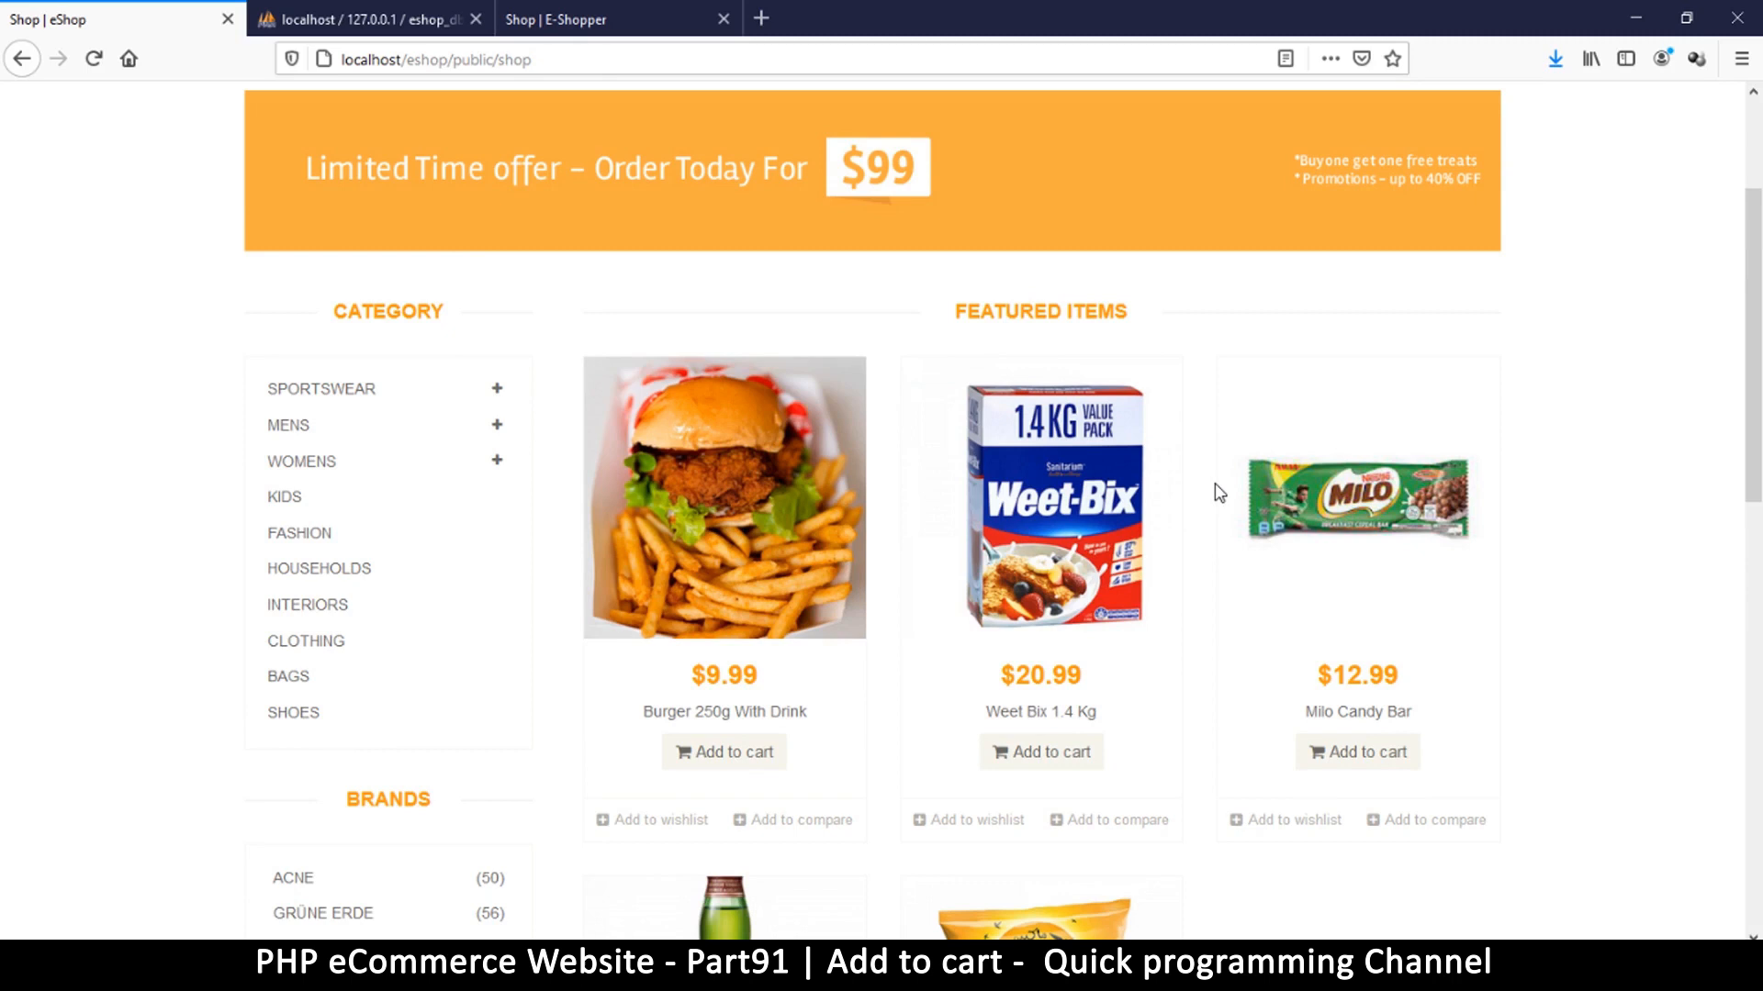
pyautogui.scroll(-3)
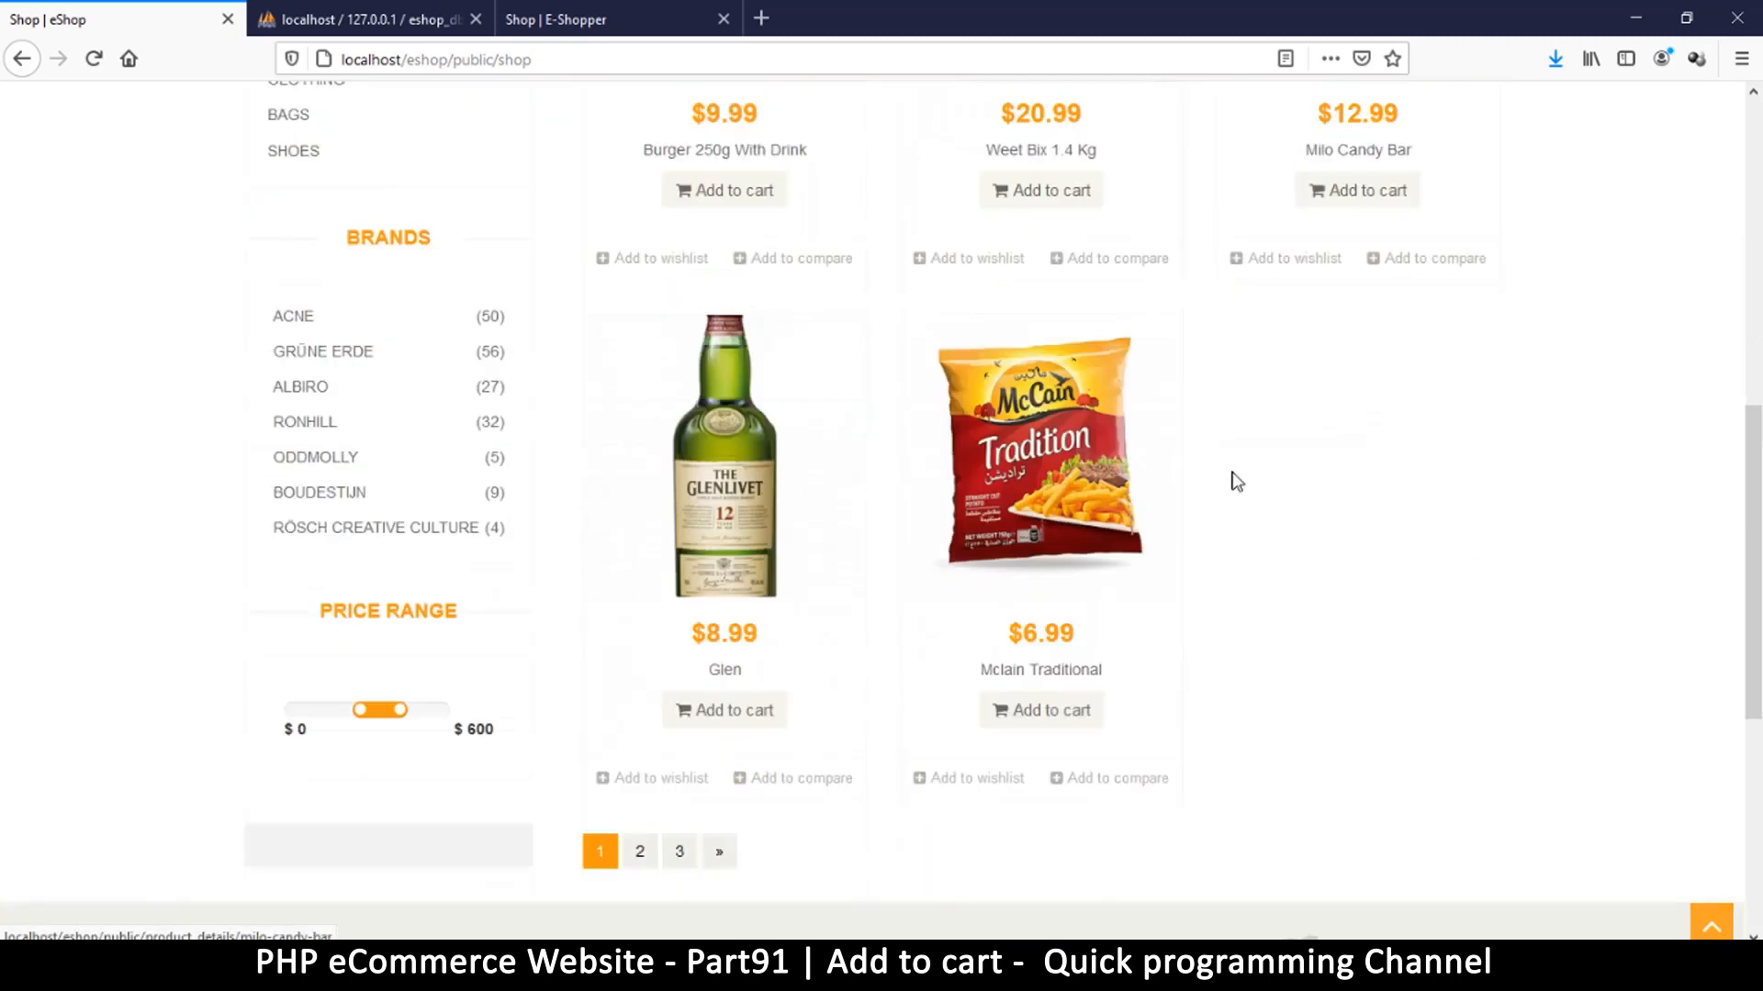
pyautogui.scroll(3)
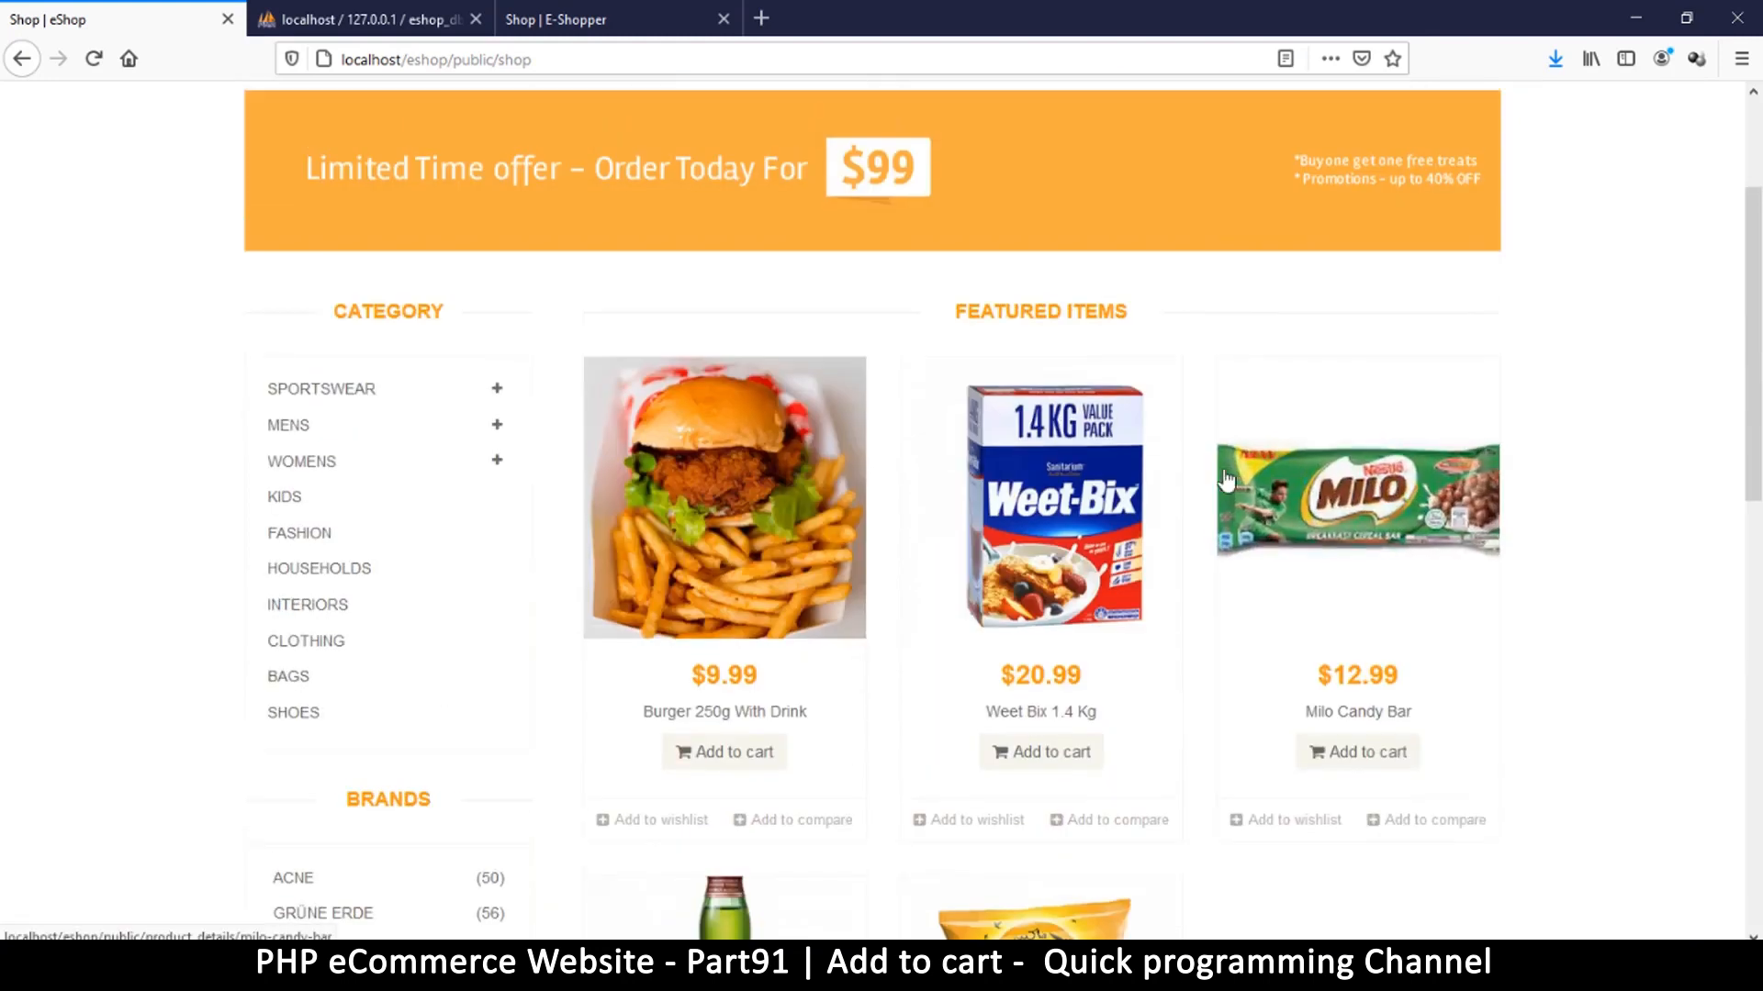
pyautogui.moveTo(1202, 506)
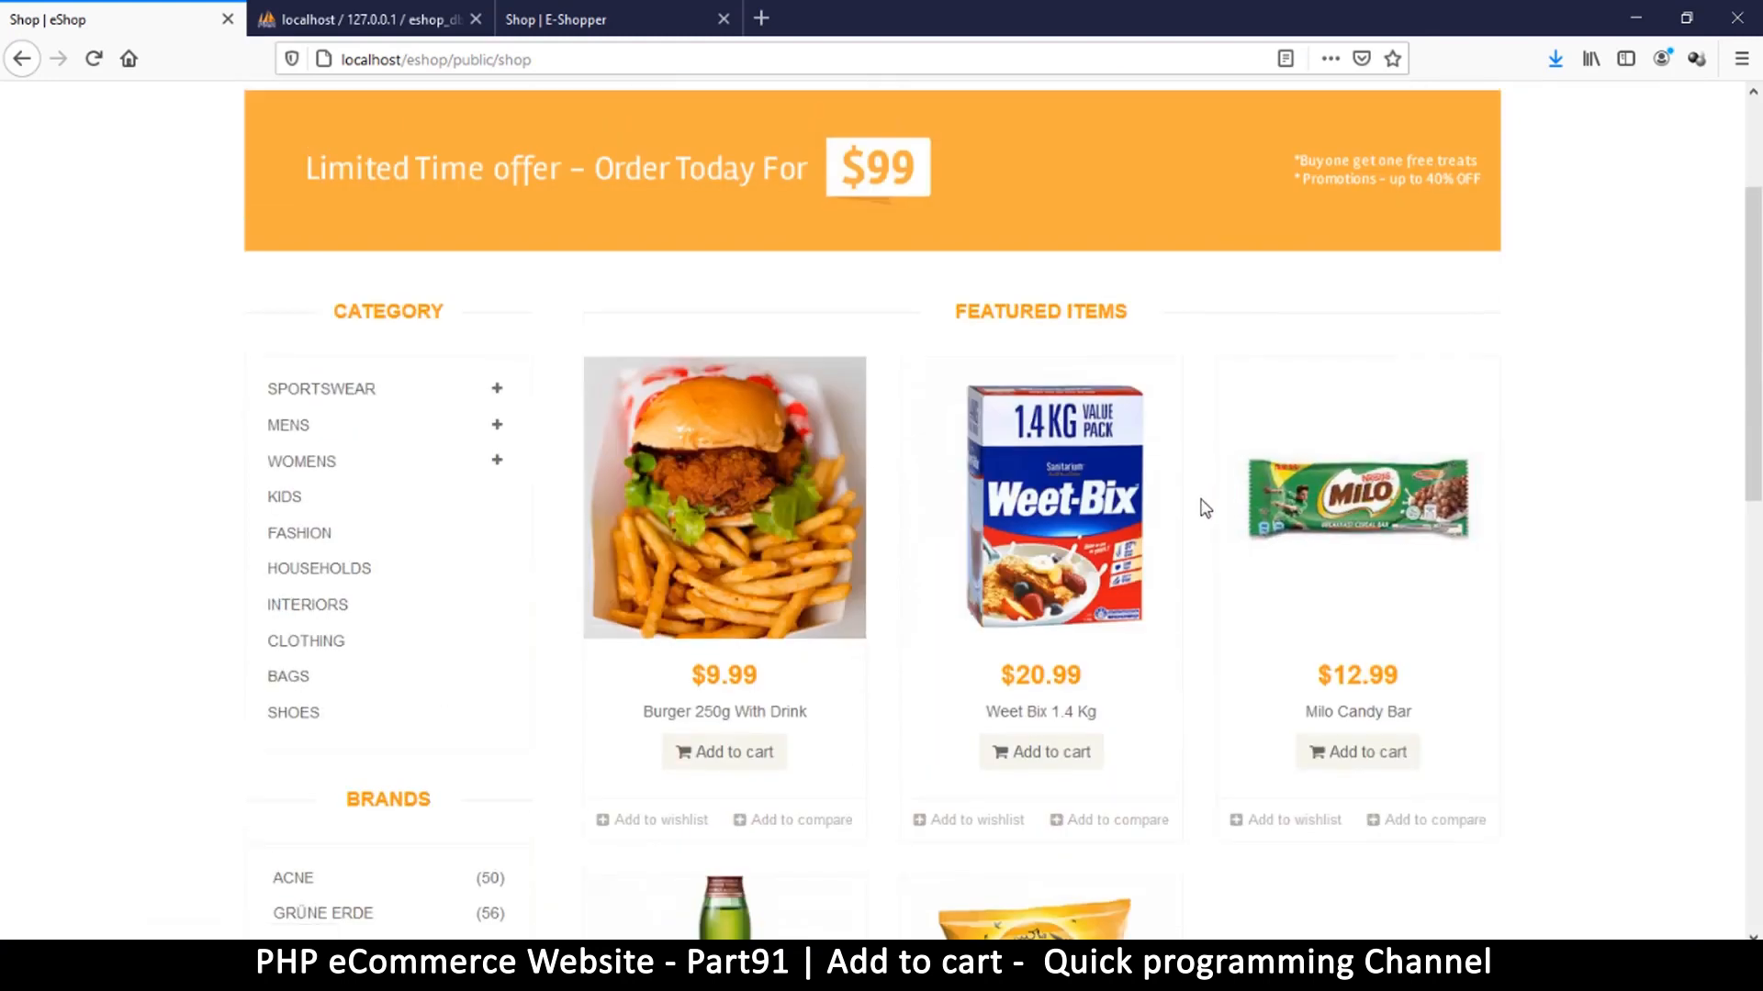
pyautogui.scroll(-3)
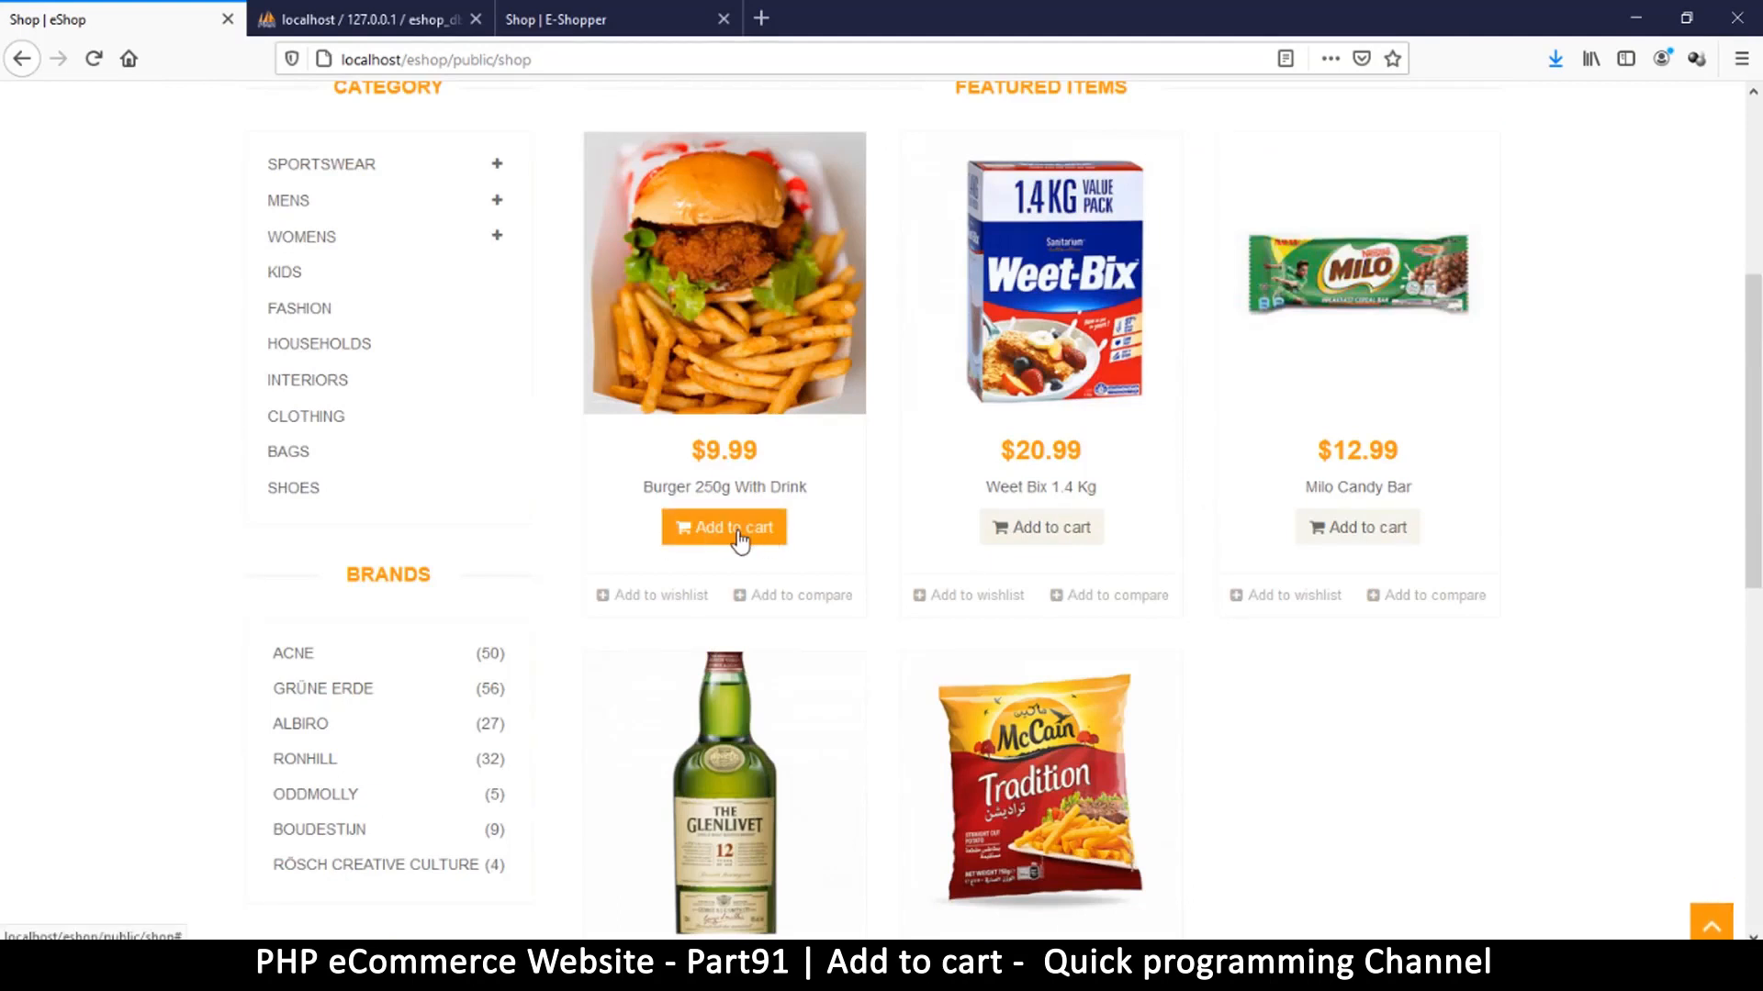
pyautogui.moveTo(832, 522)
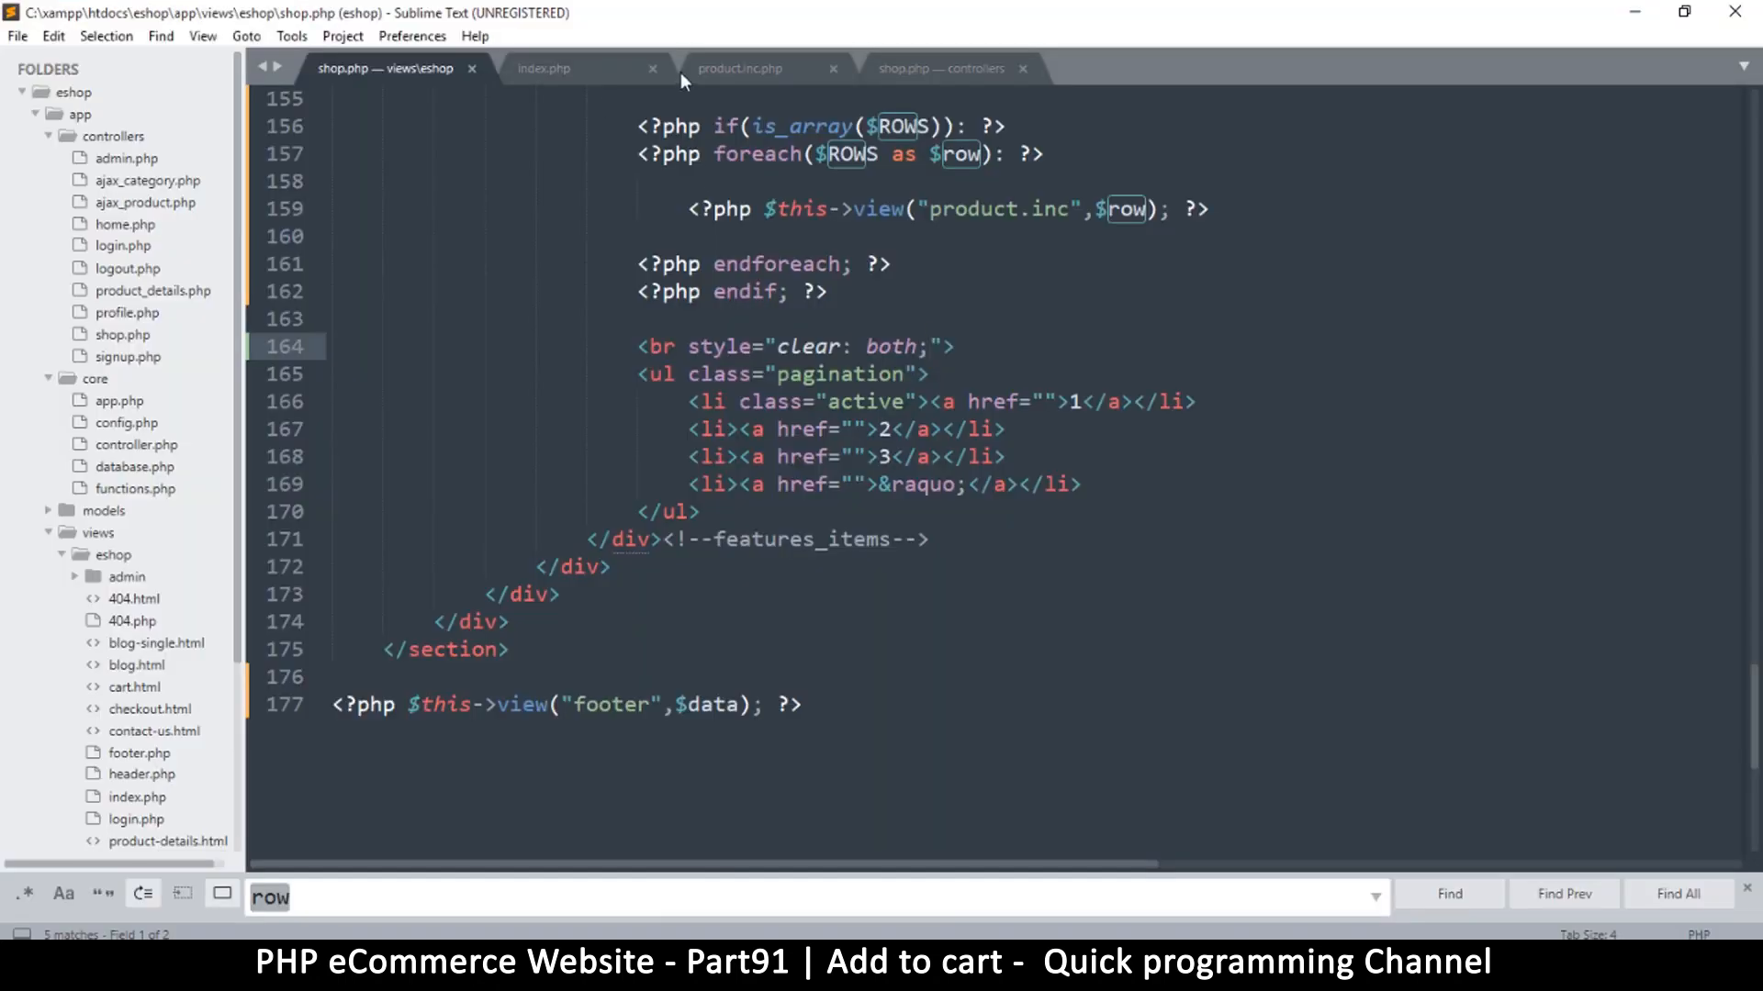
# Open product.inc.php and select the # placeholder in line 11's add-to-cart href
pyautogui.click(740, 67)
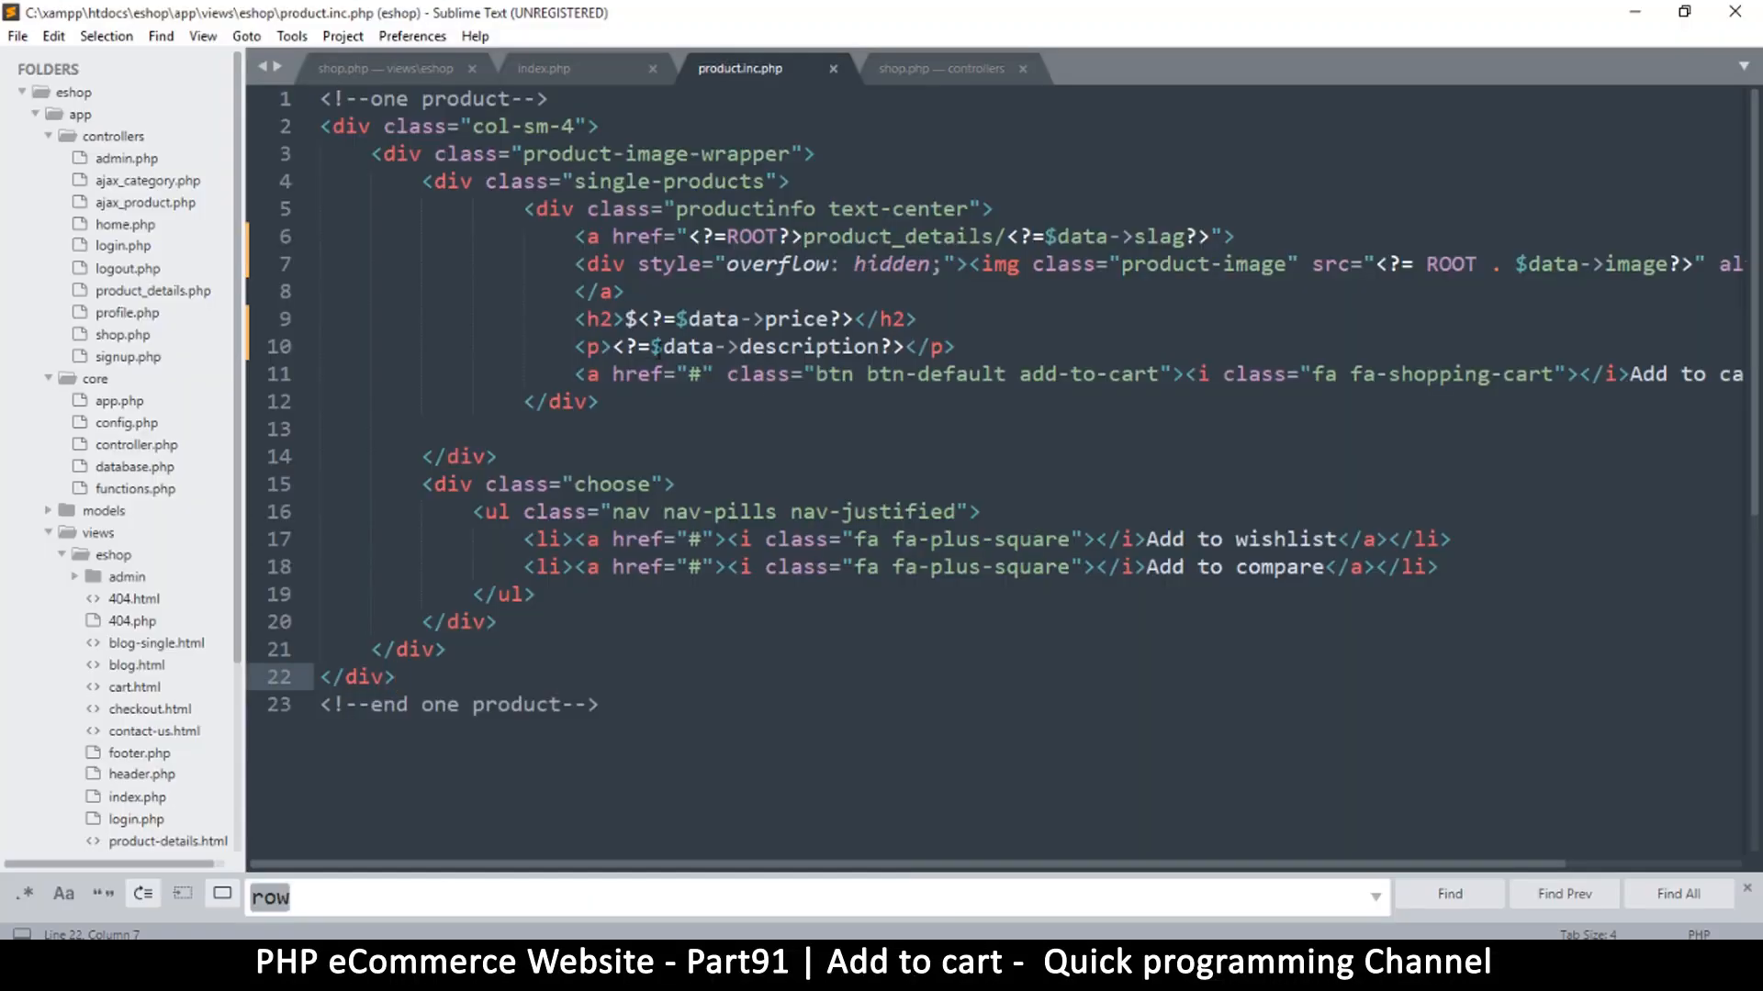
pyautogui.click(394, 676)
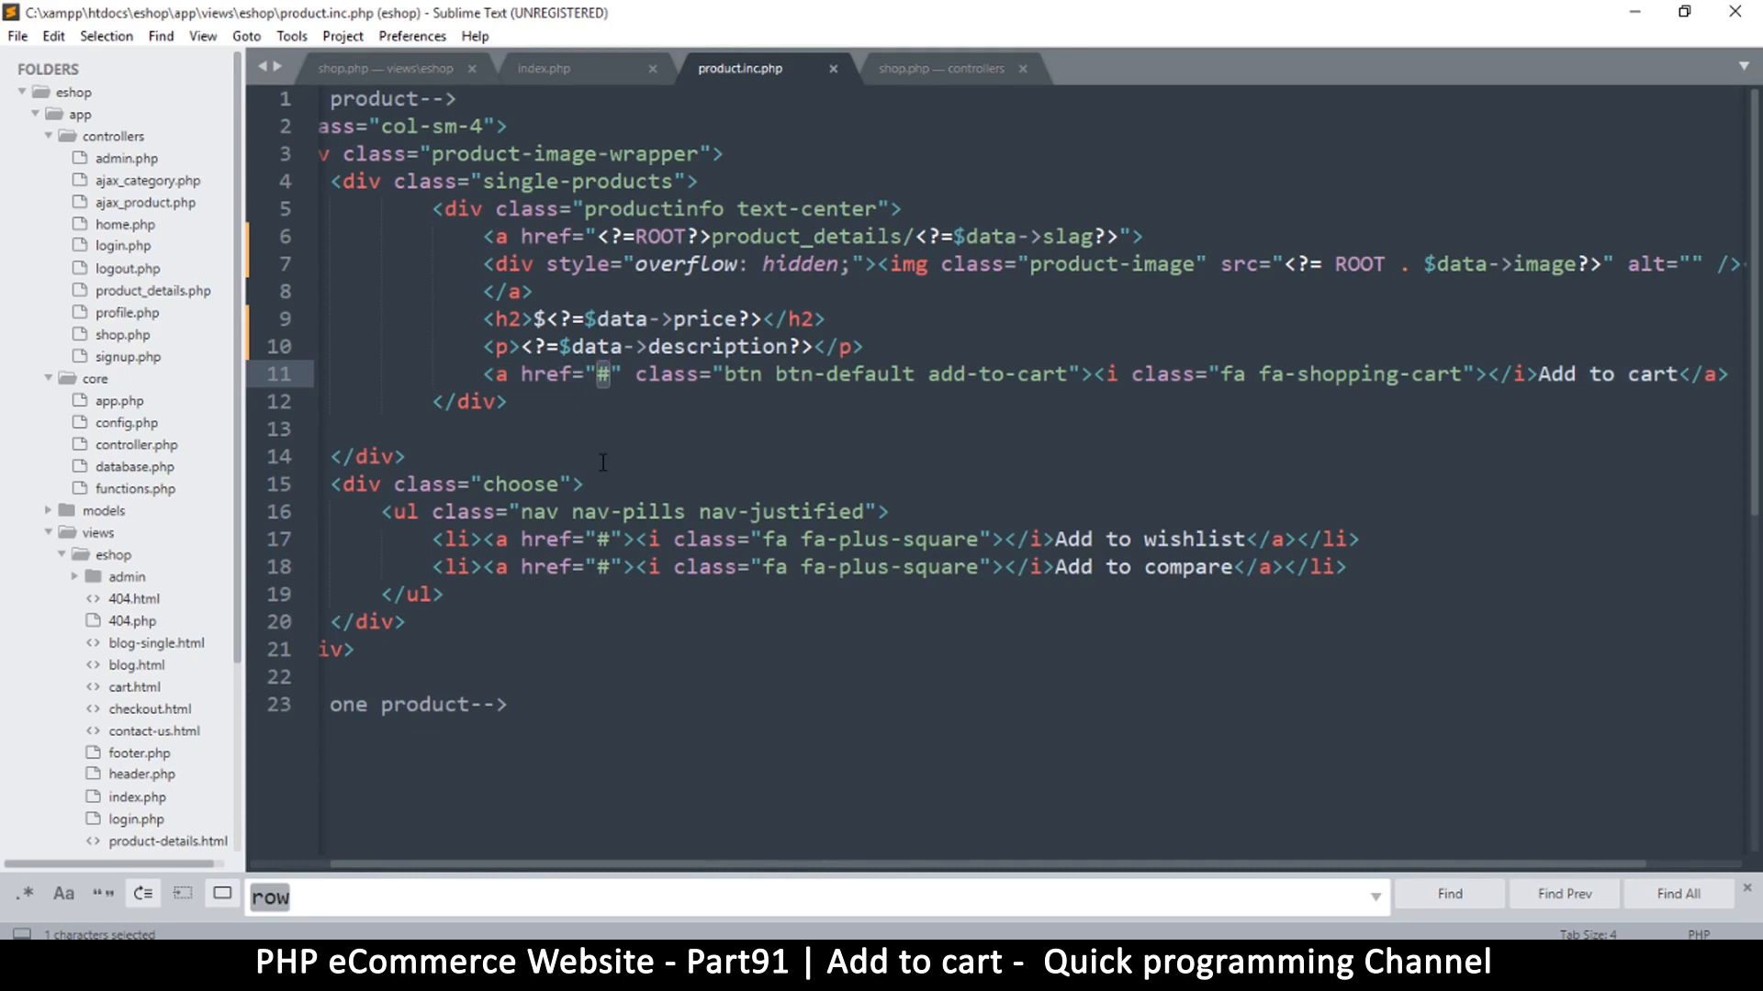
# Replace the # href with <?=ROOT?>add_to_cart/ and save product.inc.php
pyautogui.write('<?')
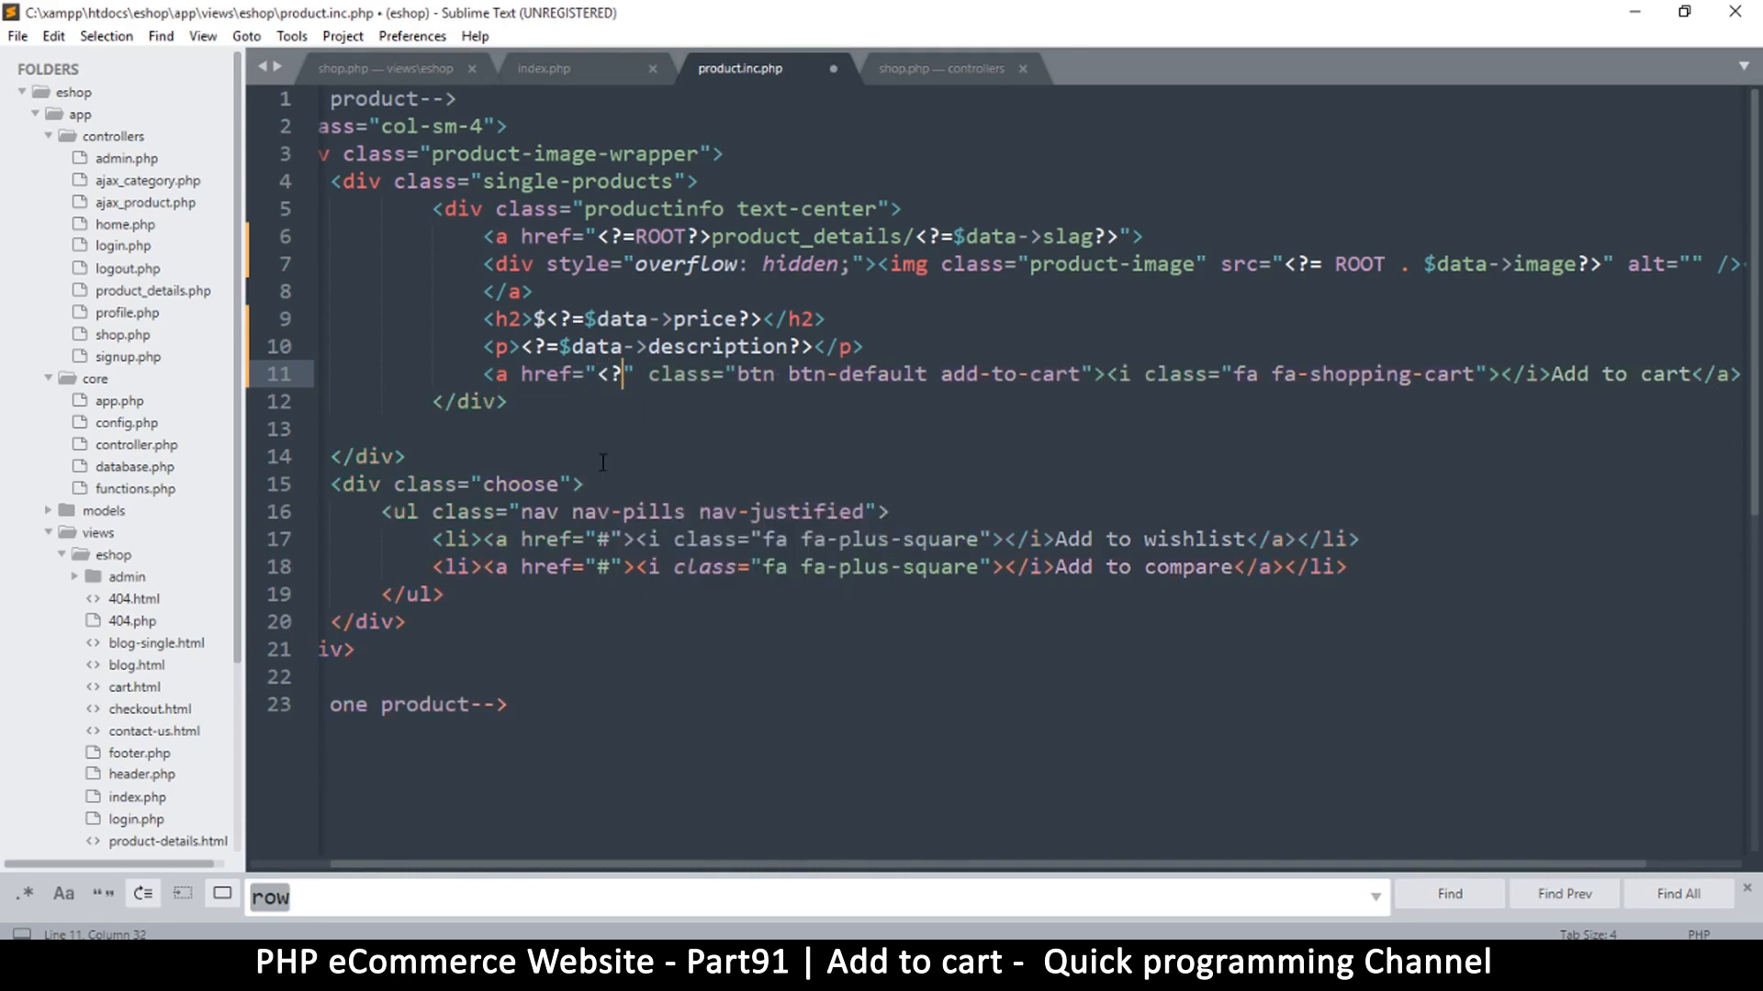
pyautogui.write('ROOT?>')
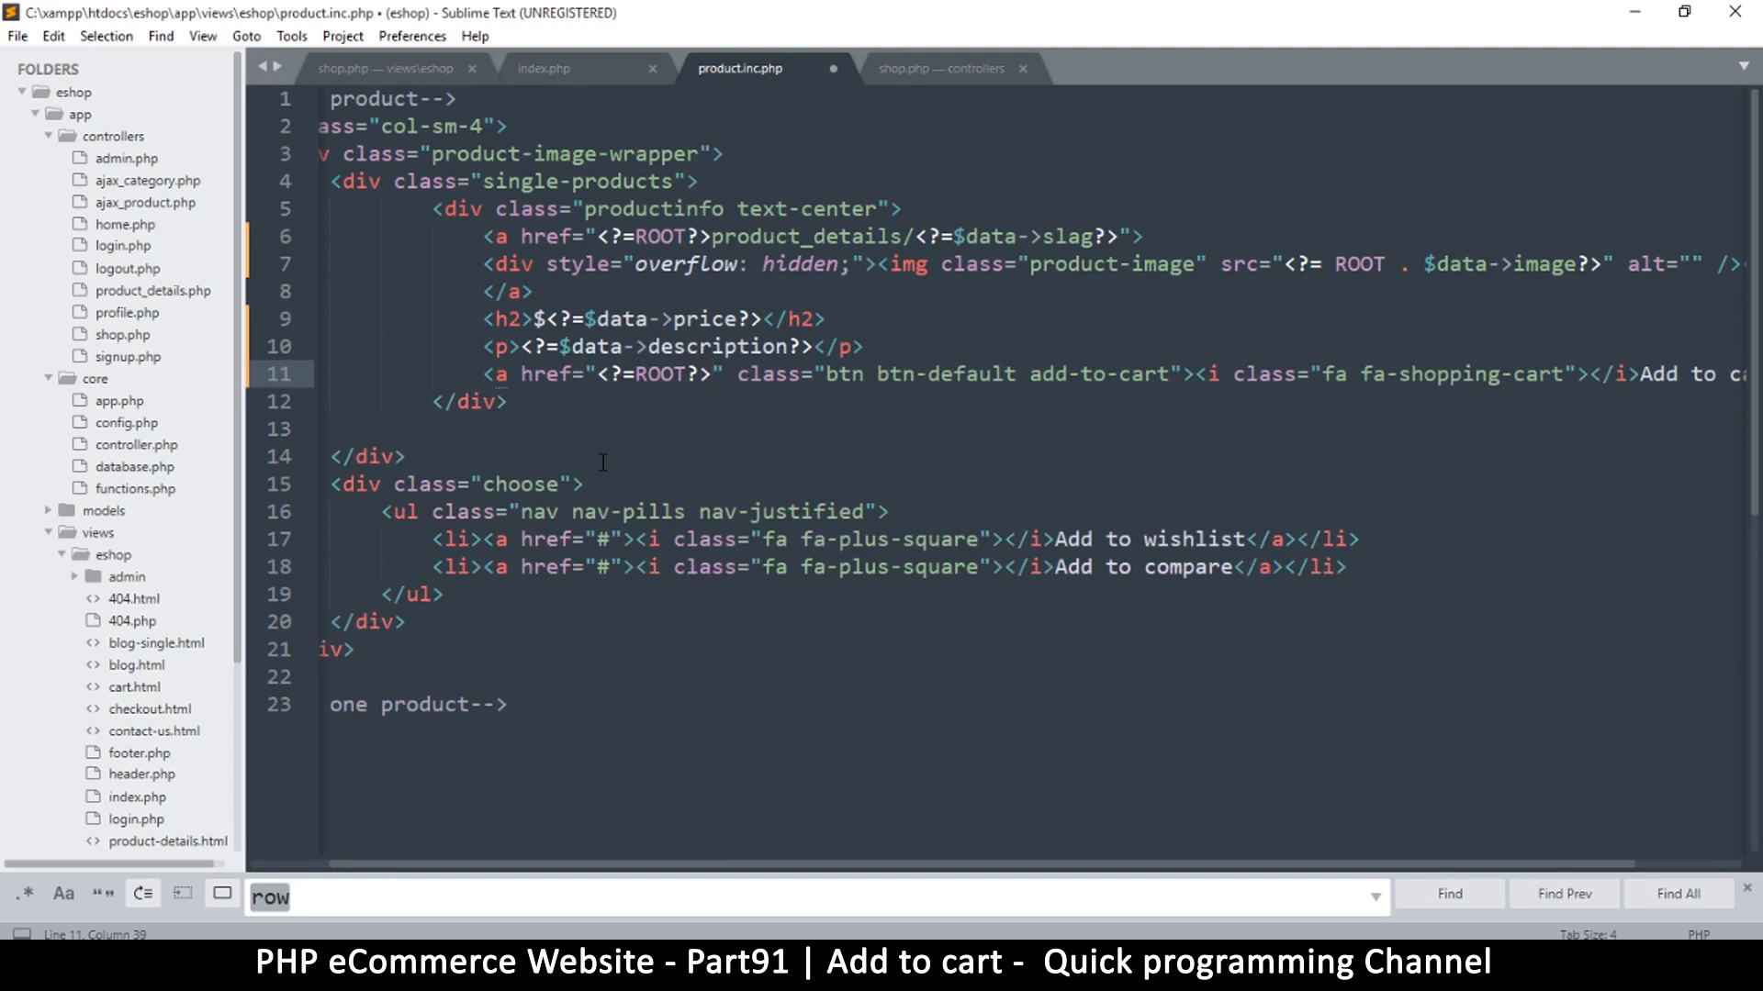
pyautogui.write('add')
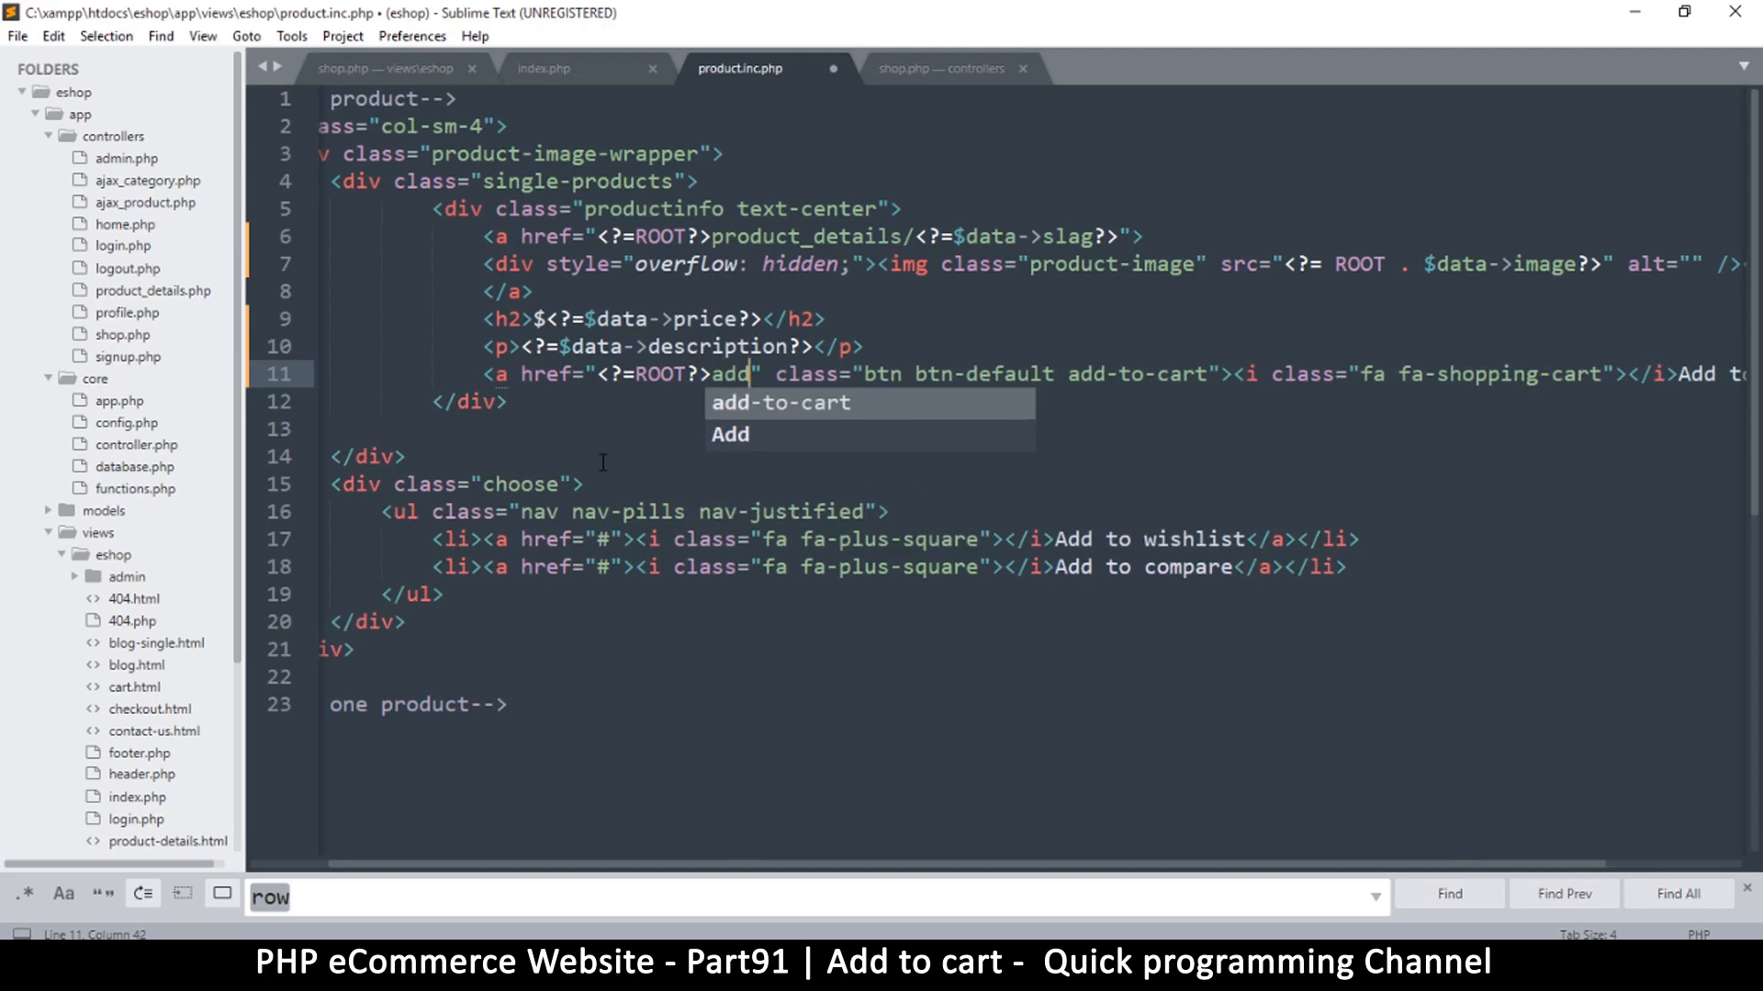
pyautogui.write('_')
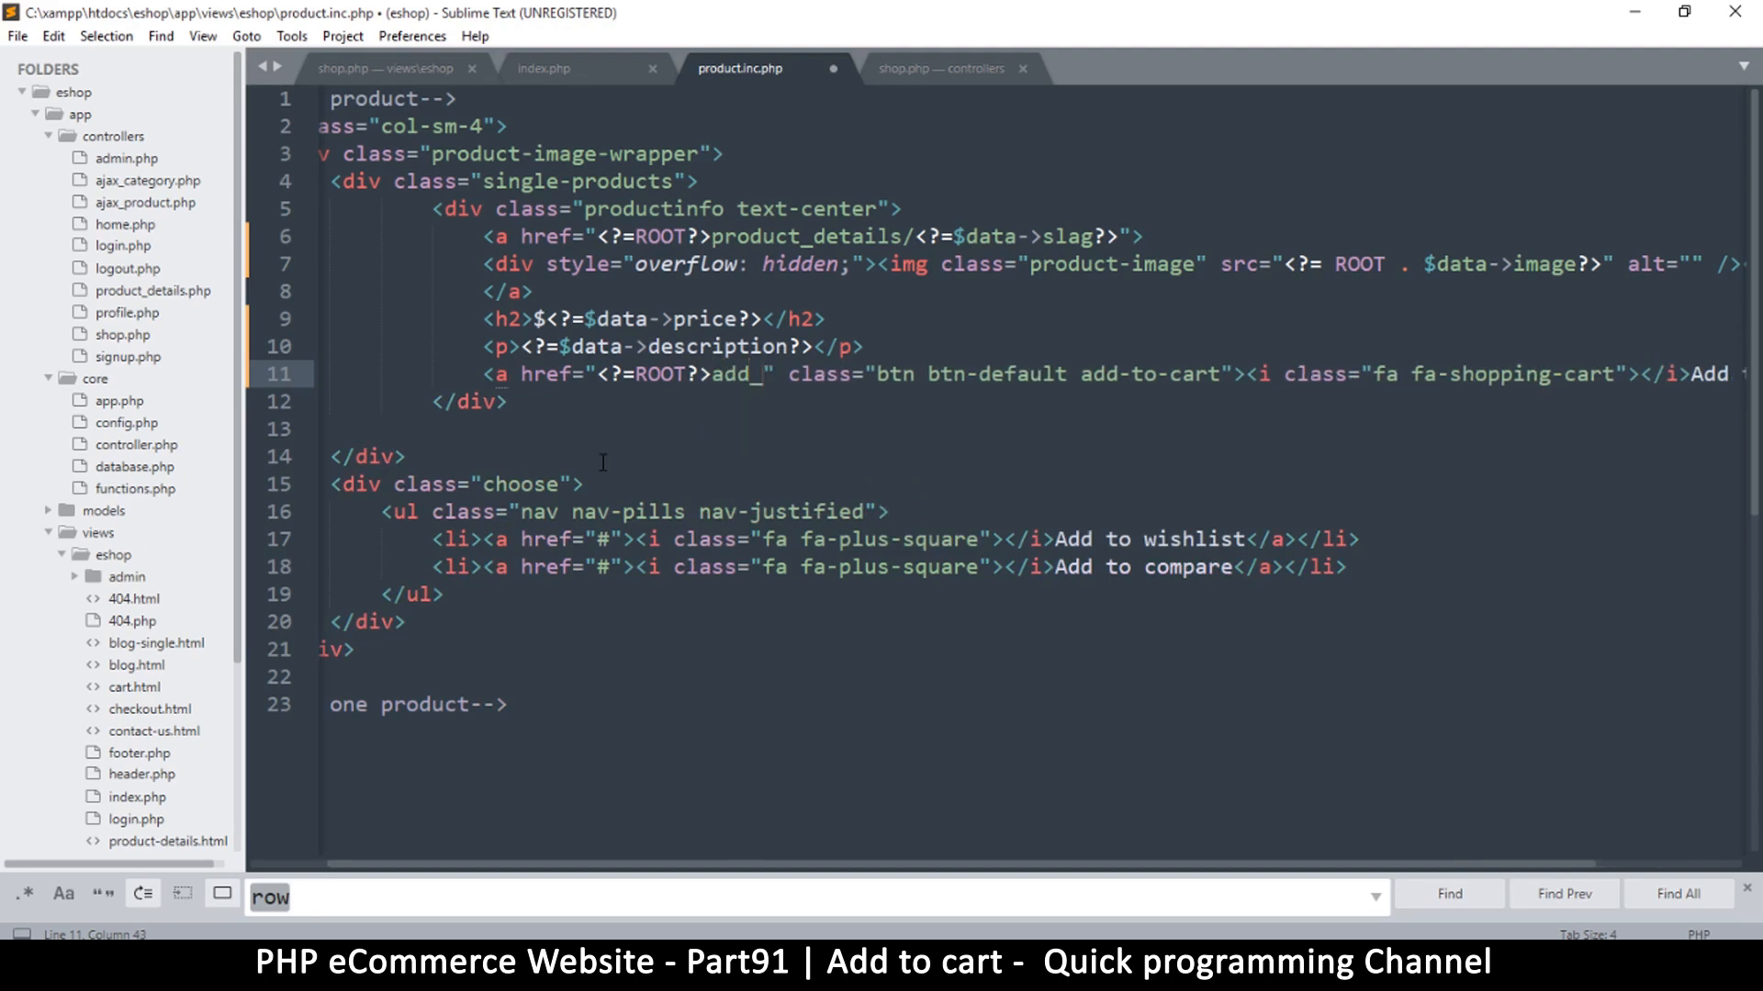
pyautogui.write('to_cart')
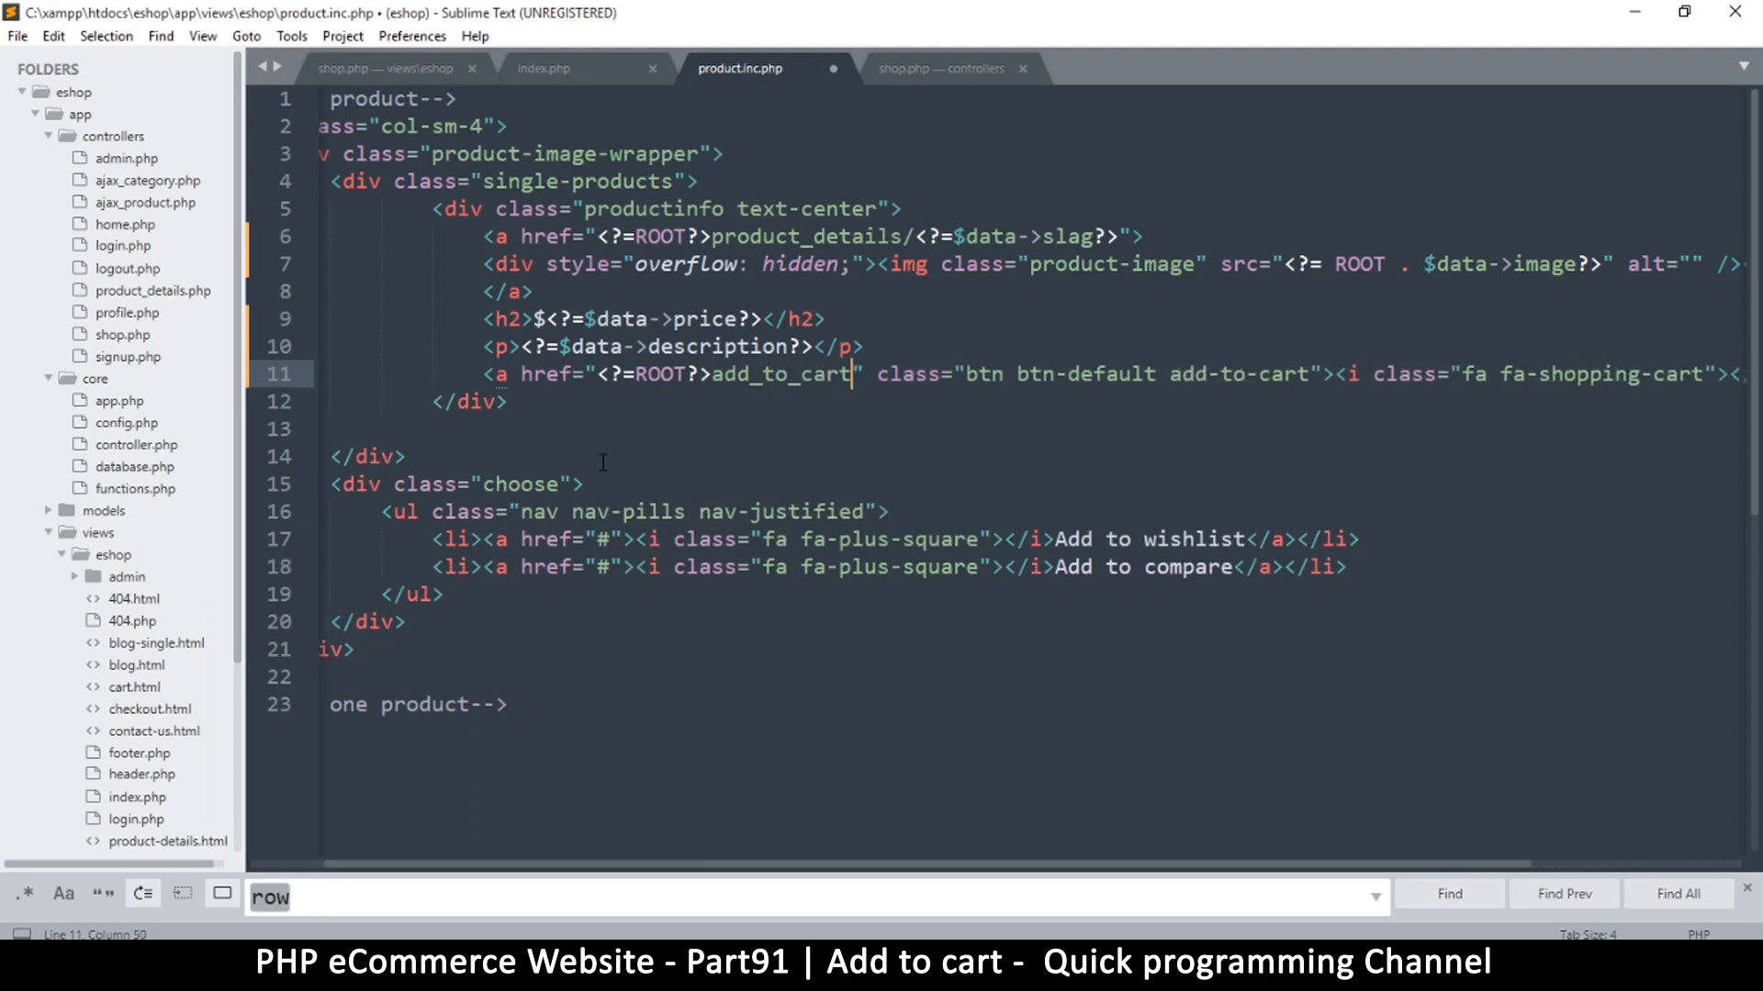
pyautogui.write('/')
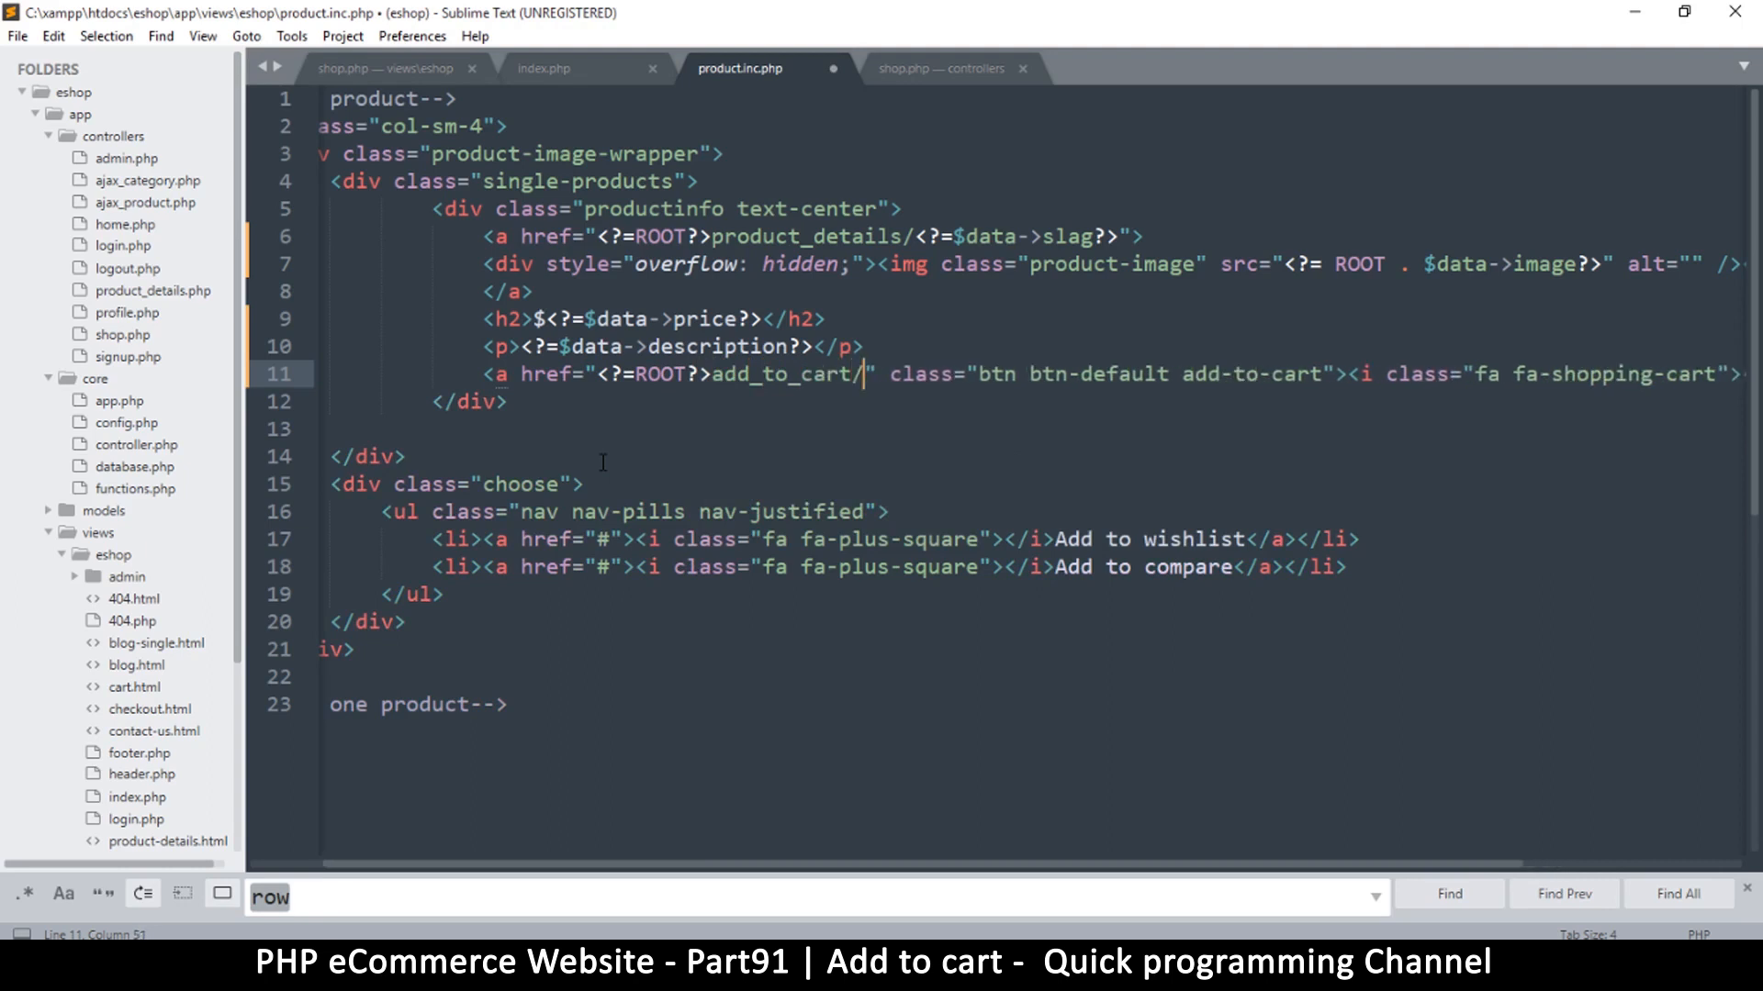
pyautogui.press('ctrl+s')
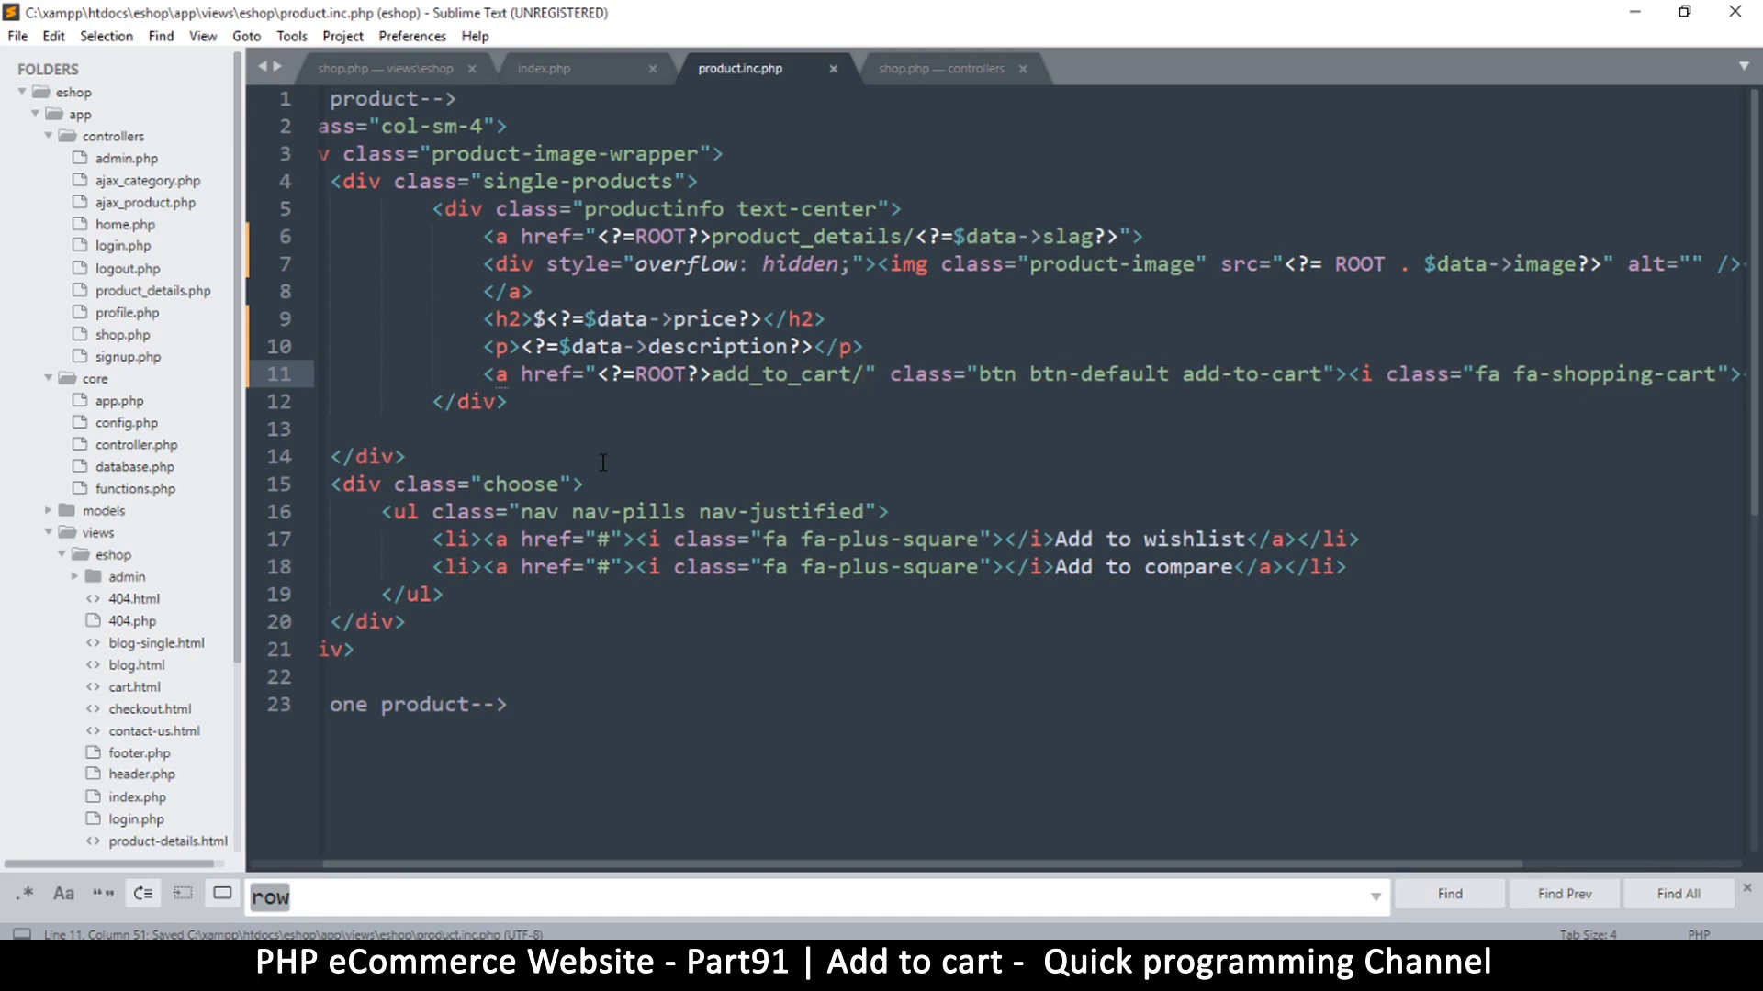
pyautogui.moveTo(965, 429)
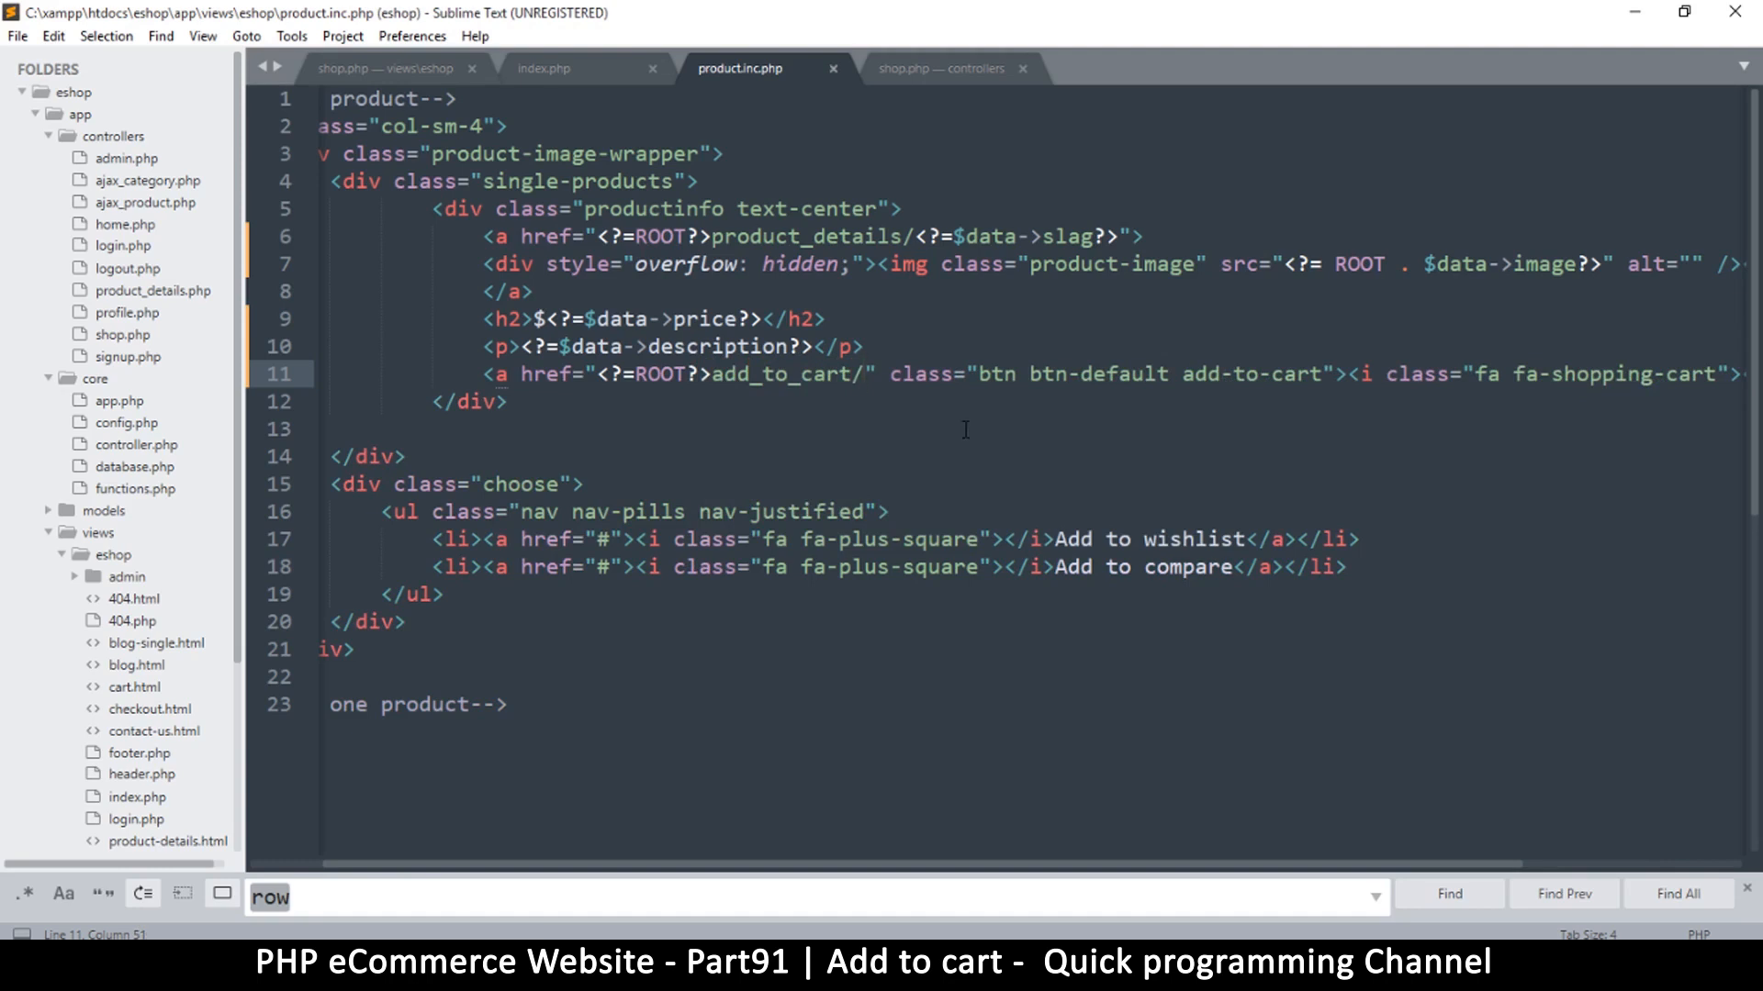
pyautogui.moveTo(848, 408)
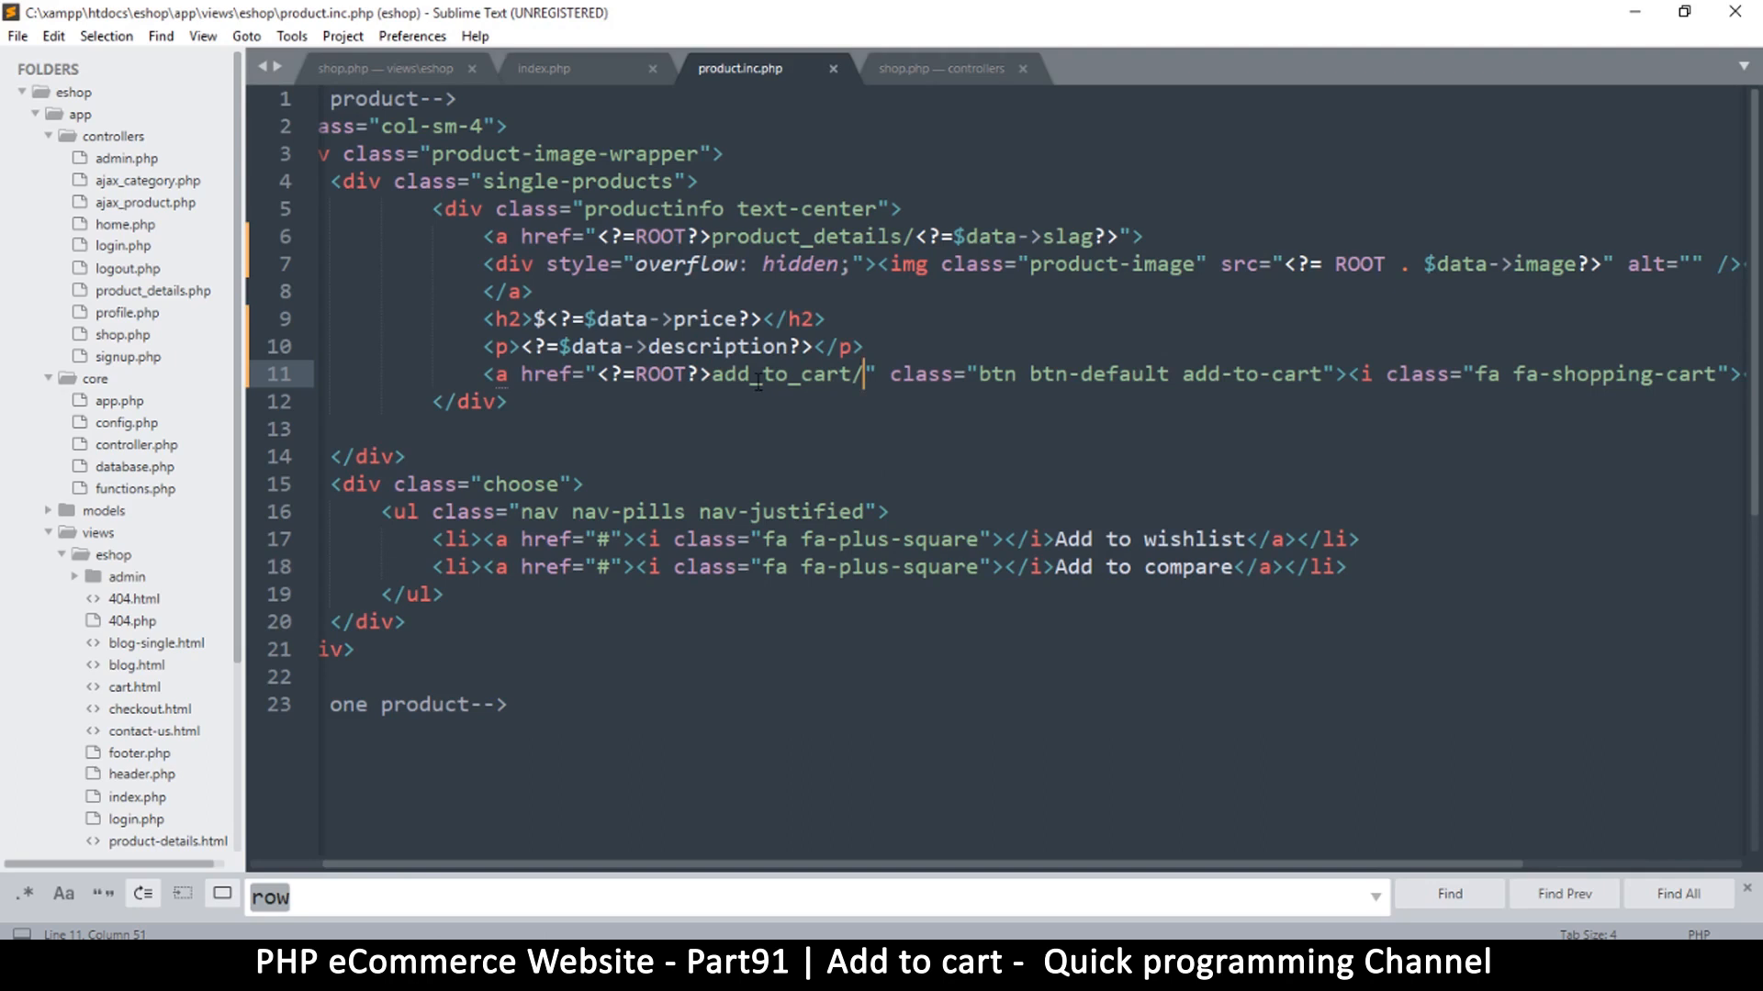
# Change the line 11 href to add_to_cart/<?=$data->id?> and save the template
pyautogui.write('sla')
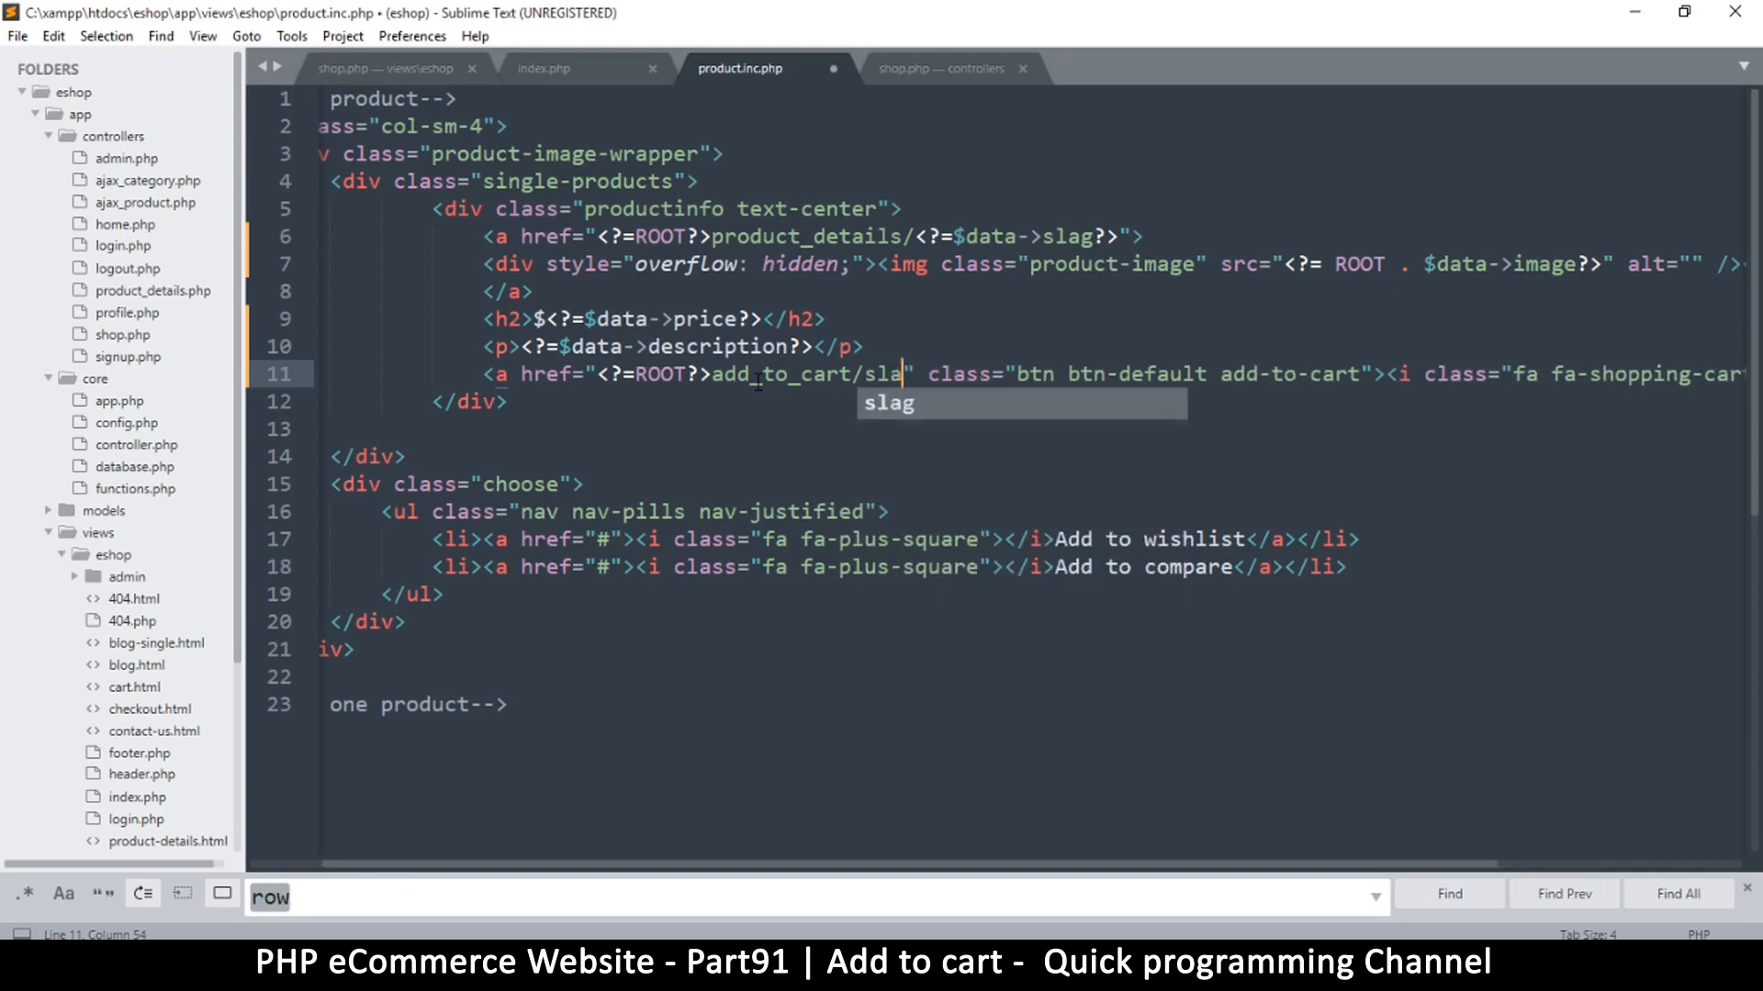
pyautogui.press('backspace')
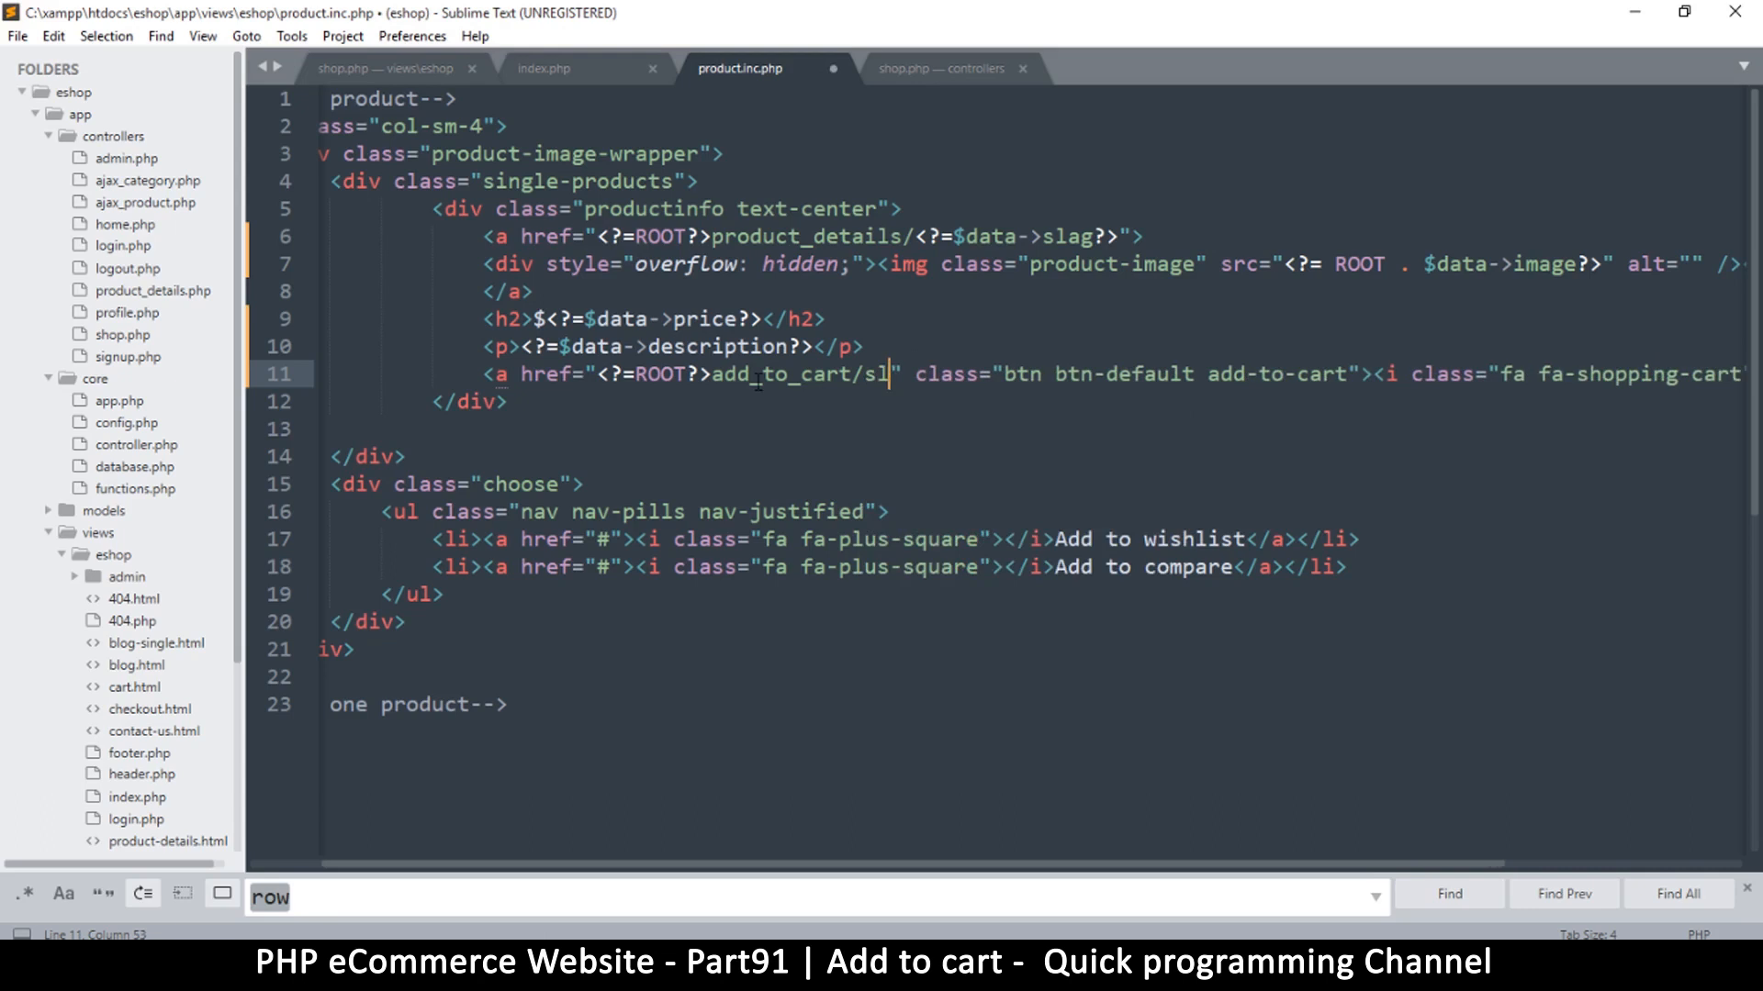
pyautogui.write('ug')
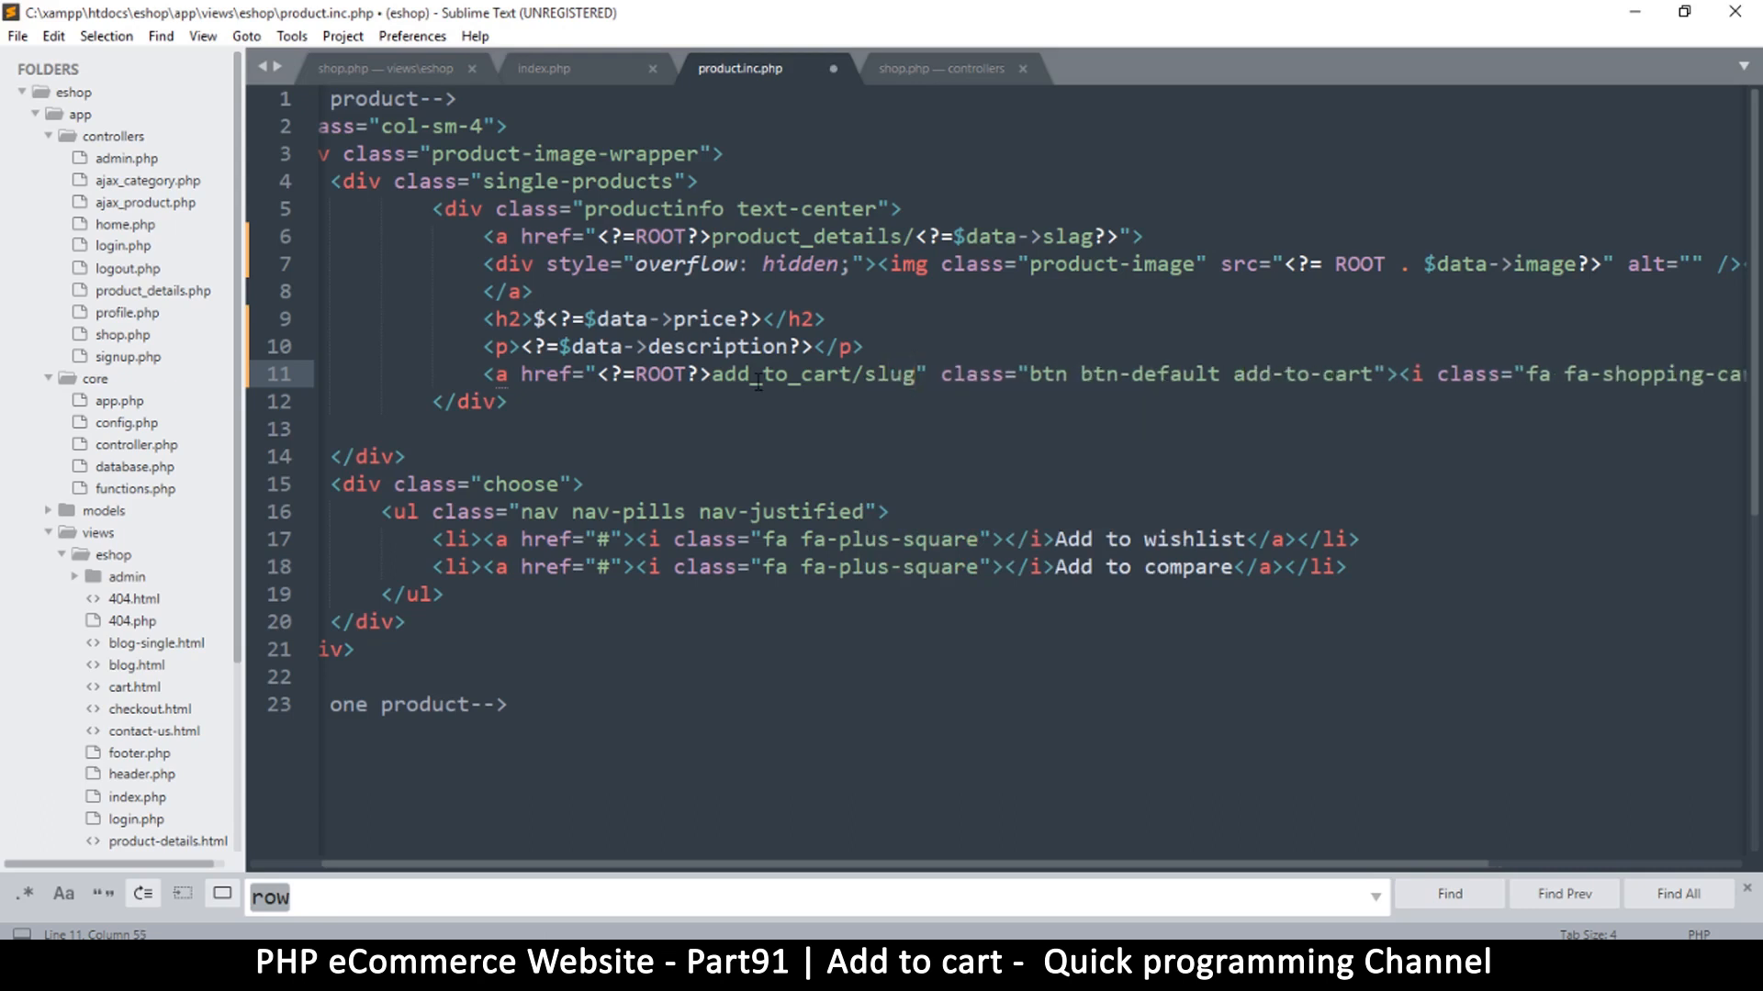
pyautogui.press('backspace')
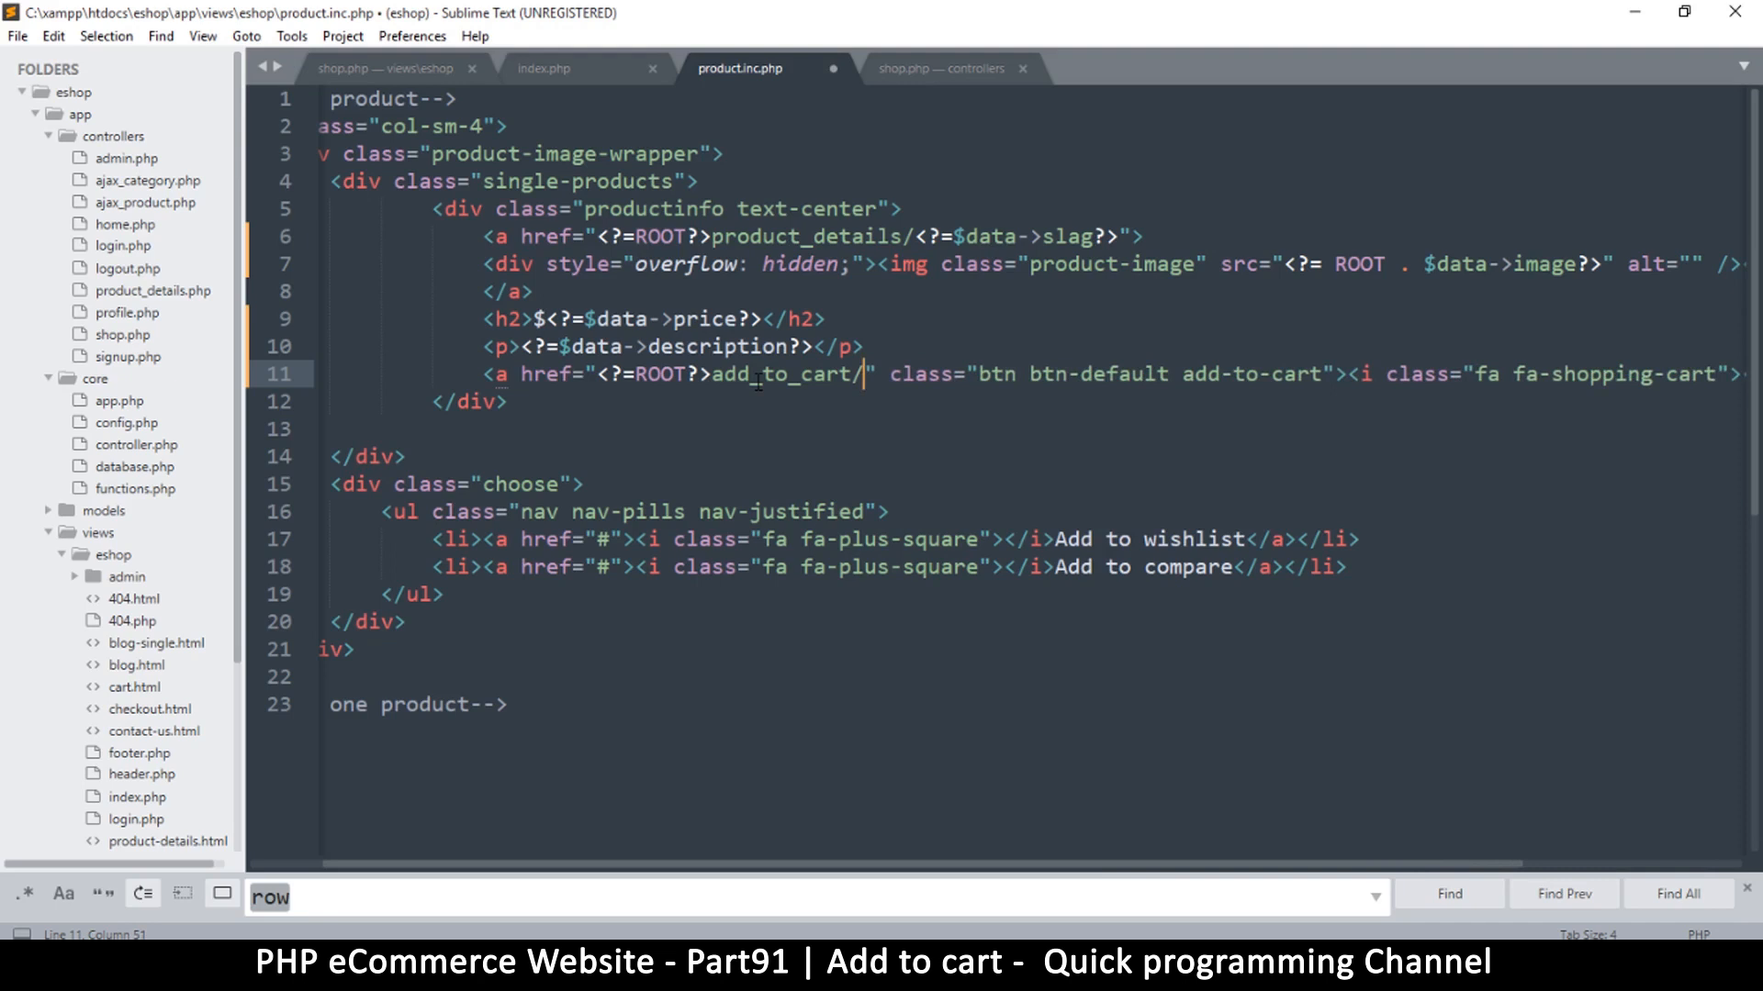
pyautogui.write('<?=')
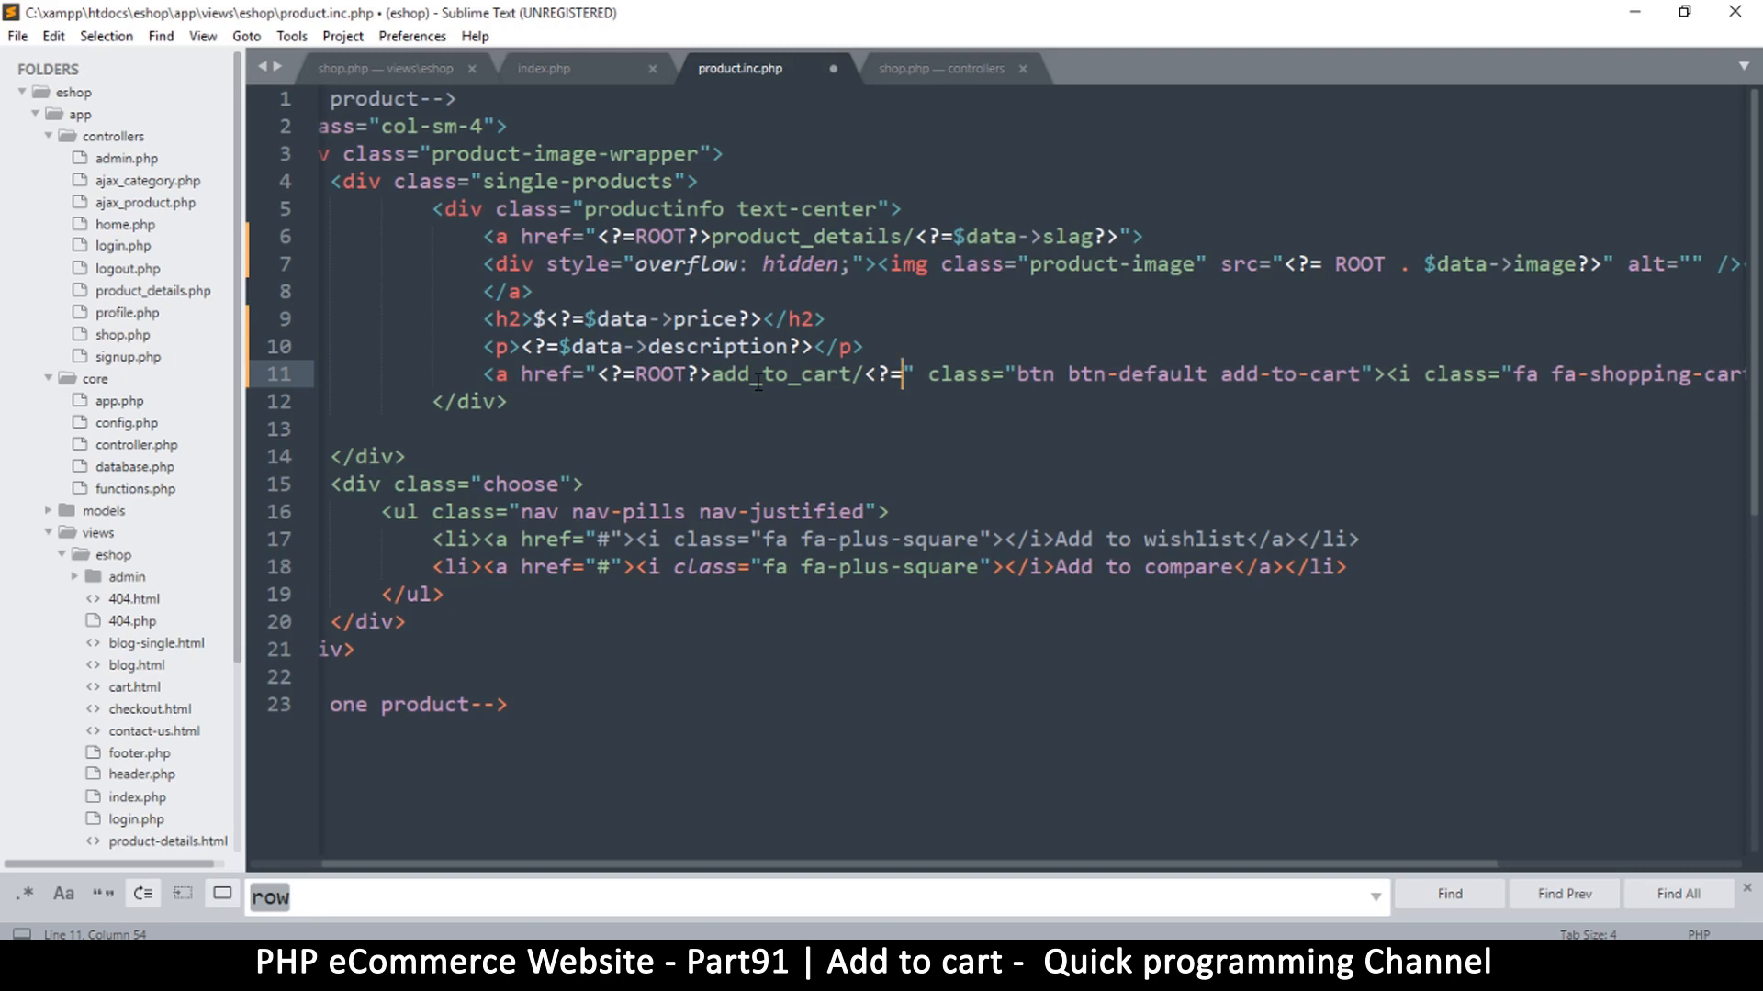
pyautogui.write('$')
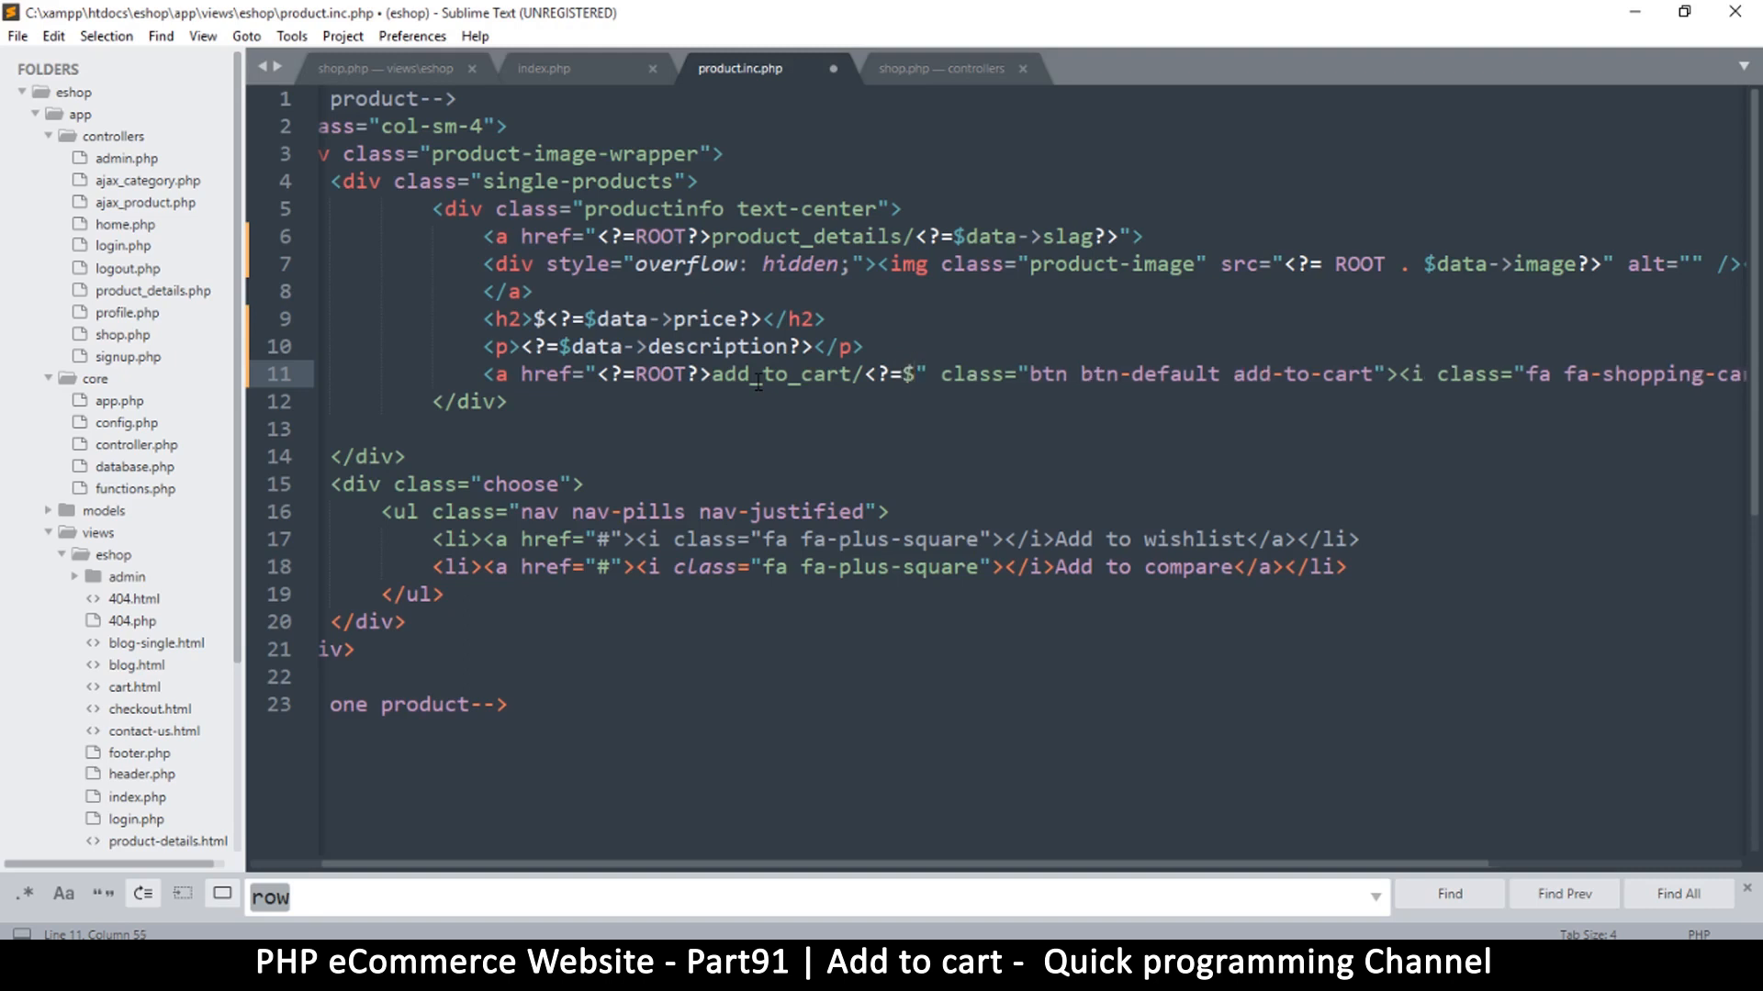
pyautogui.write('$data->')
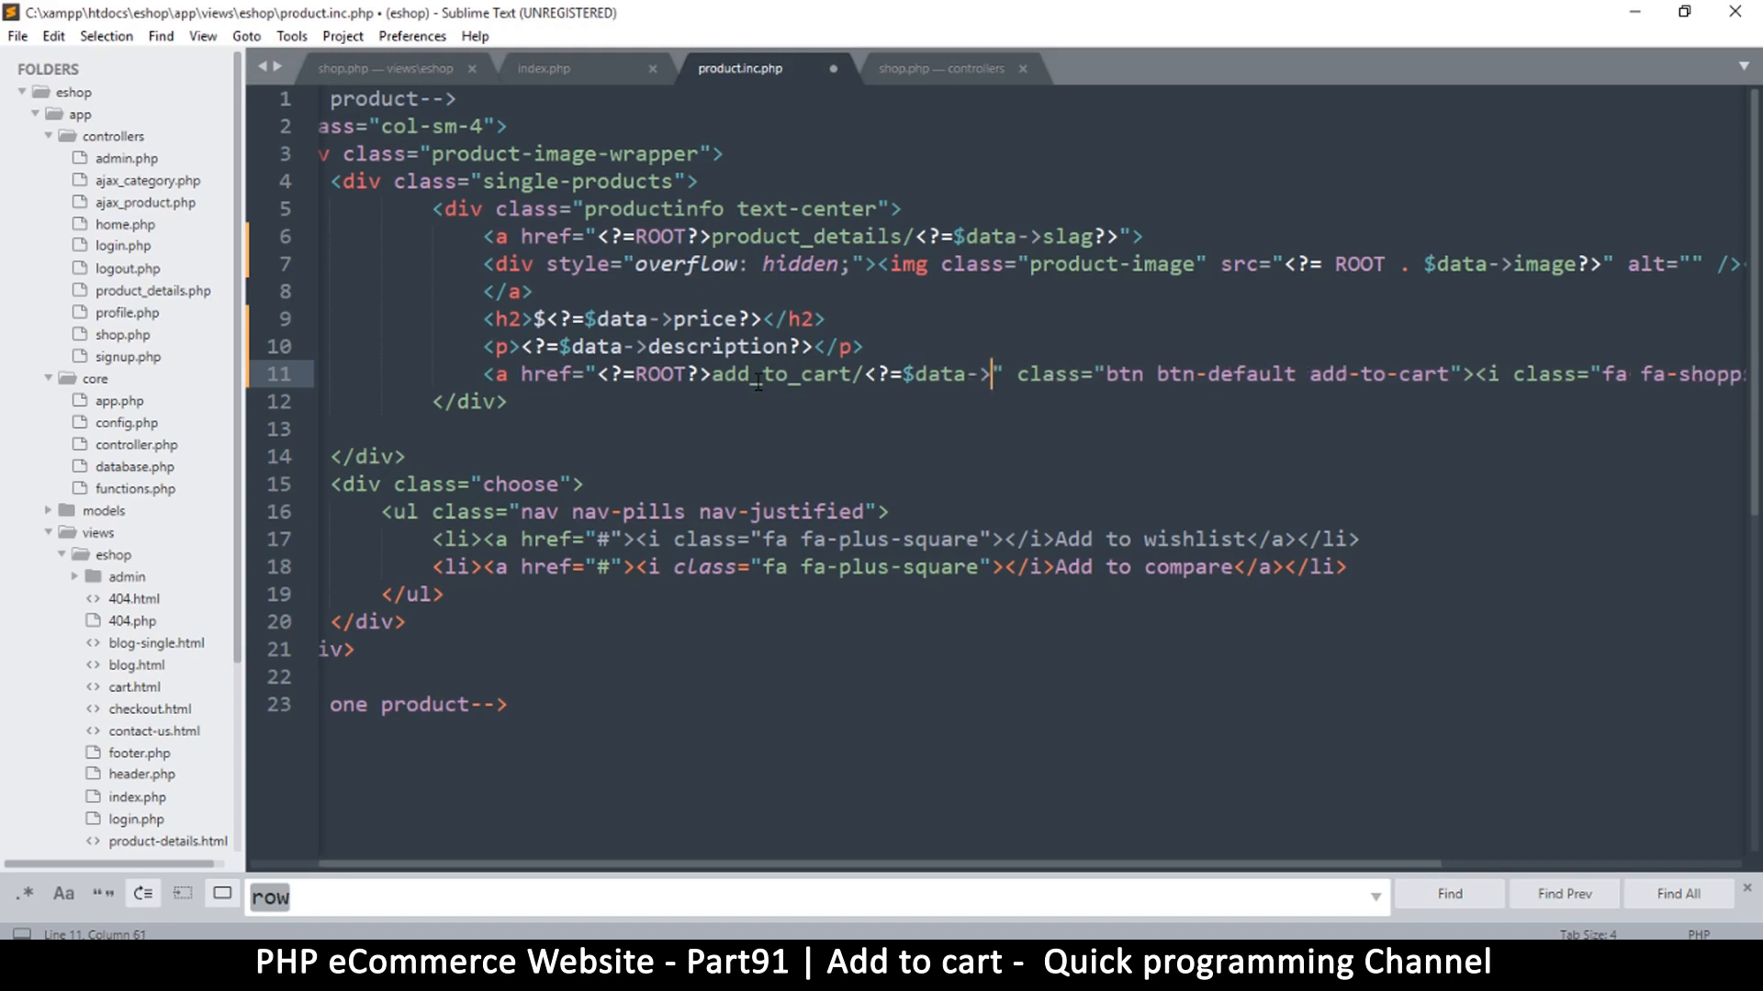
pyautogui.write('id?')
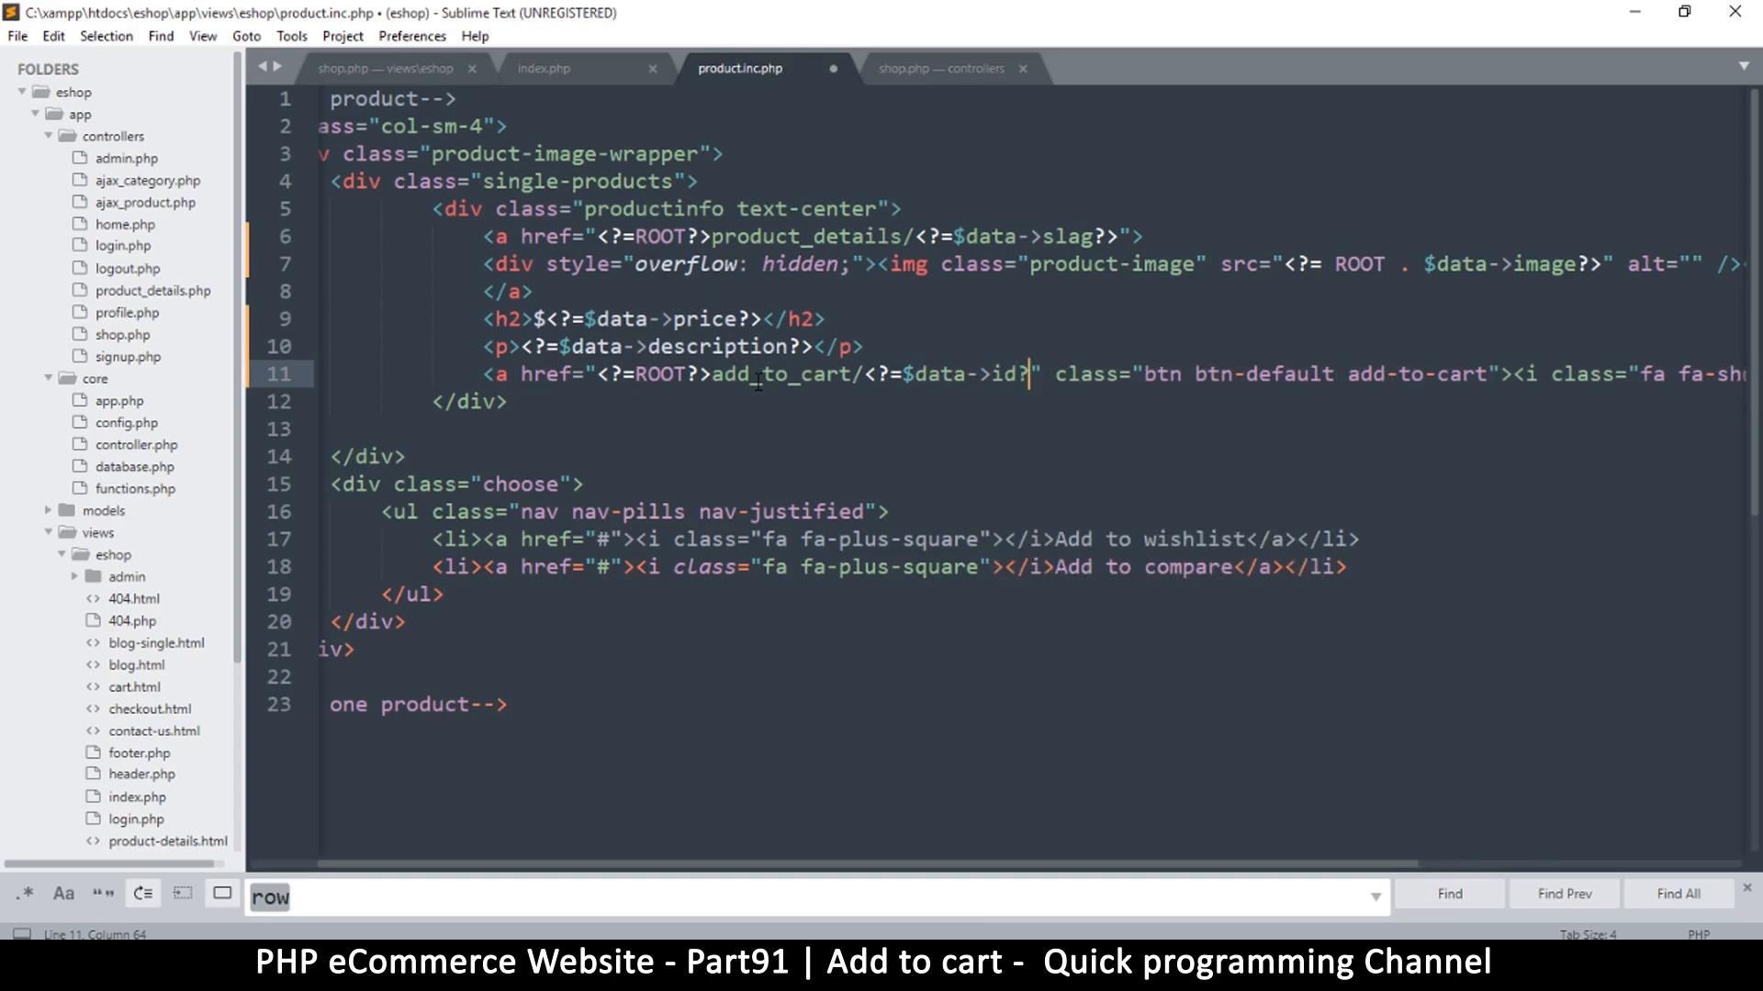
pyautogui.write('"')
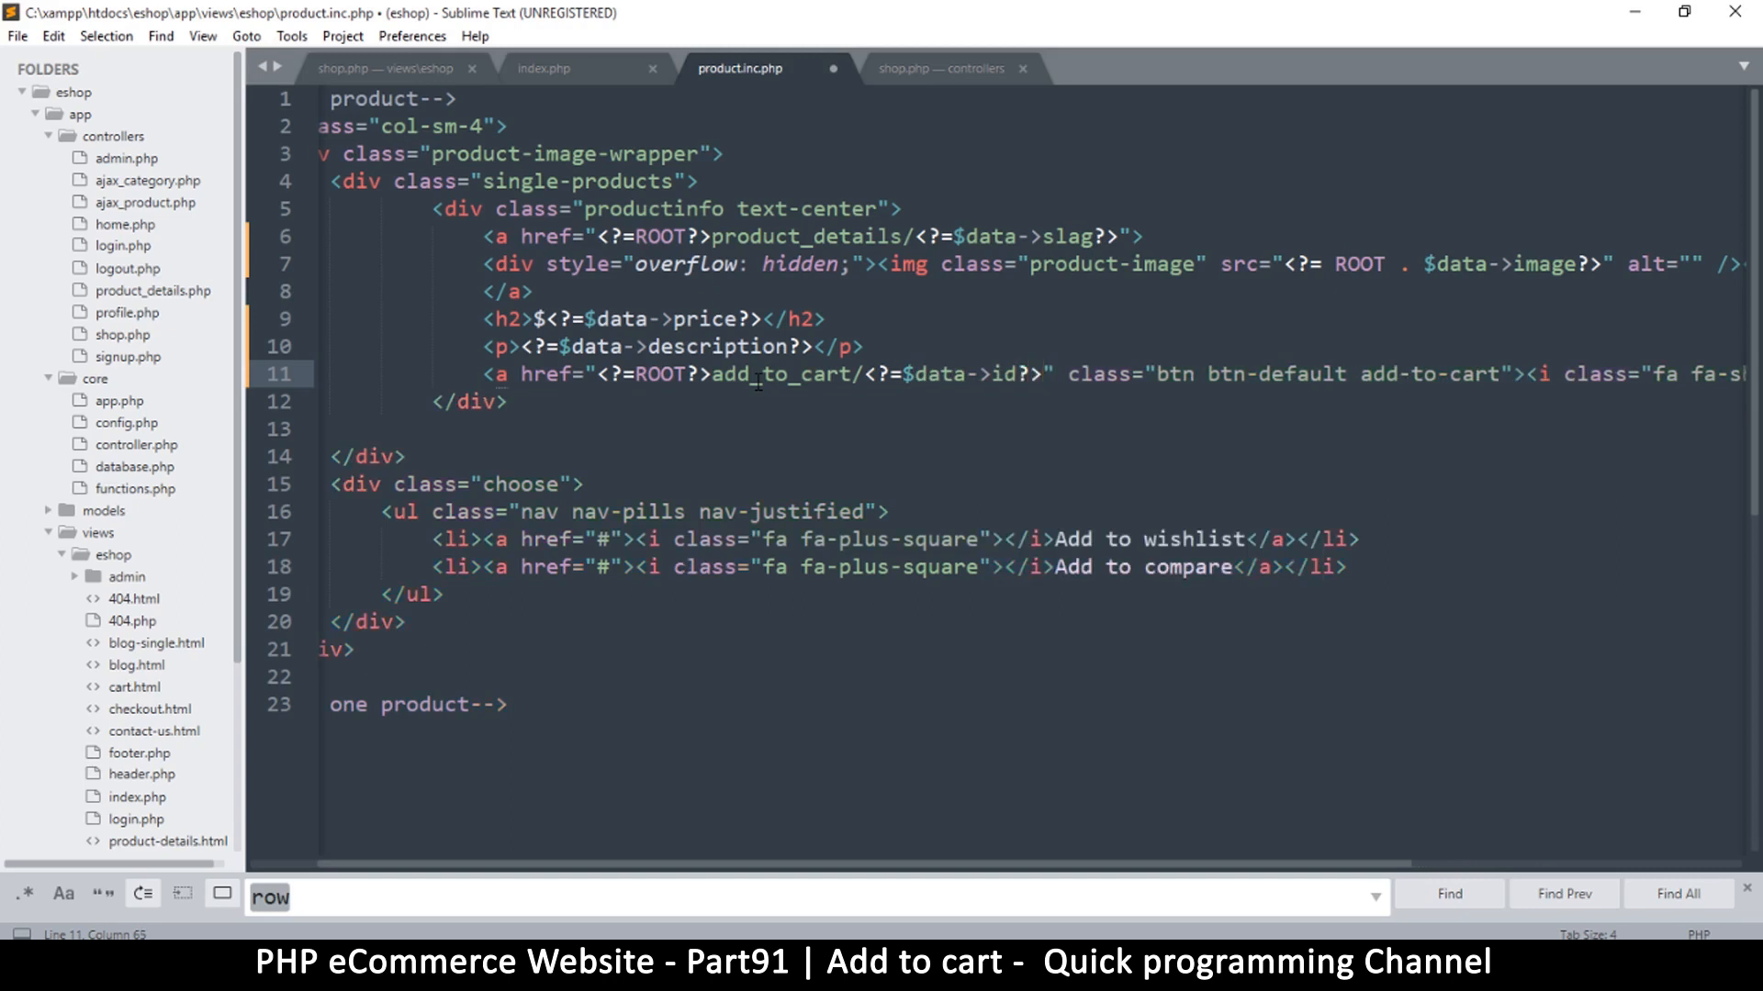
pyautogui.press('ctrl+s')
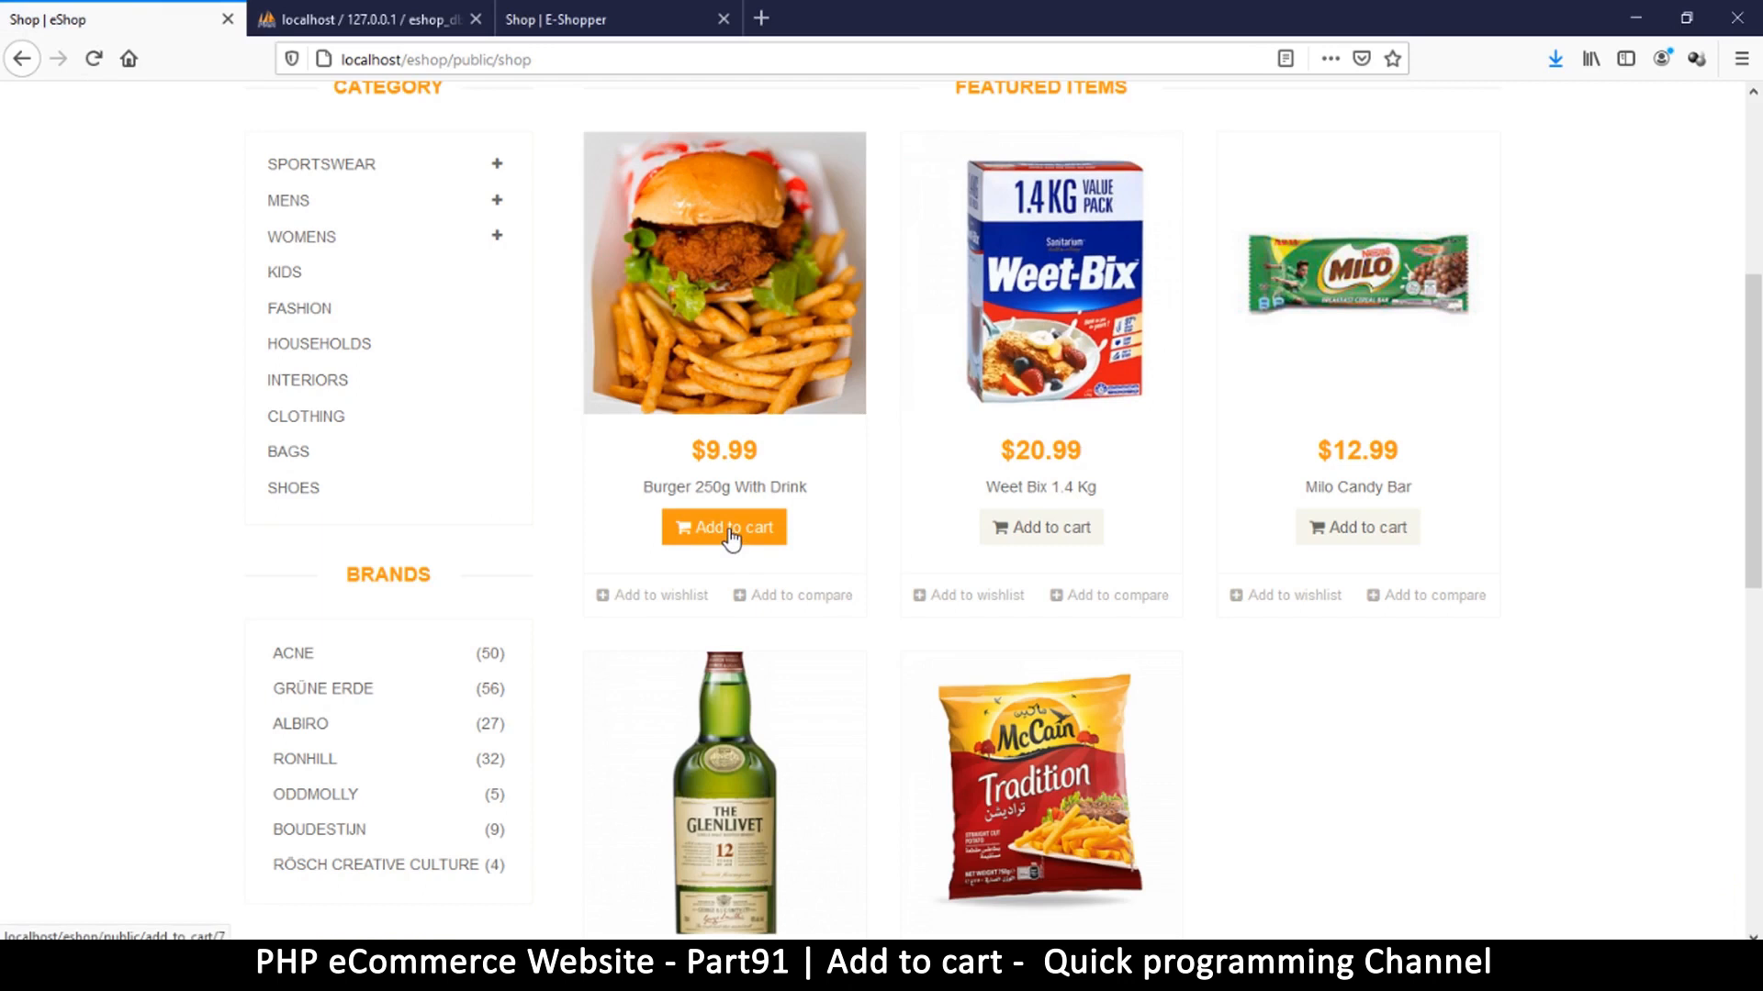
# Add Burger 250g With Drink to the cart, loading add_to_cart/7, and check the page
pyautogui.click(724, 526)
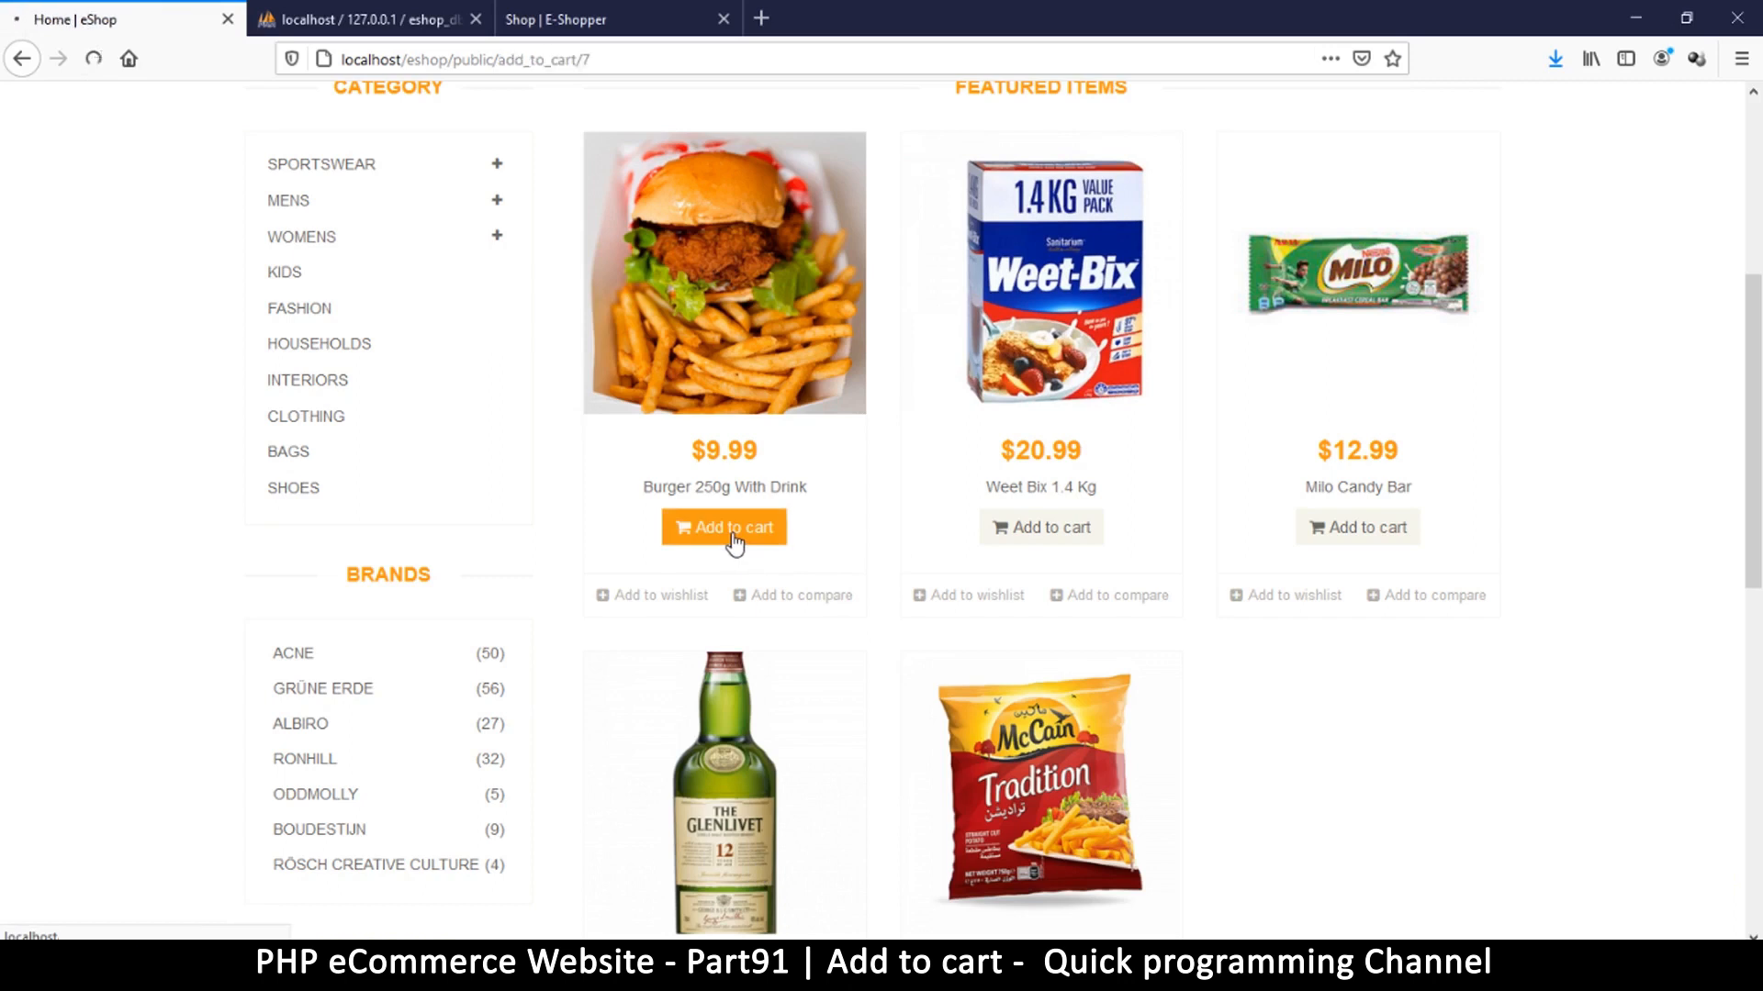
pyautogui.scroll(-3)
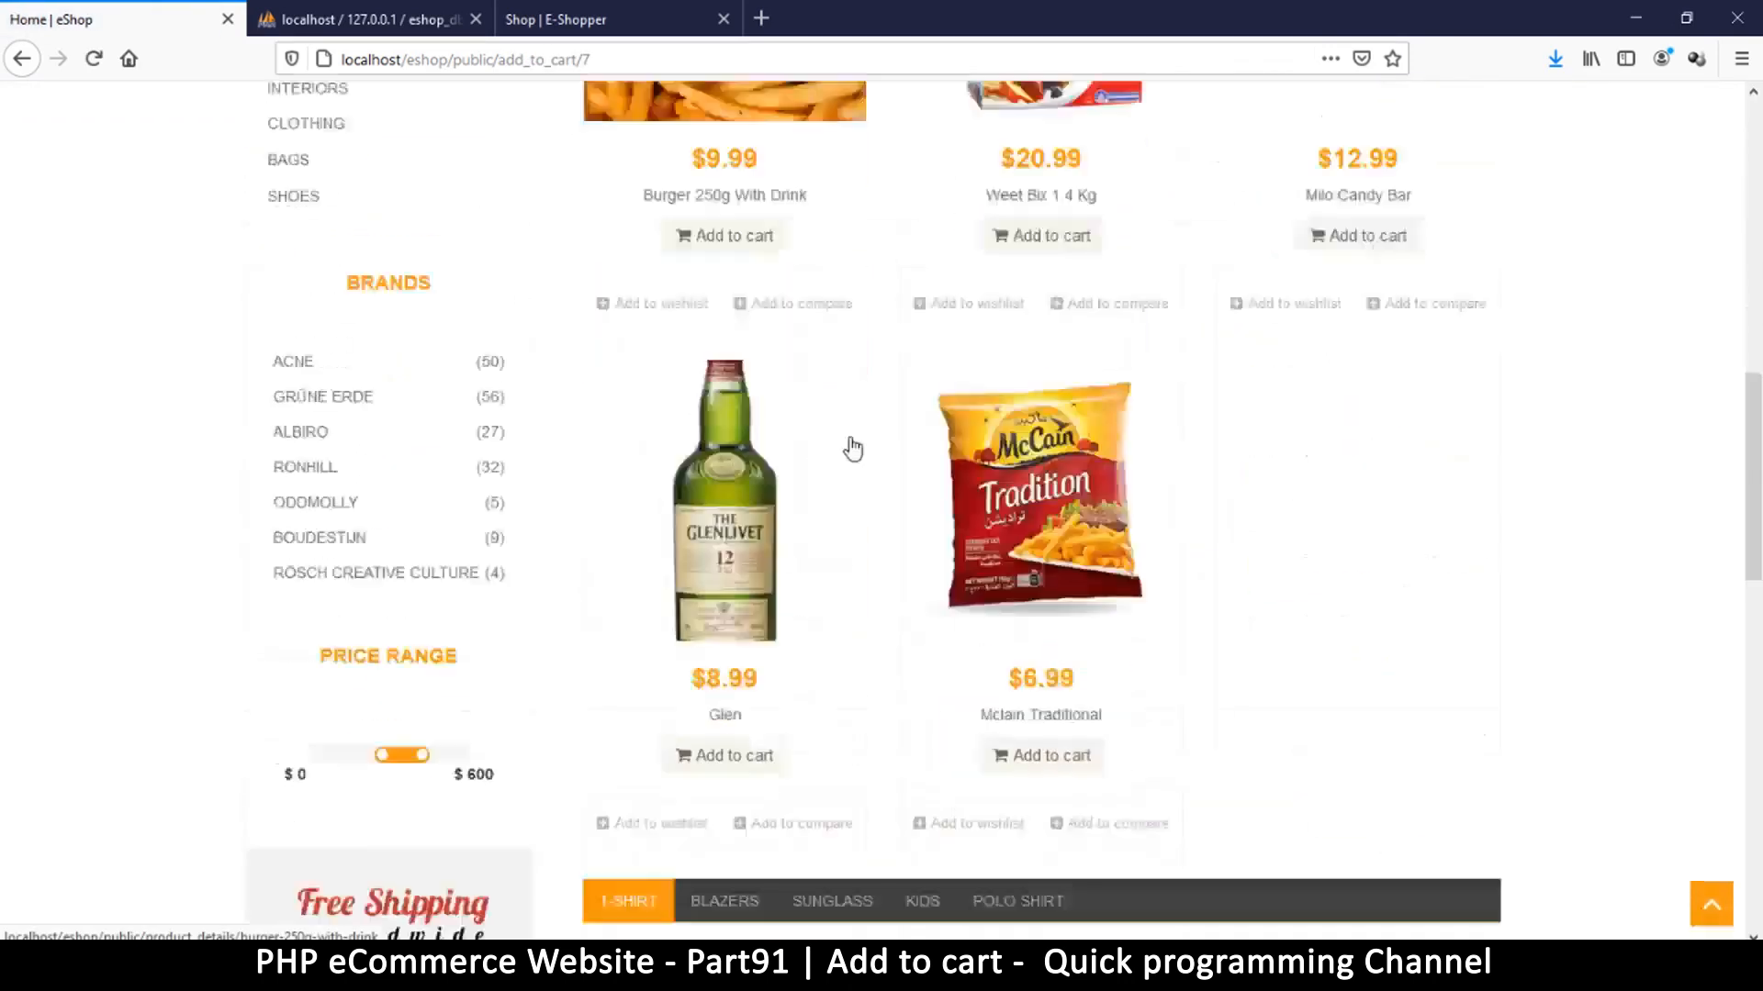
pyautogui.scroll(-3)
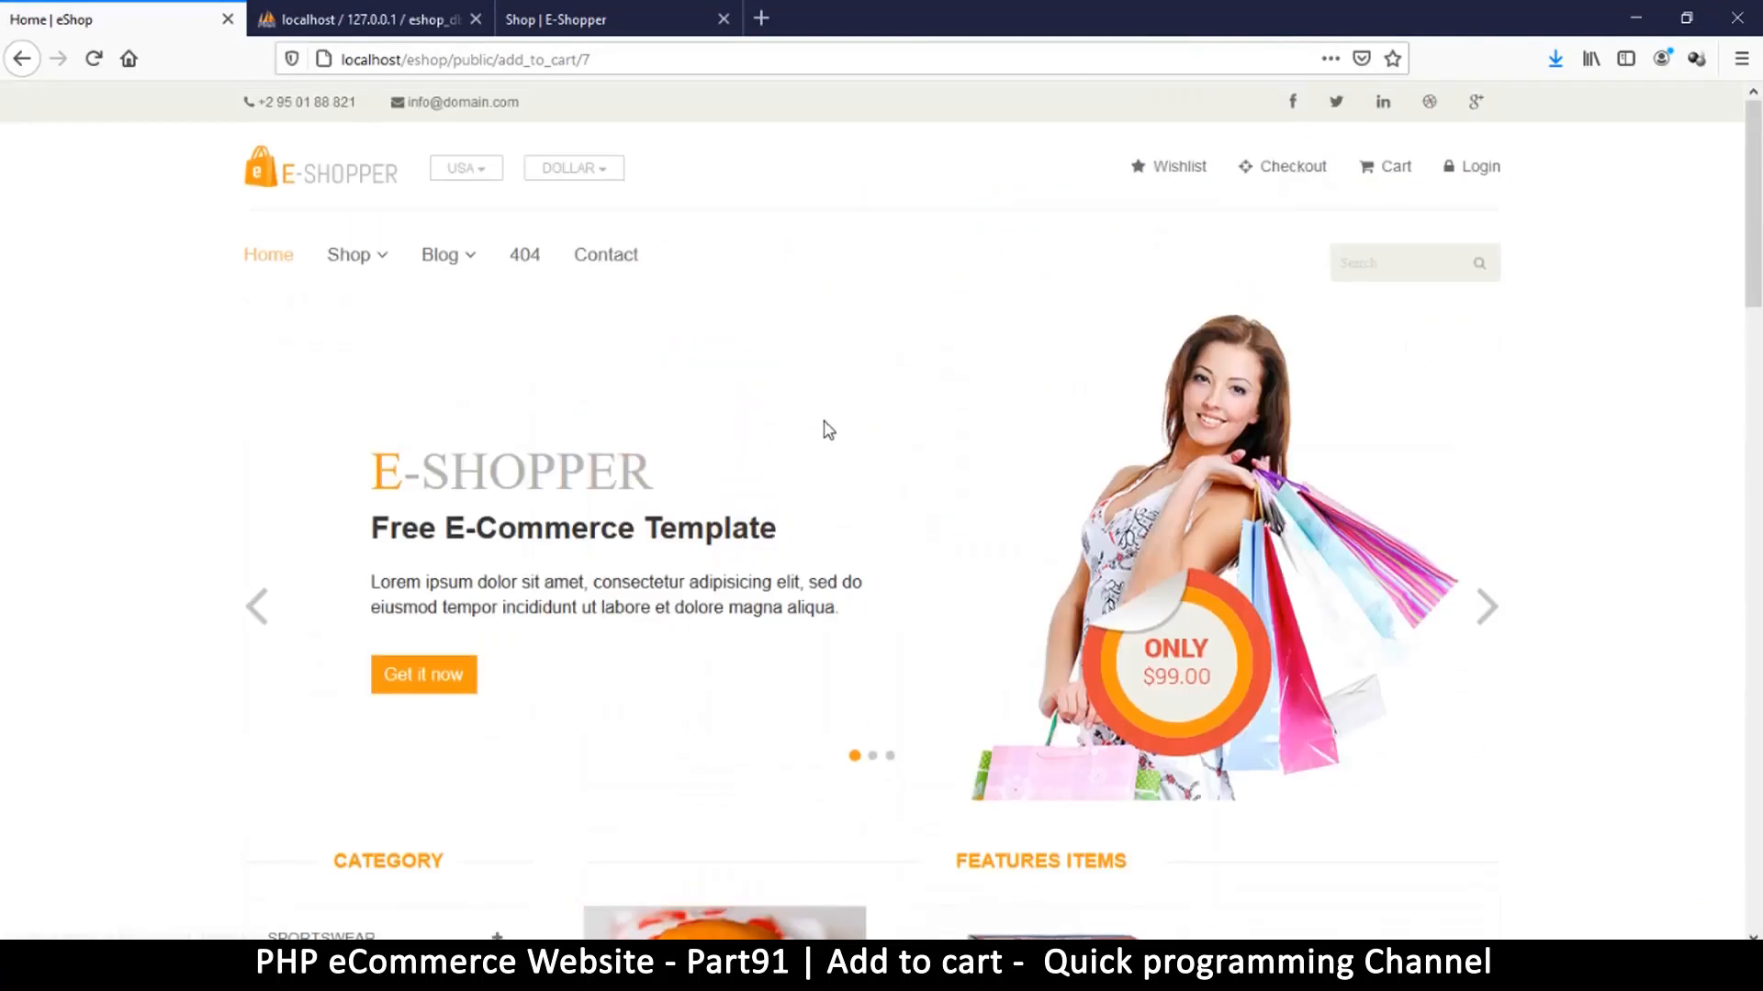
pyautogui.click(647, 60)
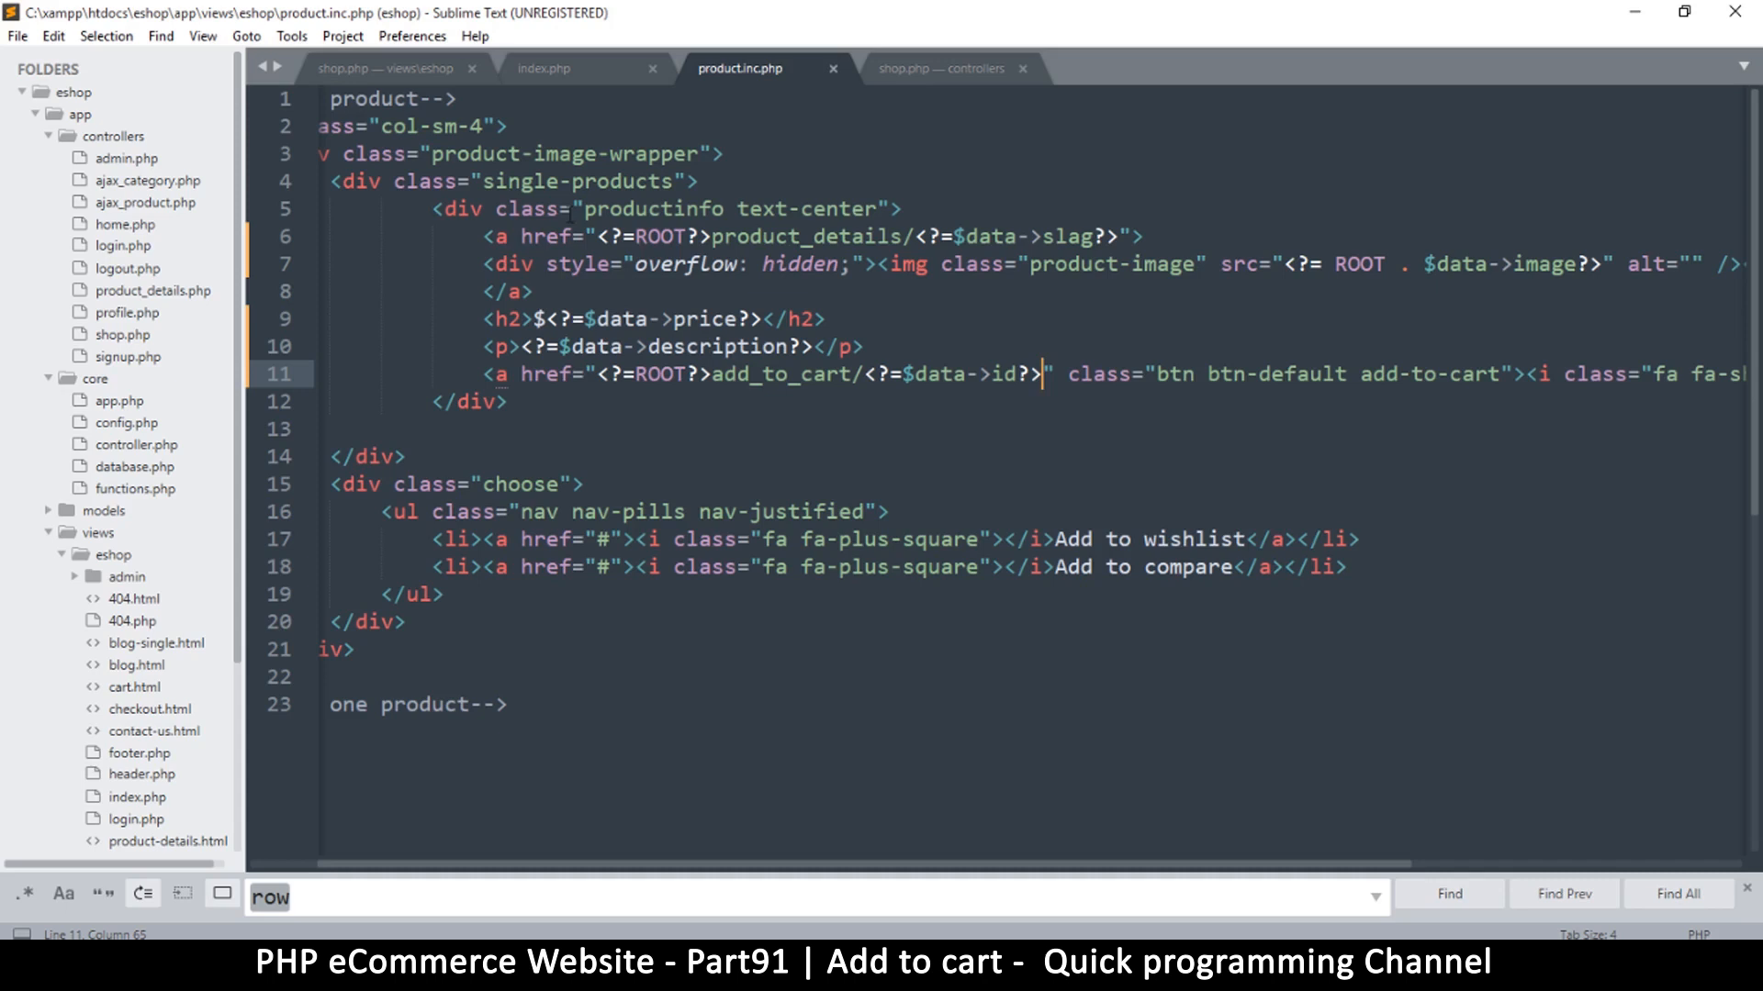
pyautogui.moveTo(579, 875)
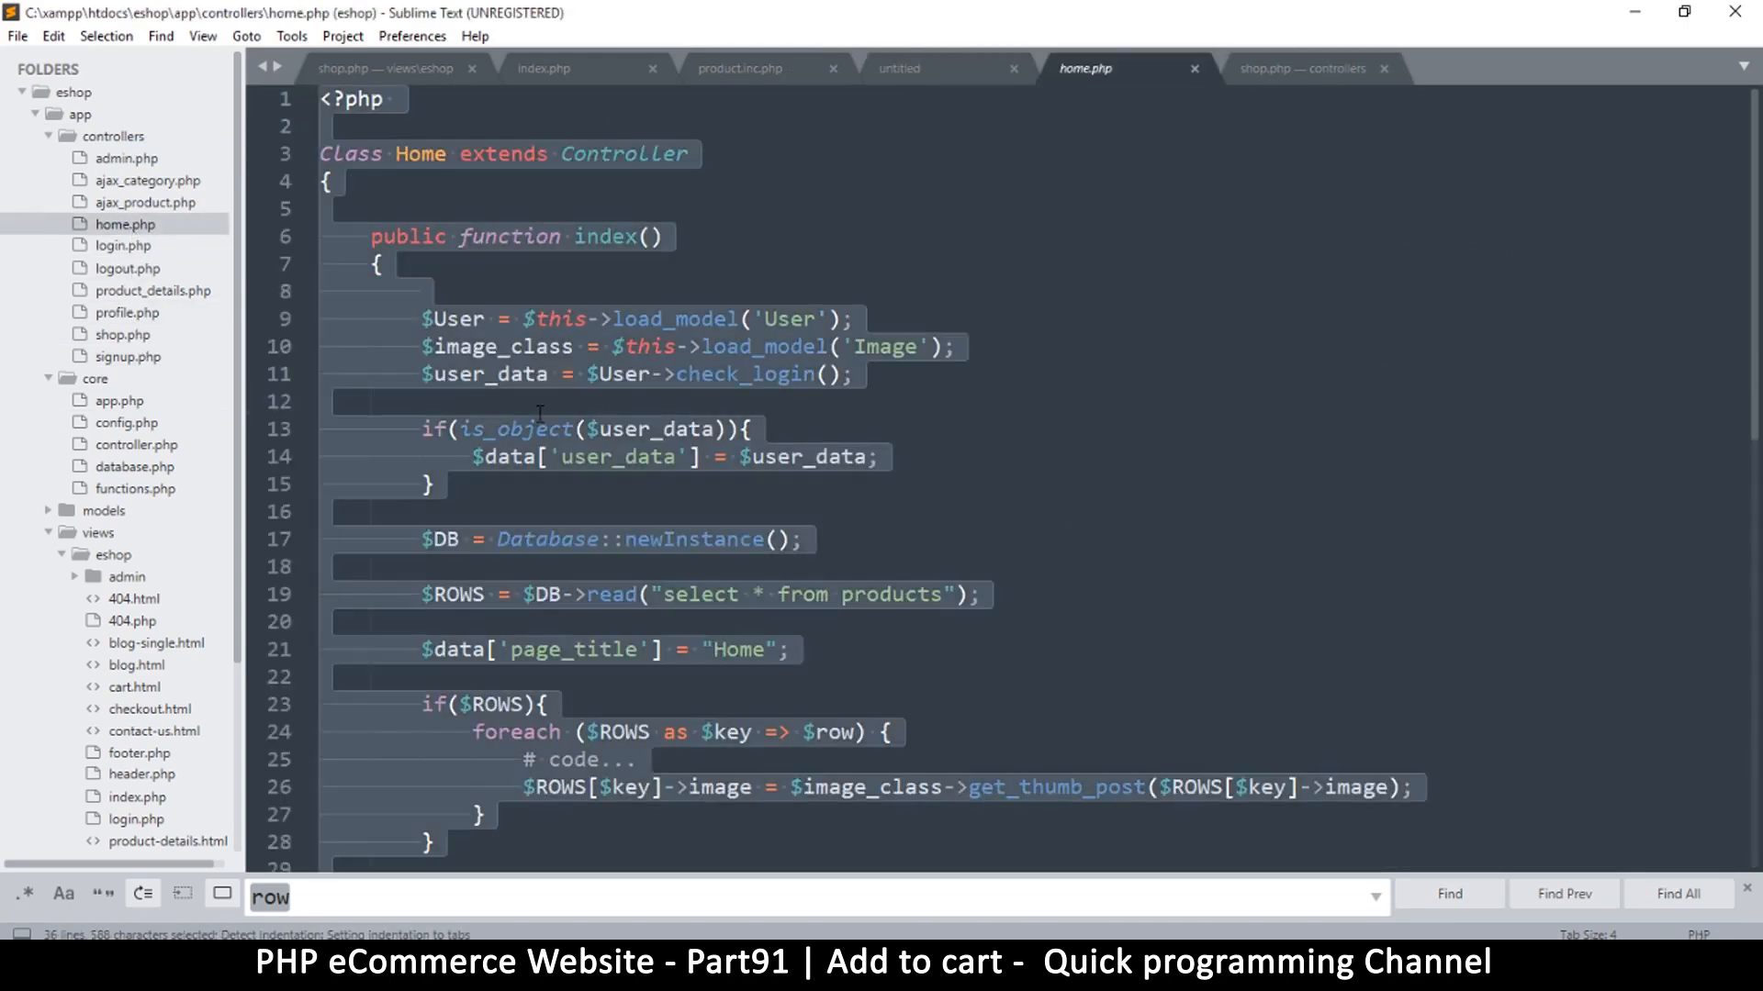
# Copy the entire home.php controller code for the new untitled file
pyautogui.click(326, 209)
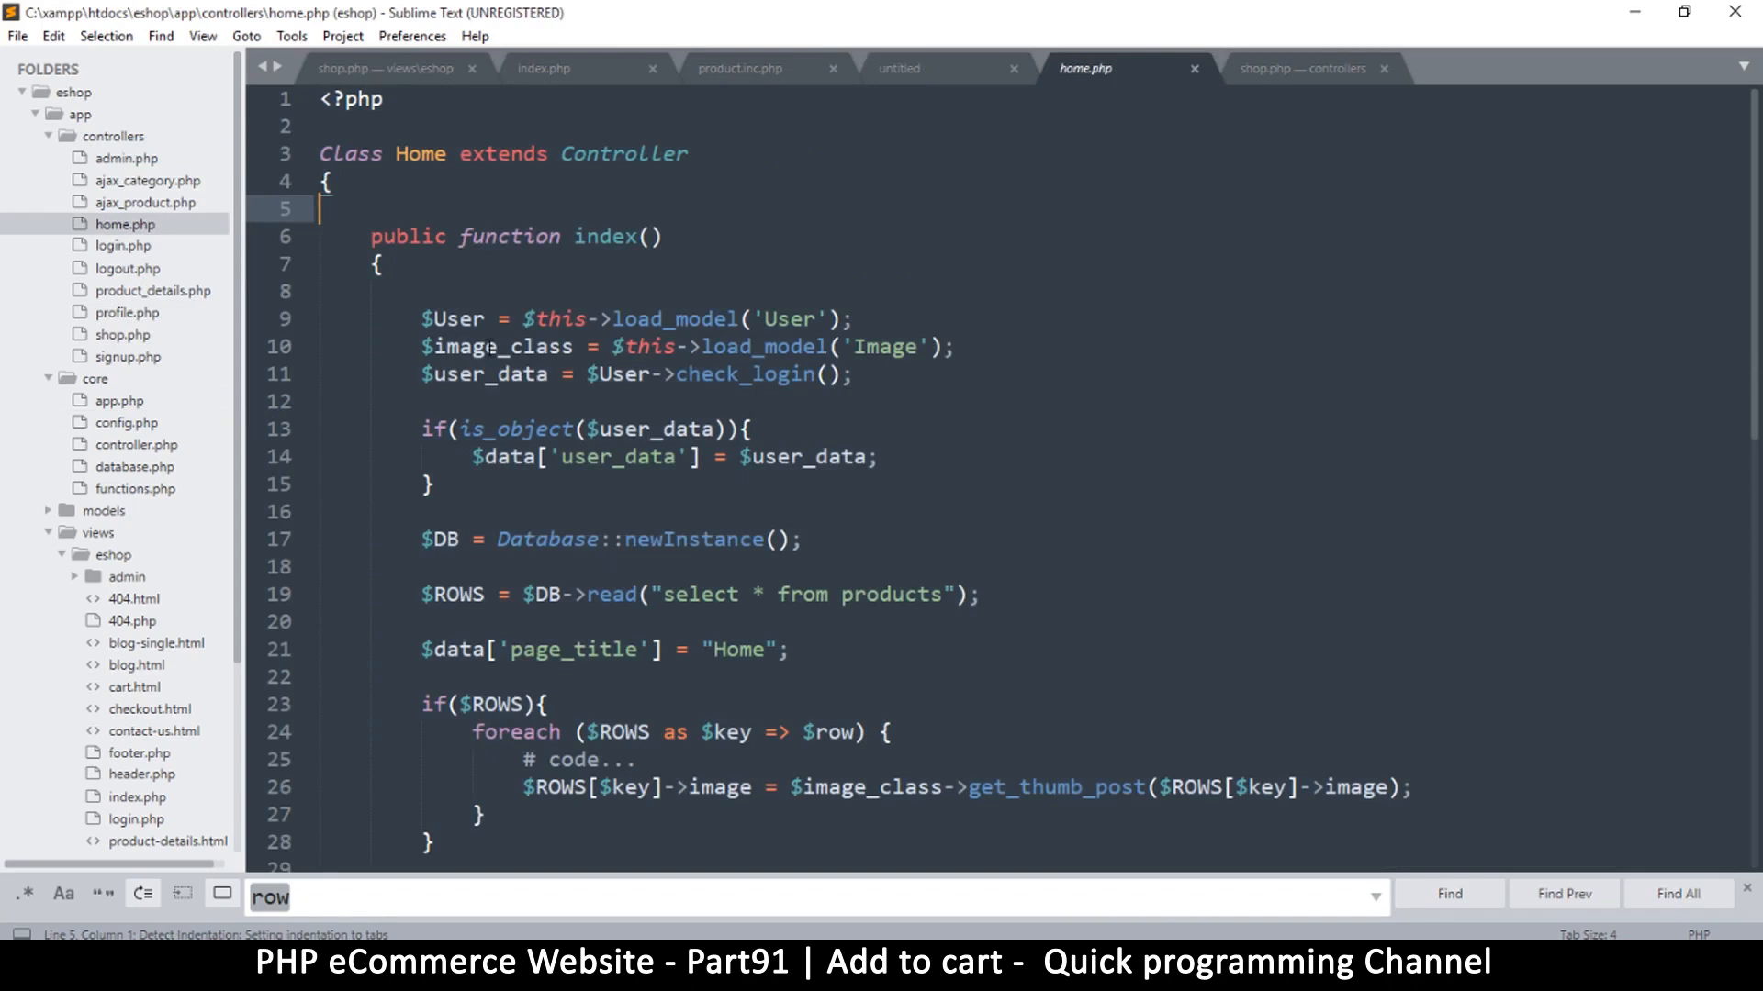
pyautogui.press('ctrl+a')
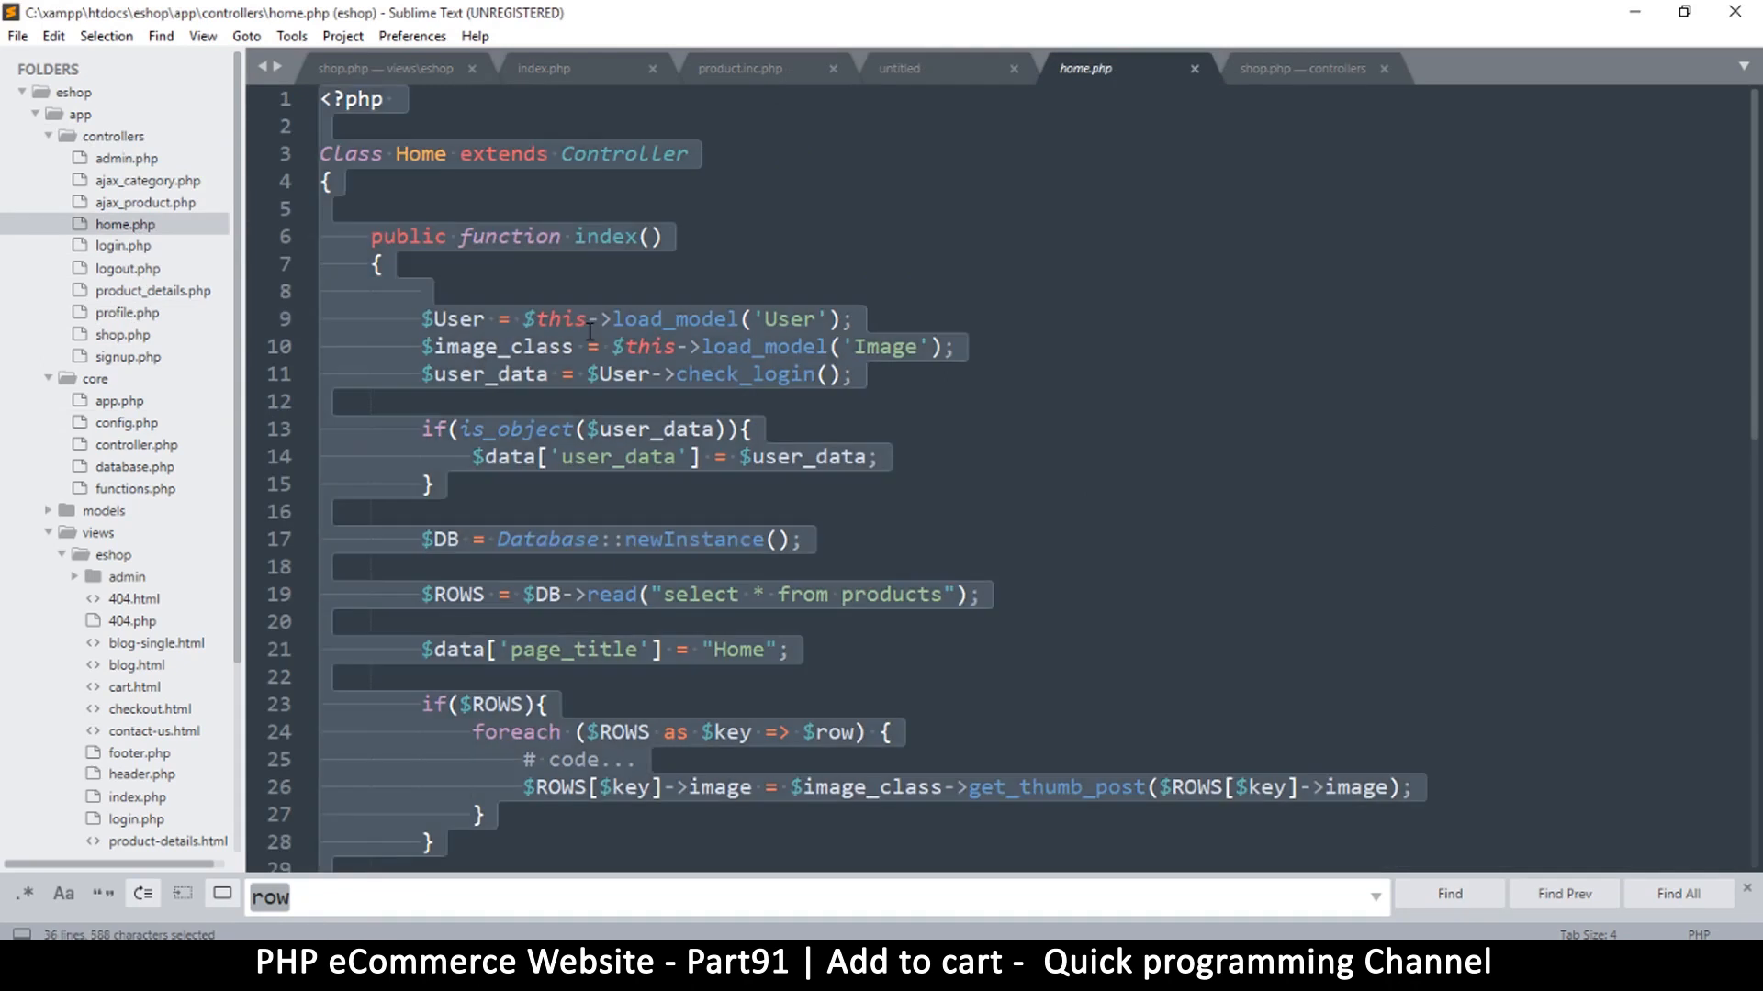
pyautogui.press('ctrl+c')
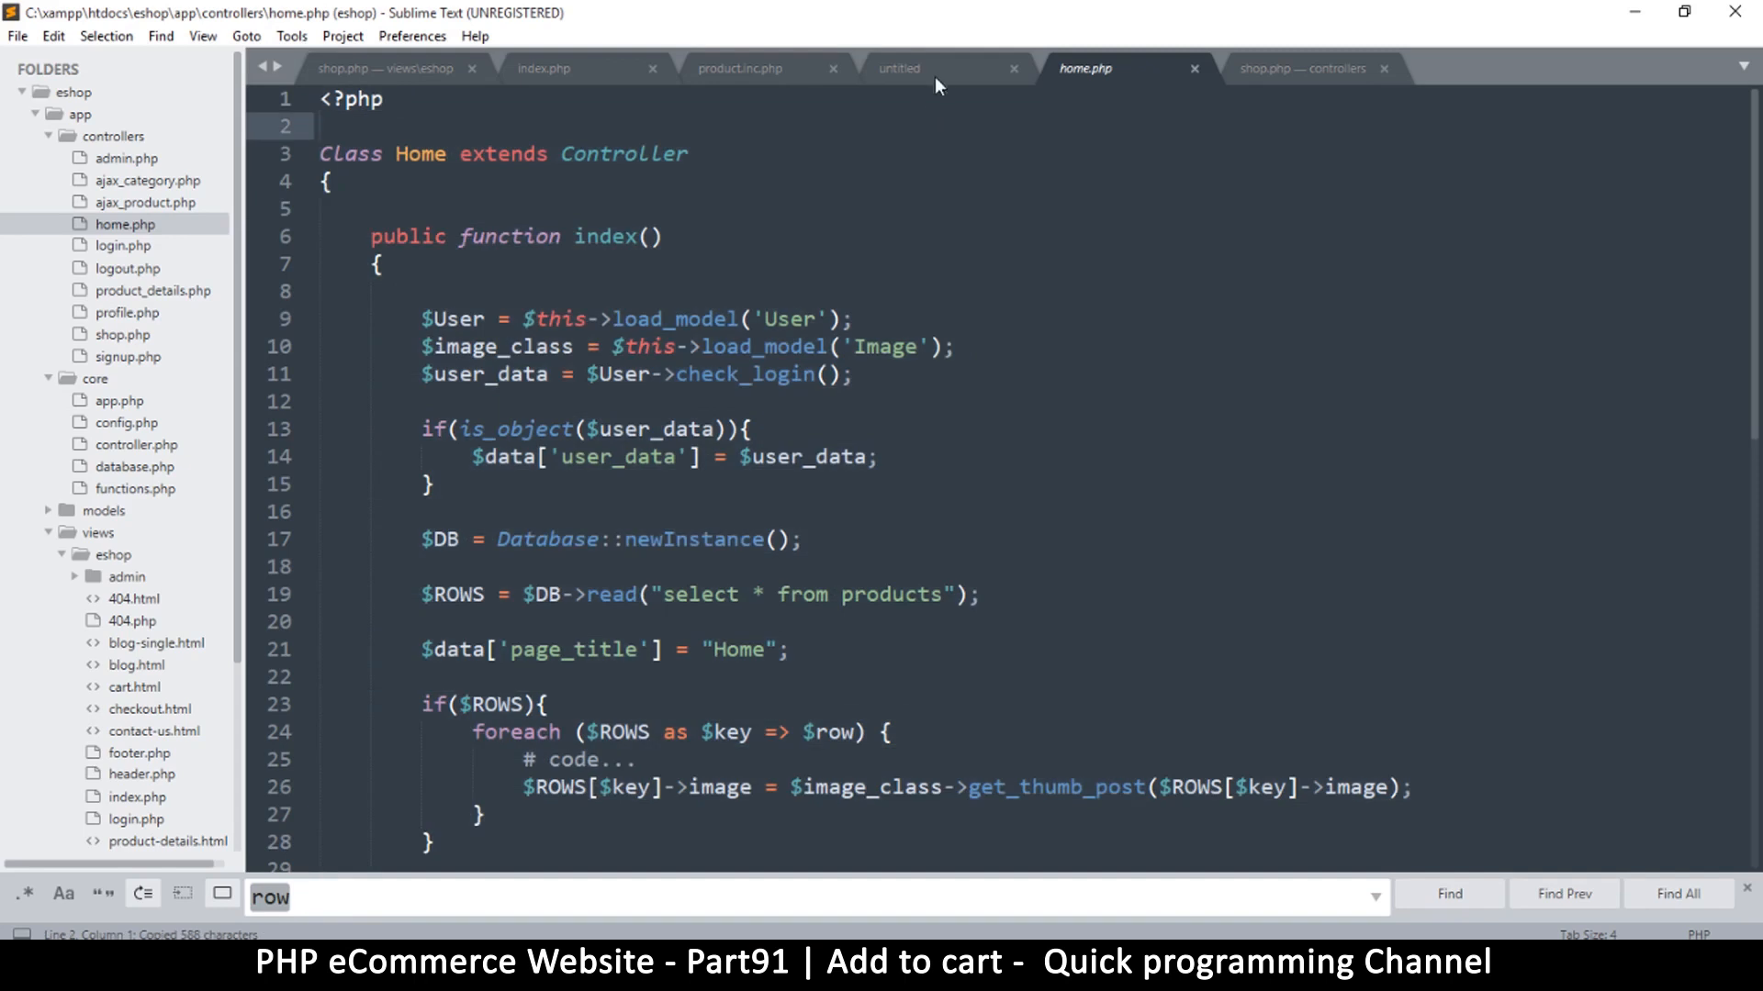
pyautogui.click(900, 67)
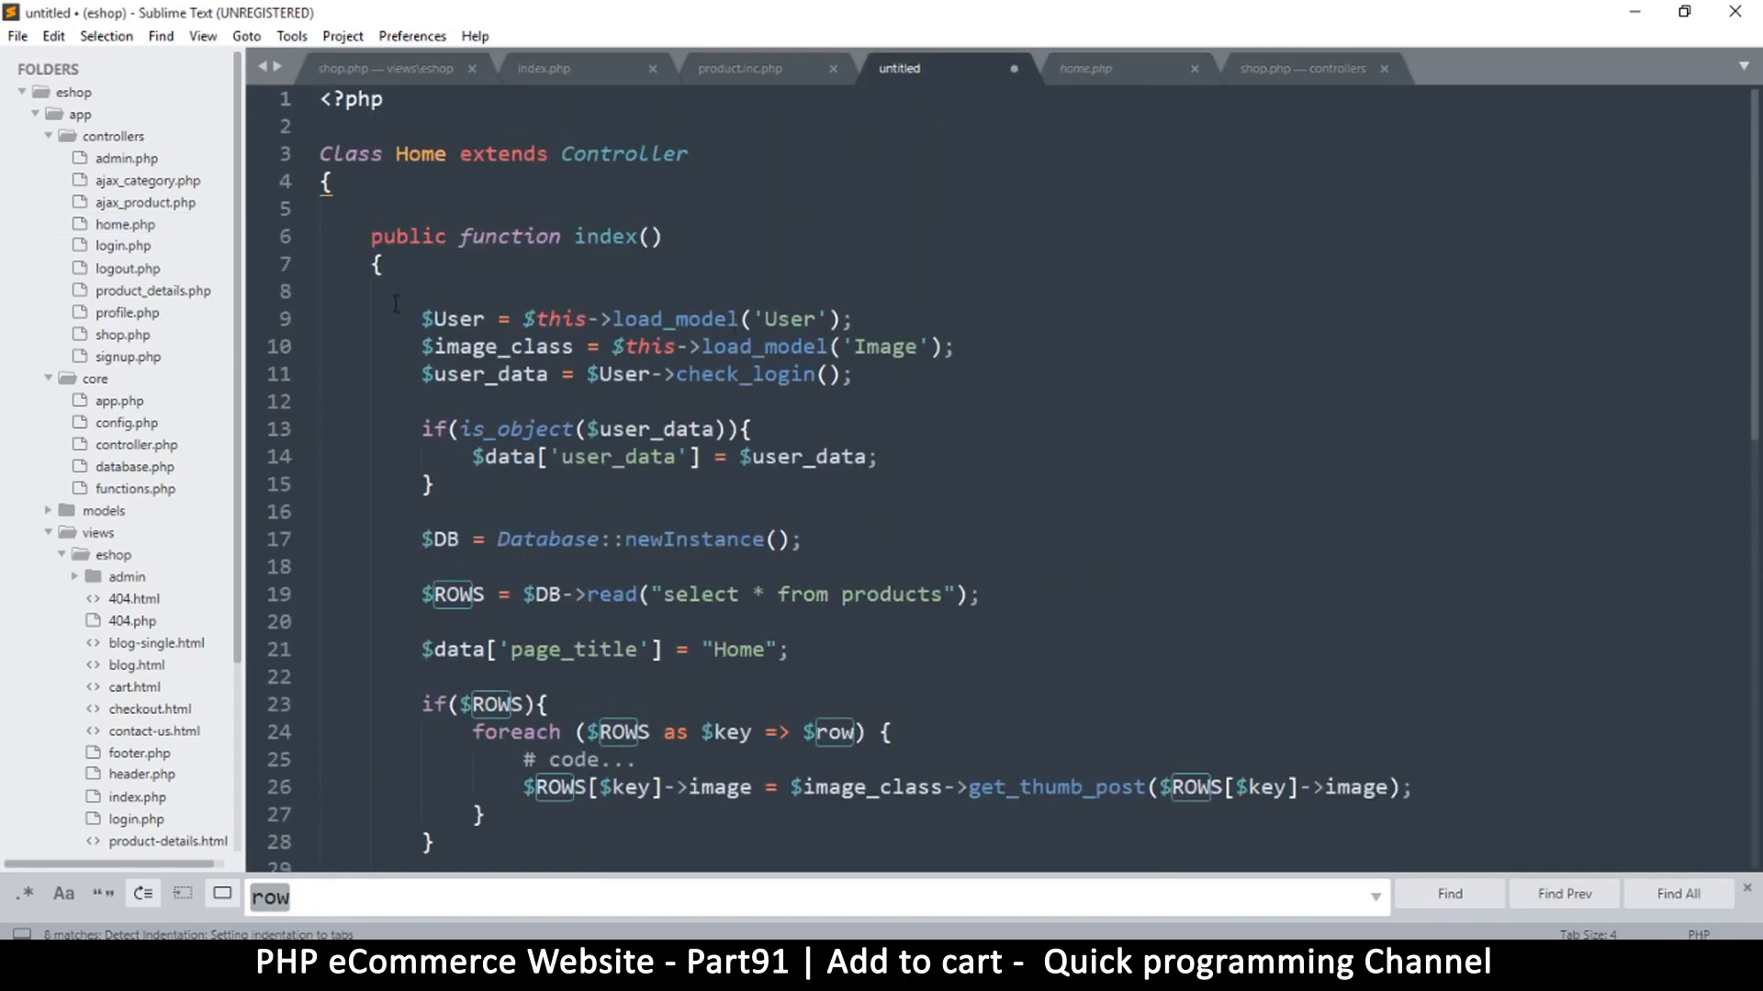
# Rename the class Home to Add_to_cart and save as add_to_cart.php in controllers
pyautogui.doubleClick(420, 155)
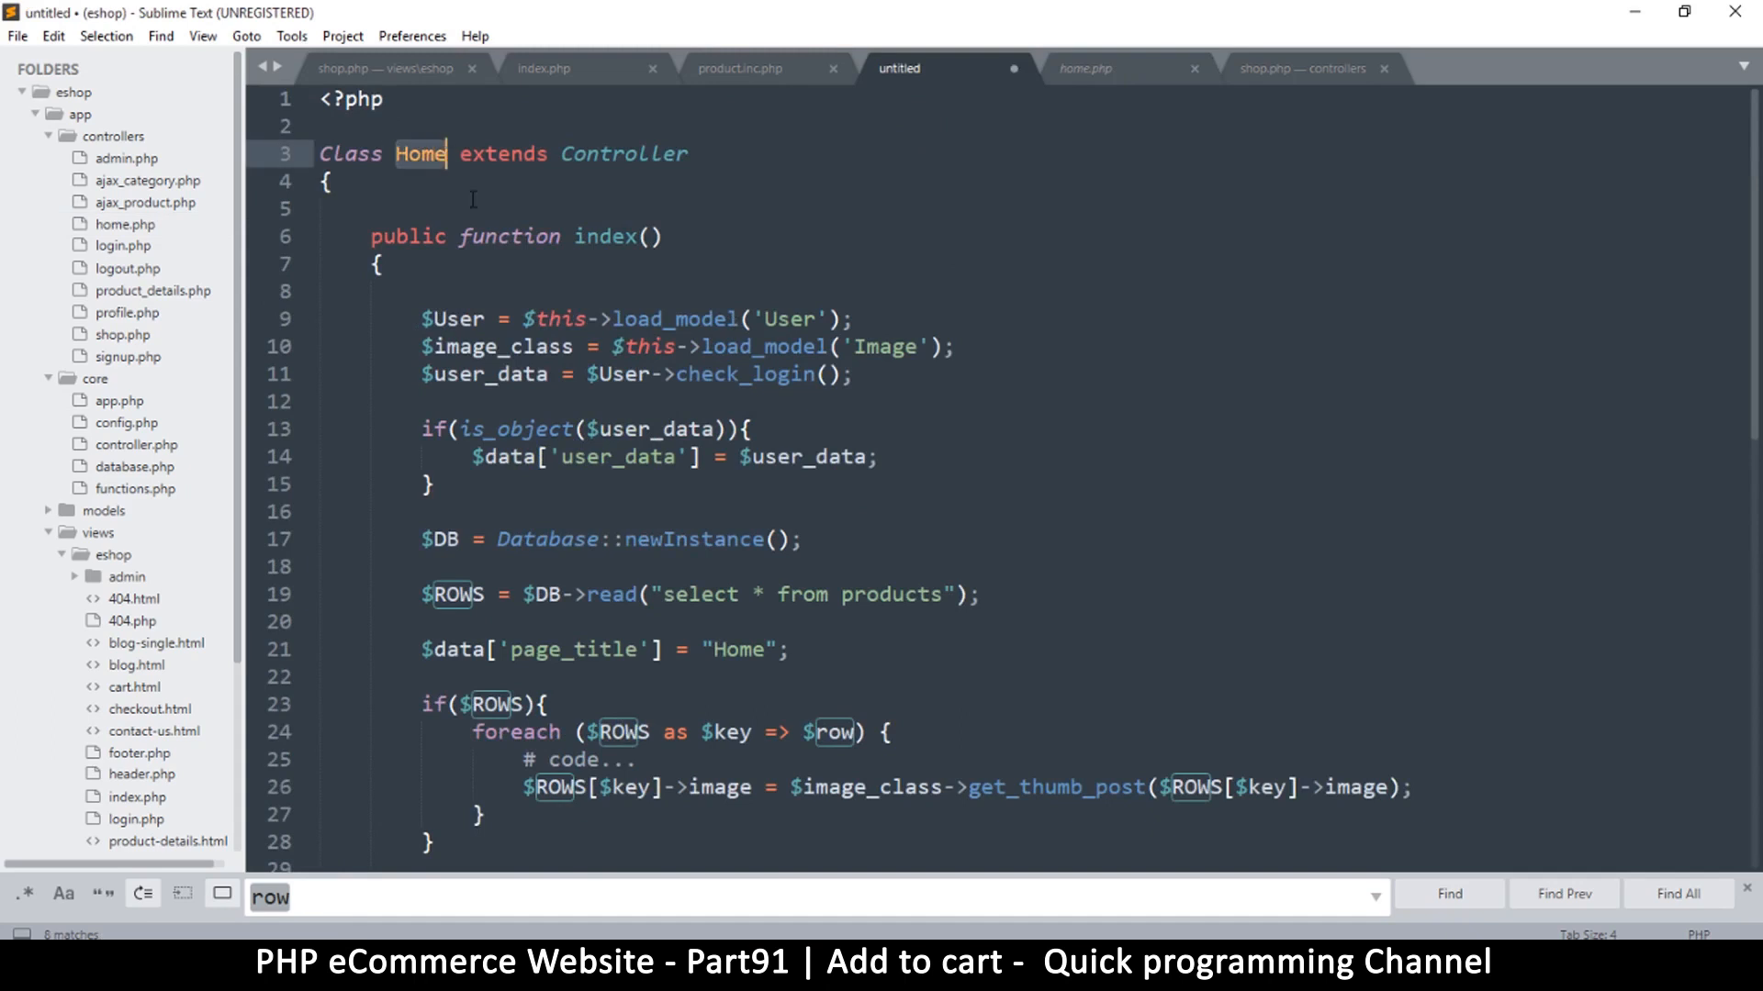
pyautogui.write('Add_')
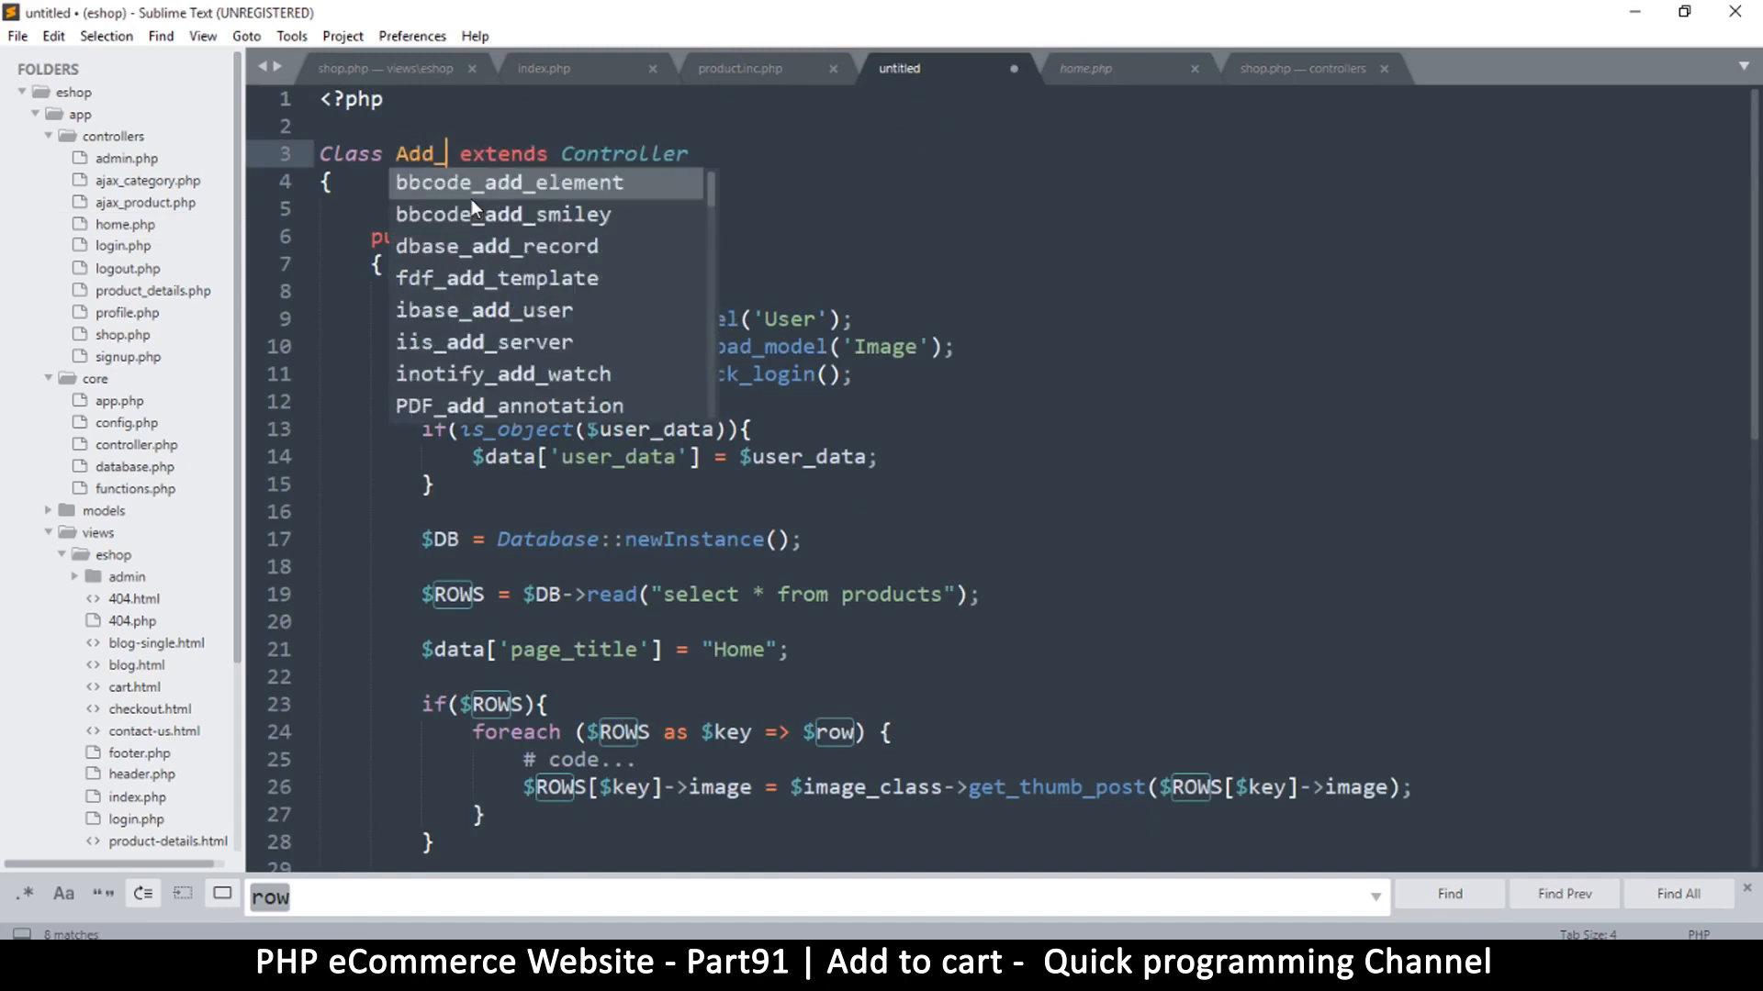
pyautogui.write('to_cart')
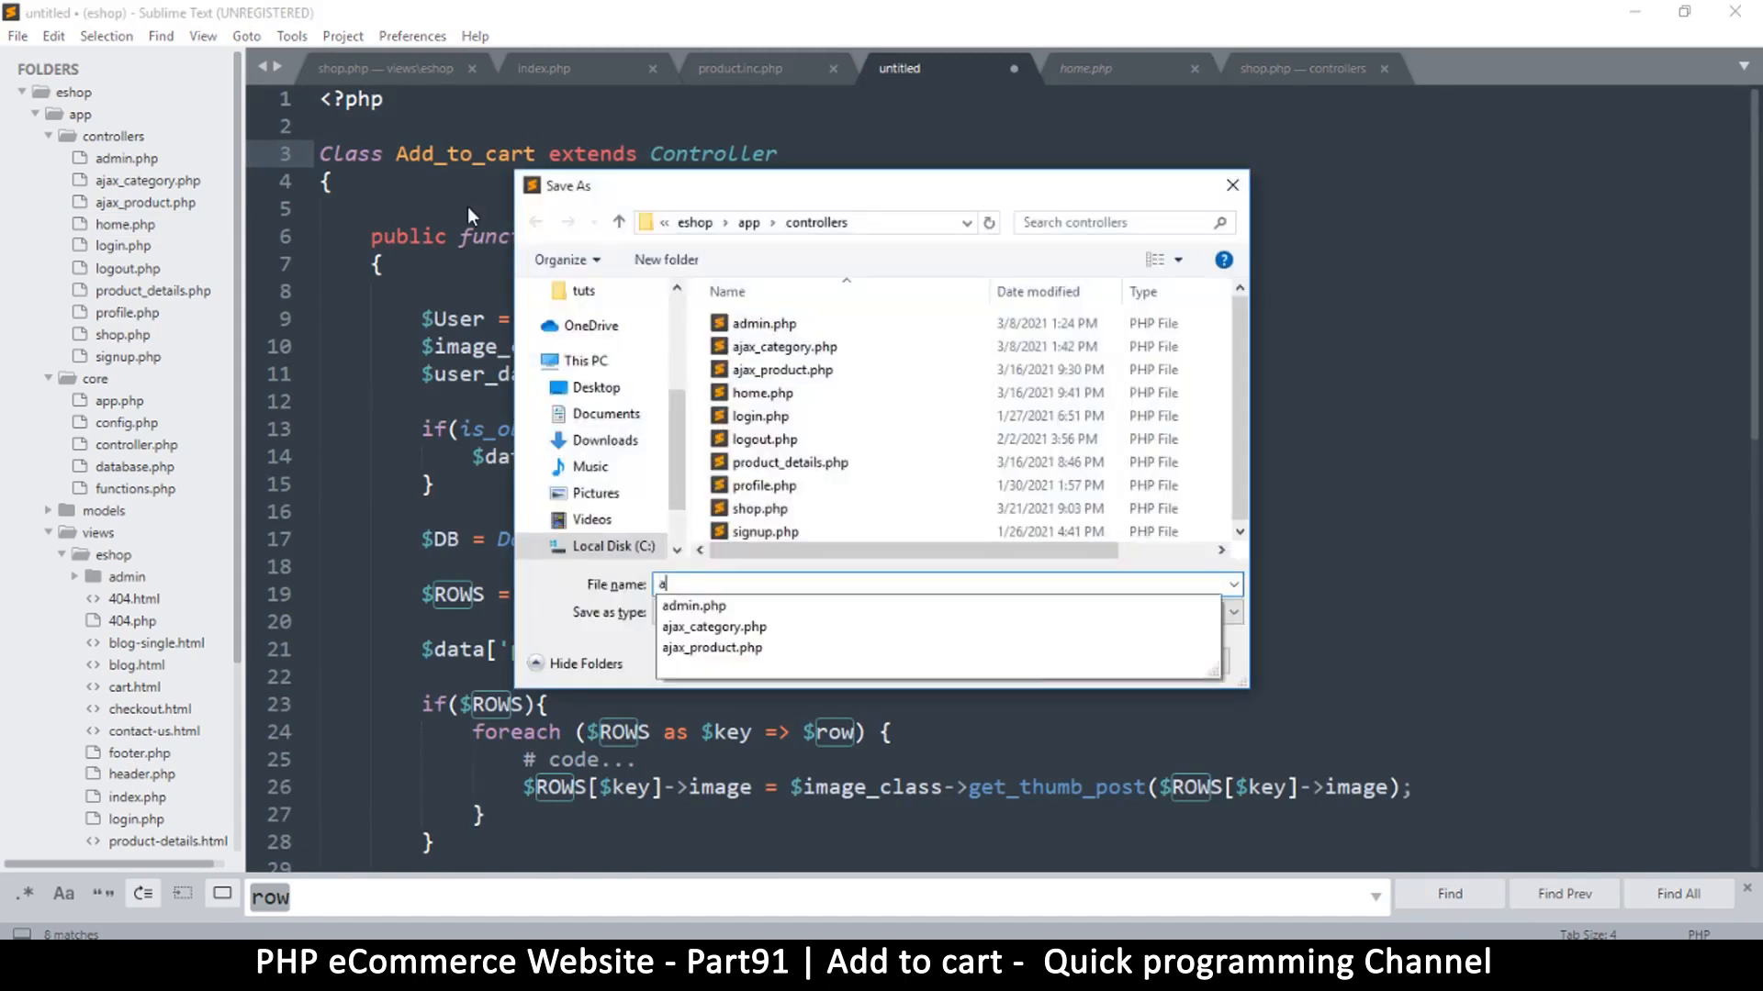
pyautogui.write('dd_to')
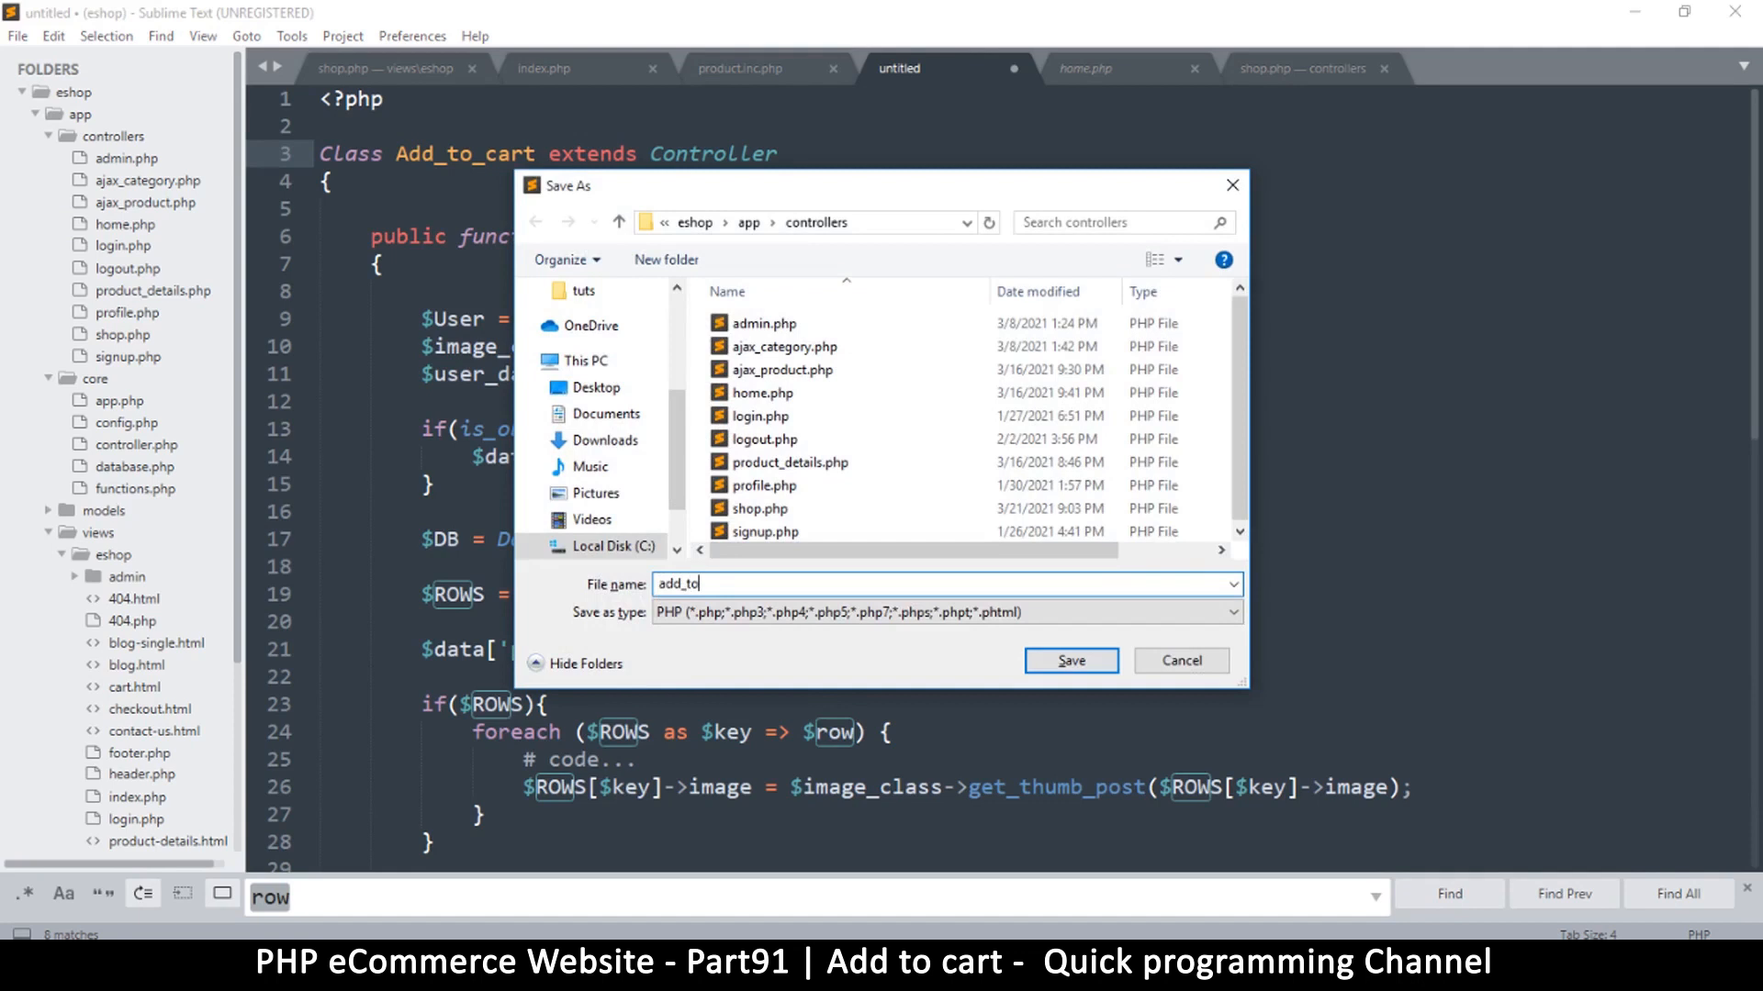
pyautogui.write('_cart.')
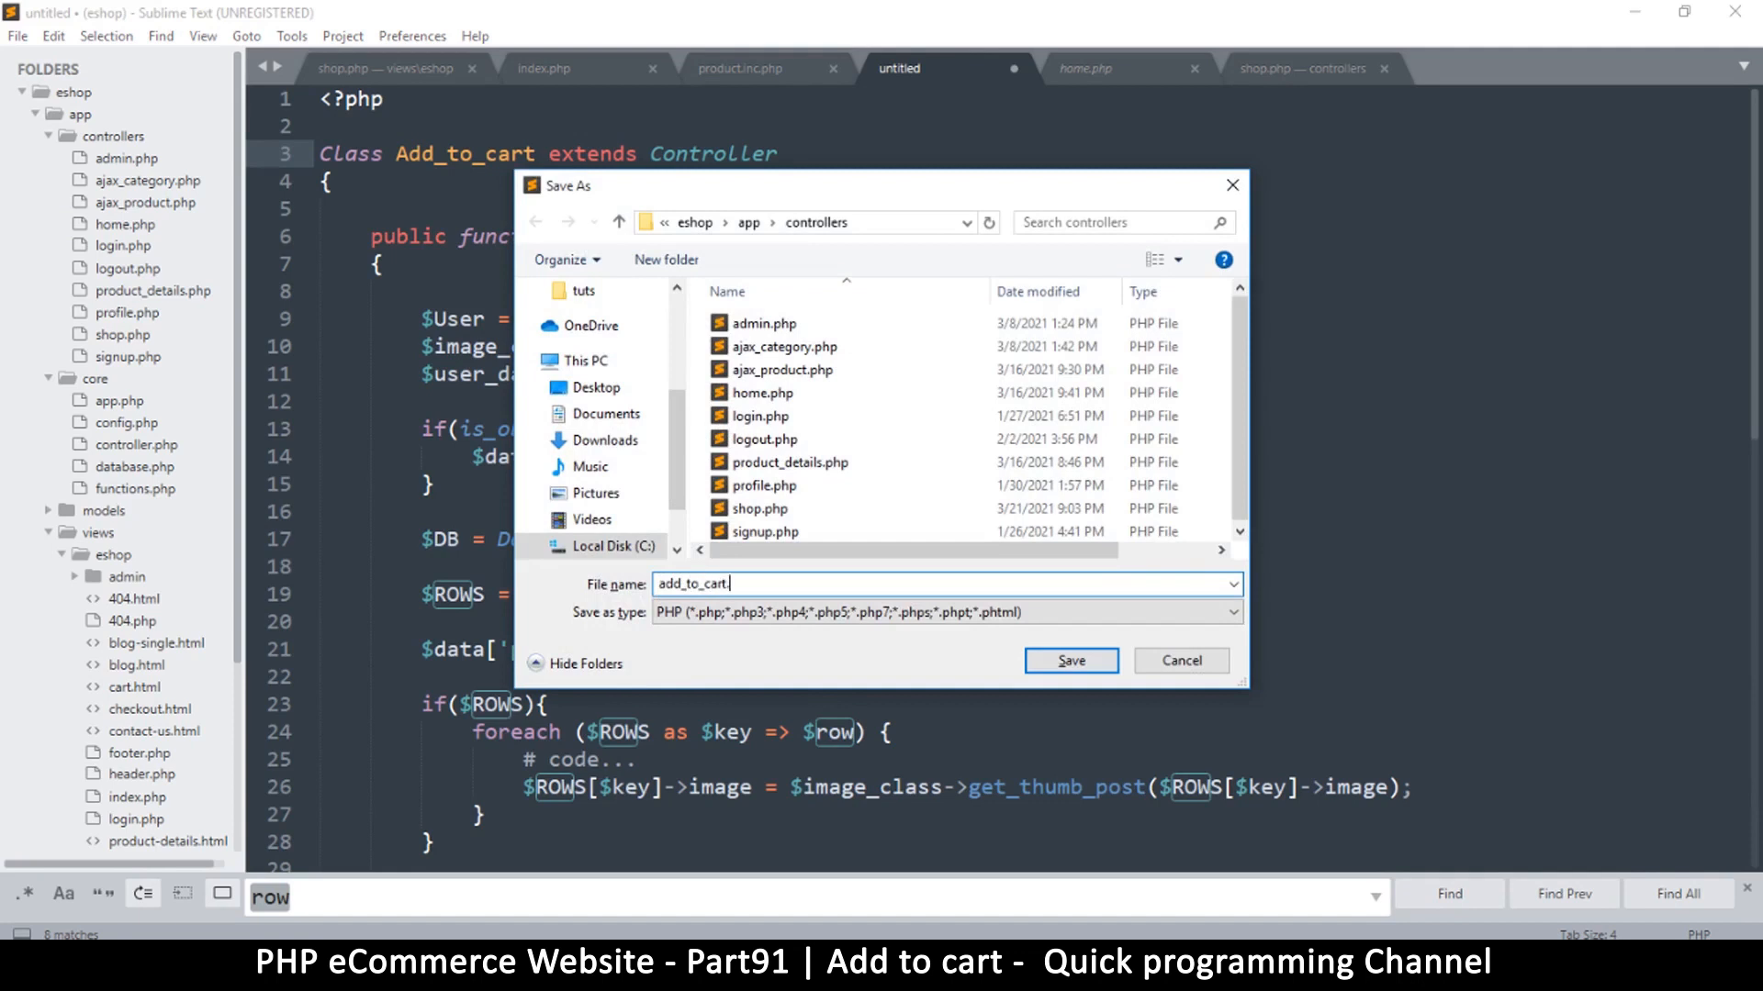
pyautogui.click(1067, 660)
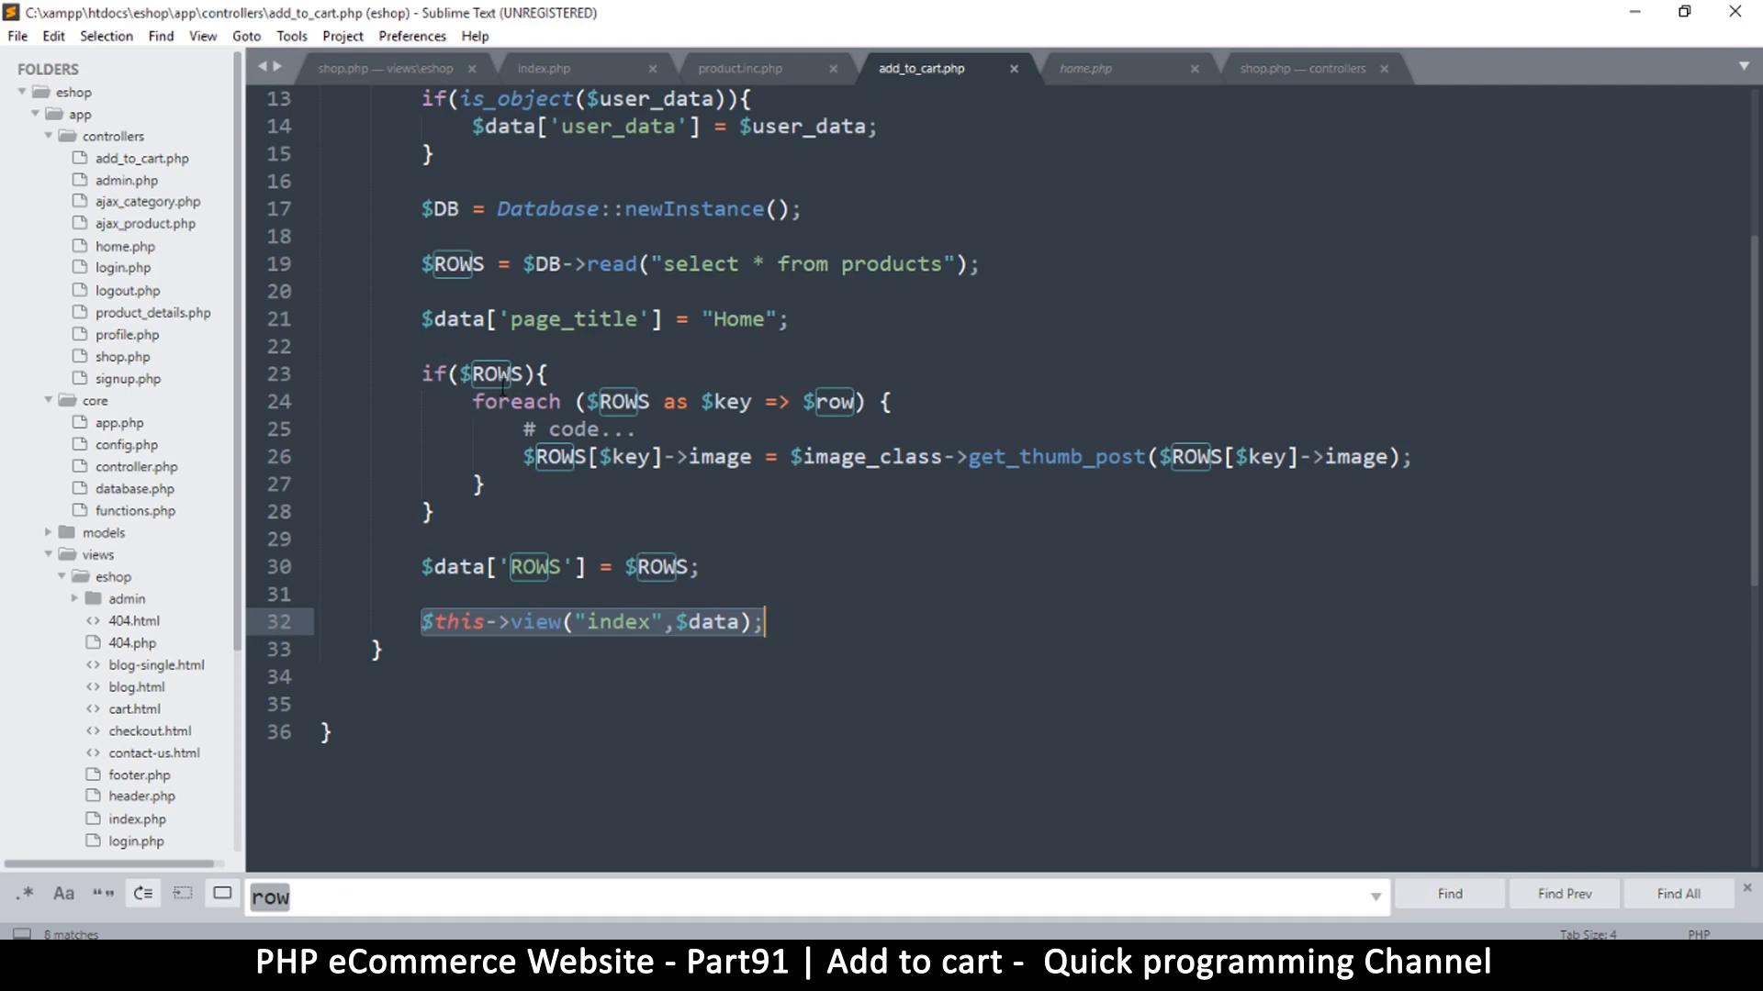
# Add header("Location: " . ROOT . "shop"); and die; after the ROWS line, then save
pyautogui.click(489, 265)
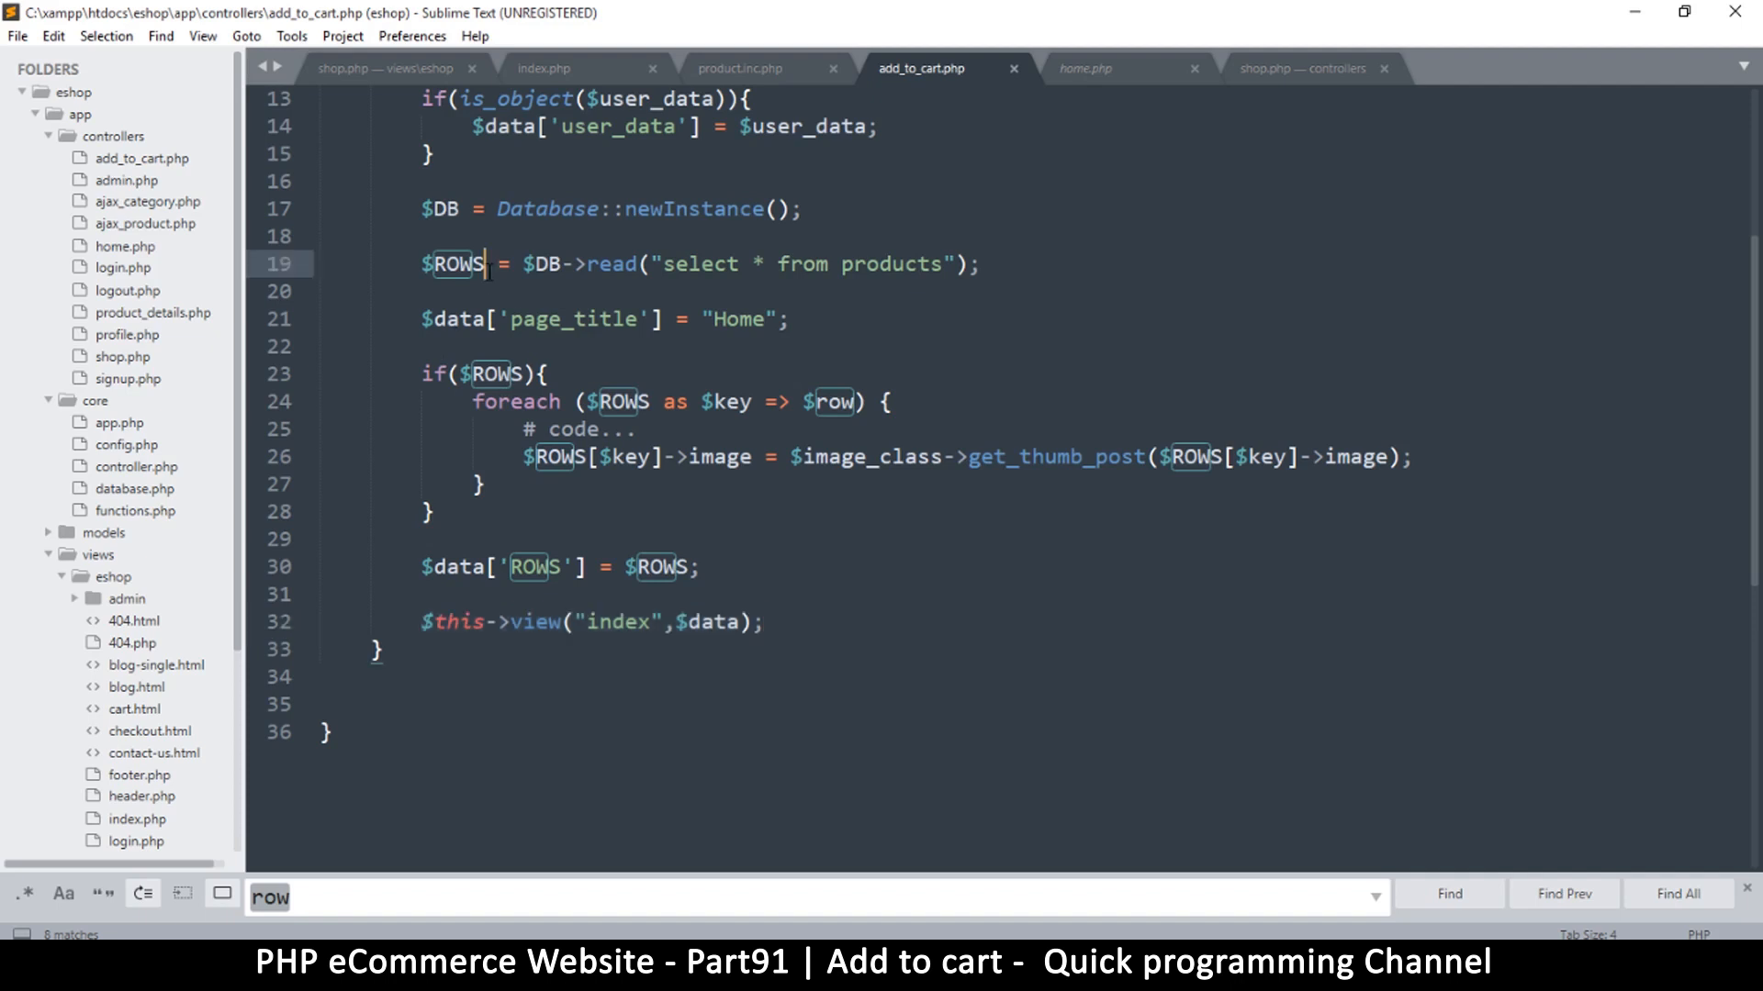
pyautogui.click(270, 621)
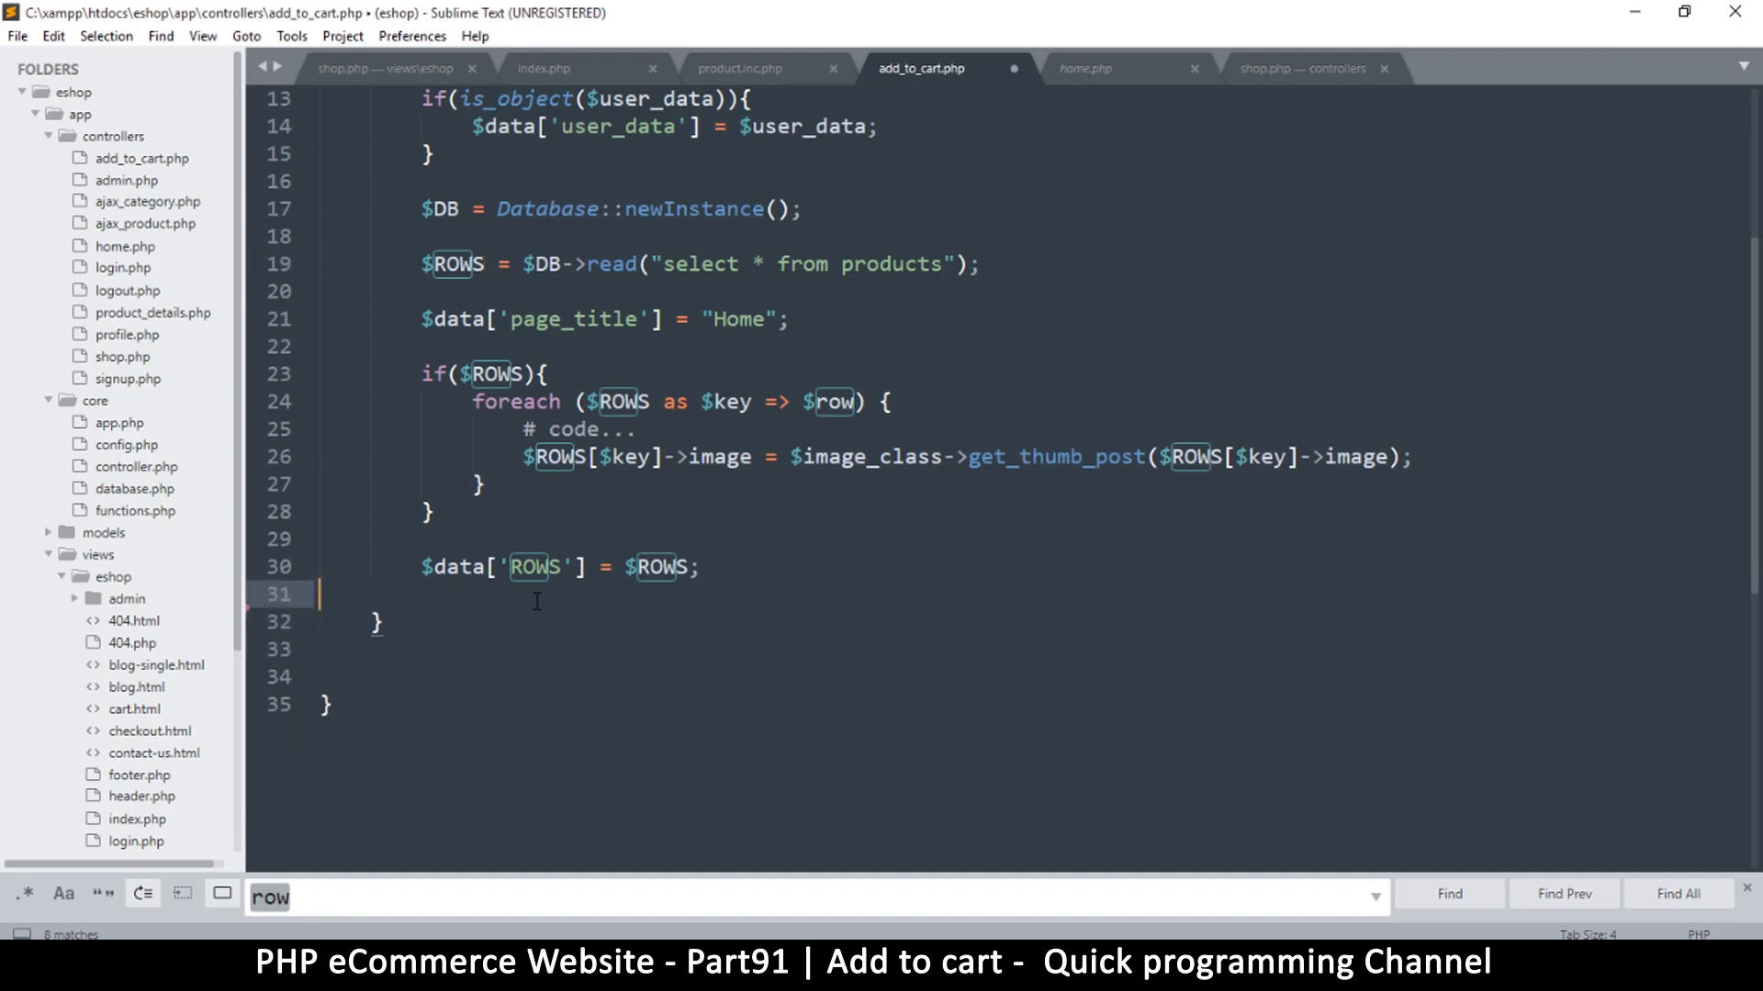
pyautogui.press('enter')
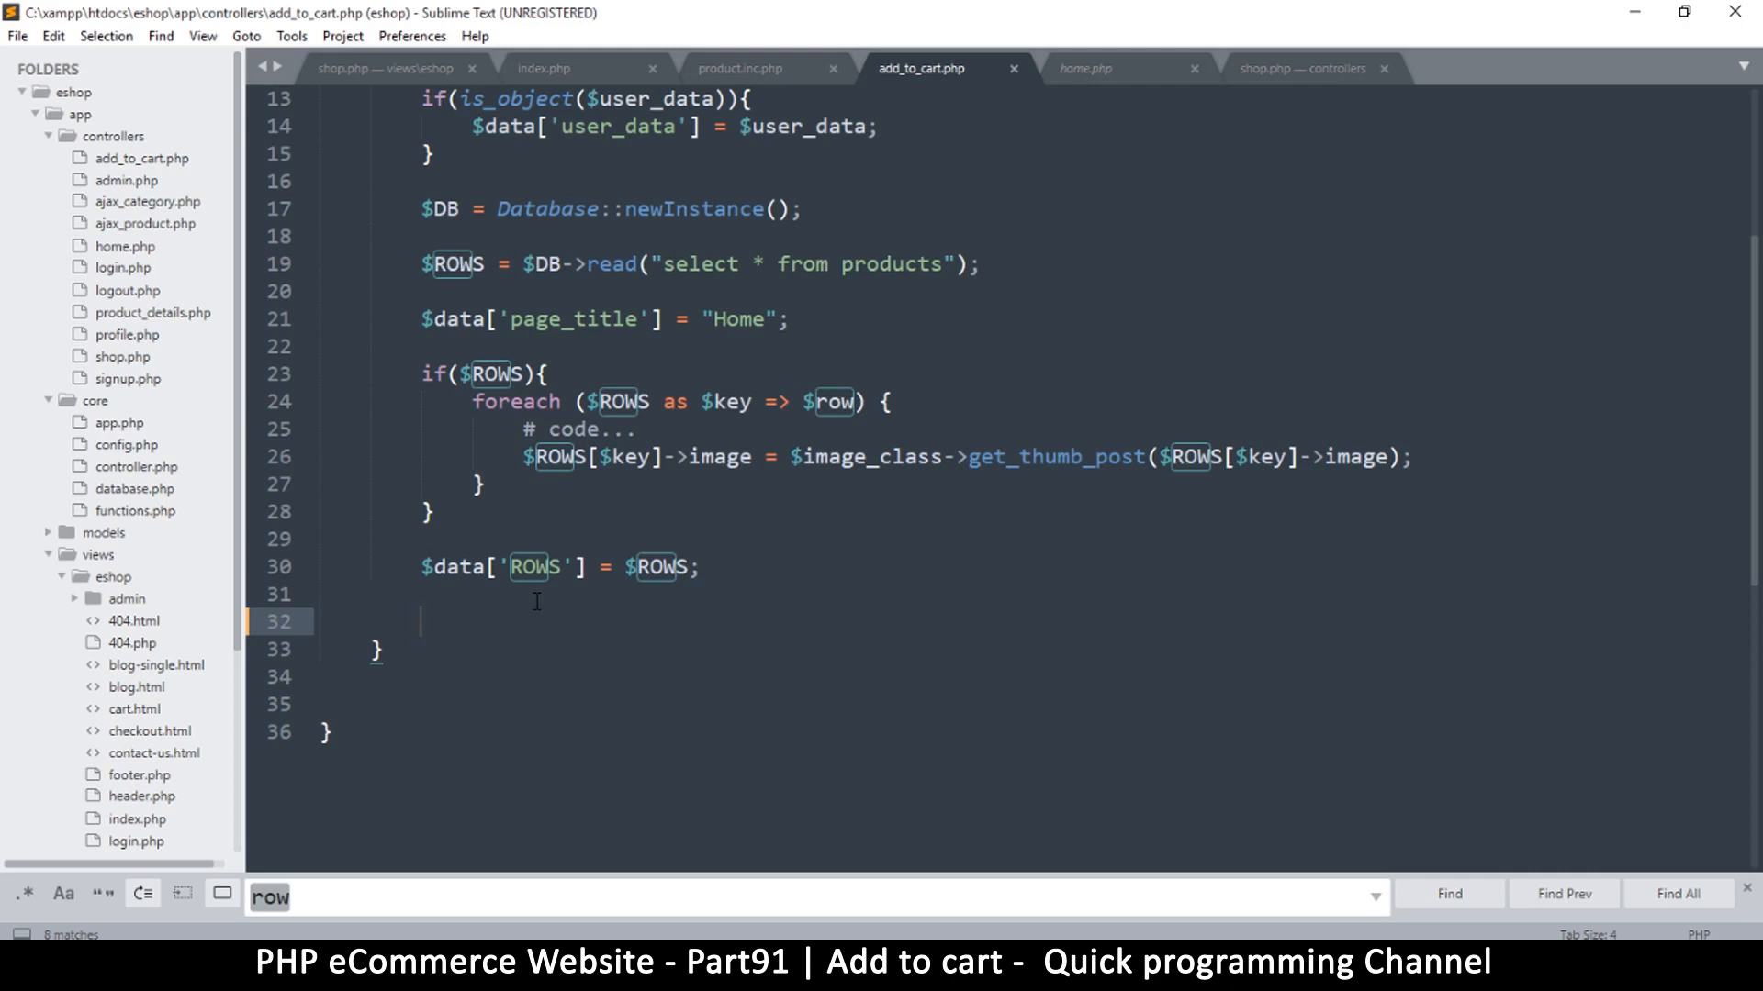
pyautogui.write('header("Location: "')
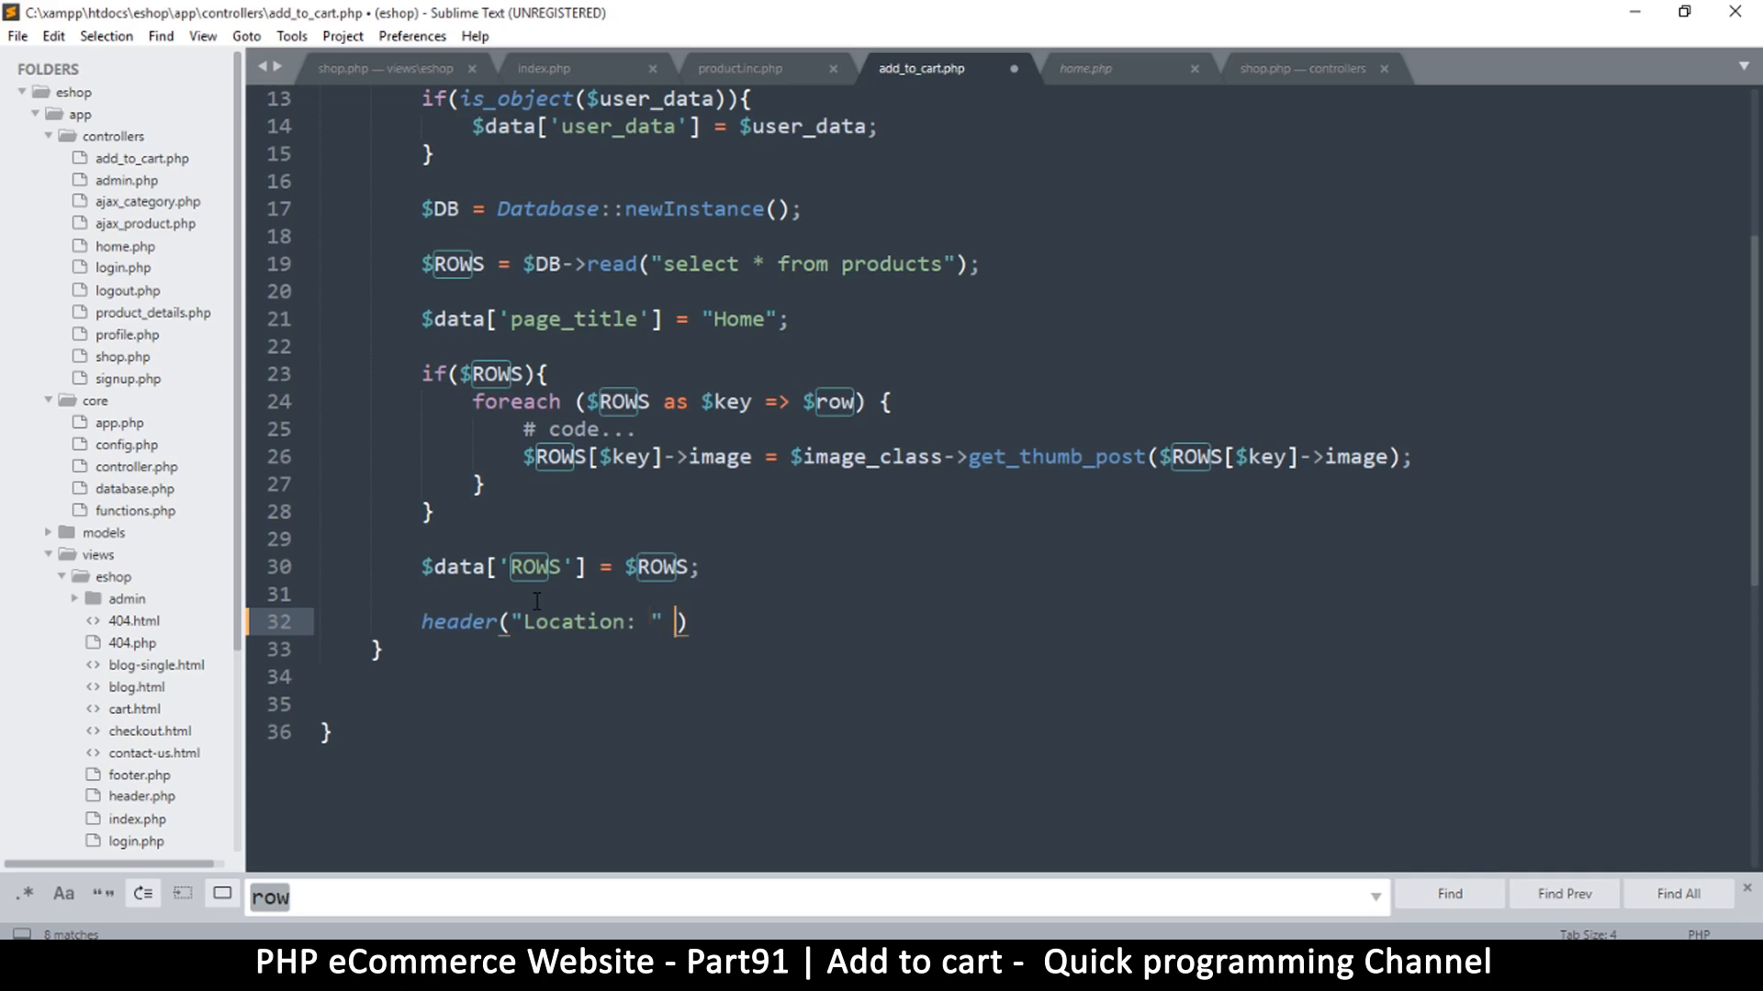
pyautogui.write('. ROOT .')
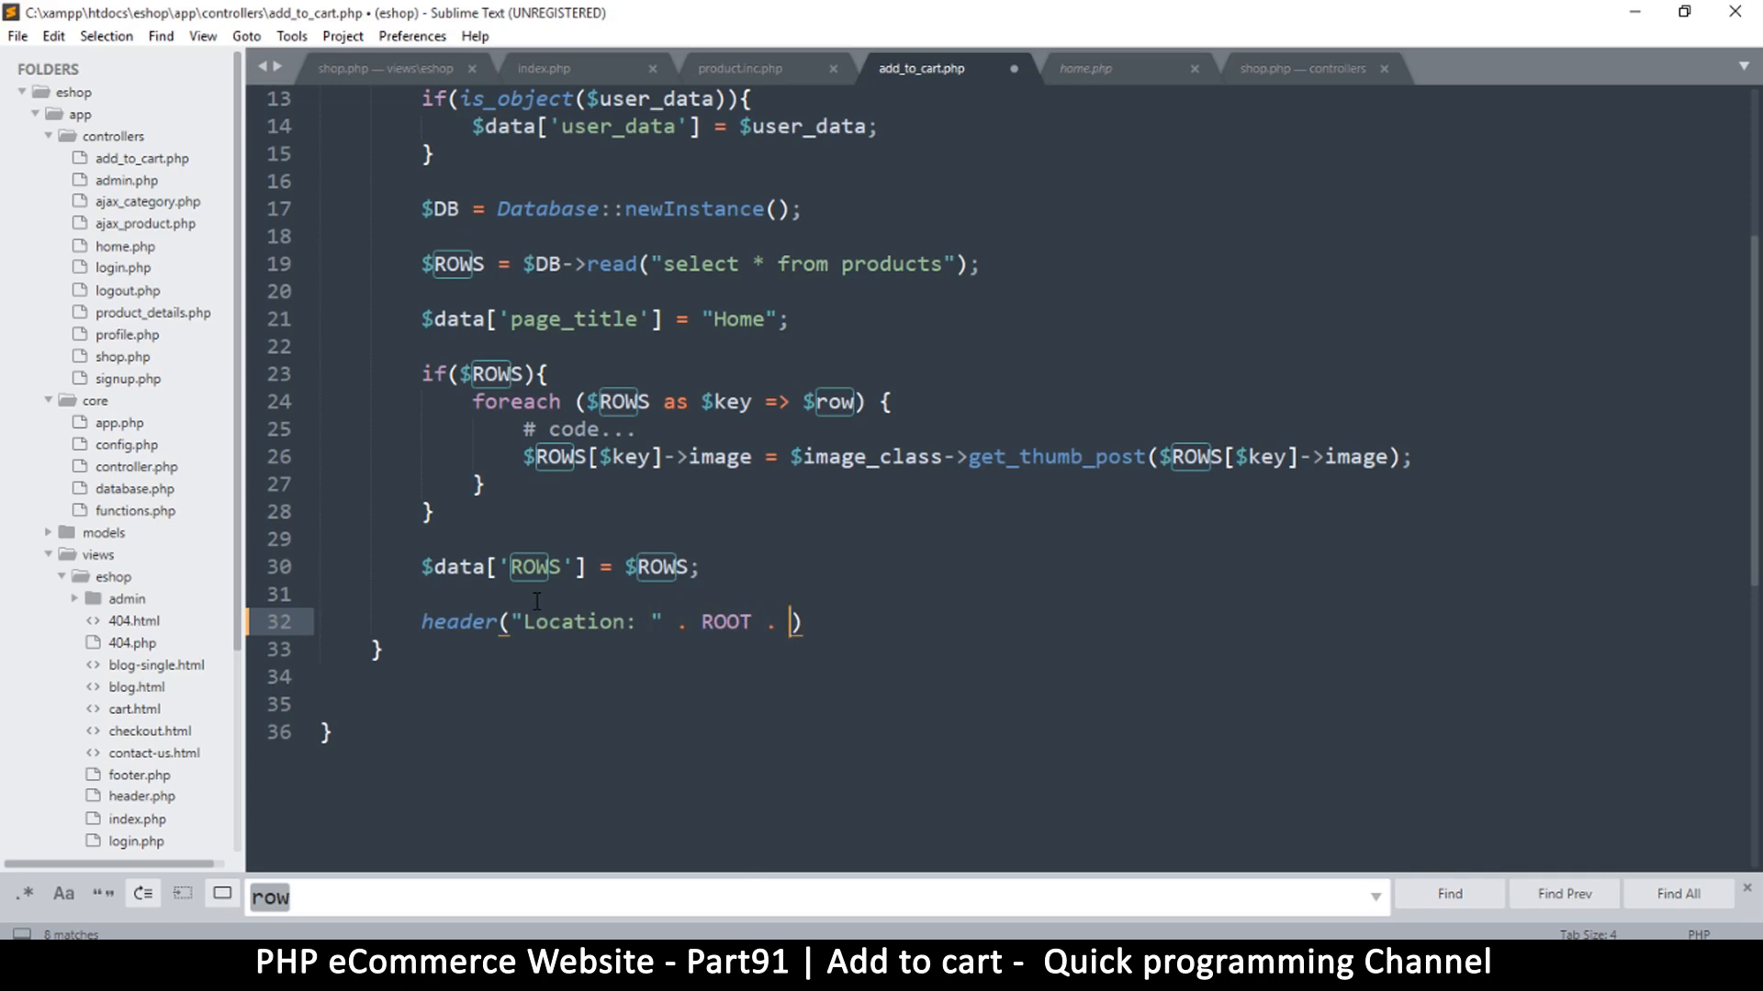
pyautogui.write('sho')
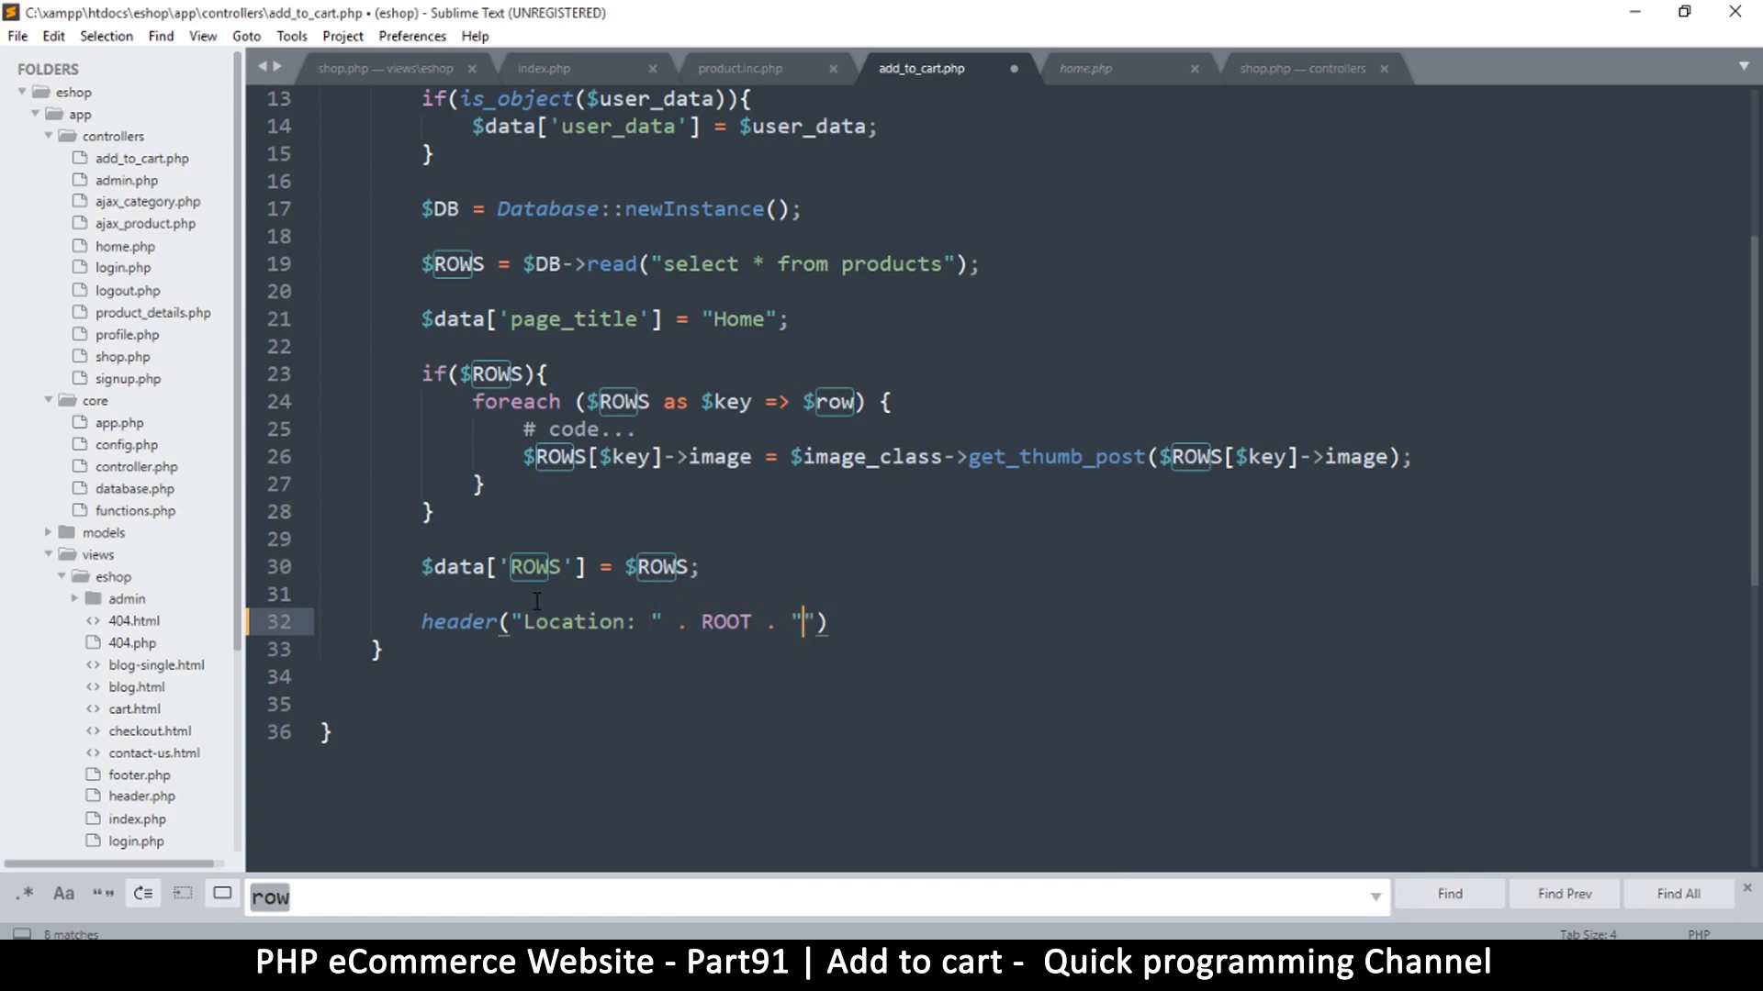
pyautogui.write('shop')
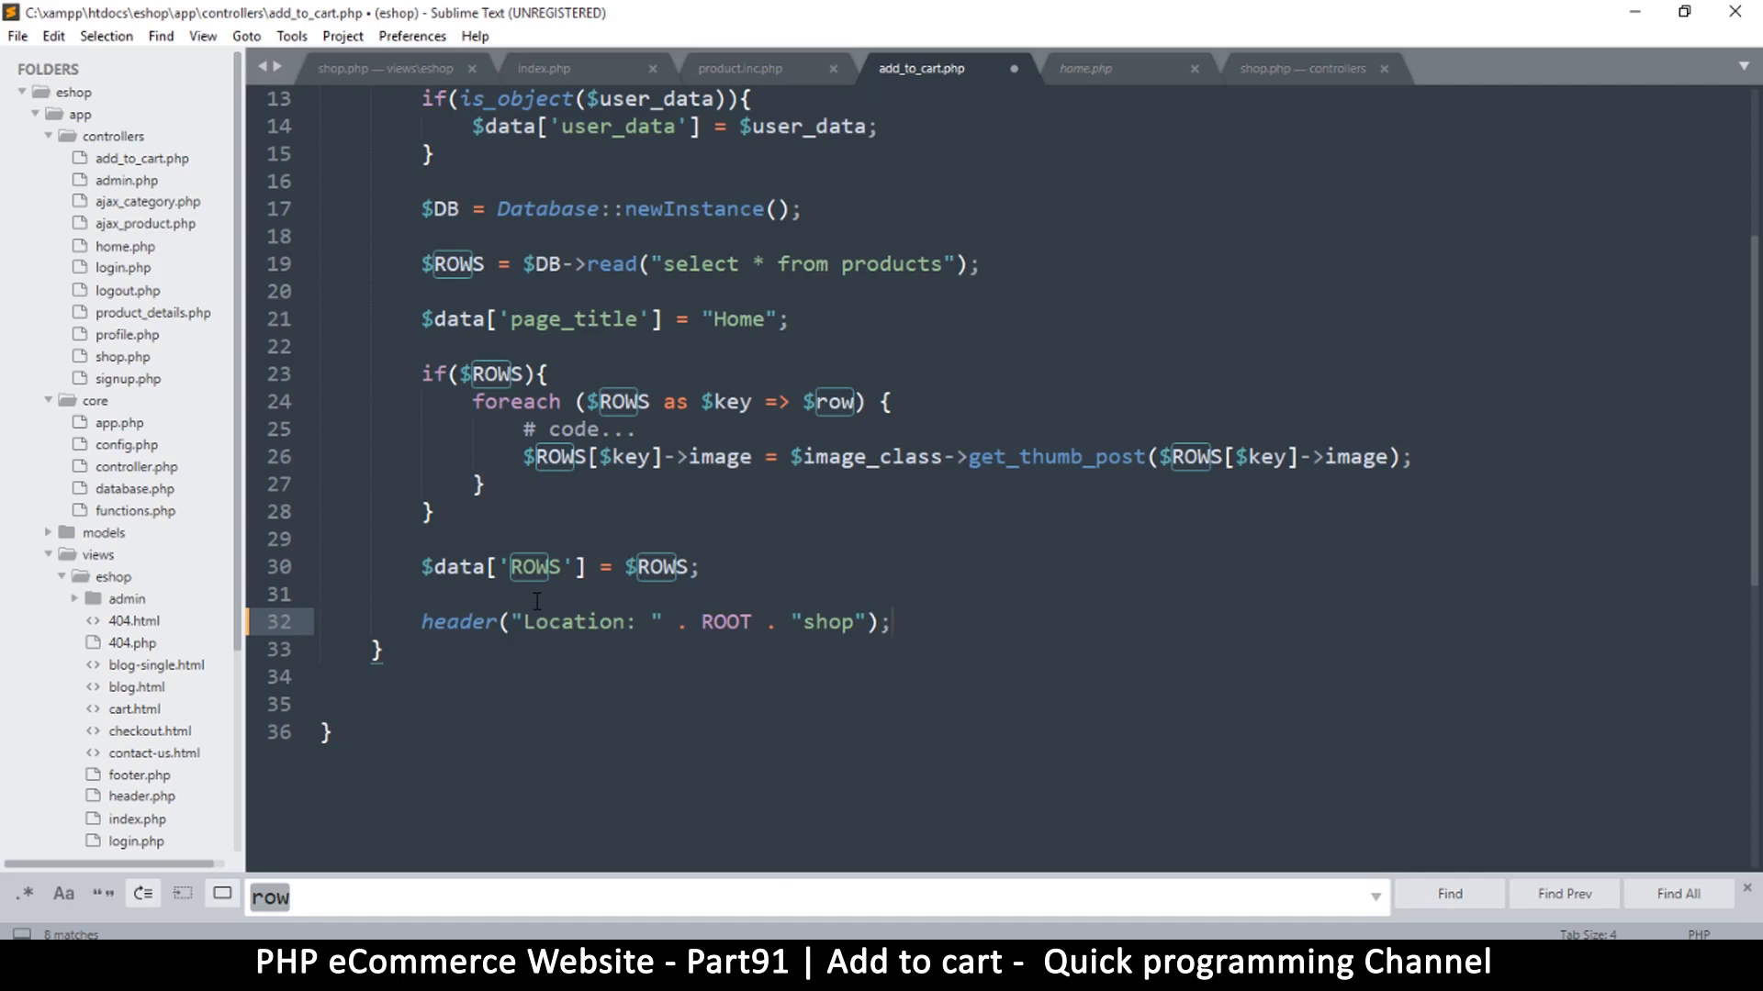
pyautogui.write('die;')
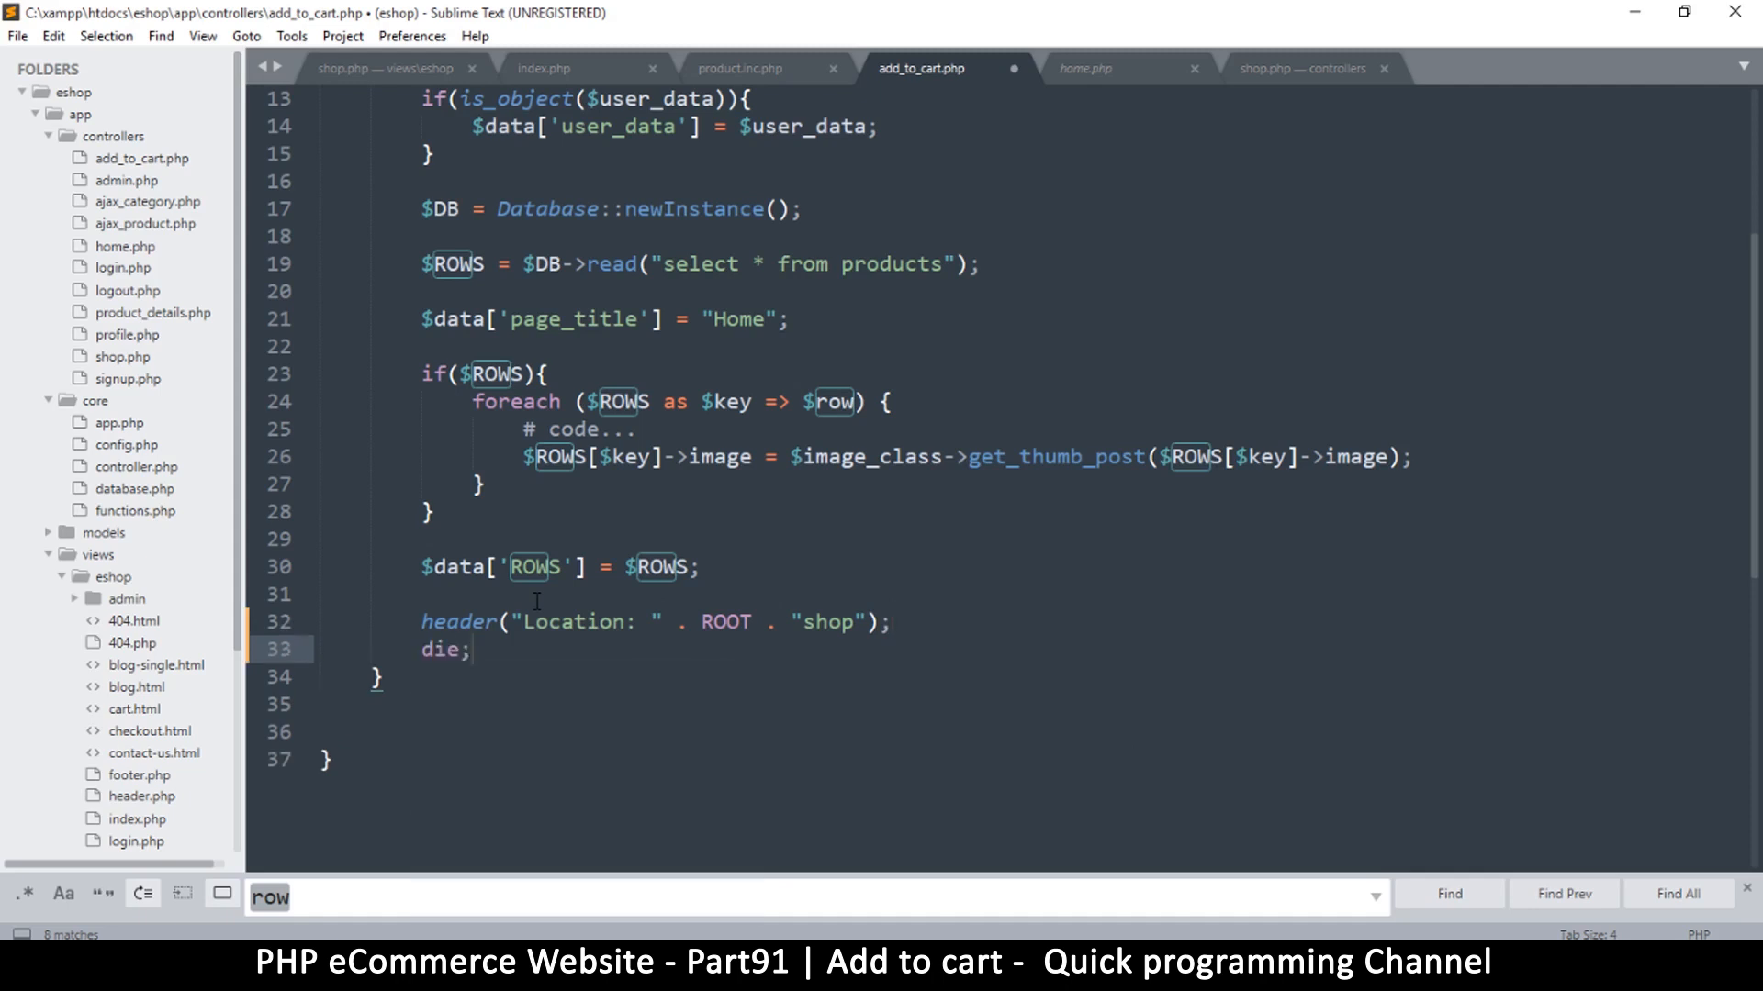
pyautogui.press('ctrl+s')
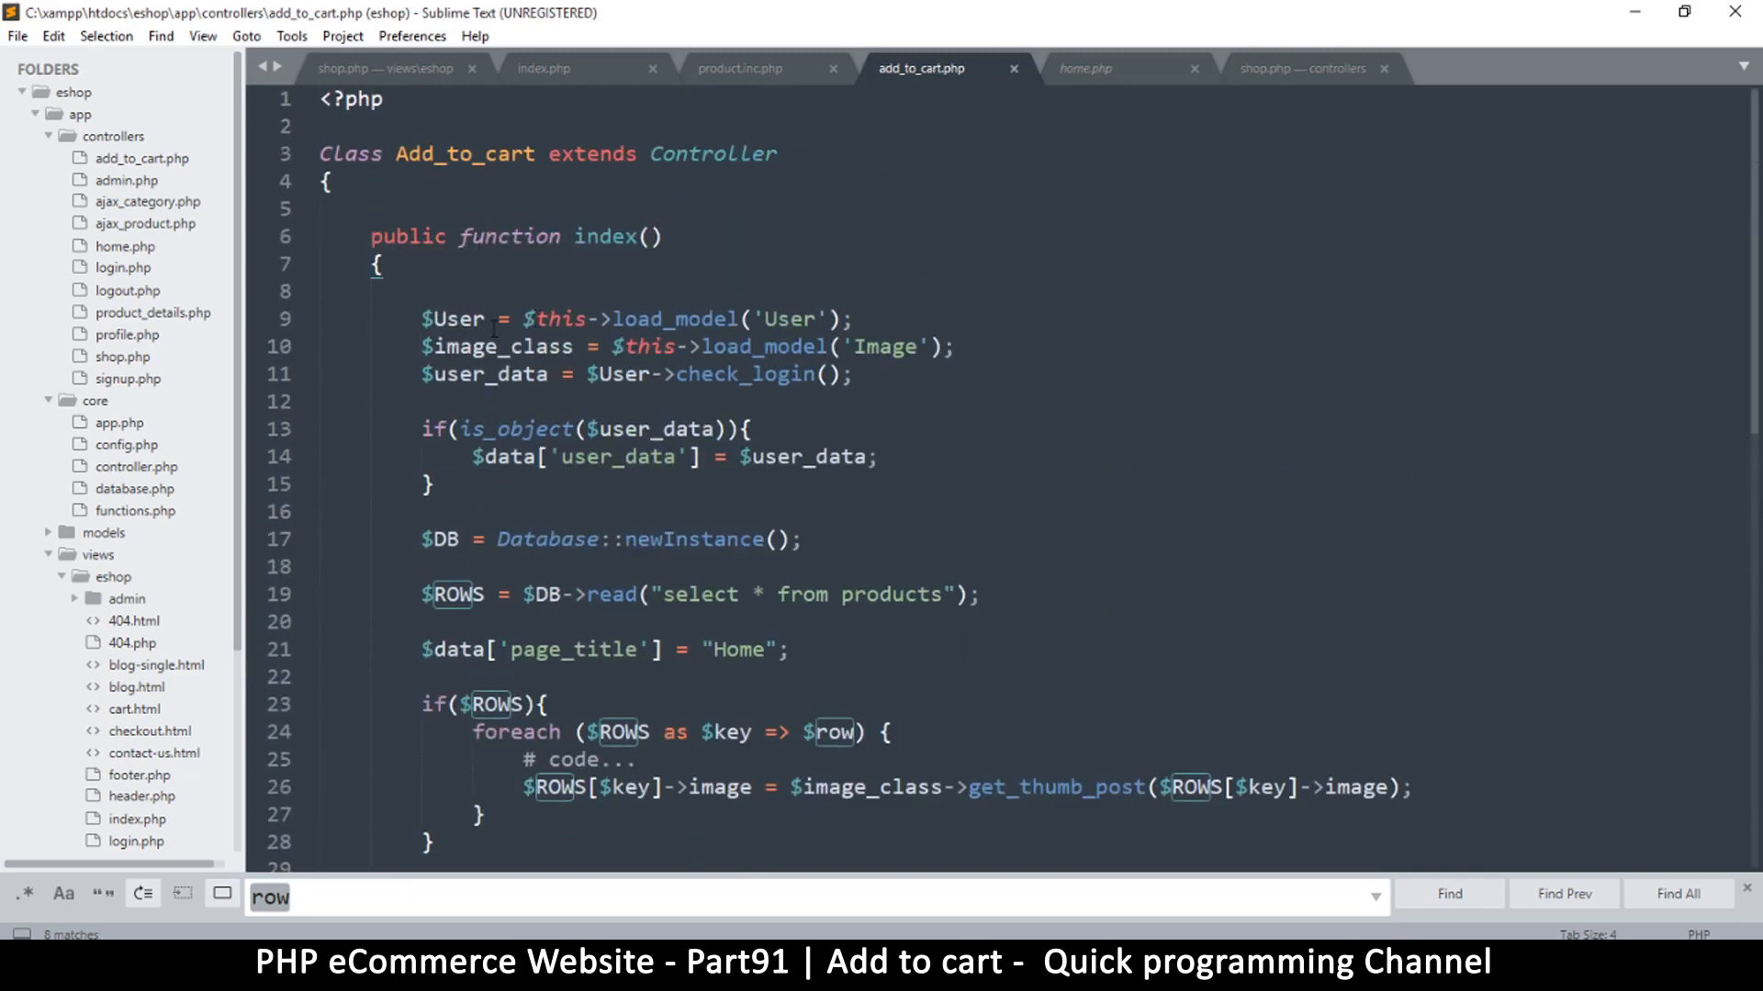
# Delete the User and Image model loading lines and the is_object login check from index()
pyautogui.click(855, 320)
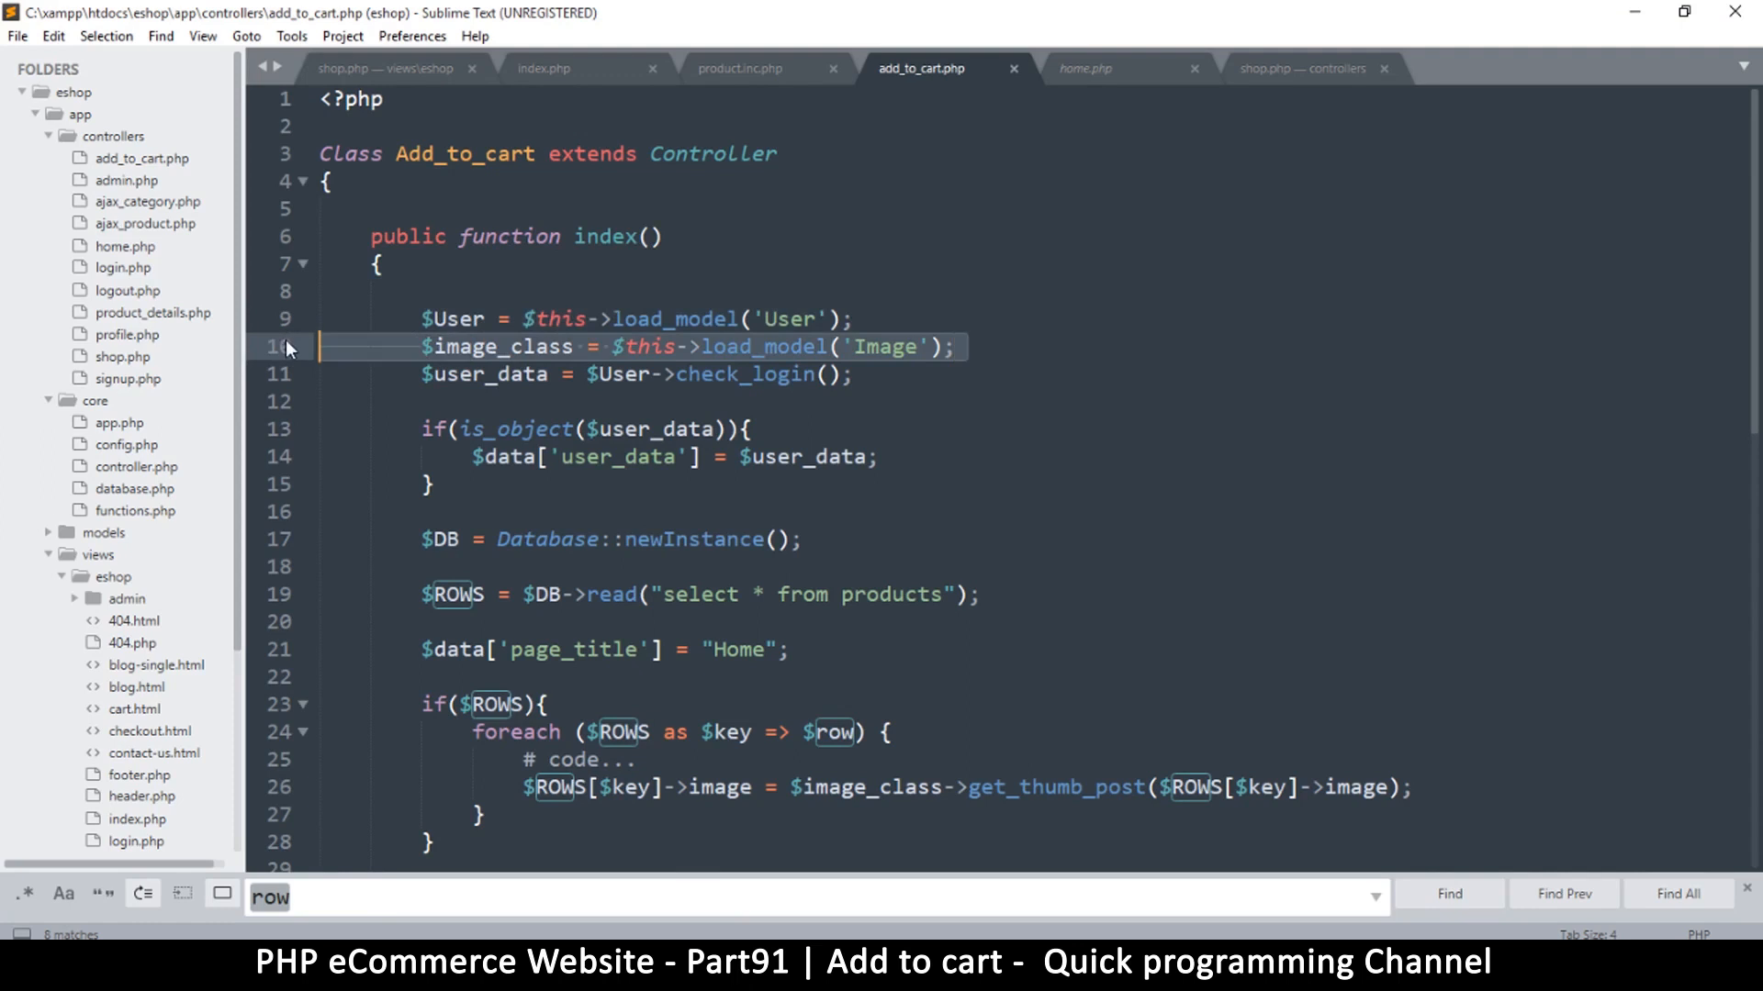
pyautogui.press('Delete')
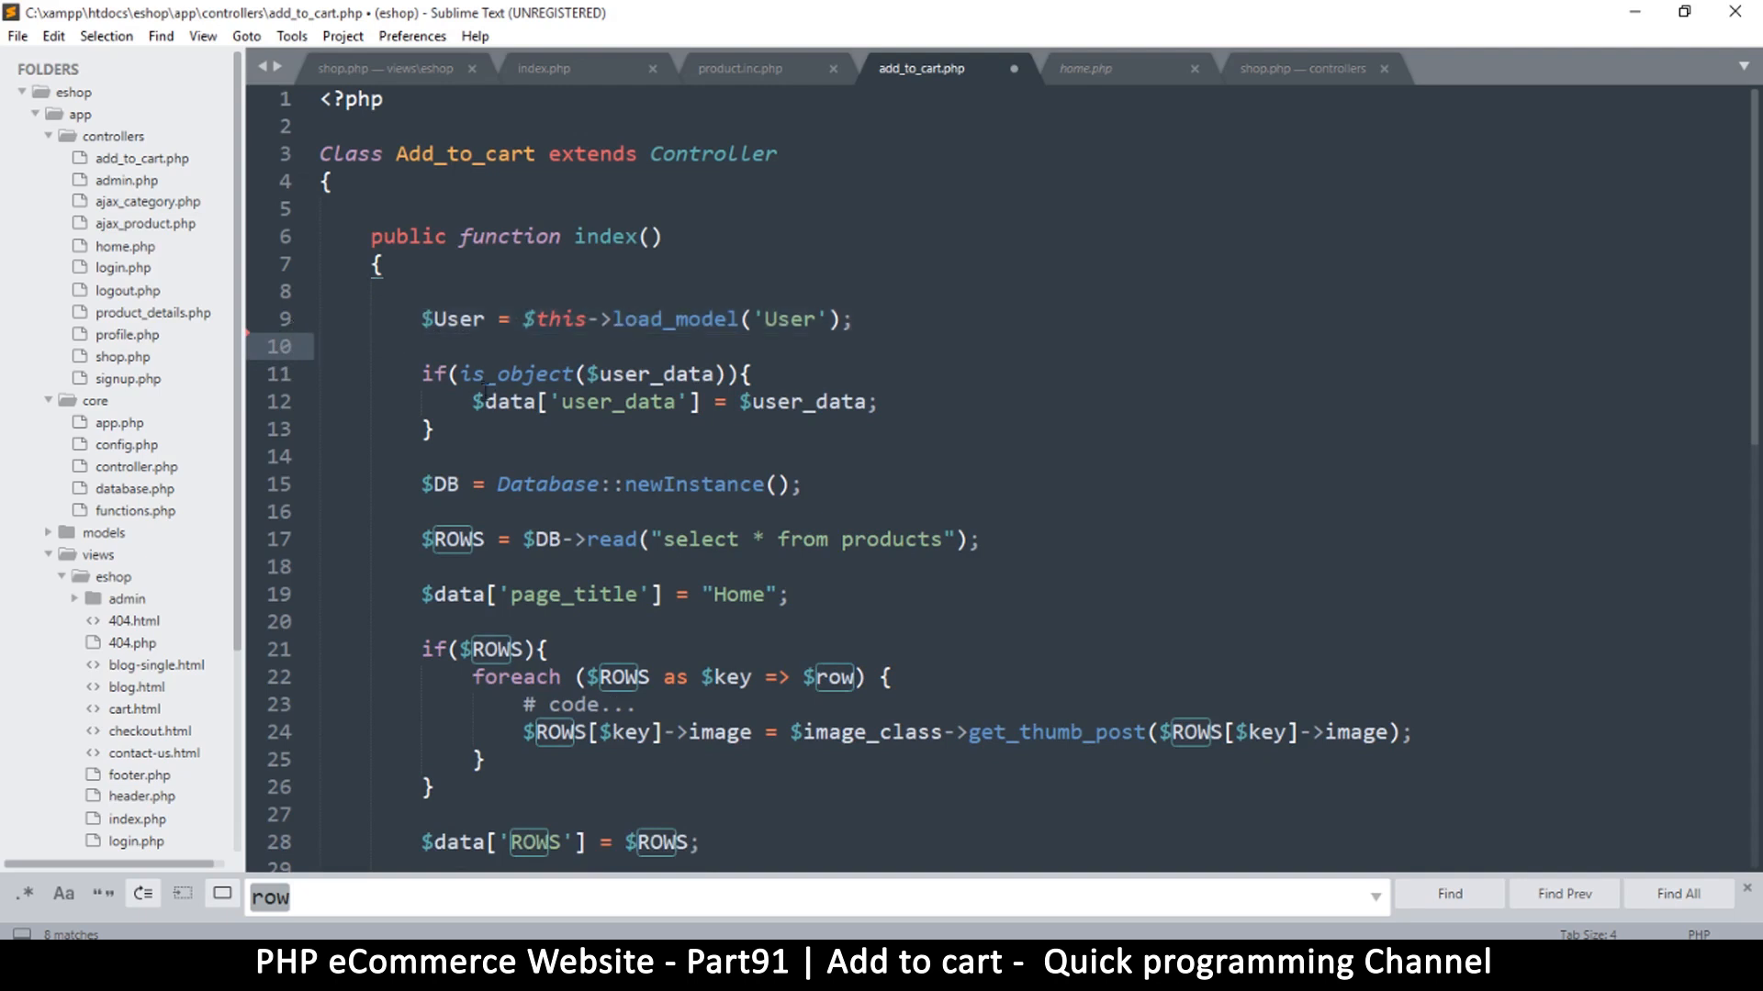
pyautogui.click(459, 320)
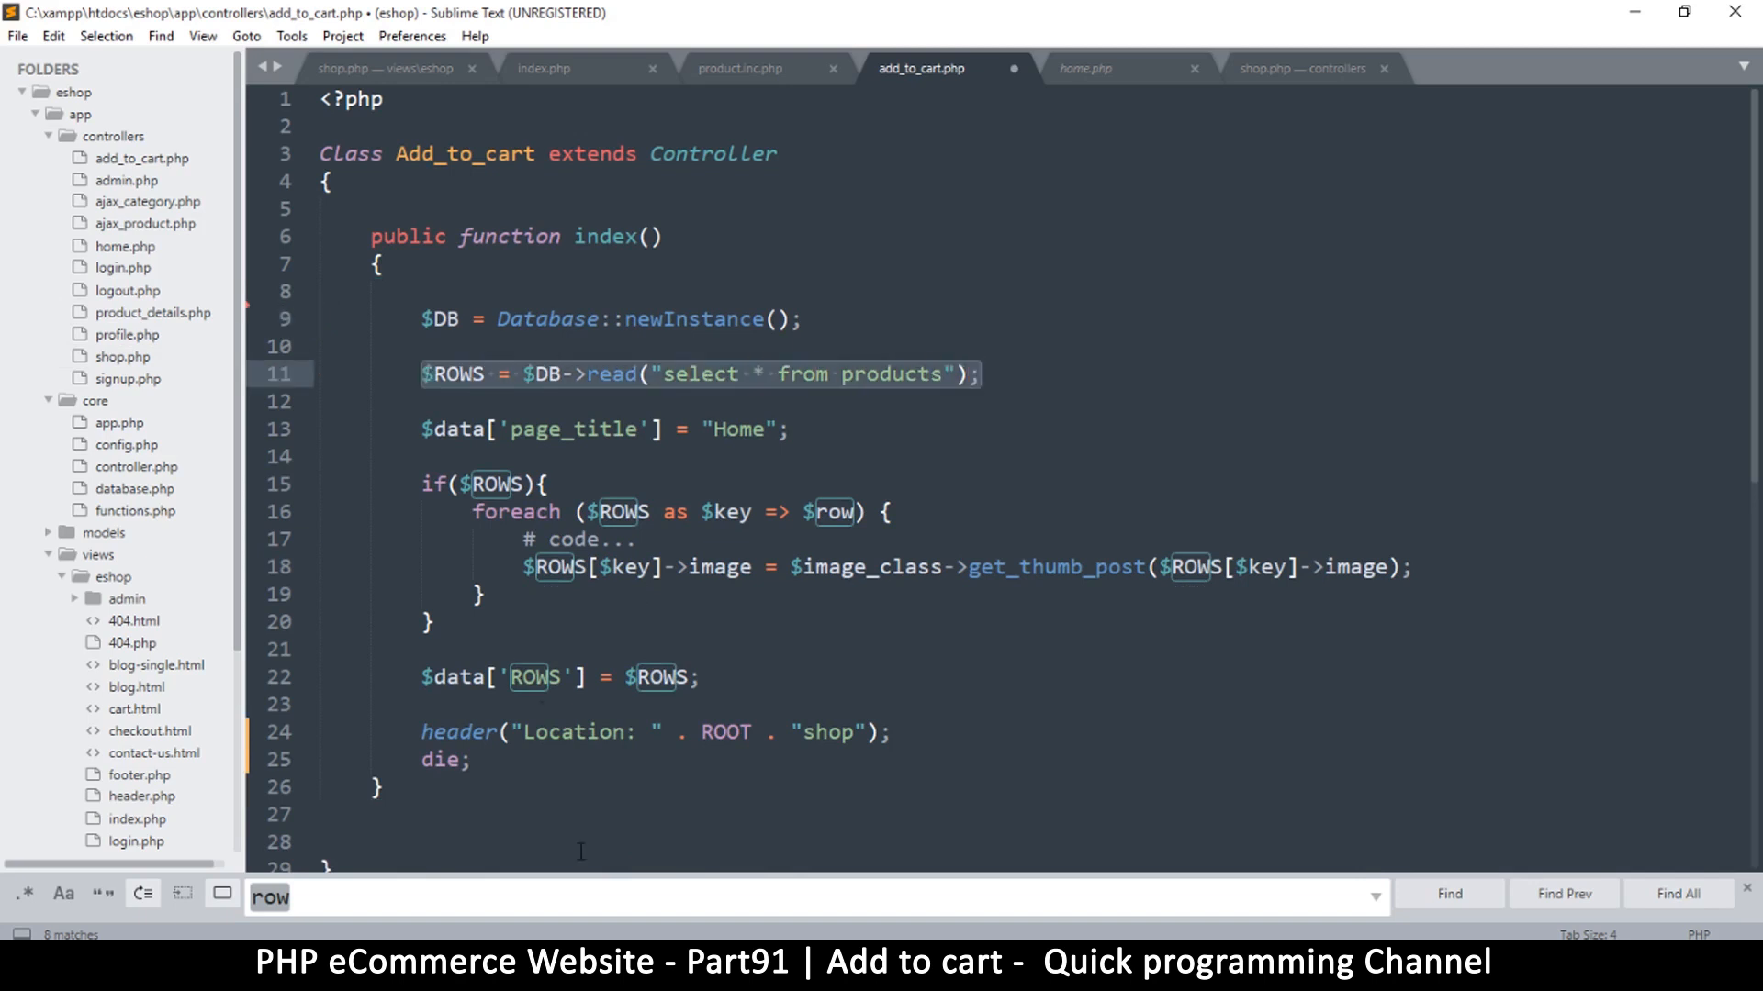
pyautogui.moveTo(420, 569)
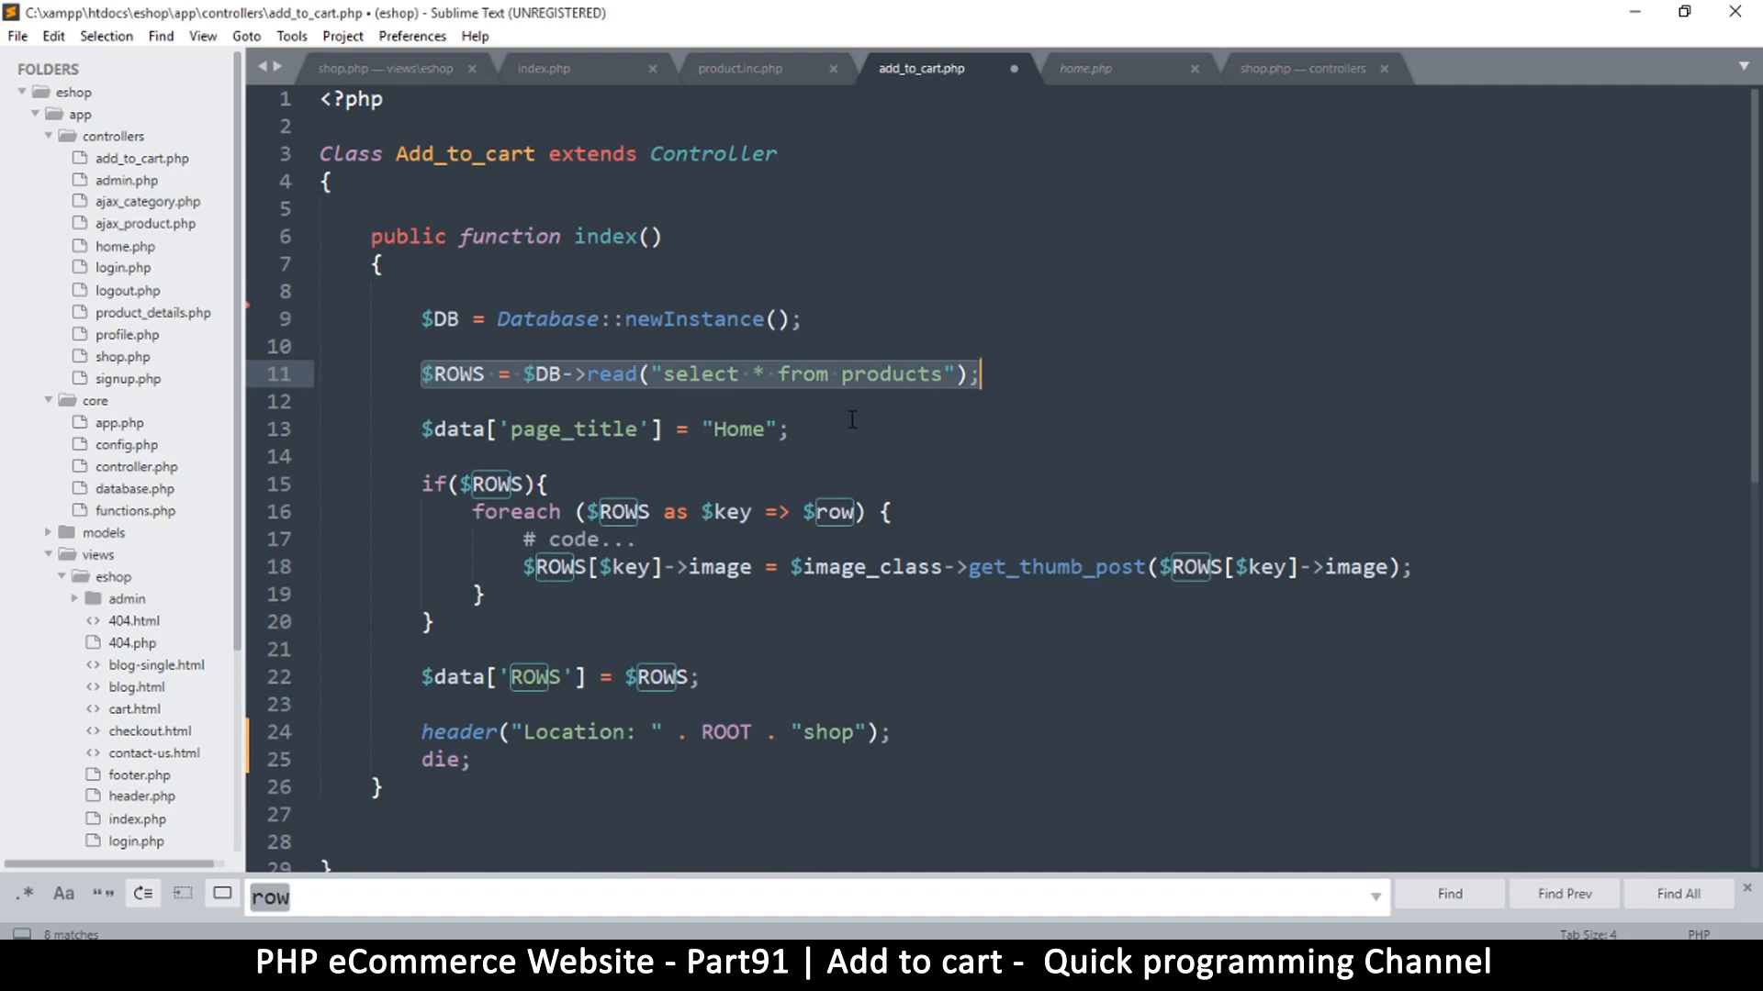
pyautogui.moveTo(810, 408)
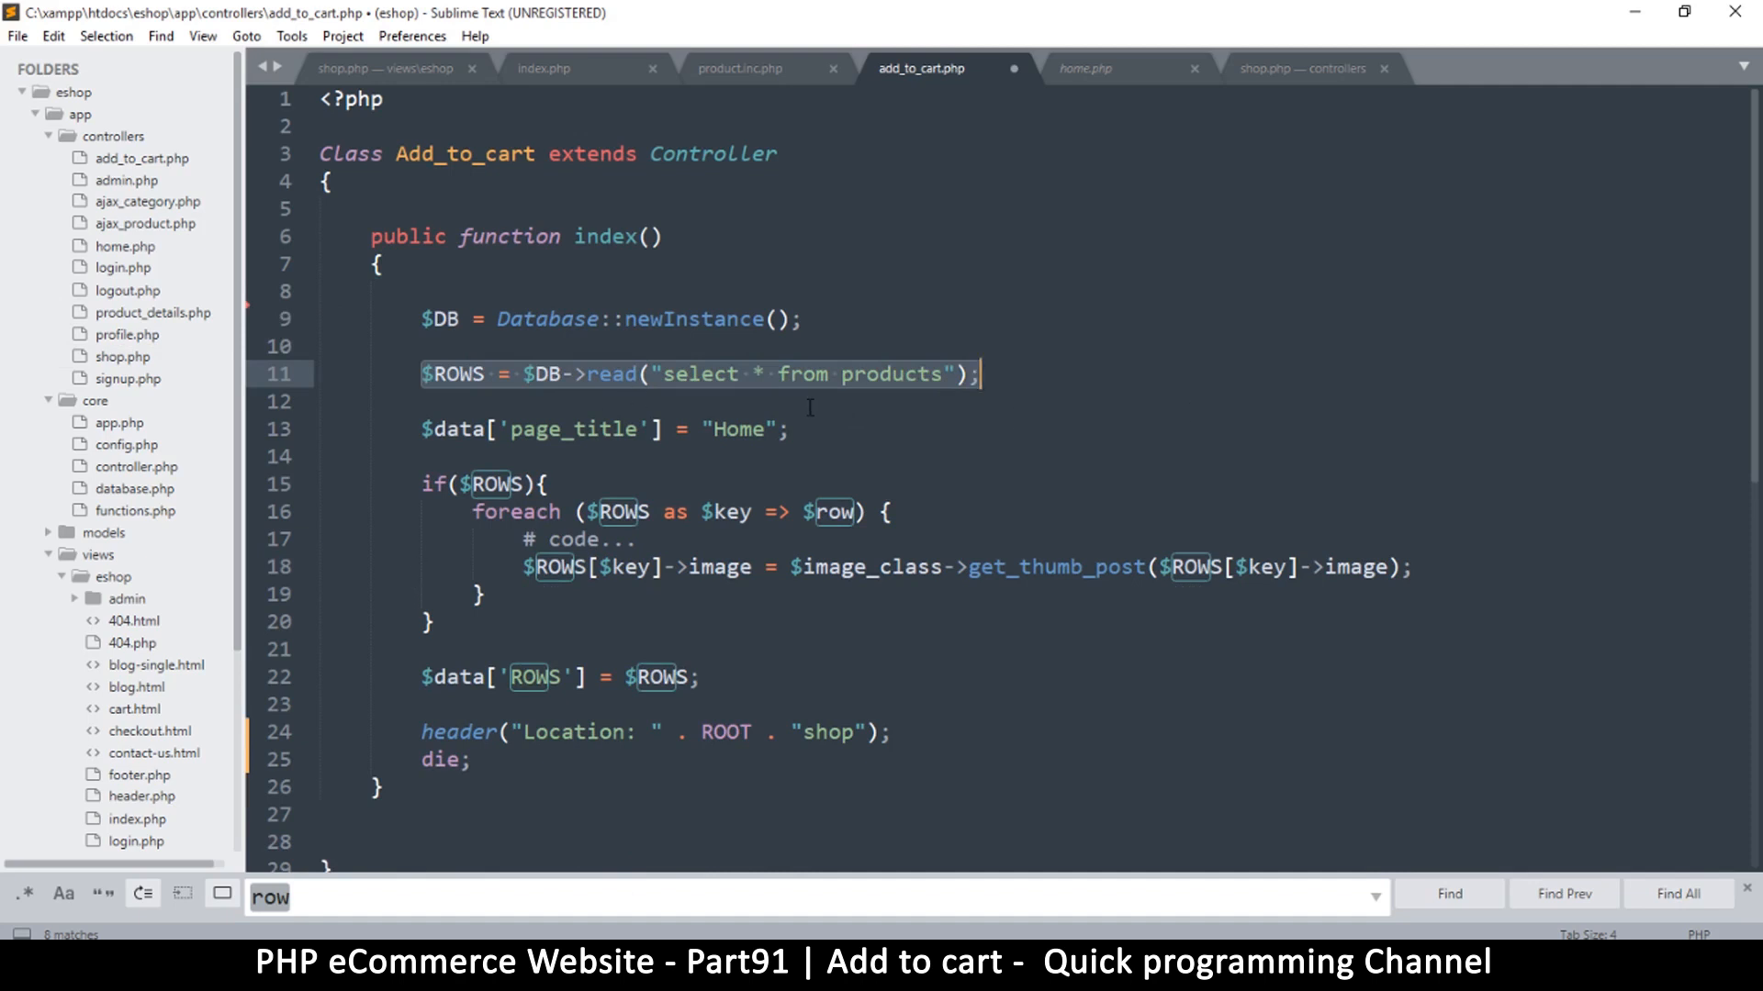
pyautogui.moveTo(846, 375)
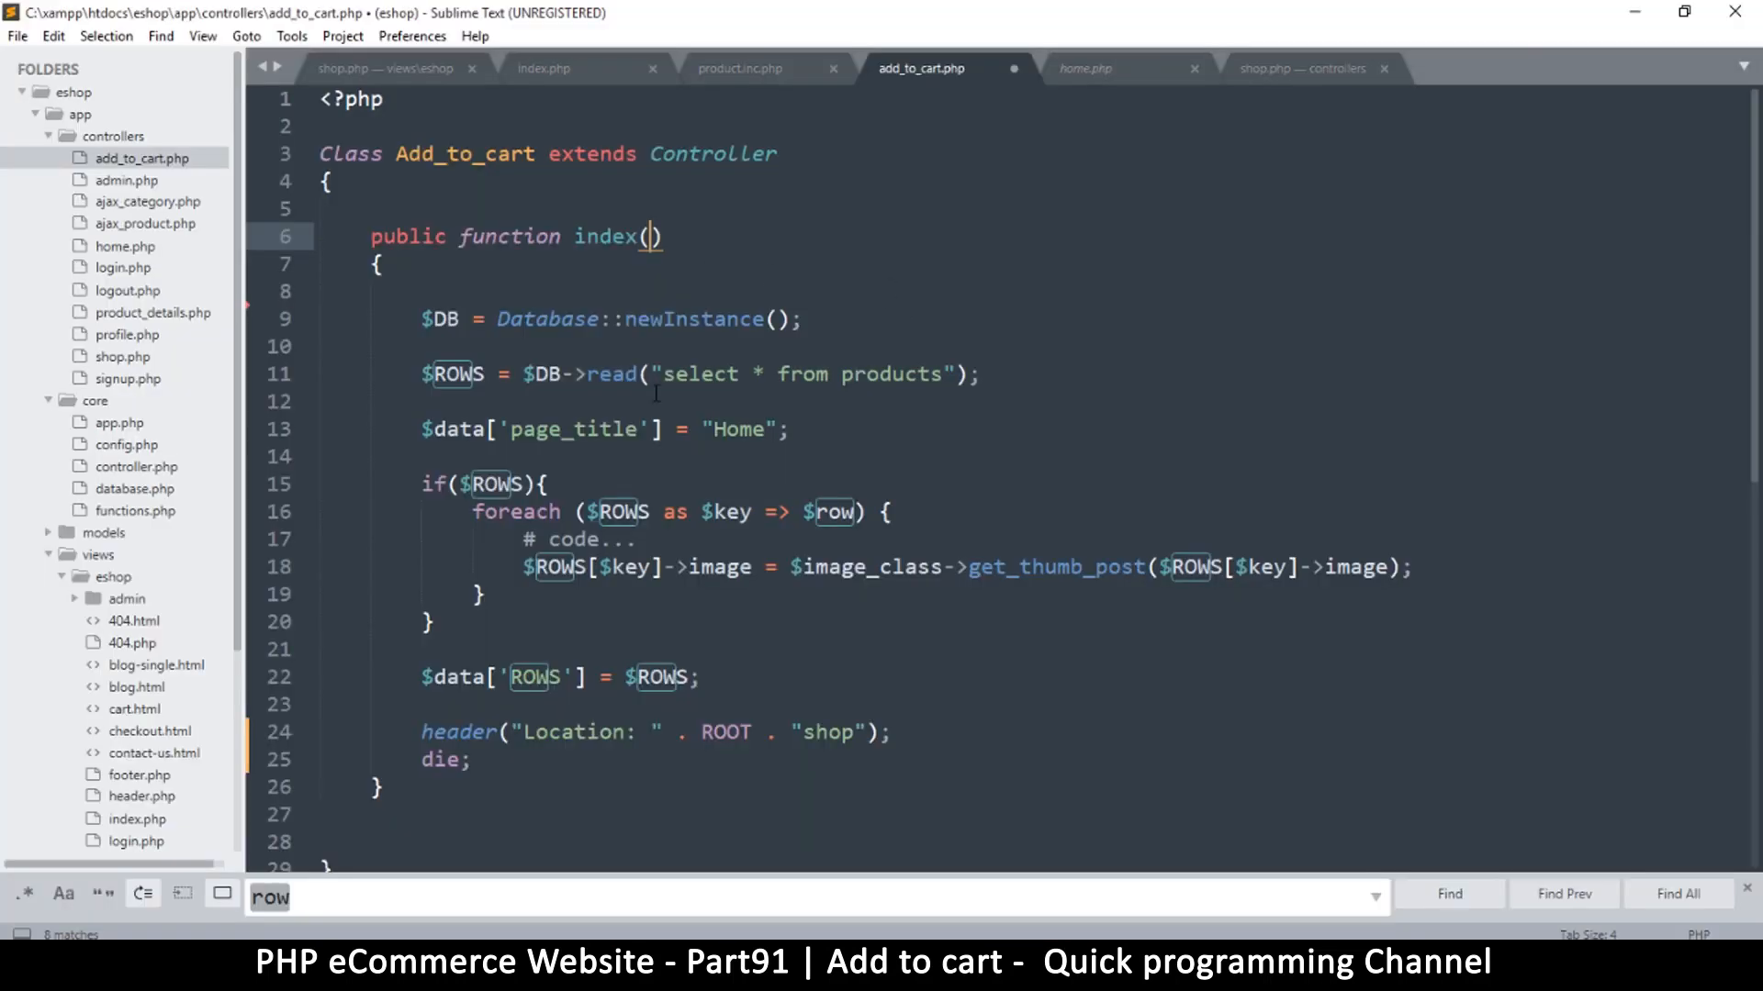
# Give index() an $id parameter and escape it with $id = esc($id)
pyautogui.write('$')
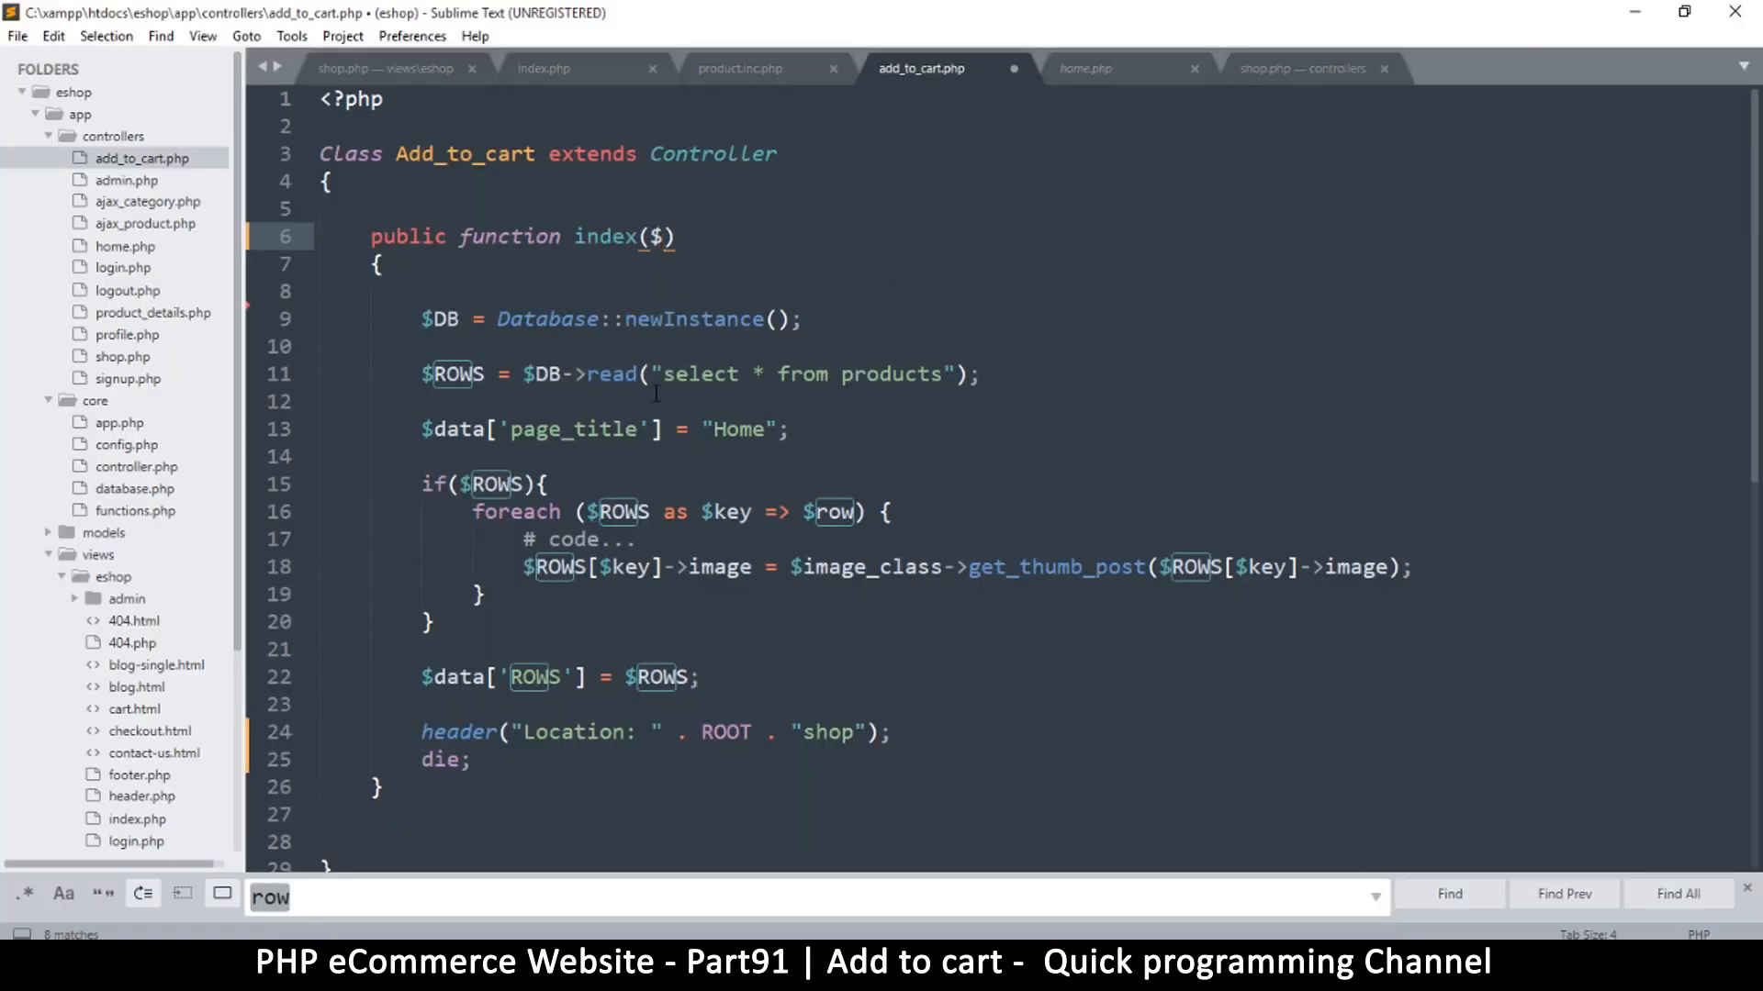
pyautogui.write('id')
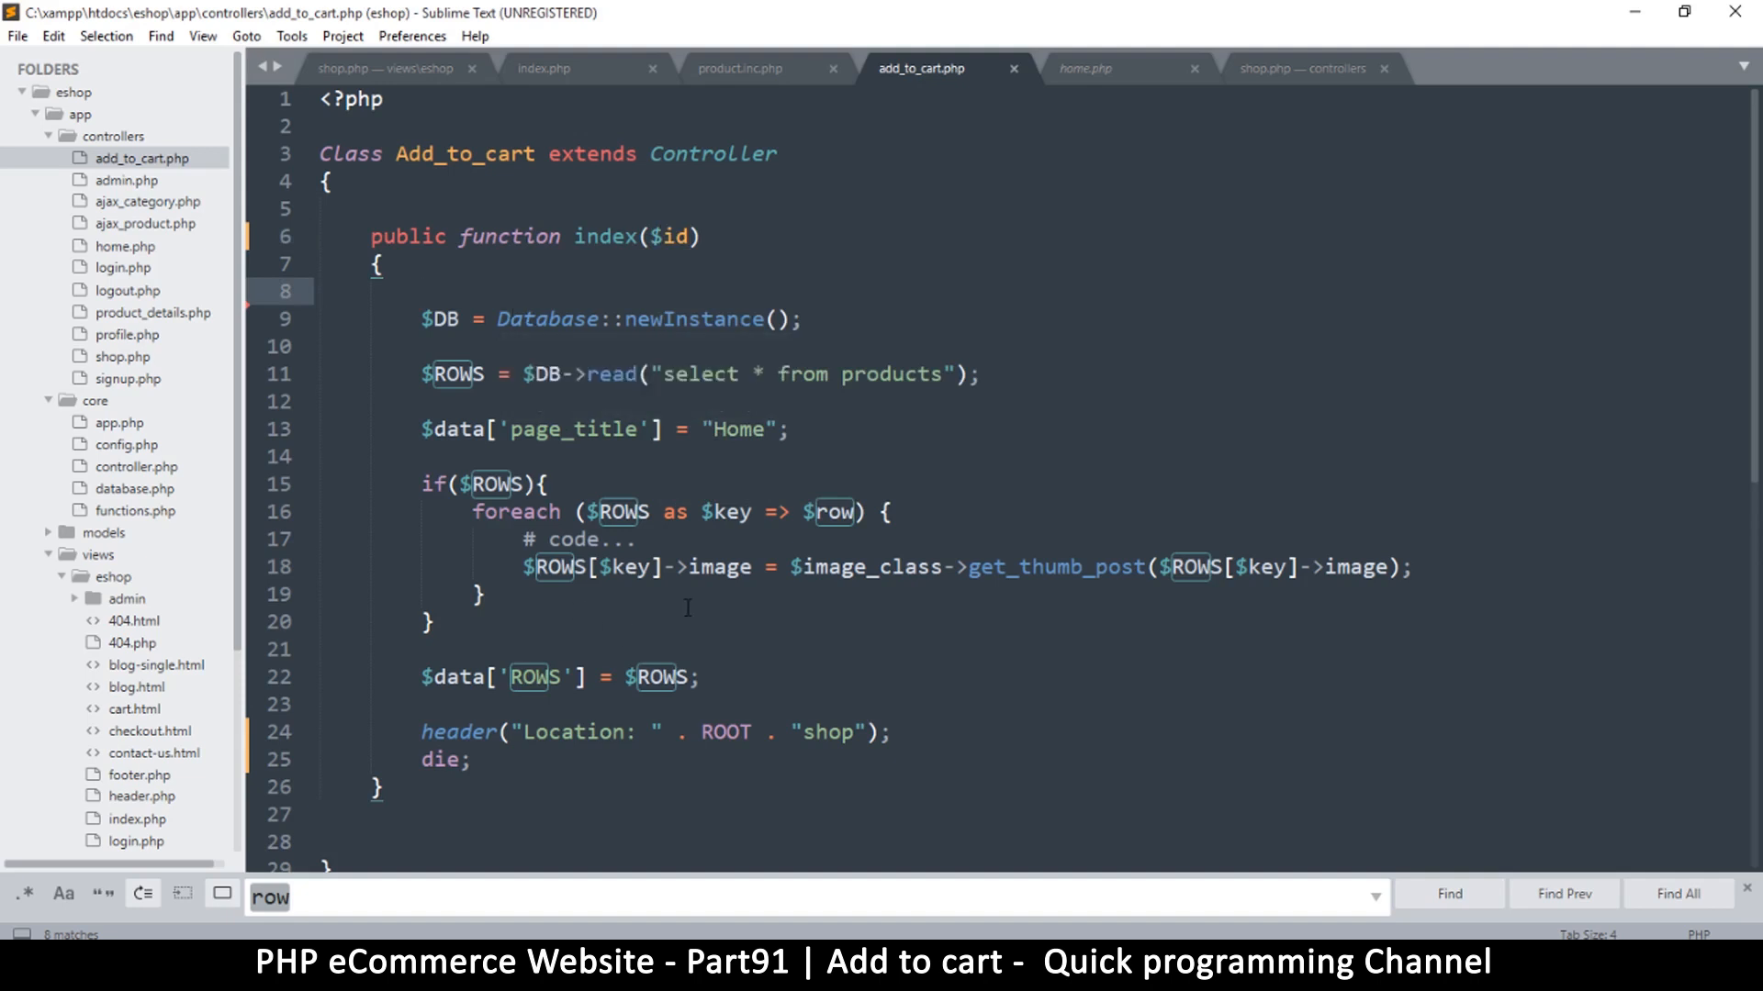
pyautogui.moveTo(680, 394)
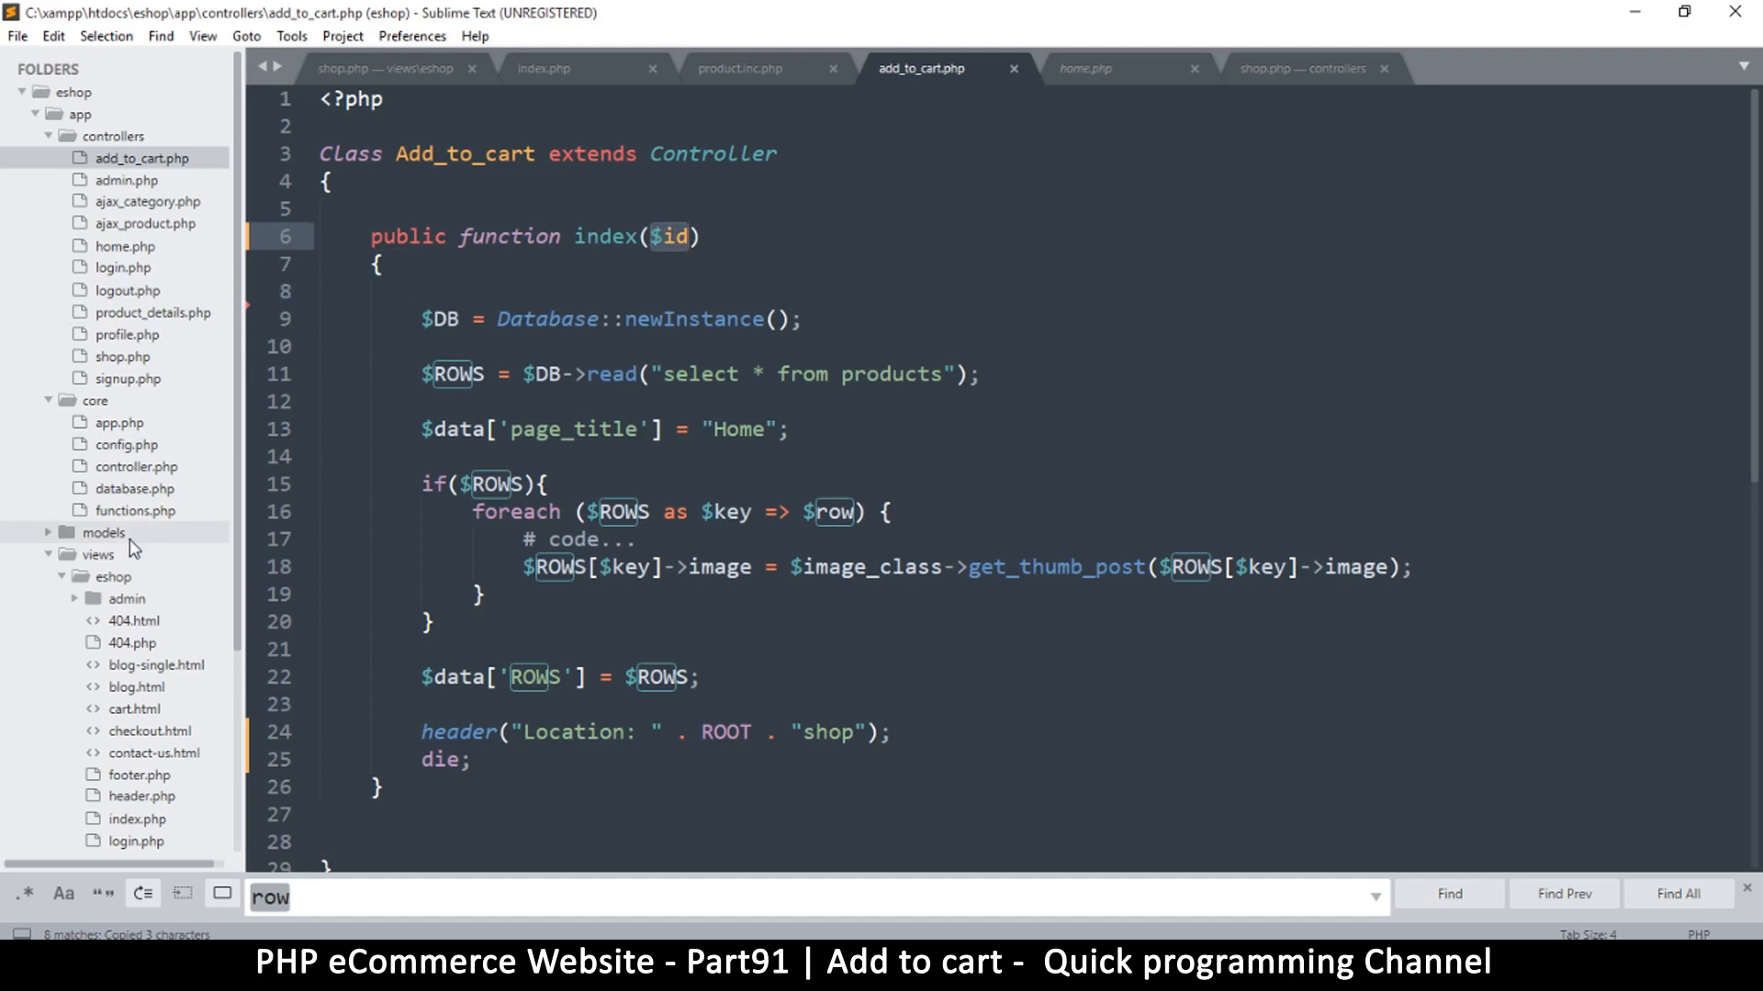
pyautogui.click(134, 510)
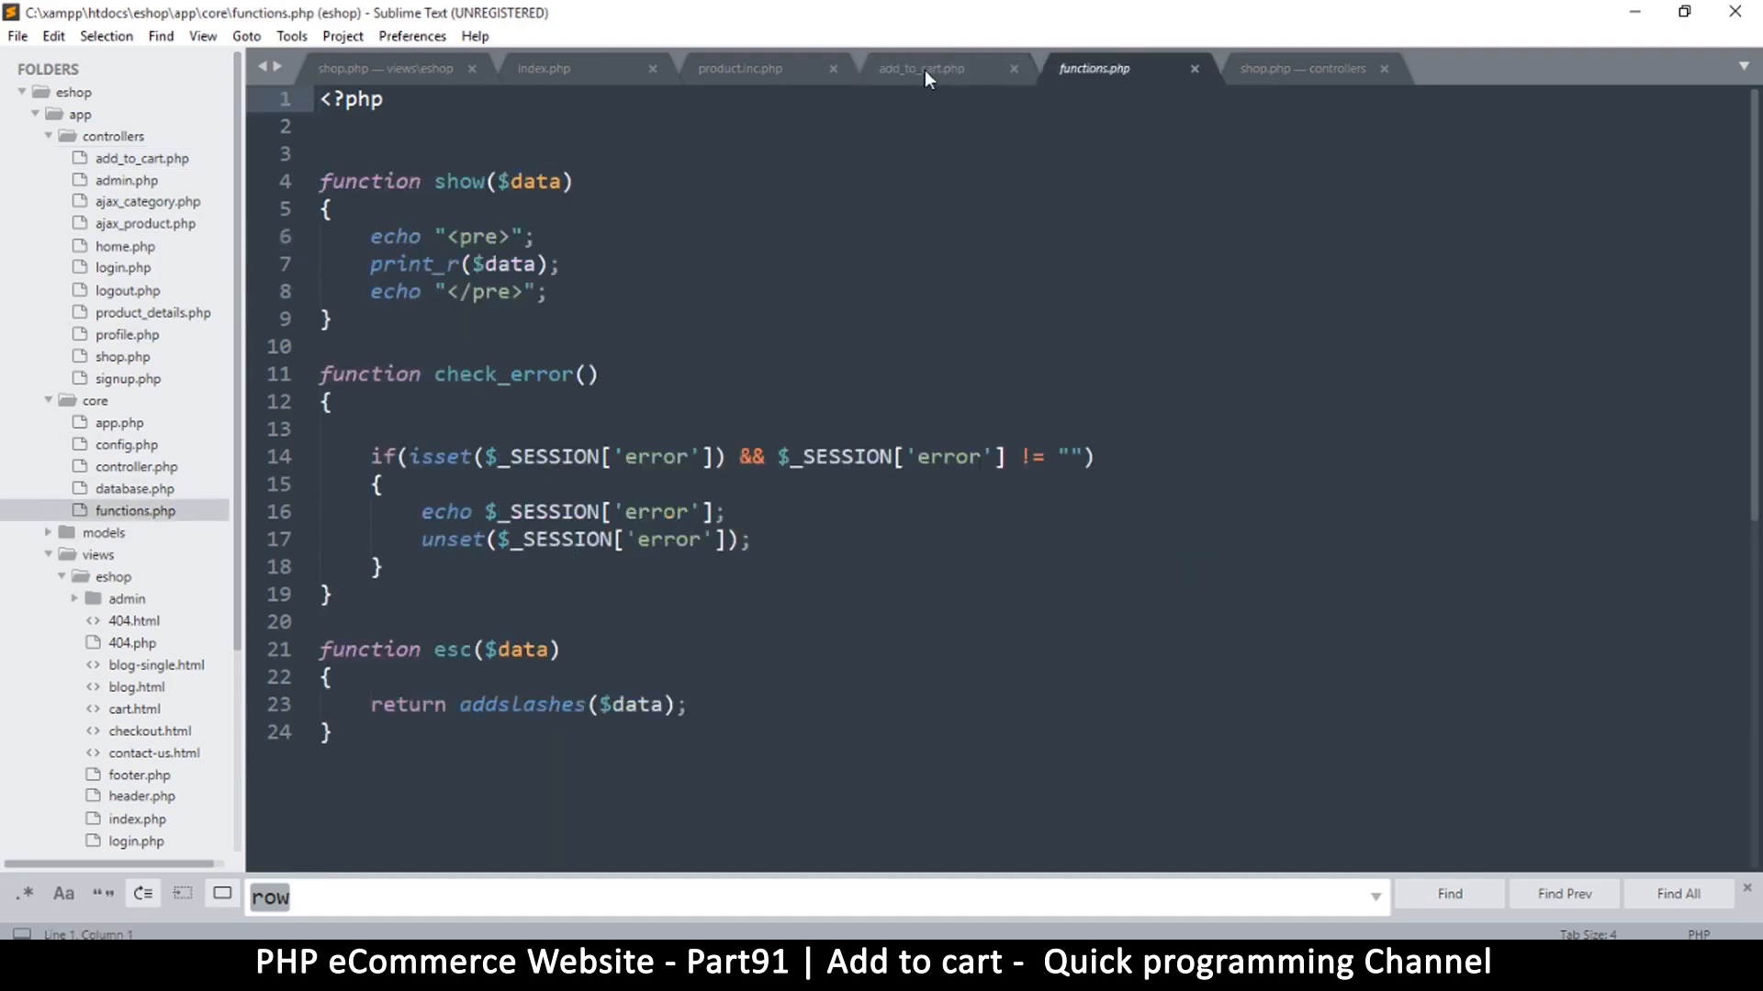
pyautogui.click(919, 67)
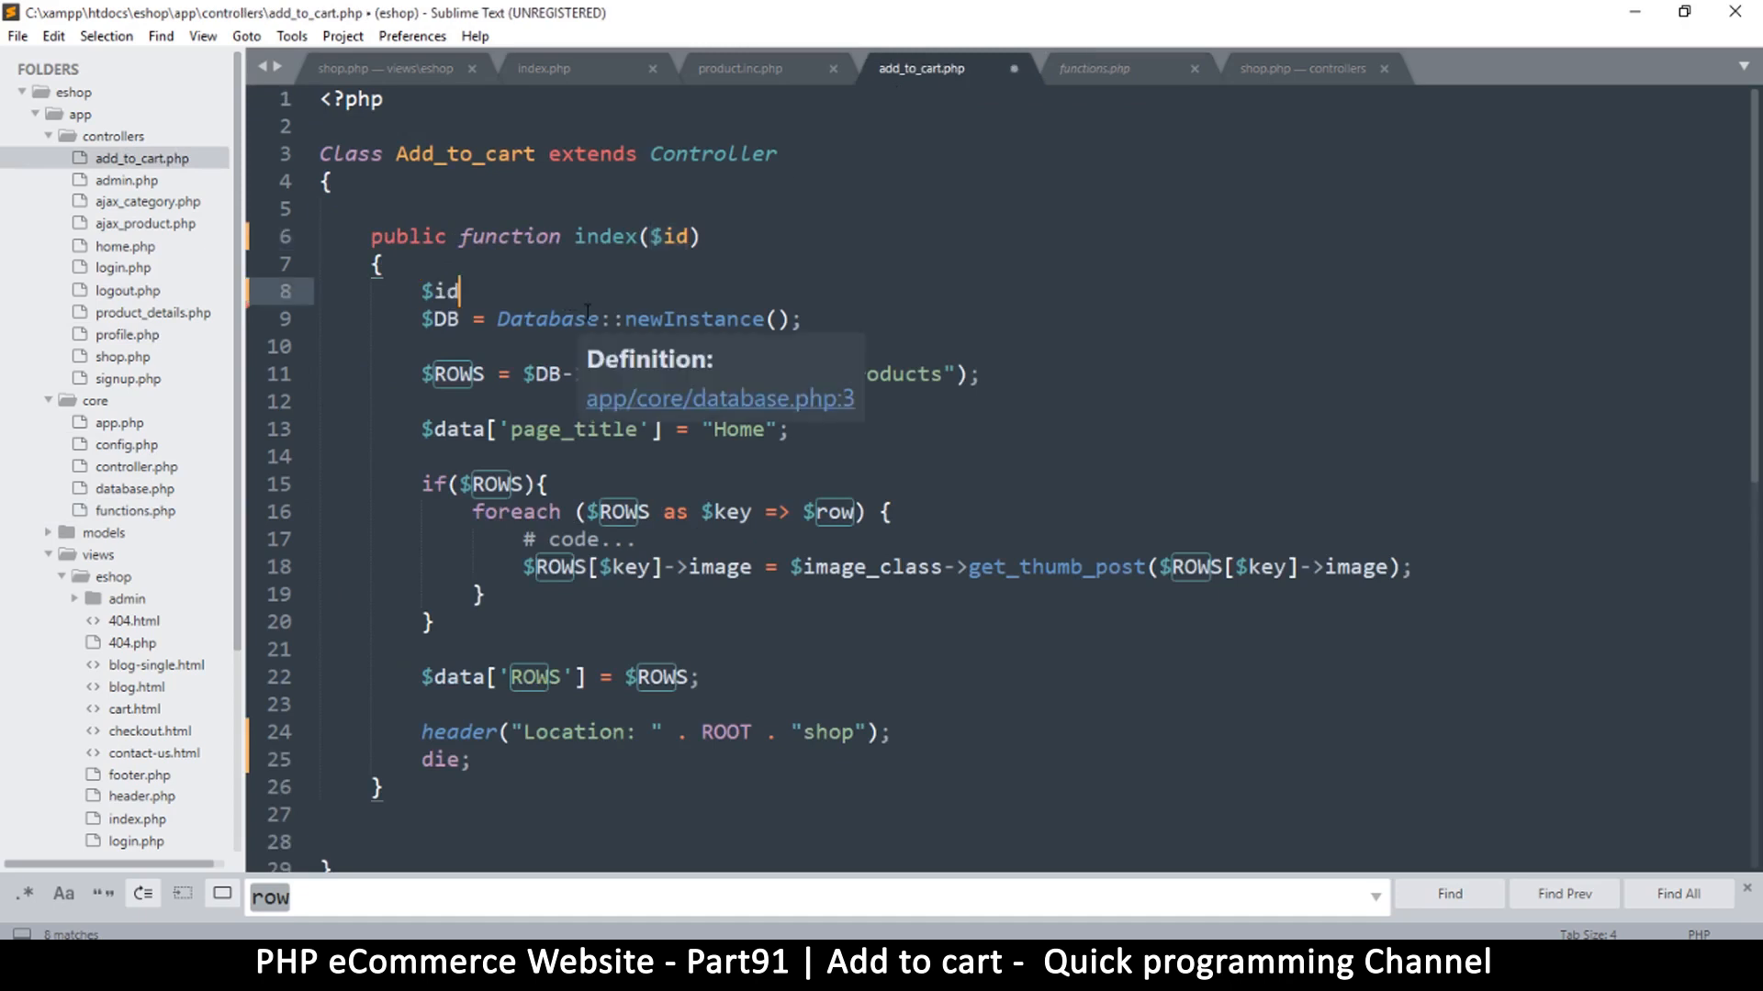
pyautogui.write('= e')
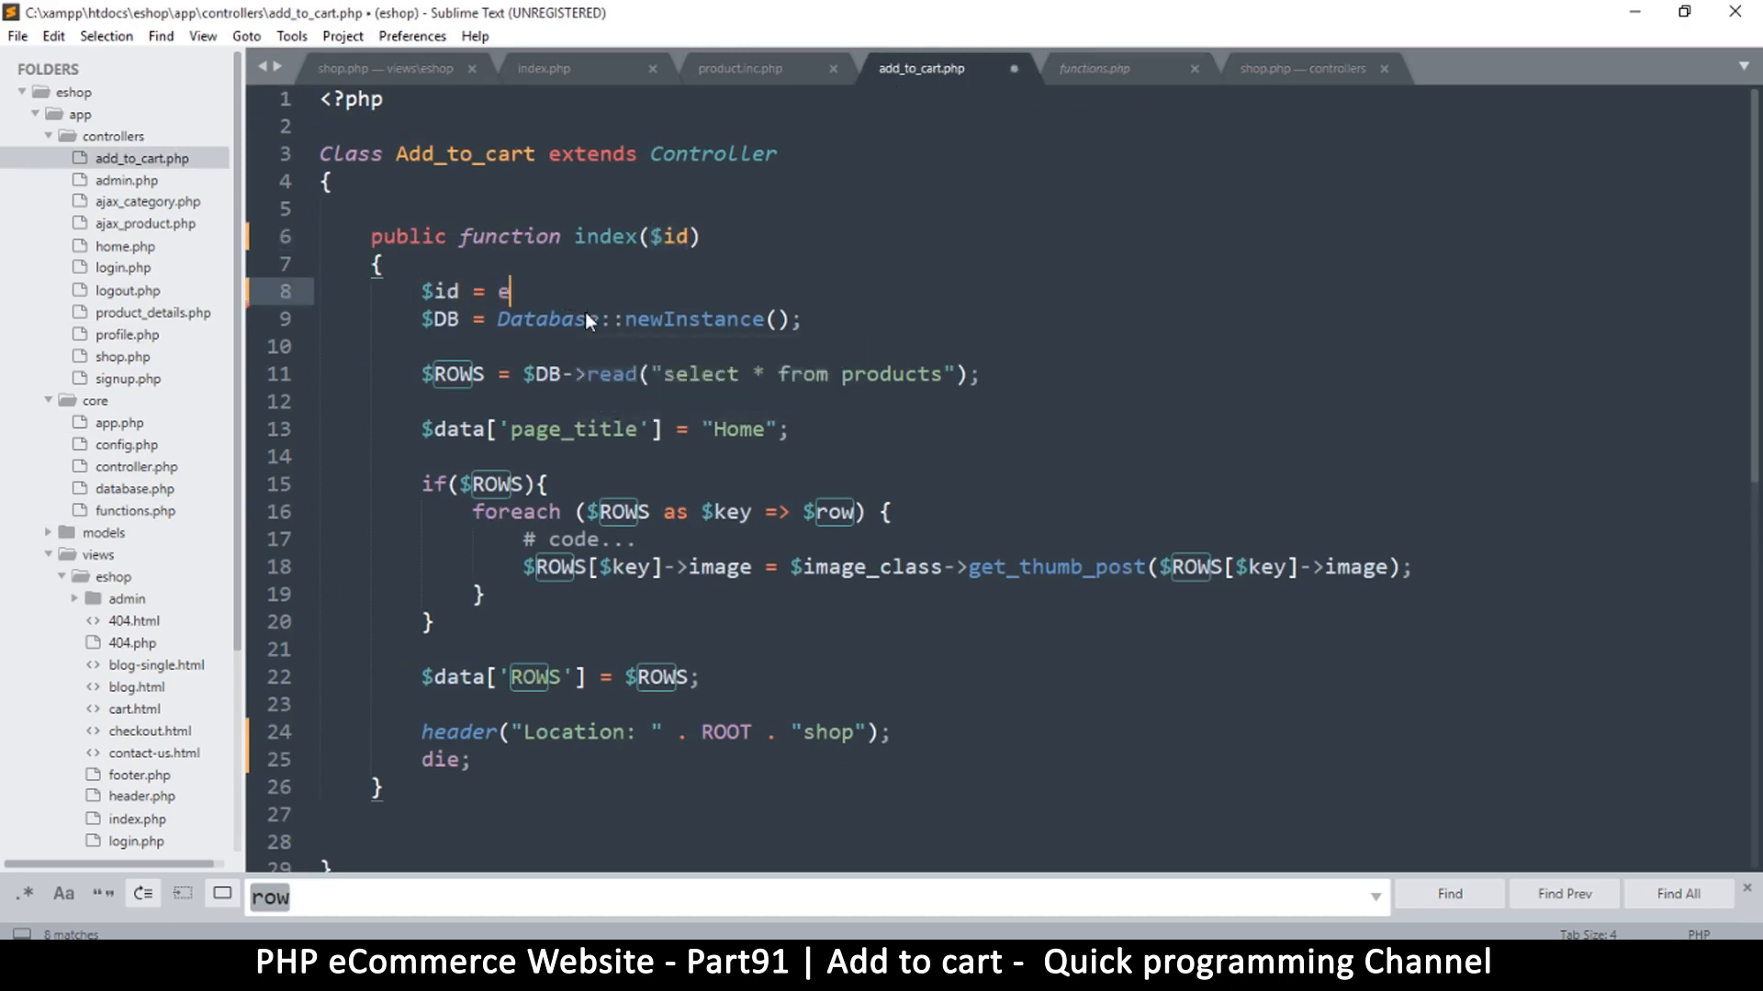
pyautogui.write('sc(')
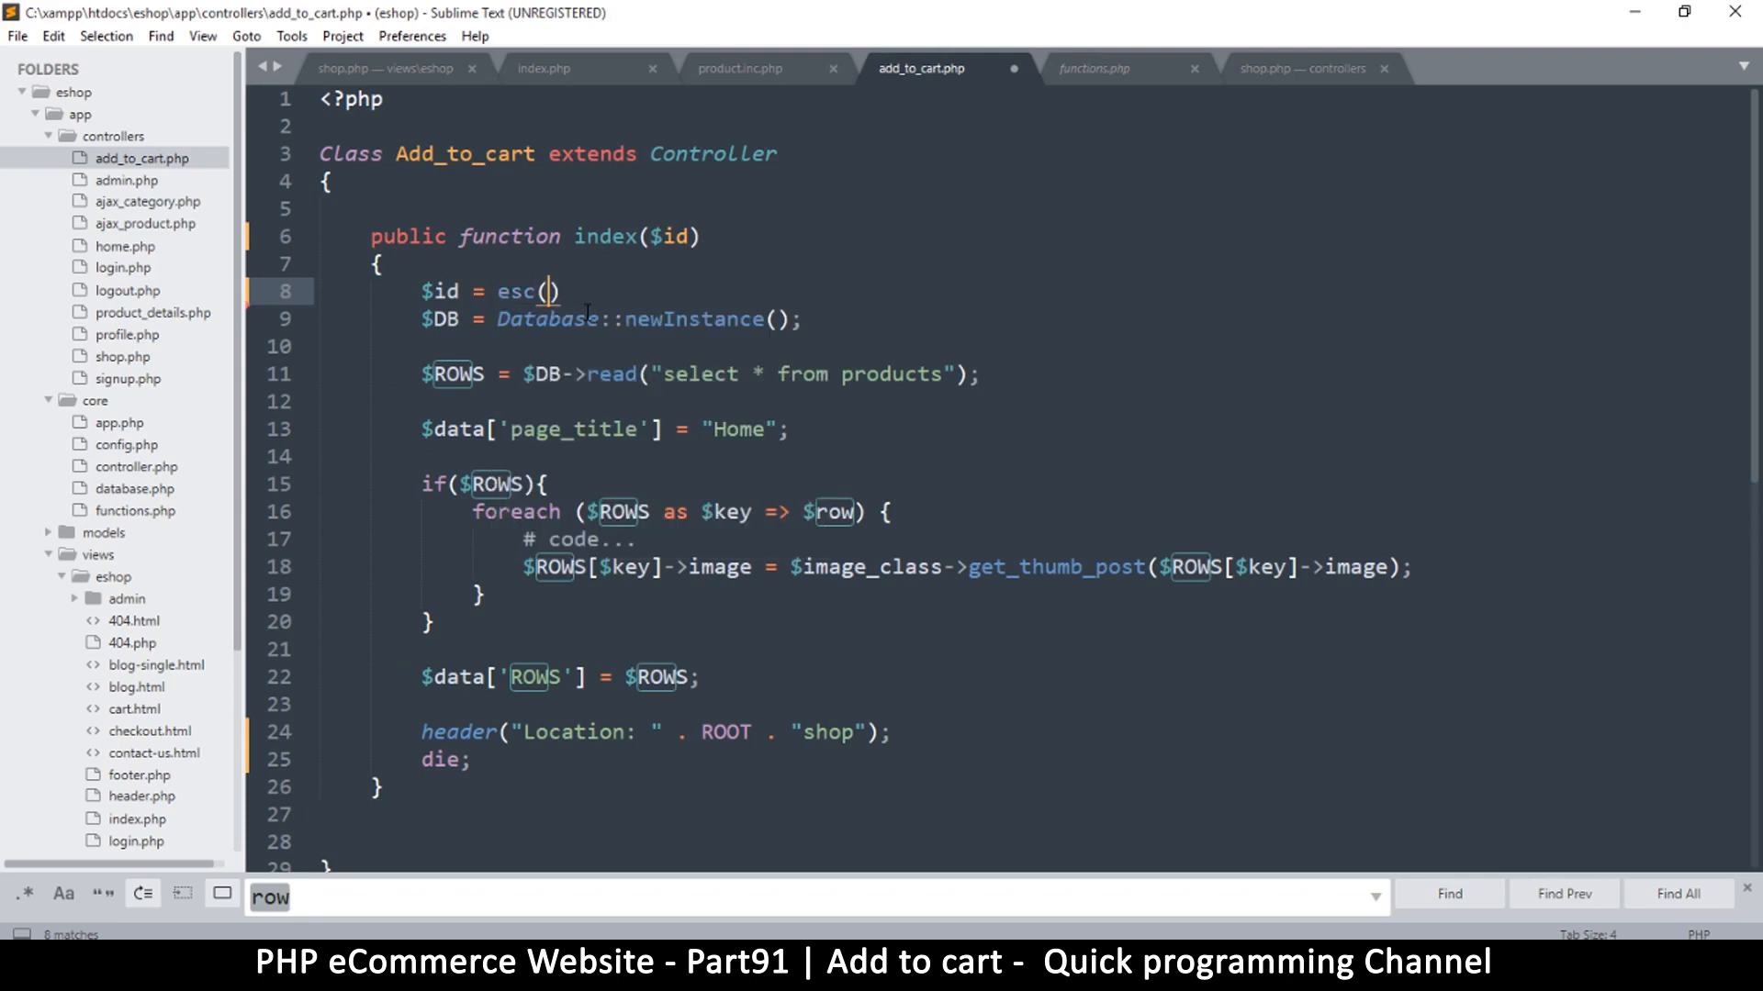
pyautogui.write('$id')
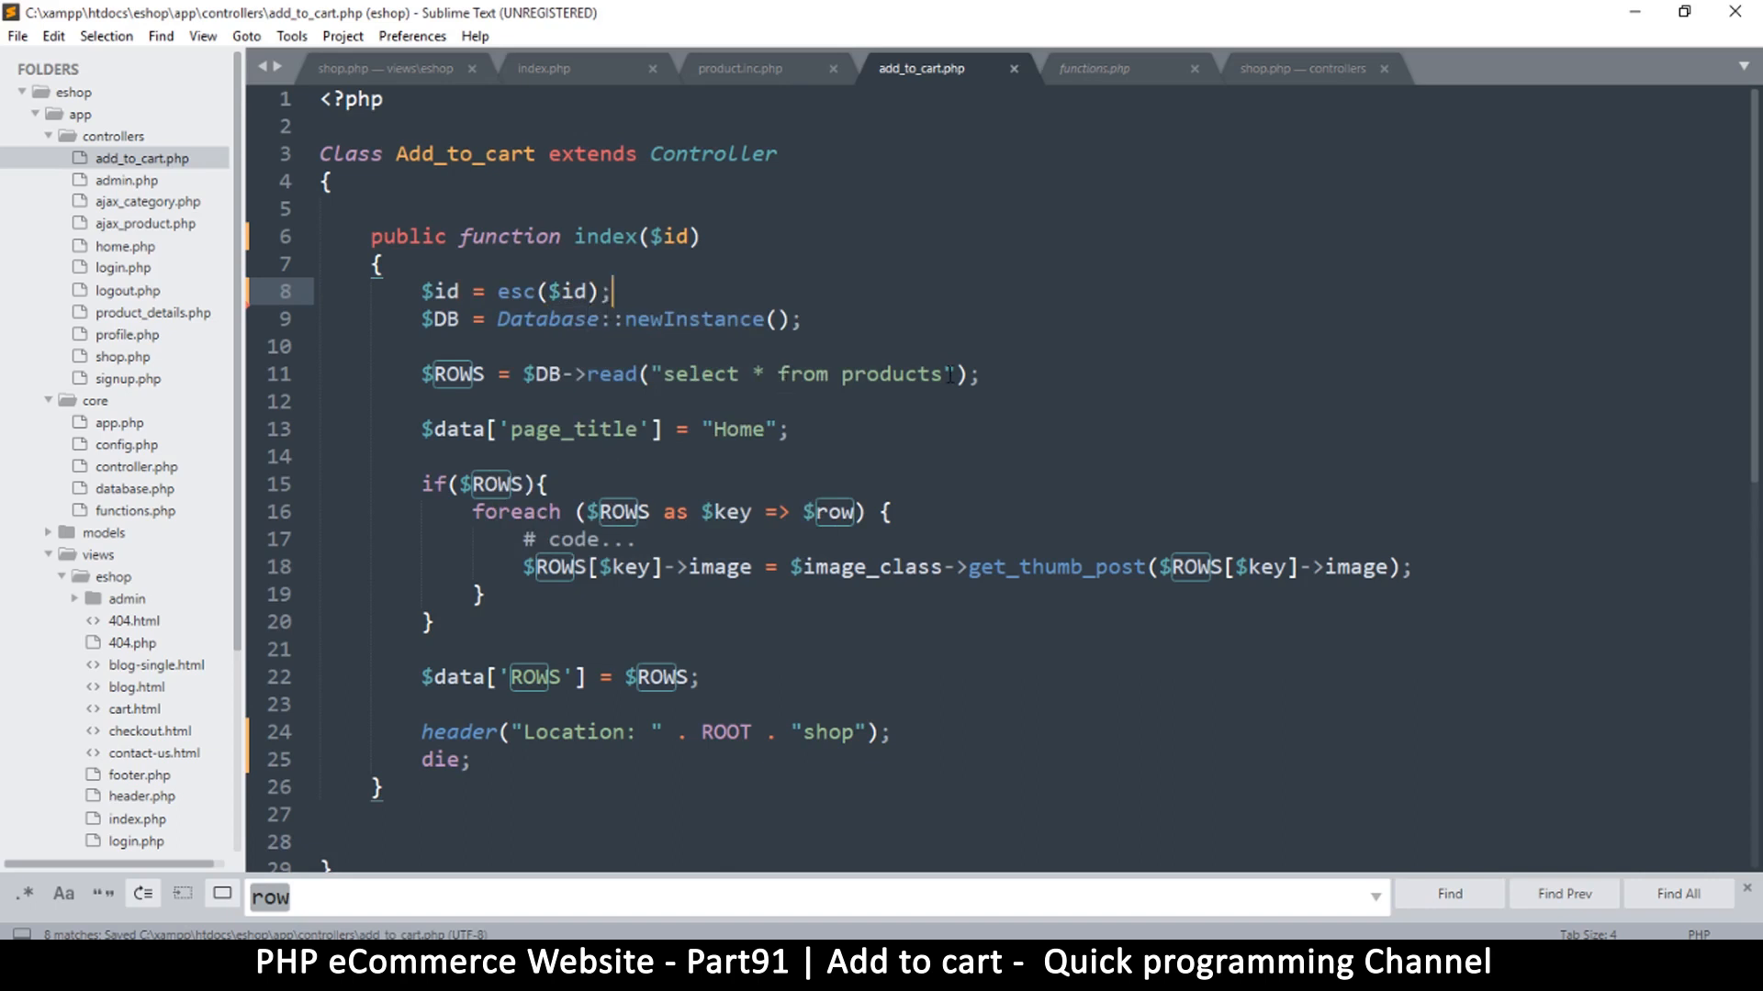
# Make the product query read one row with where id = :id limit 1
pyautogui.write('where')
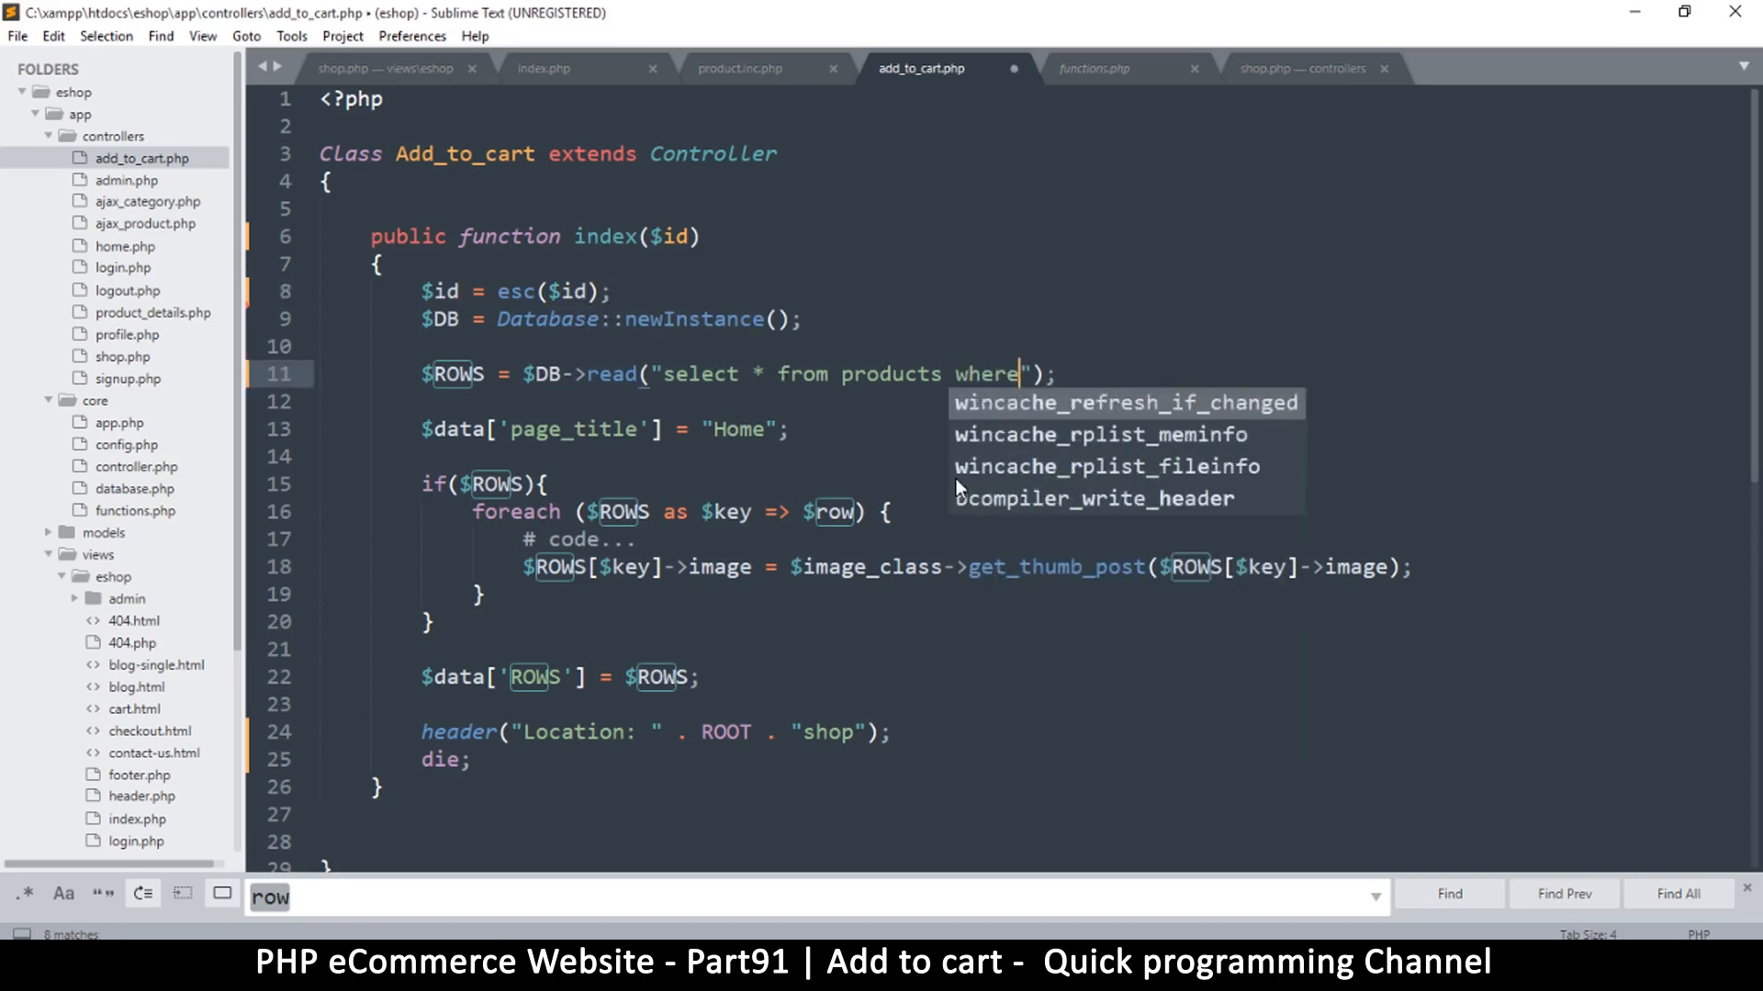
pyautogui.write('id')
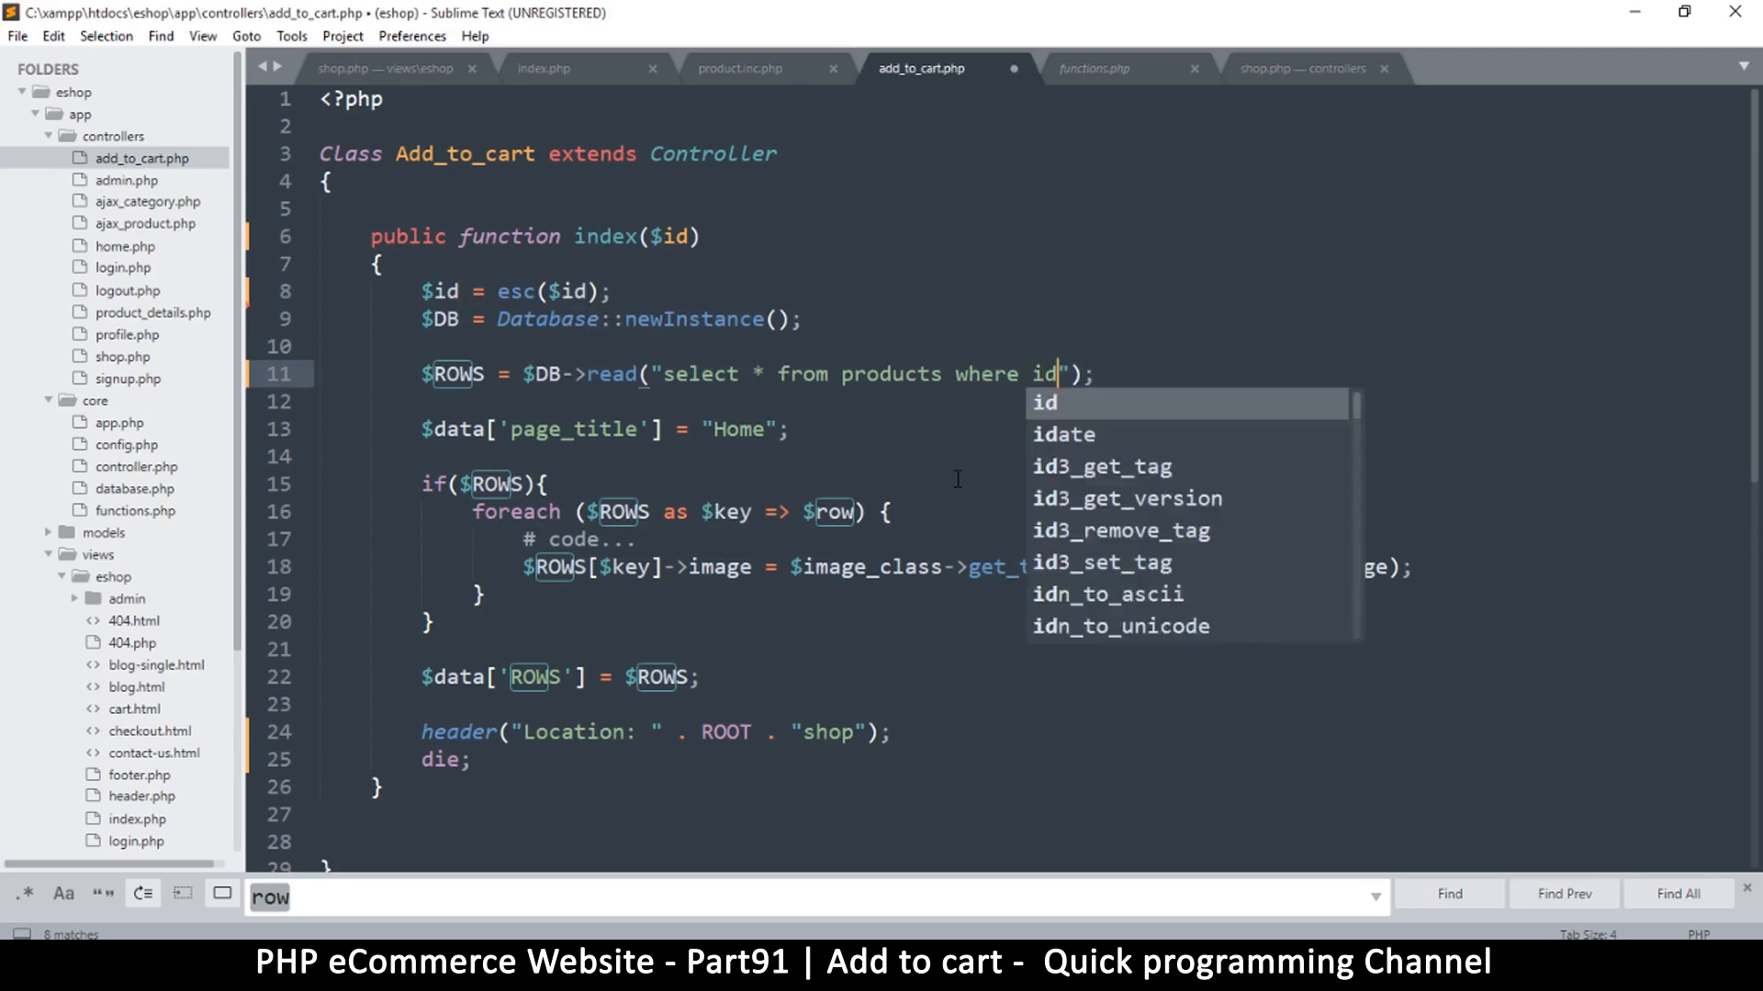
pyautogui.write('= :')
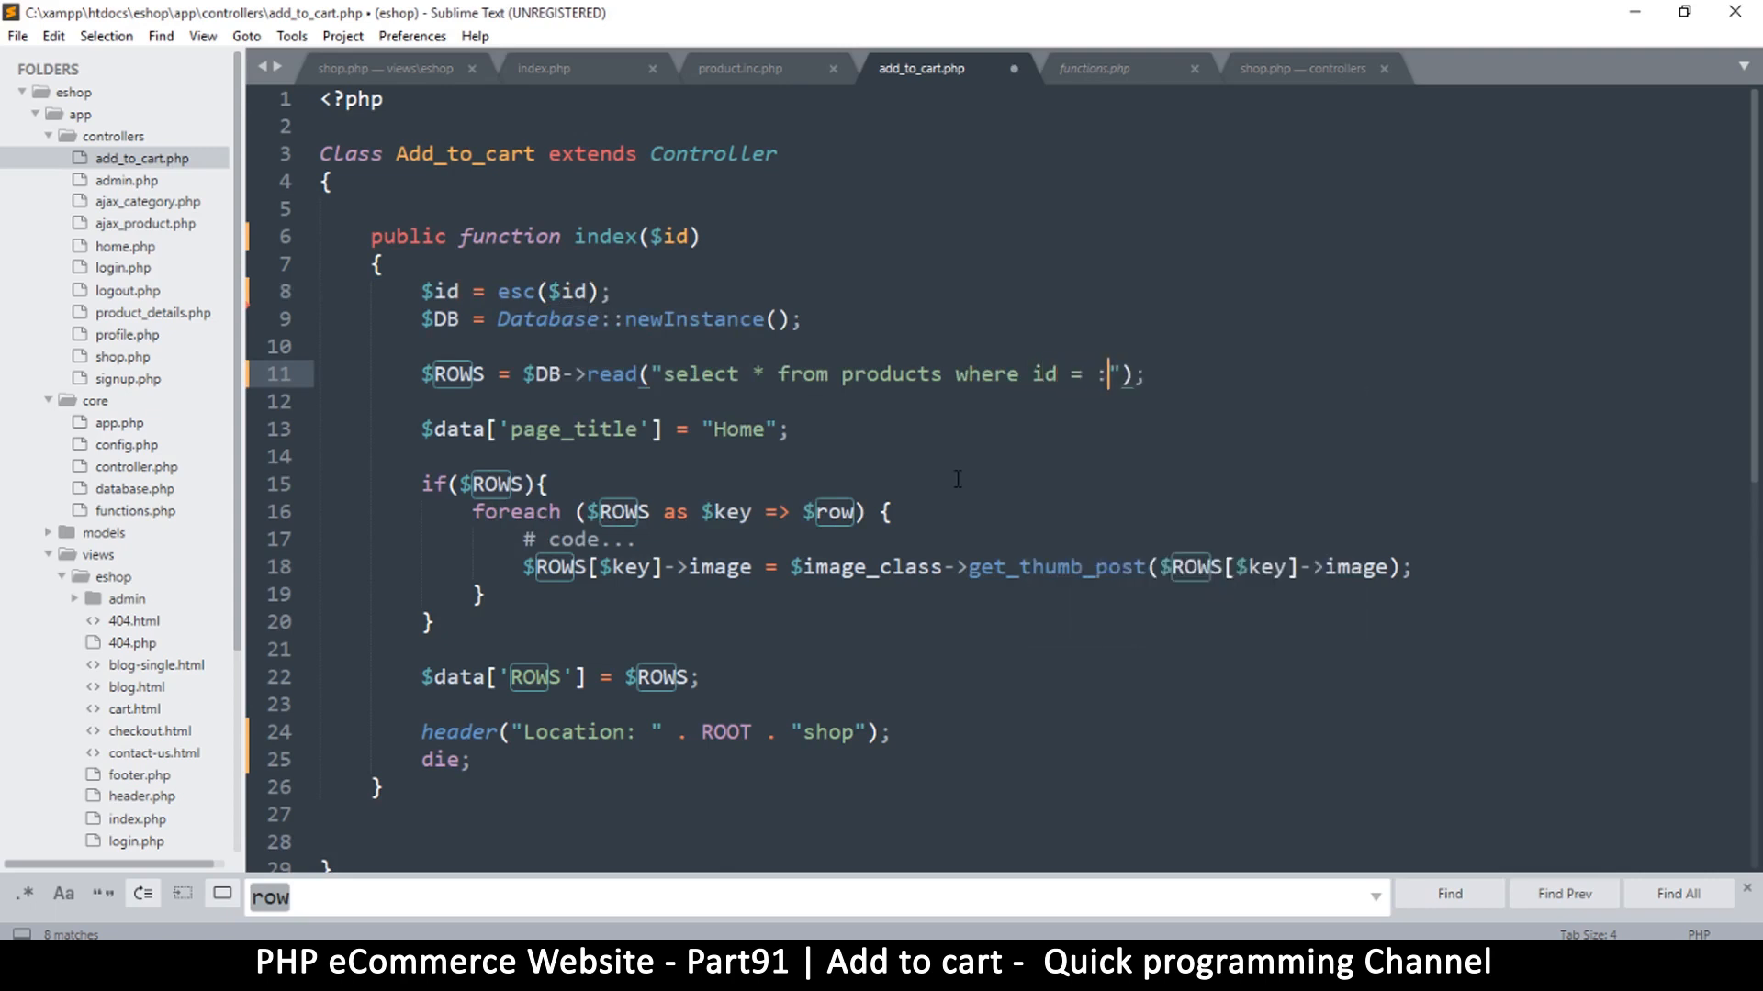
pyautogui.write('id')
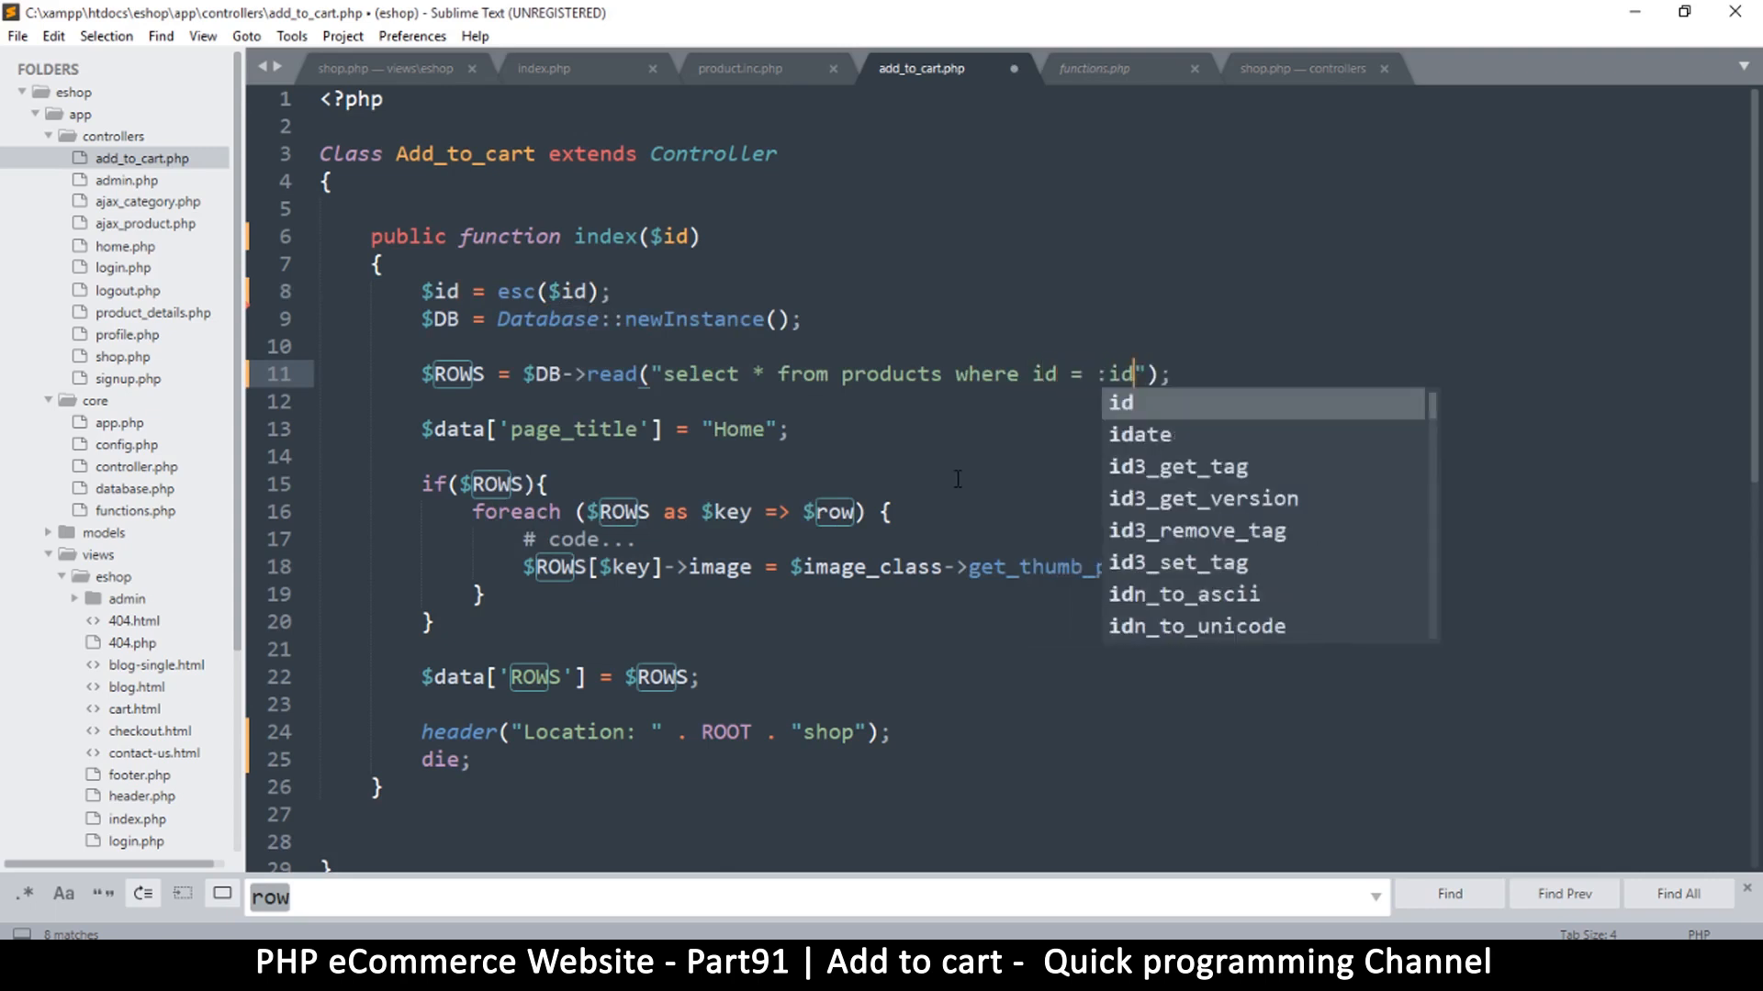
pyautogui.write('limit 1')
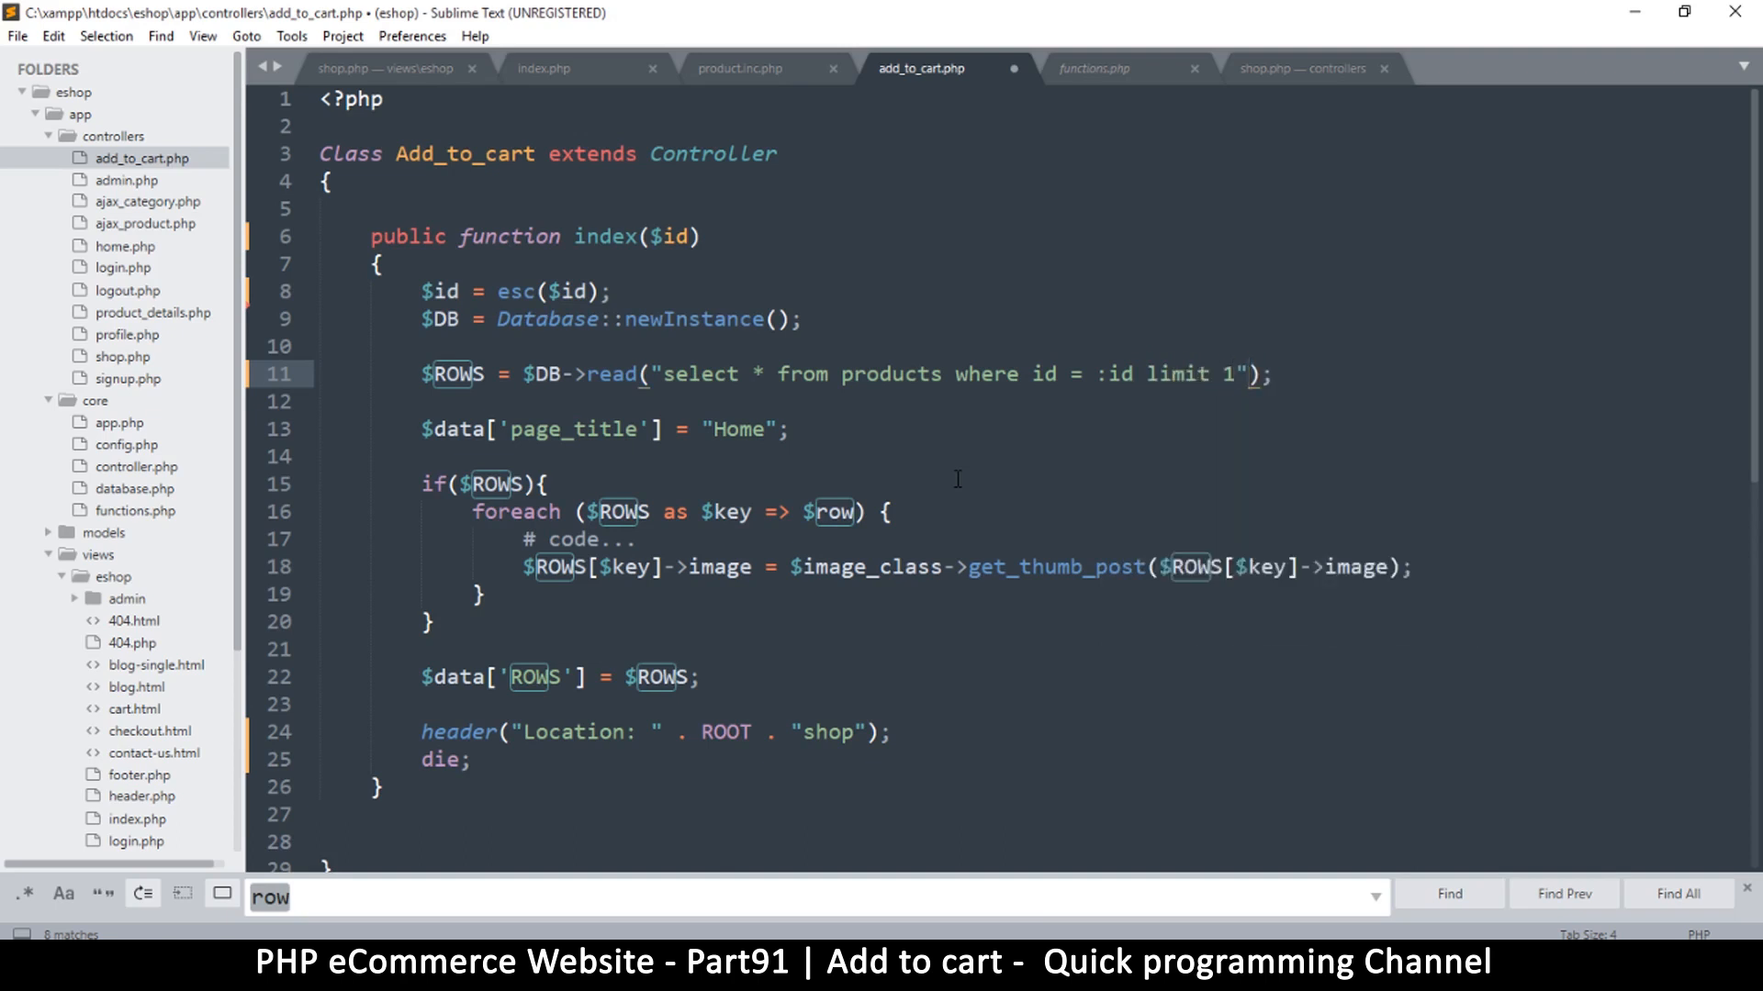
# Pass ["id"=>$id] as the second argument of $DB->read() and save the controller
pyautogui.click(1246, 374)
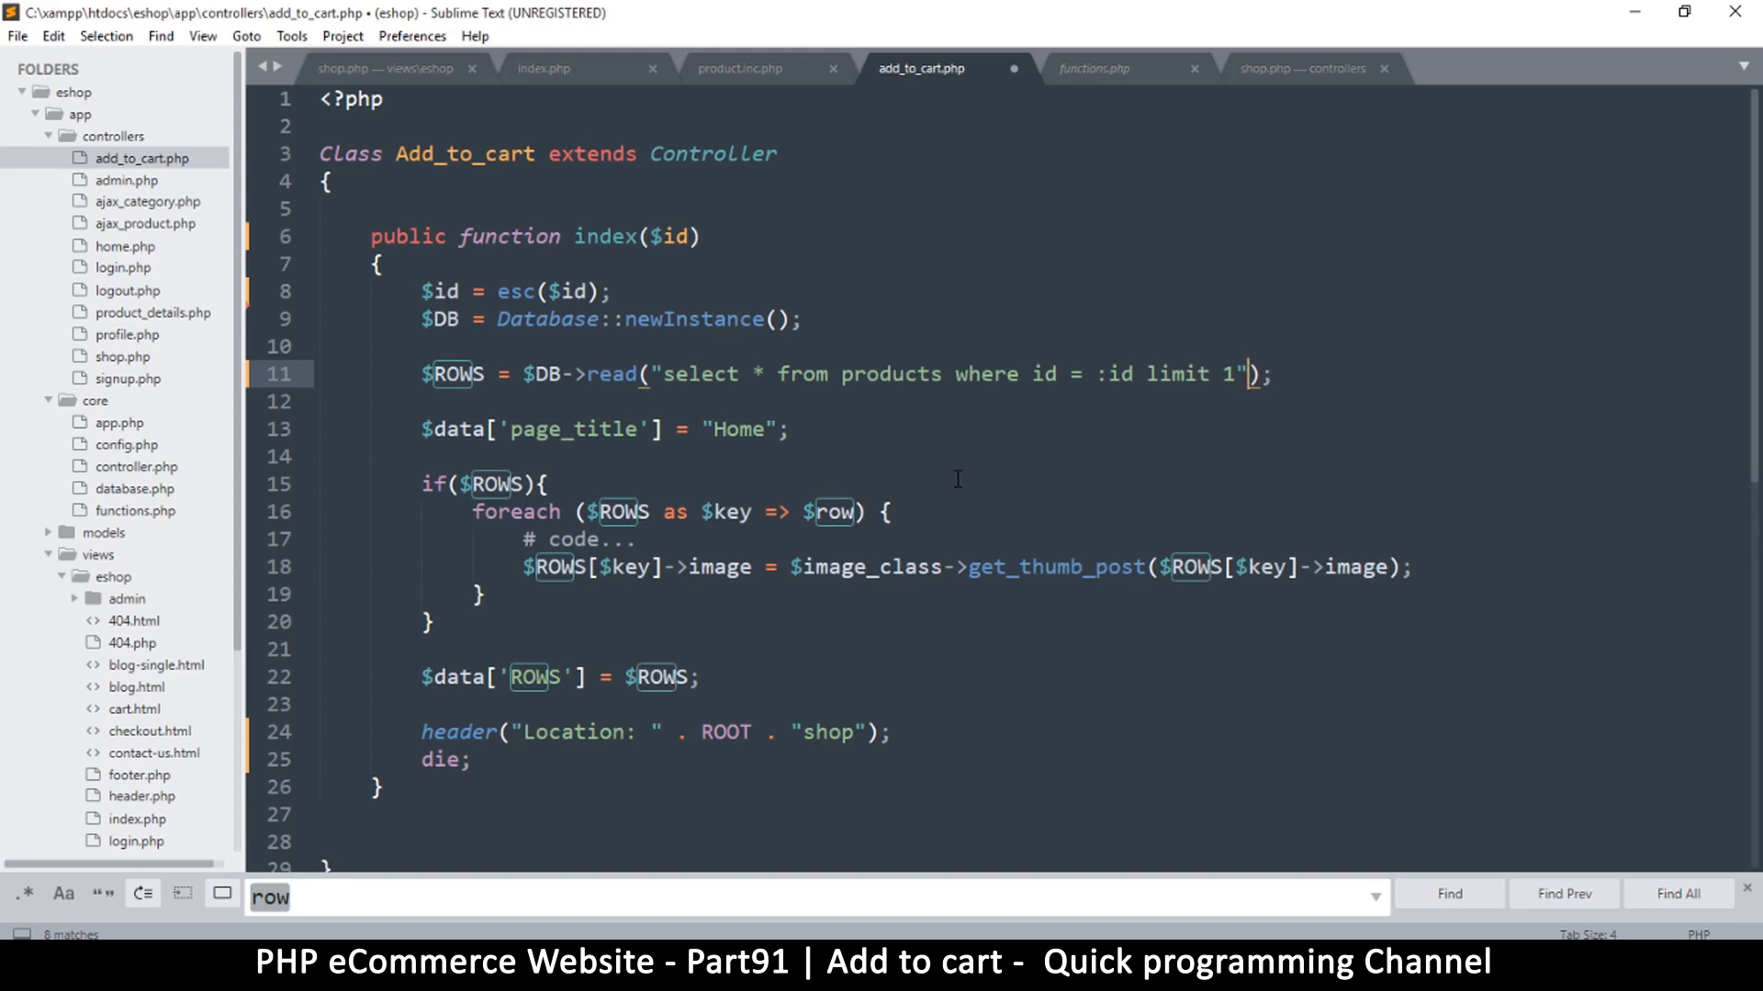
pyautogui.write(',')
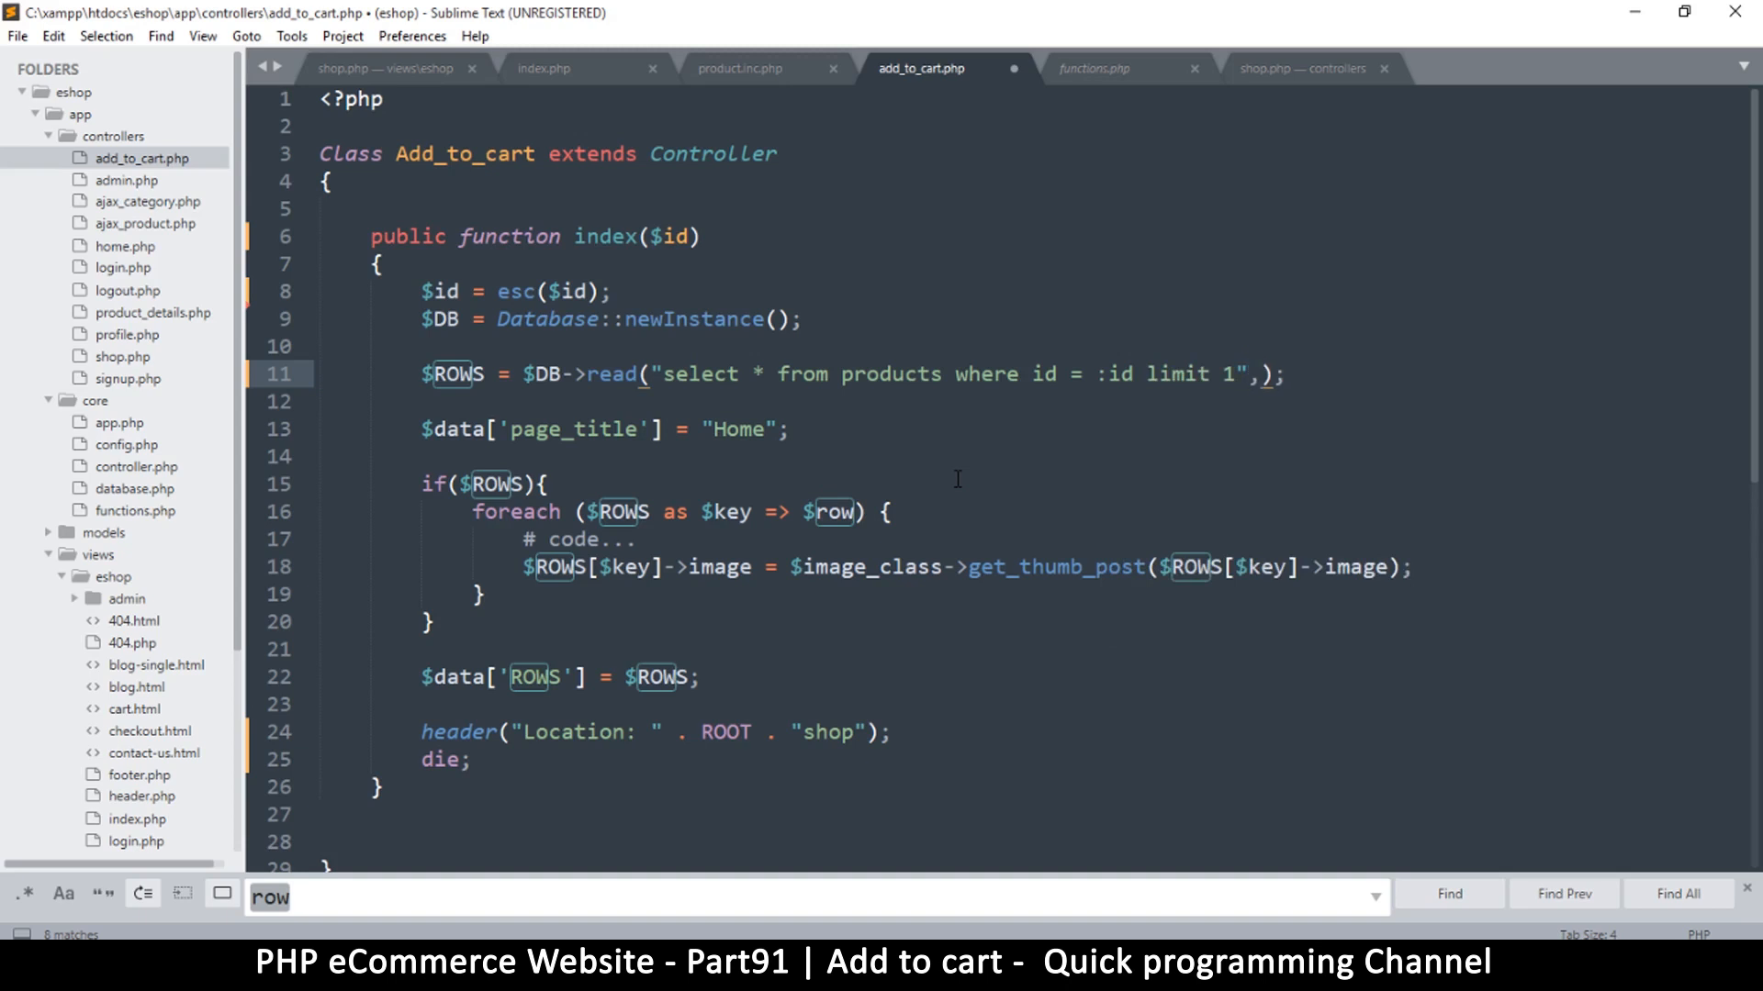
pyautogui.write('[]')
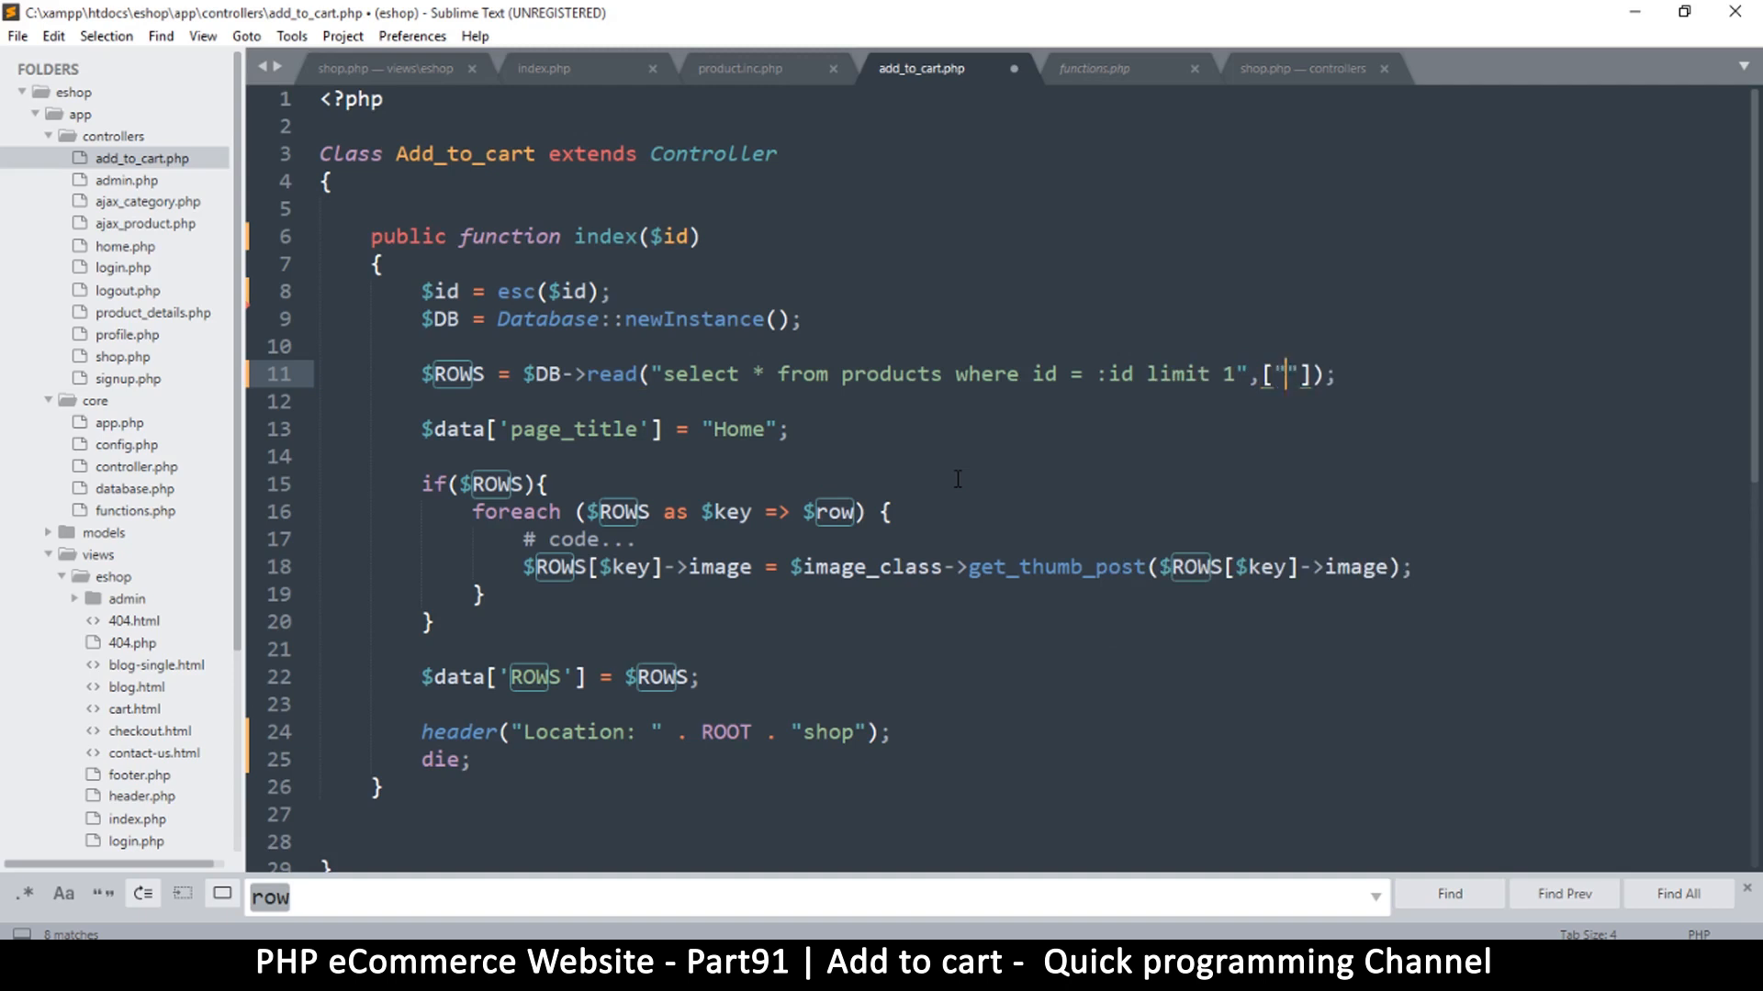
pyautogui.write('id')
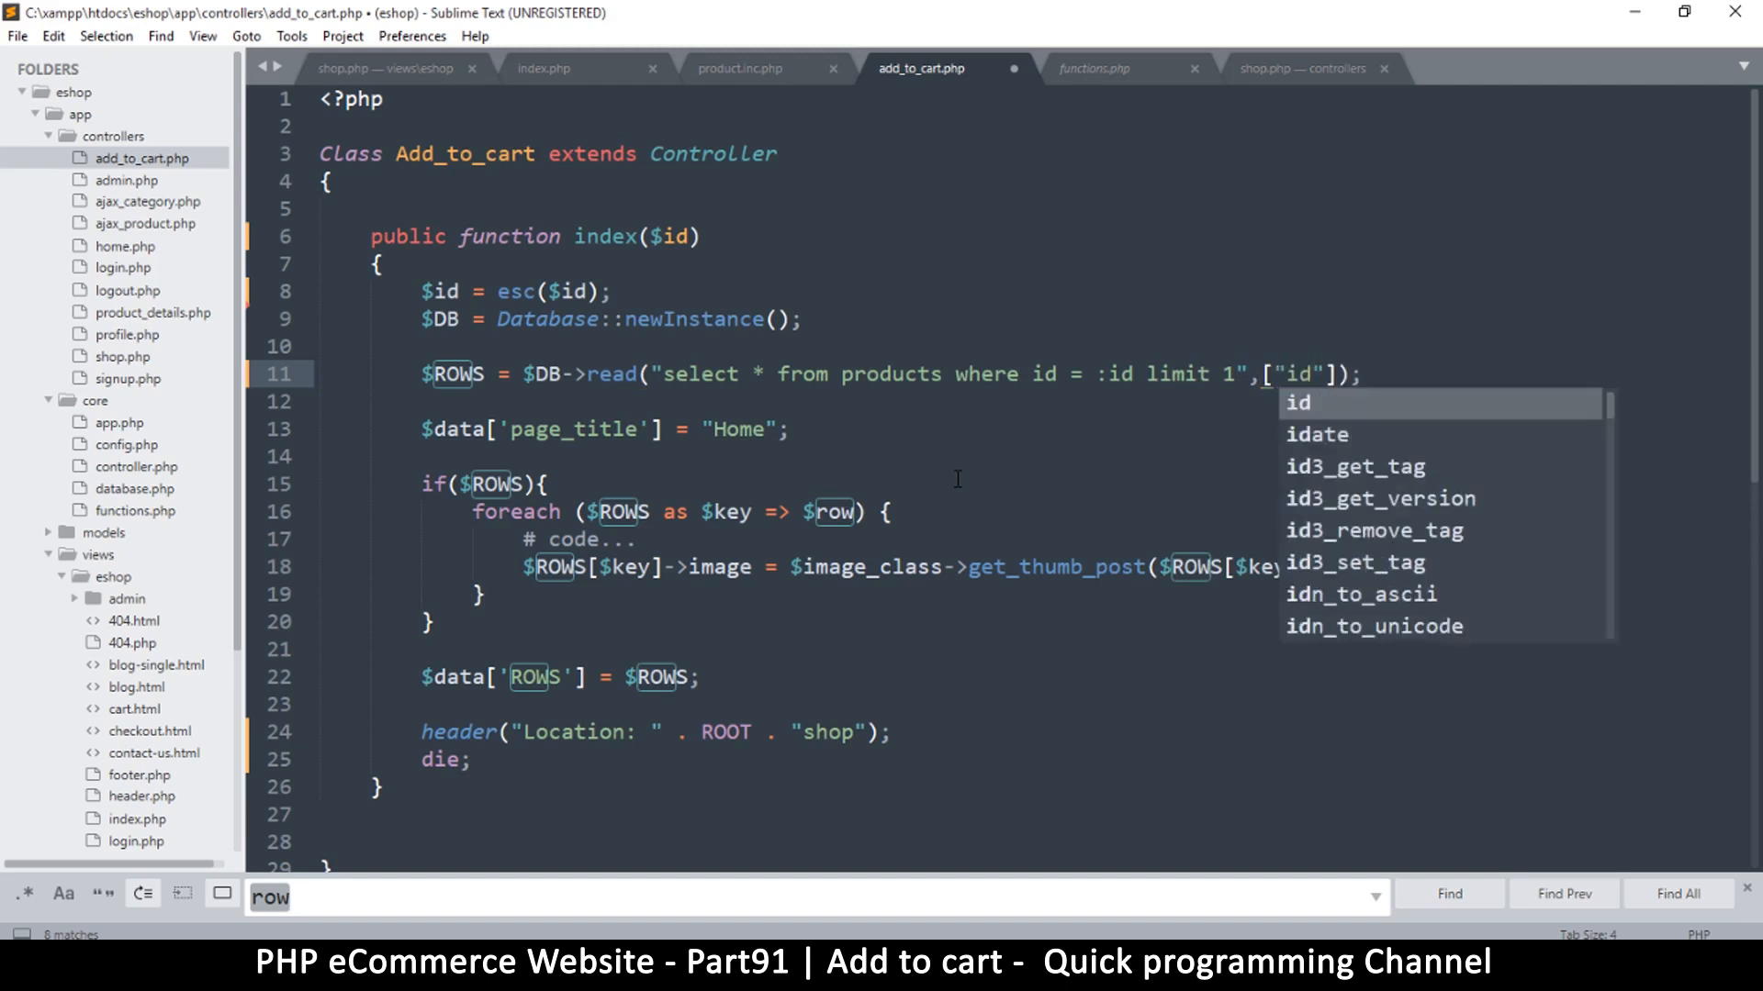
pyautogui.press('Escape')
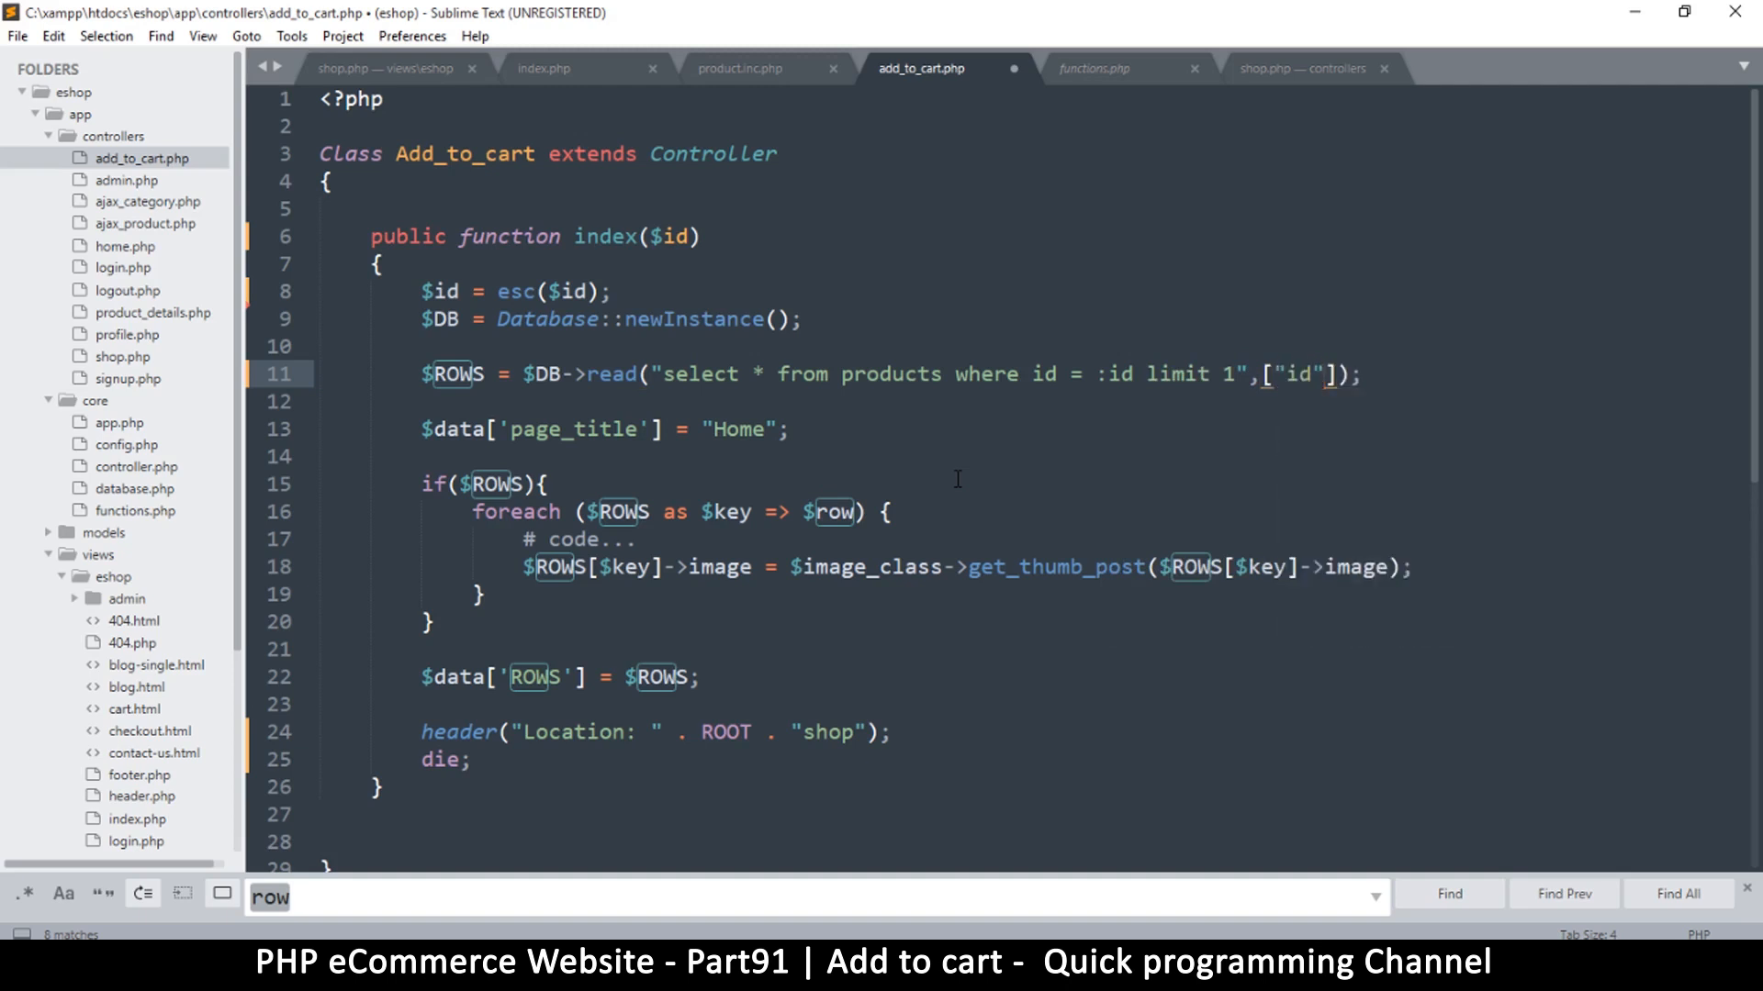
pyautogui.write('=>')
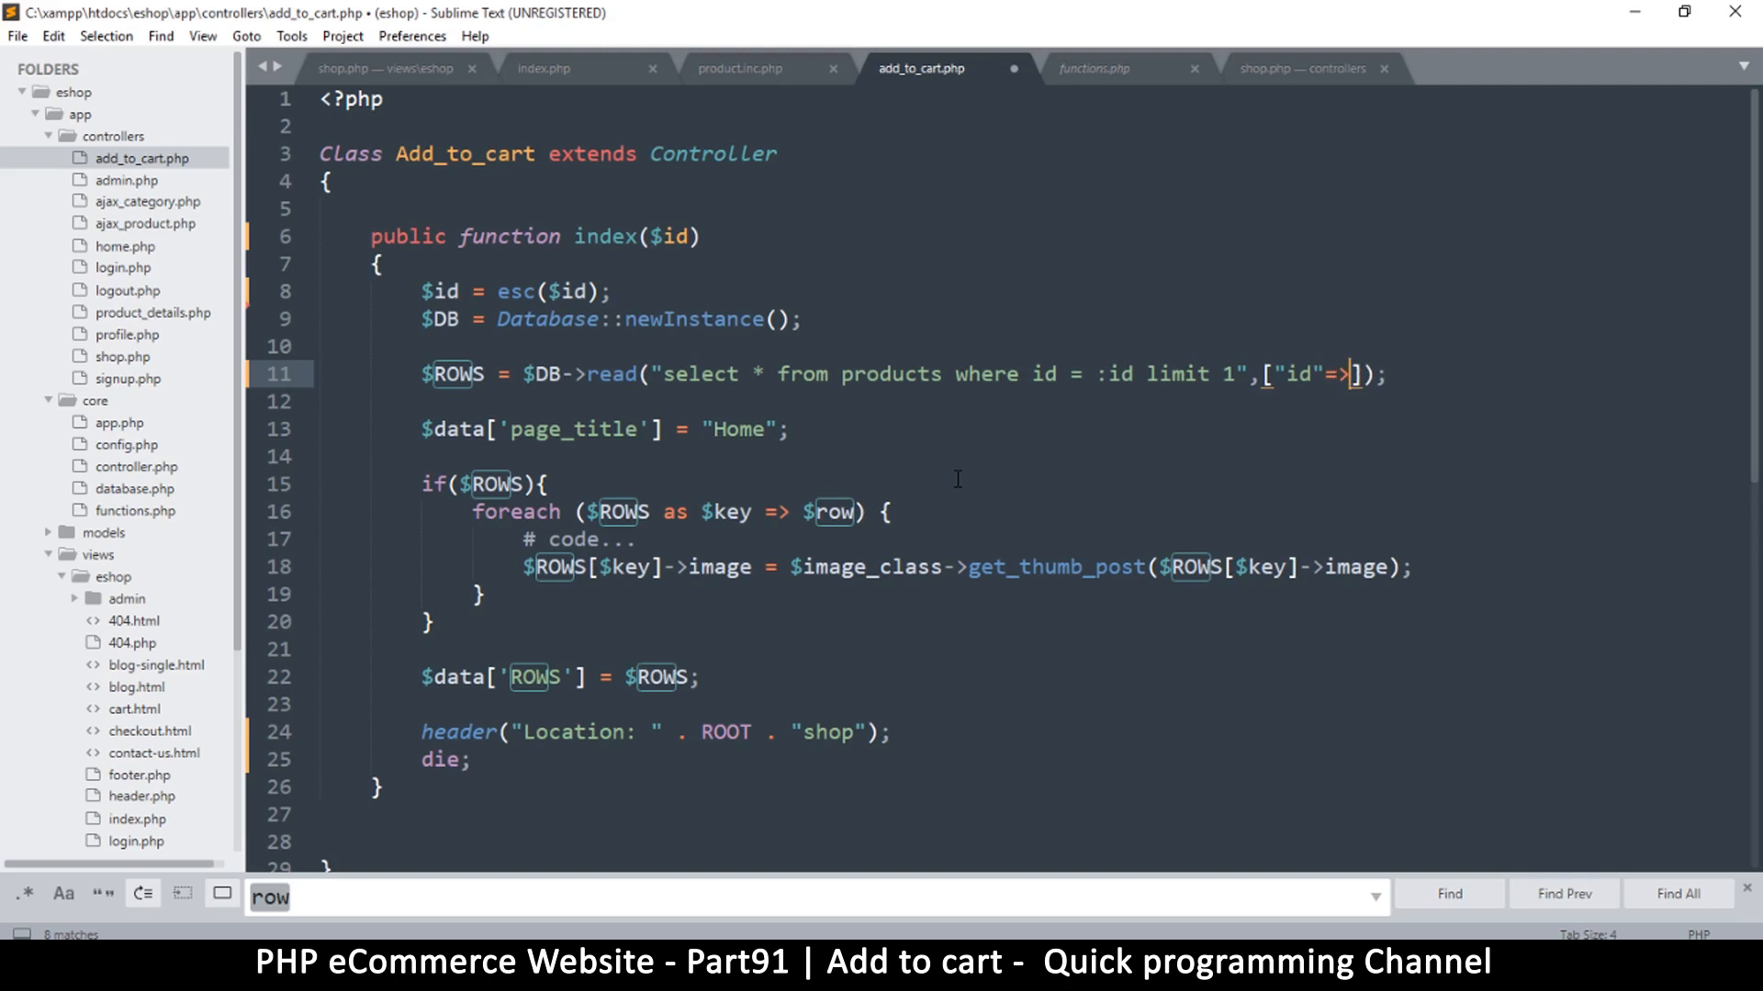
pyautogui.write('$')
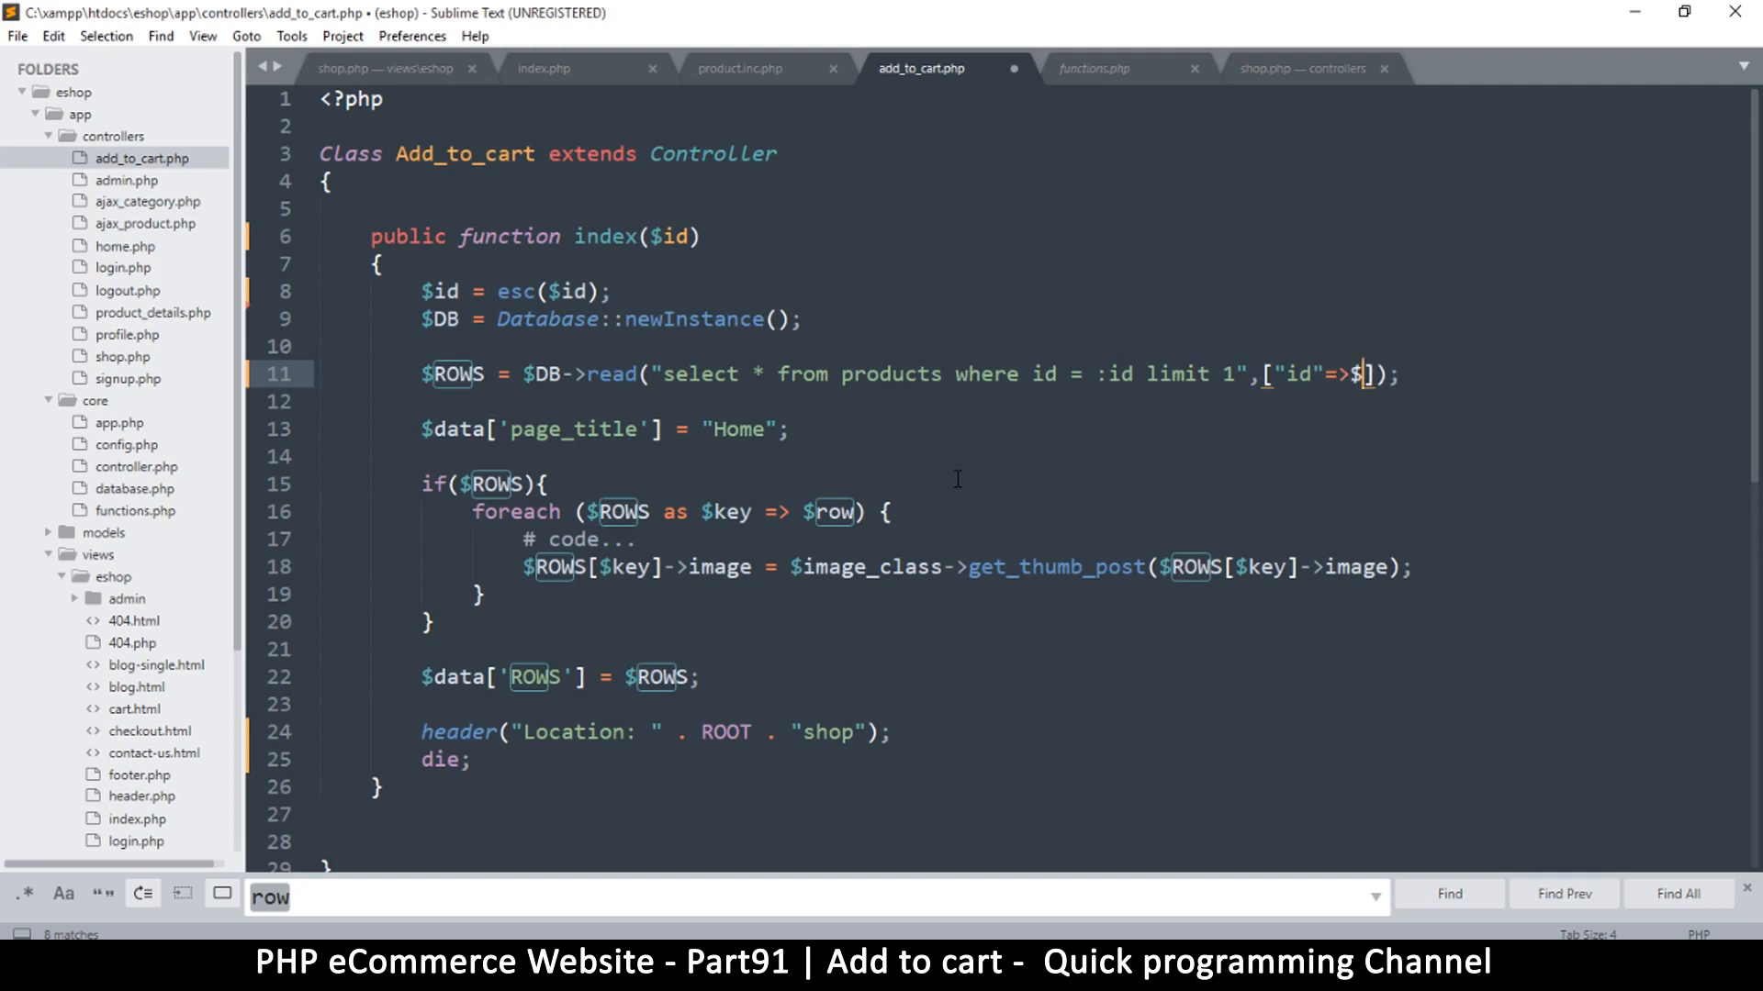
pyautogui.write('id')
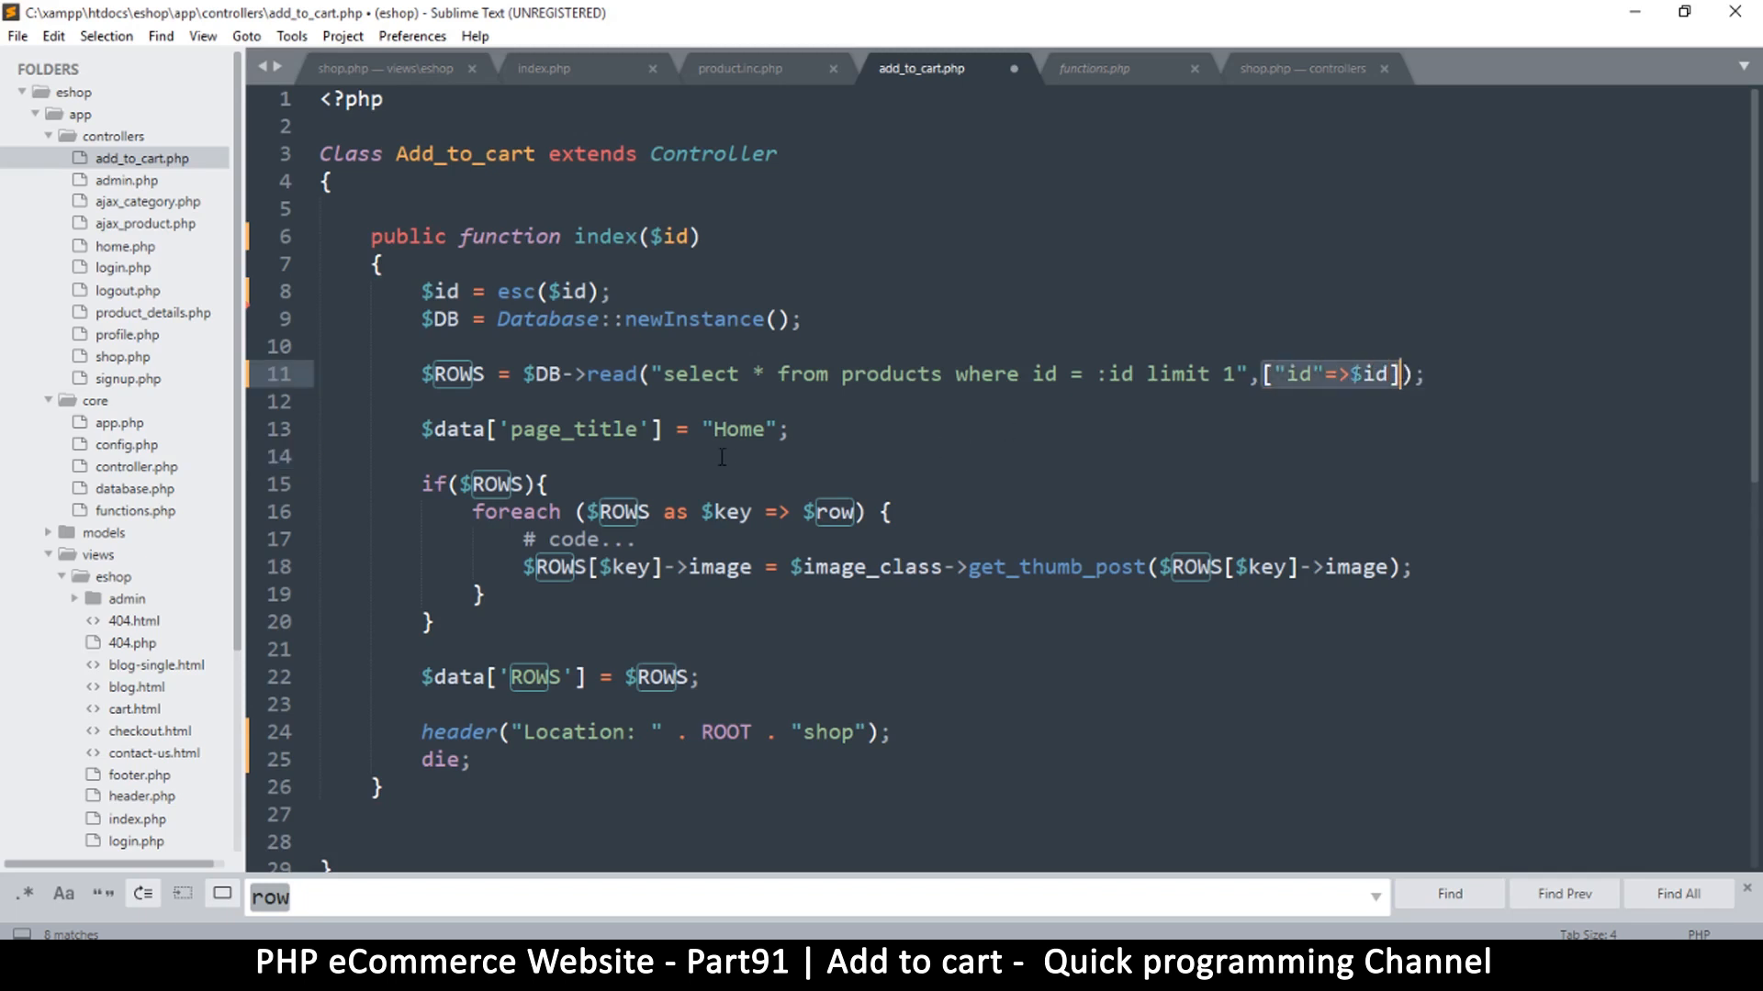
pyautogui.press('ctrl+s')
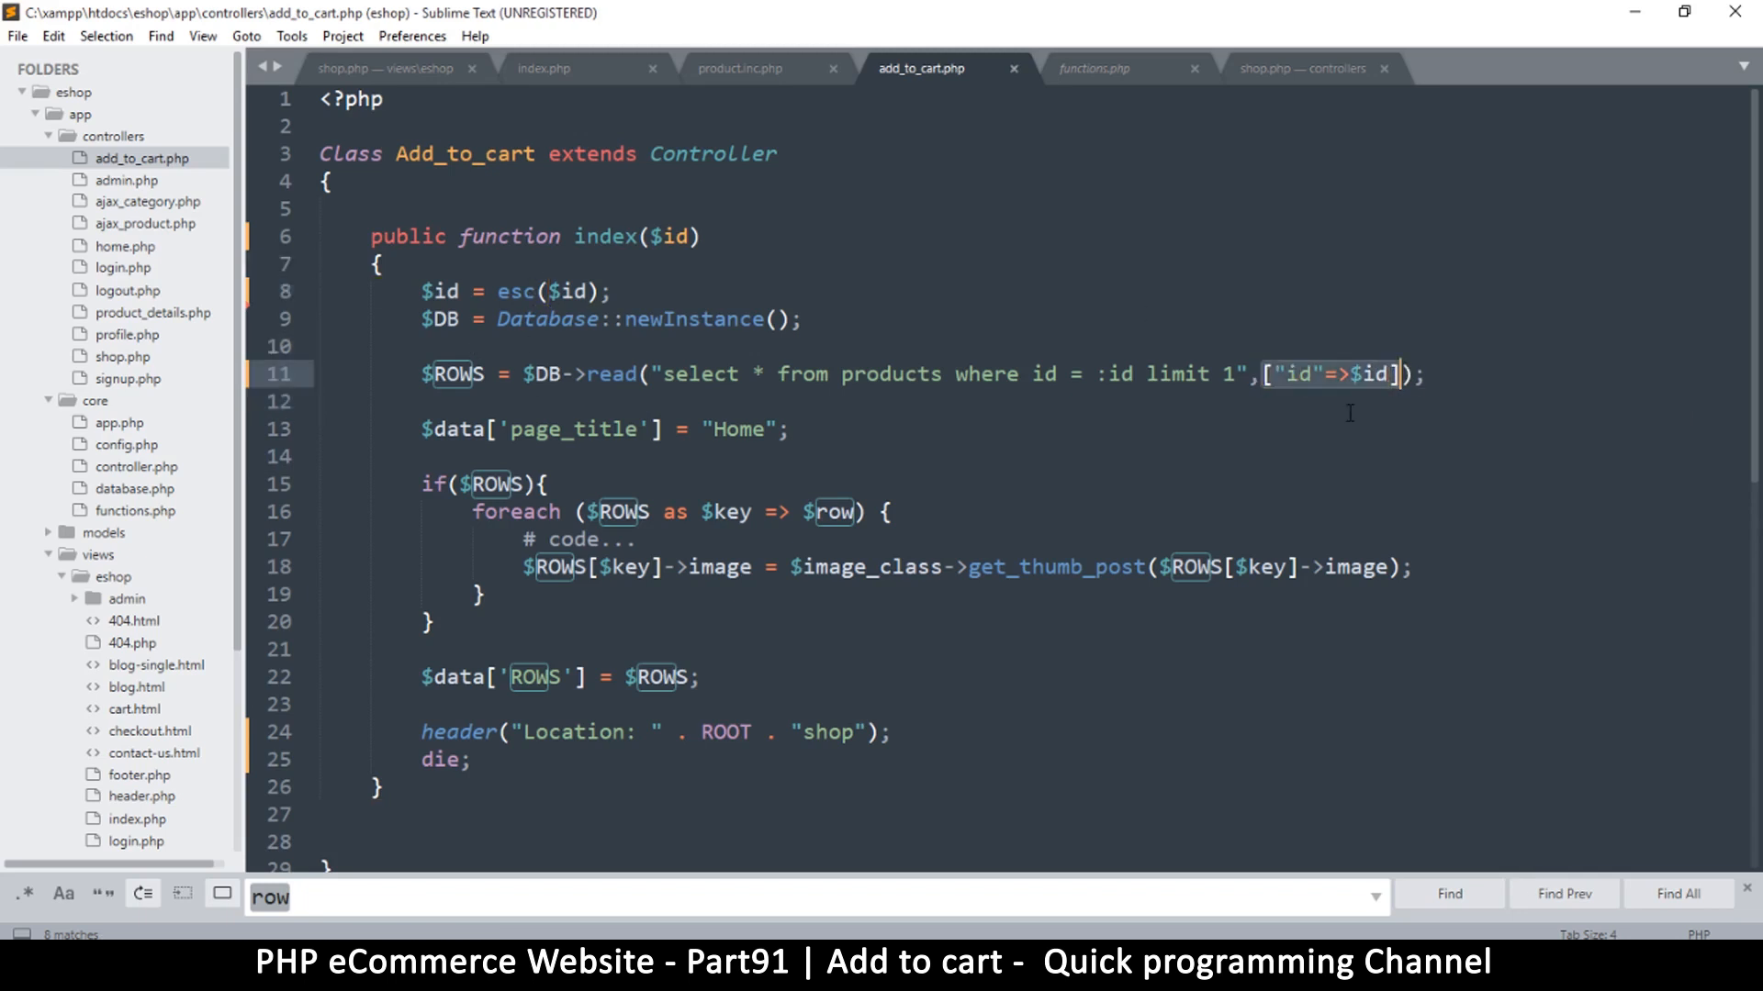
# Delete the page_title line, the $data['ROWS'] line and the image-thumbnail foreach loop, then save
pyautogui.press('ctrl+s')
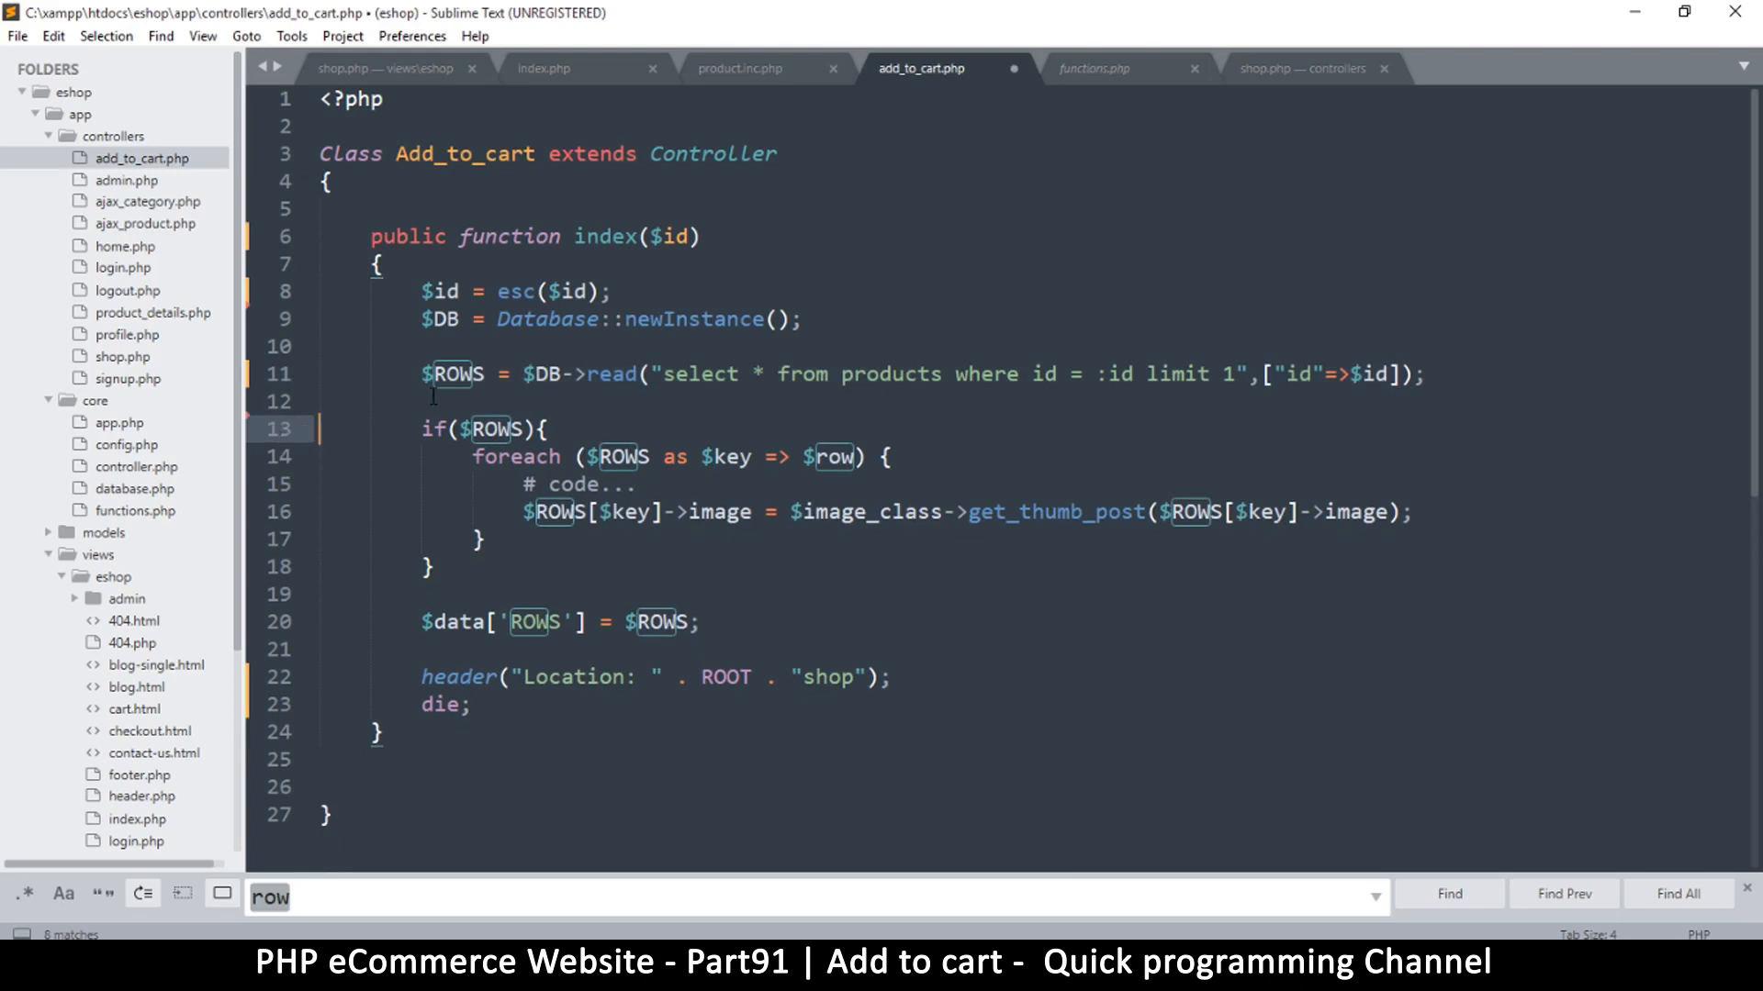
pyautogui.press('ctrl+s')
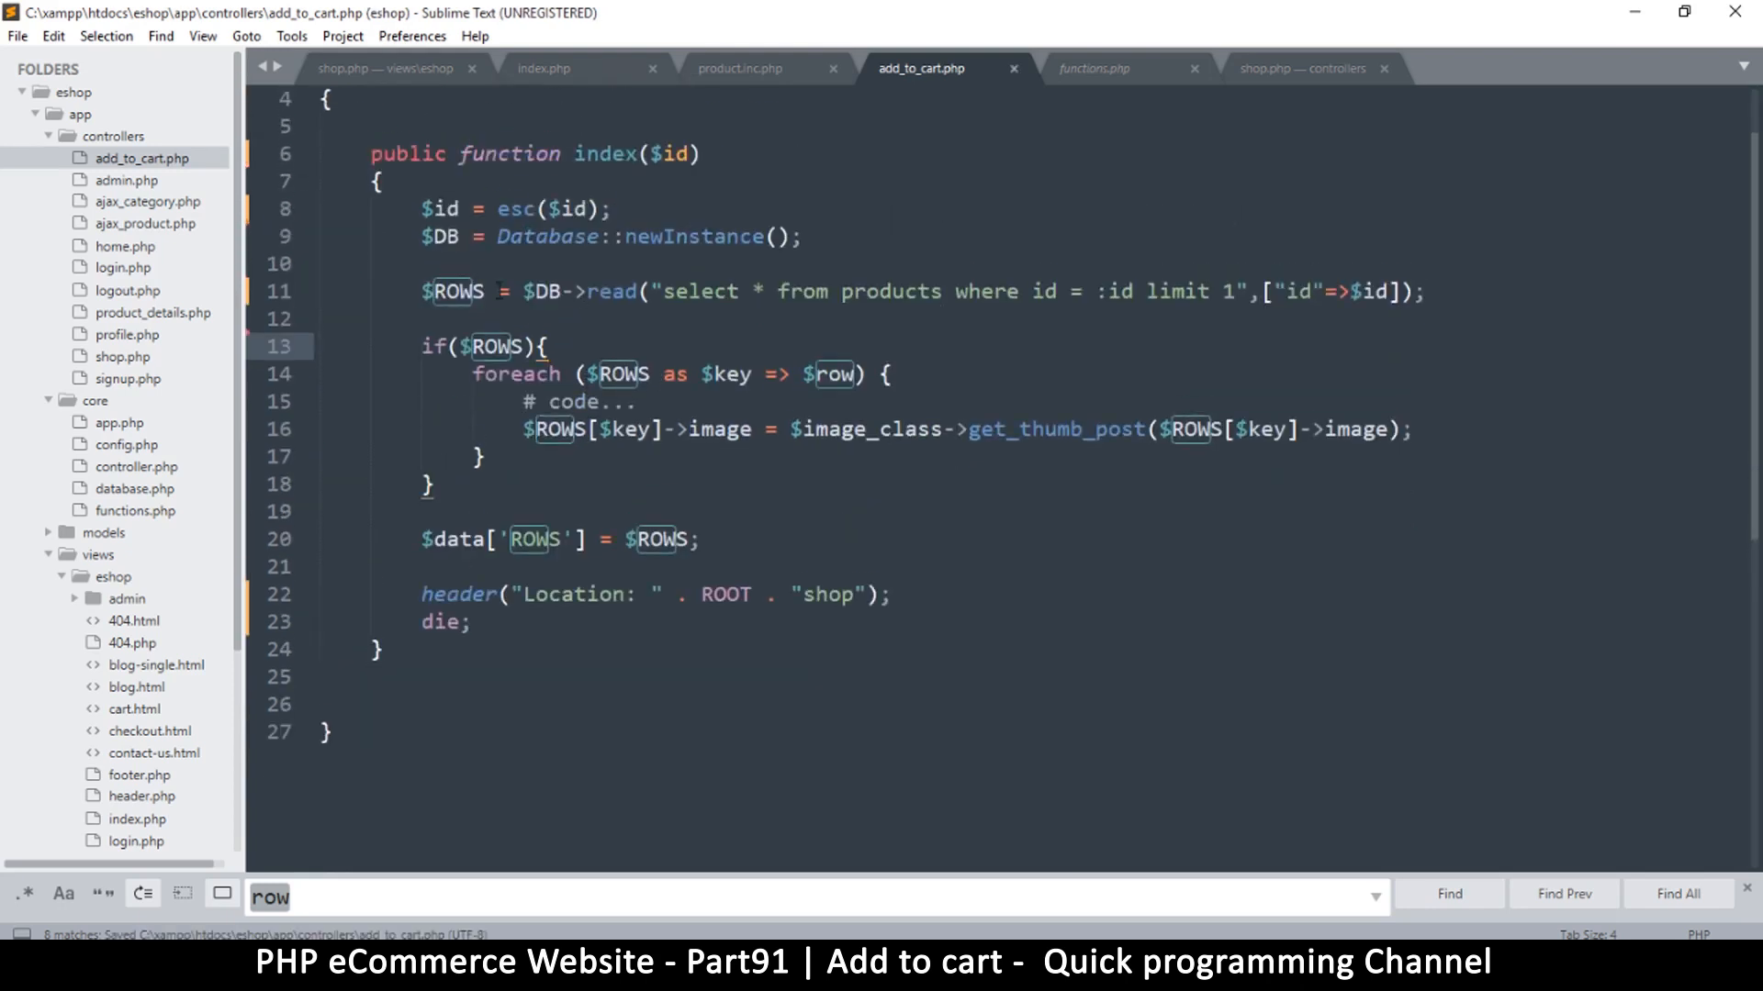
pyautogui.click(542, 291)
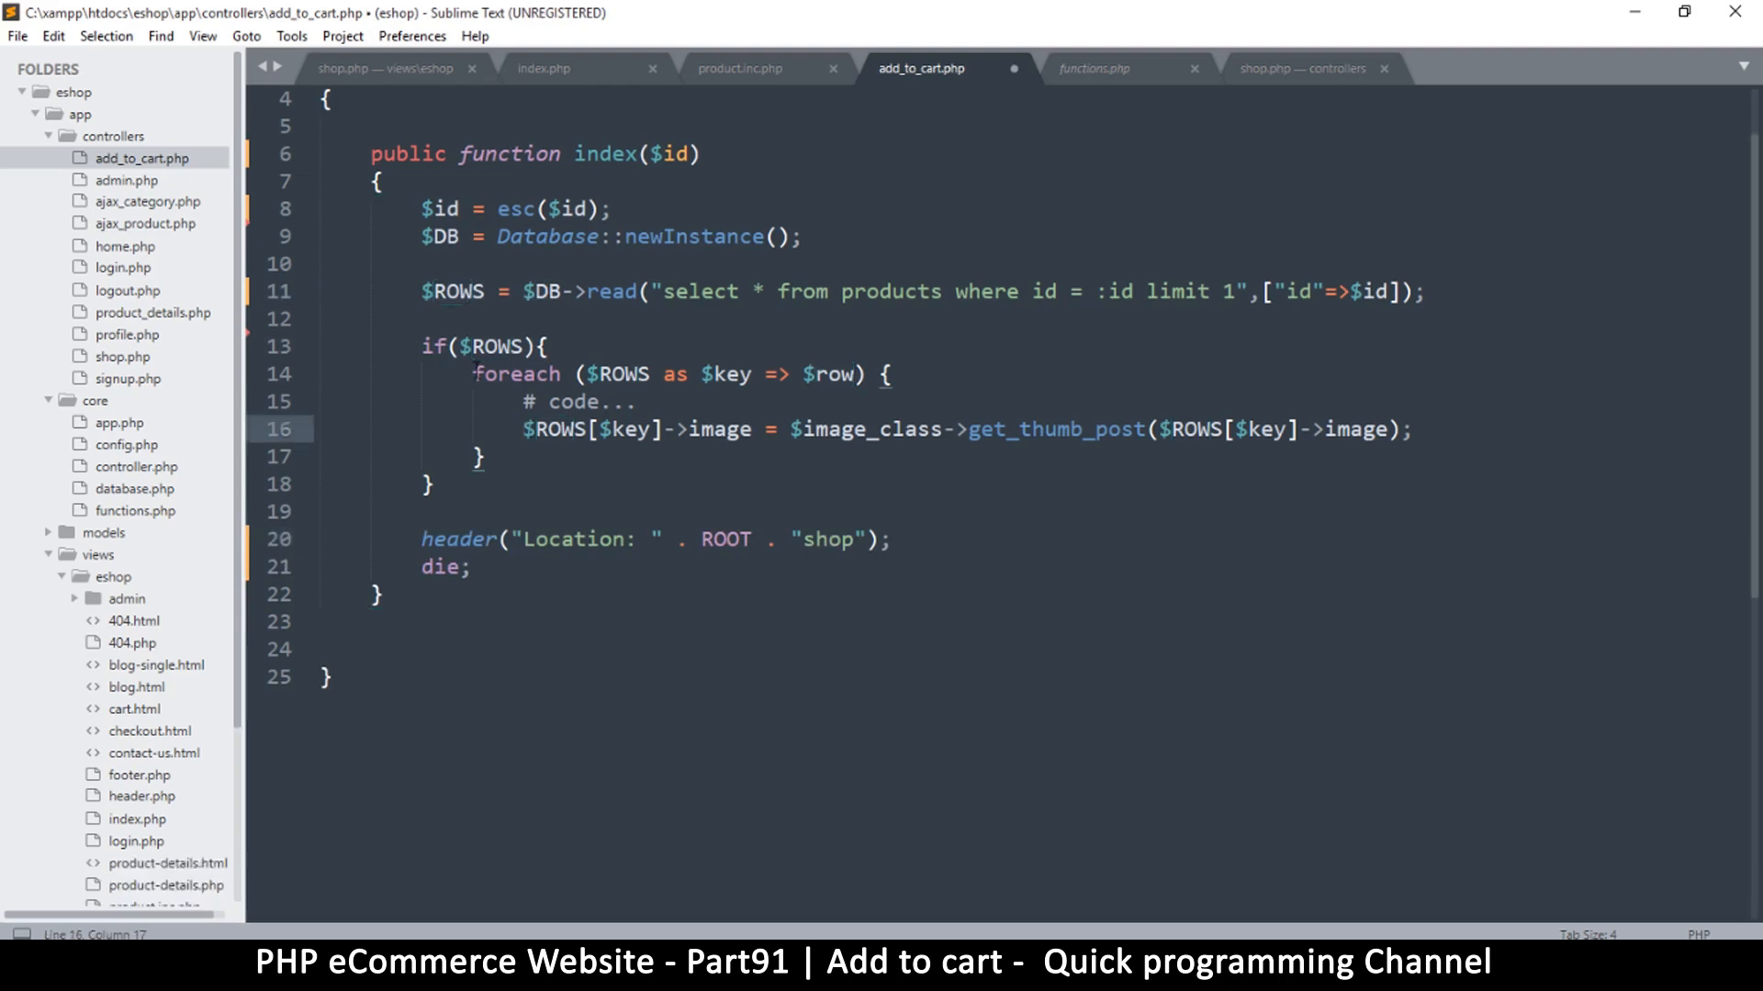
pyautogui.moveTo(470, 374); pyautogui.dragTo(485, 457)
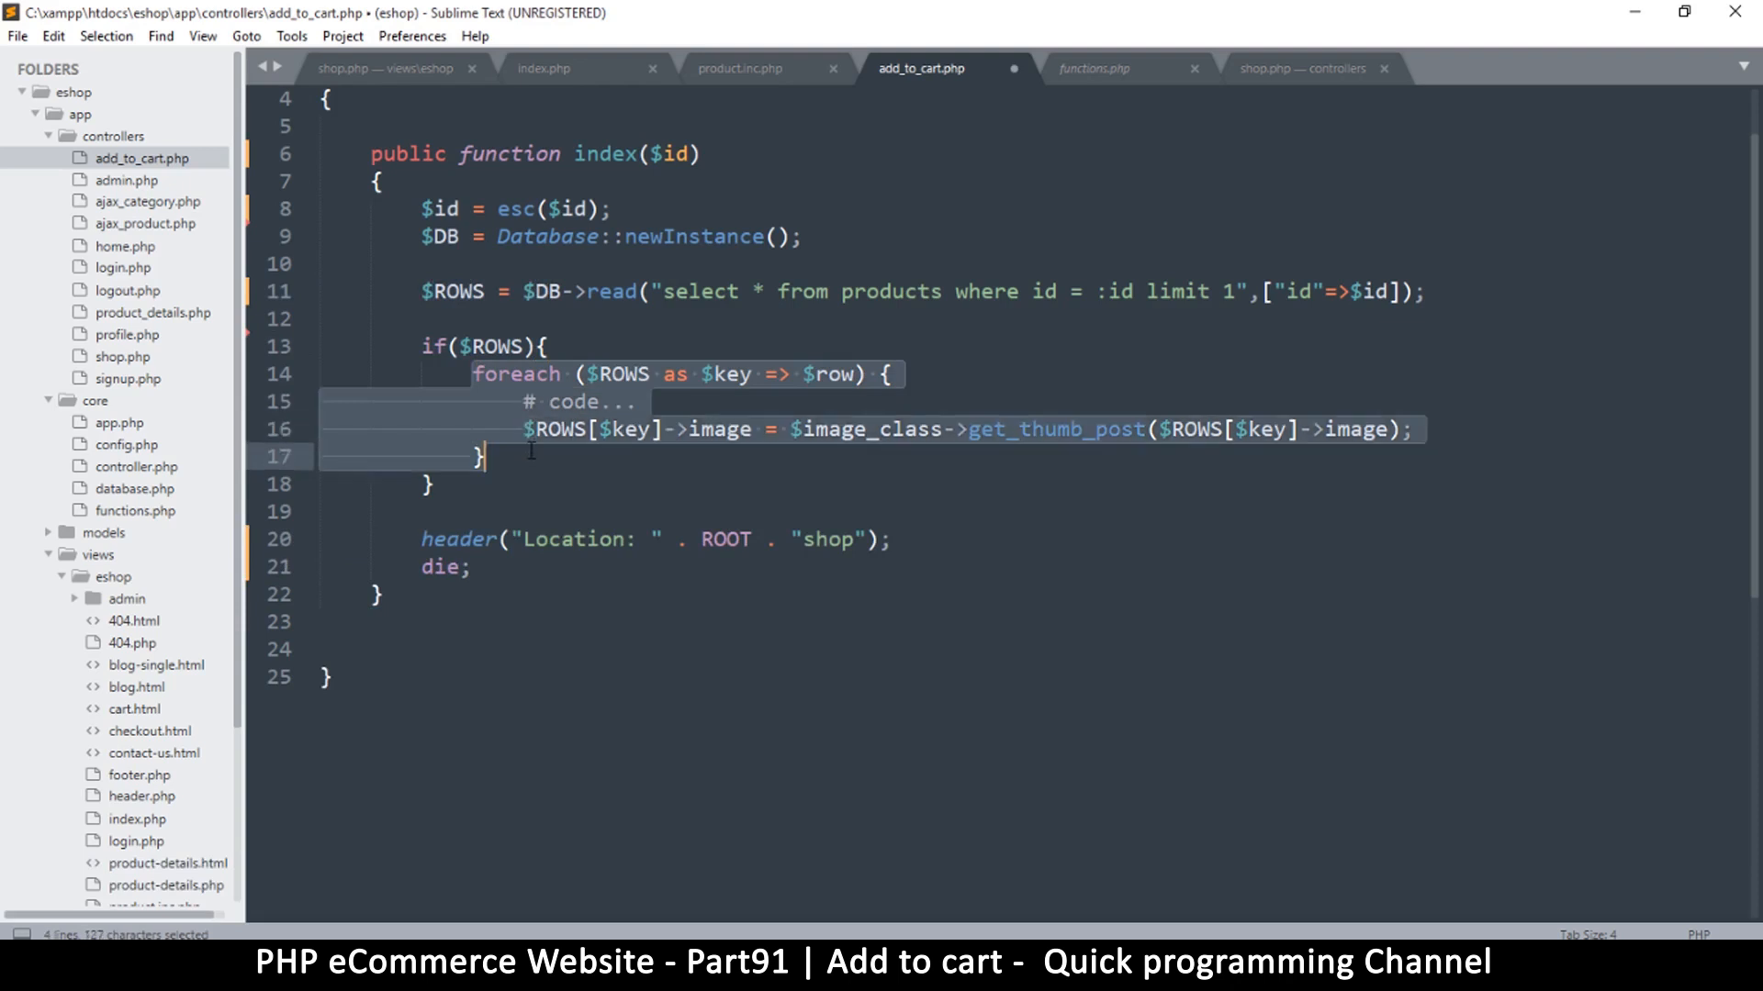
pyautogui.press('Delete')
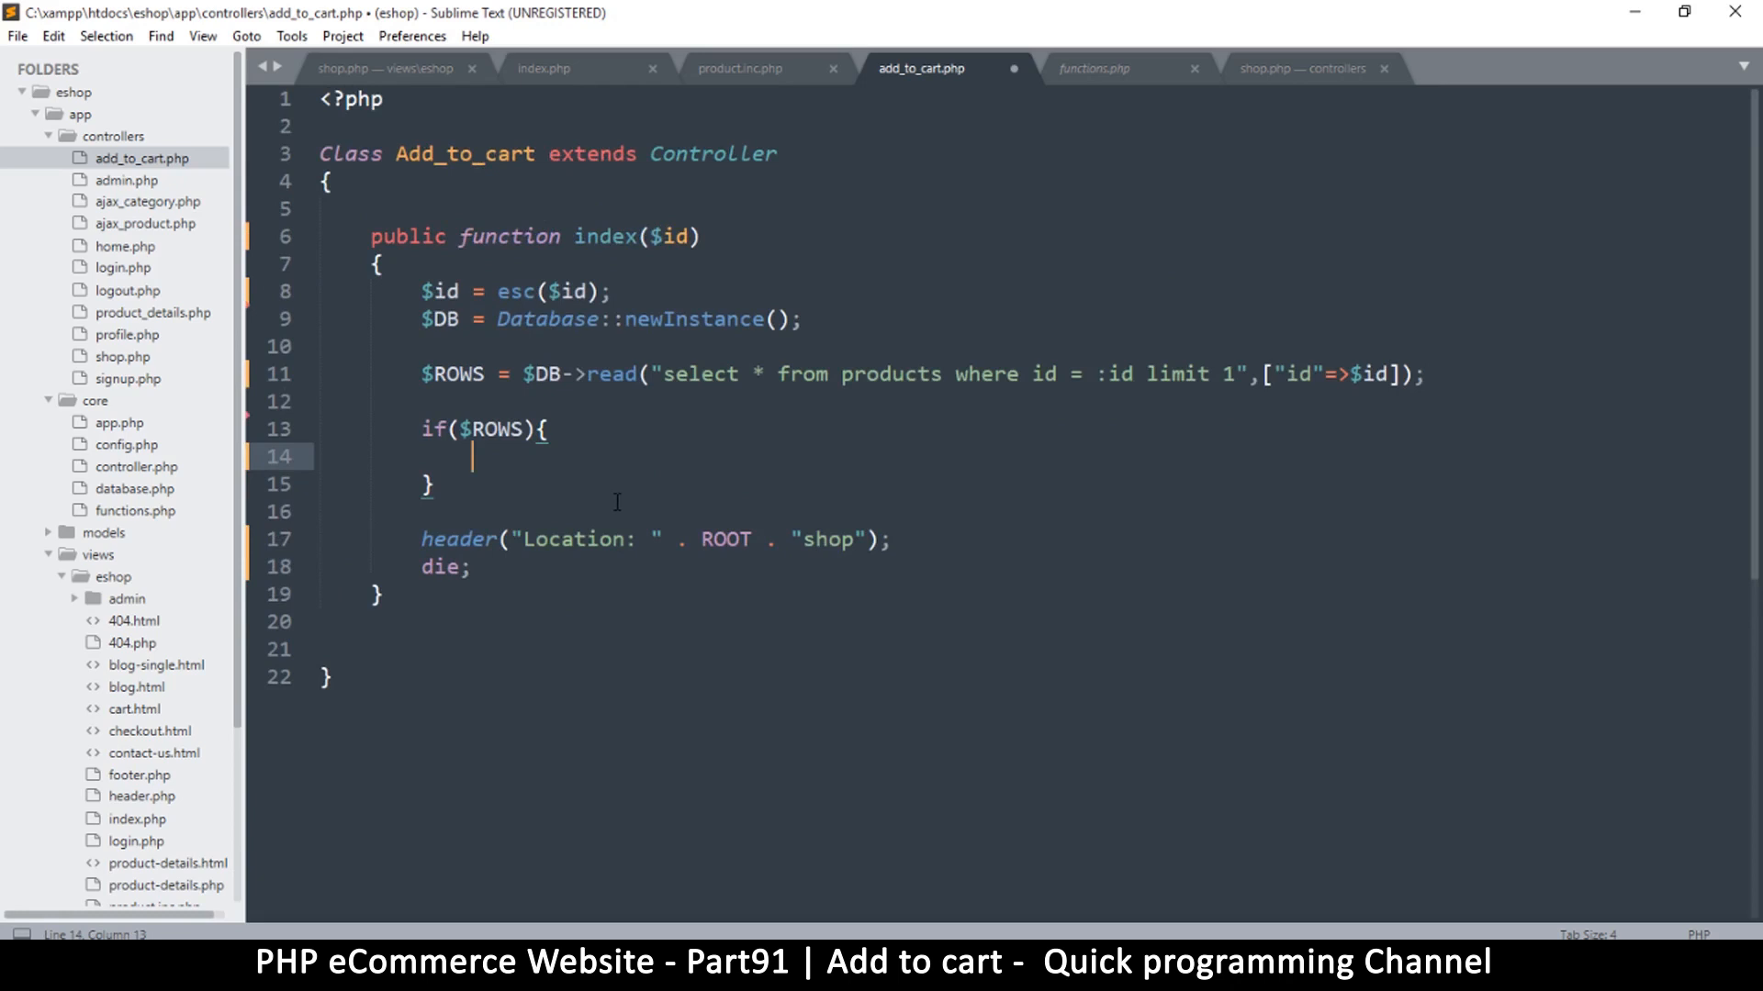
pyautogui.press('ctrl+s')
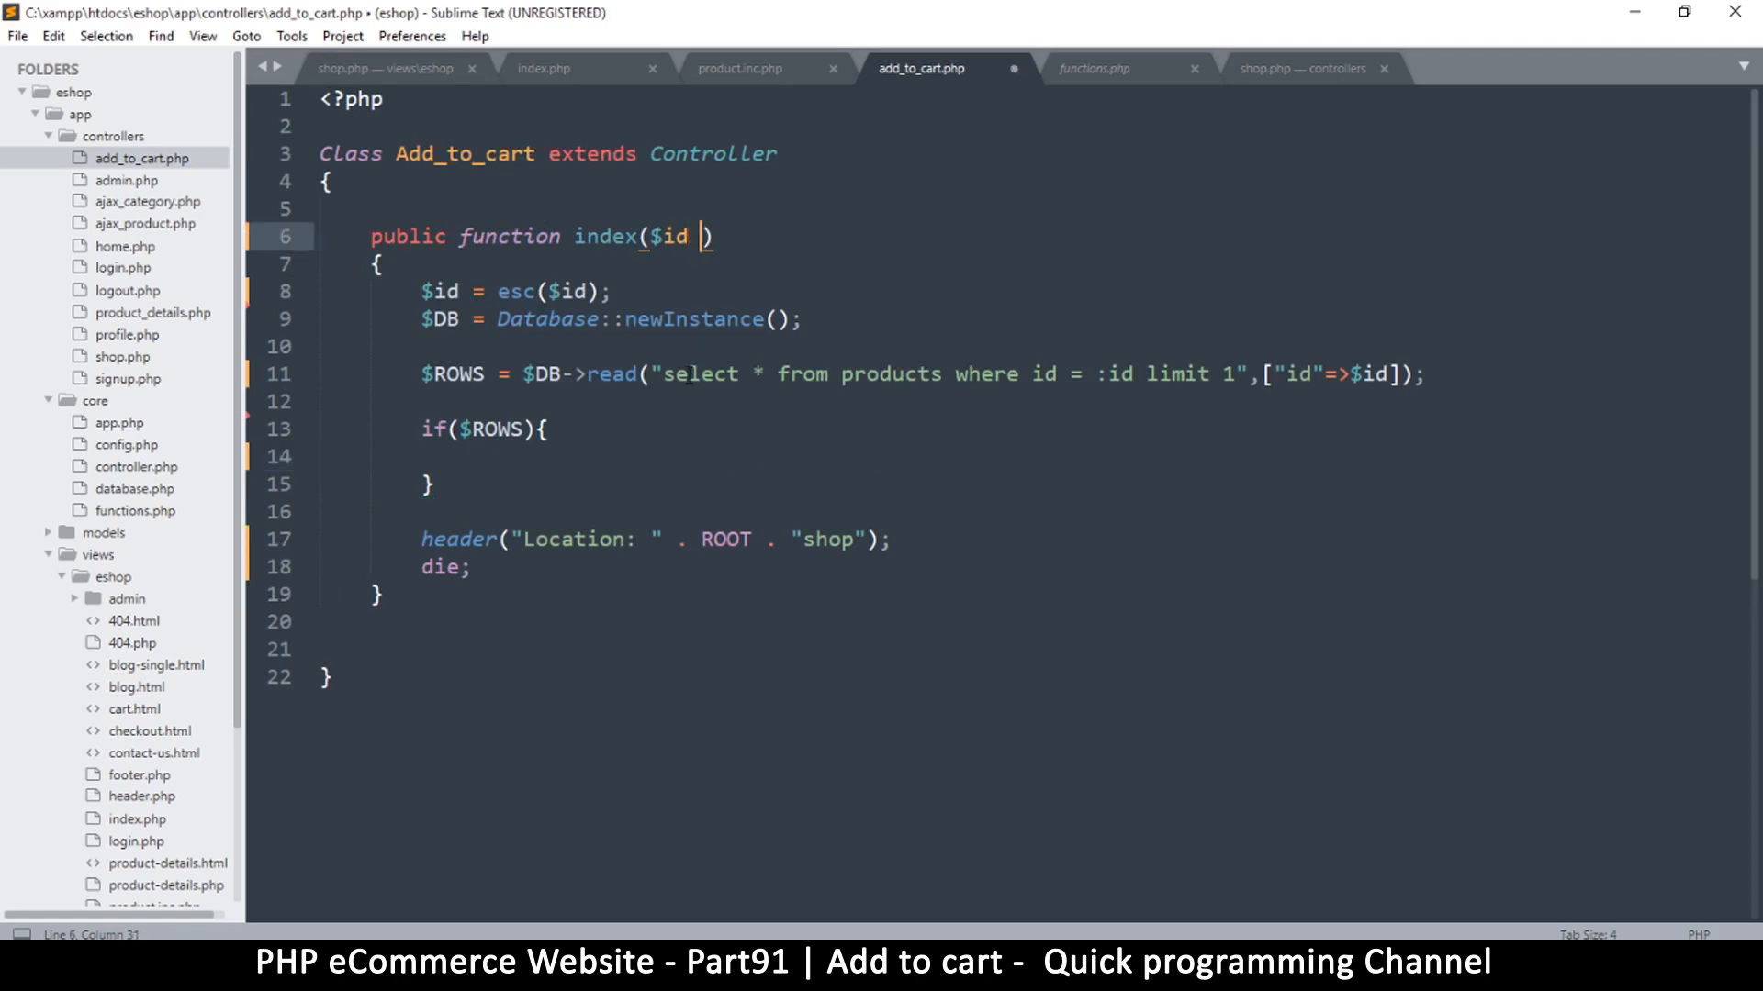
# Change index($id) to index($id = '') and save the controller
pyautogui.write('=')
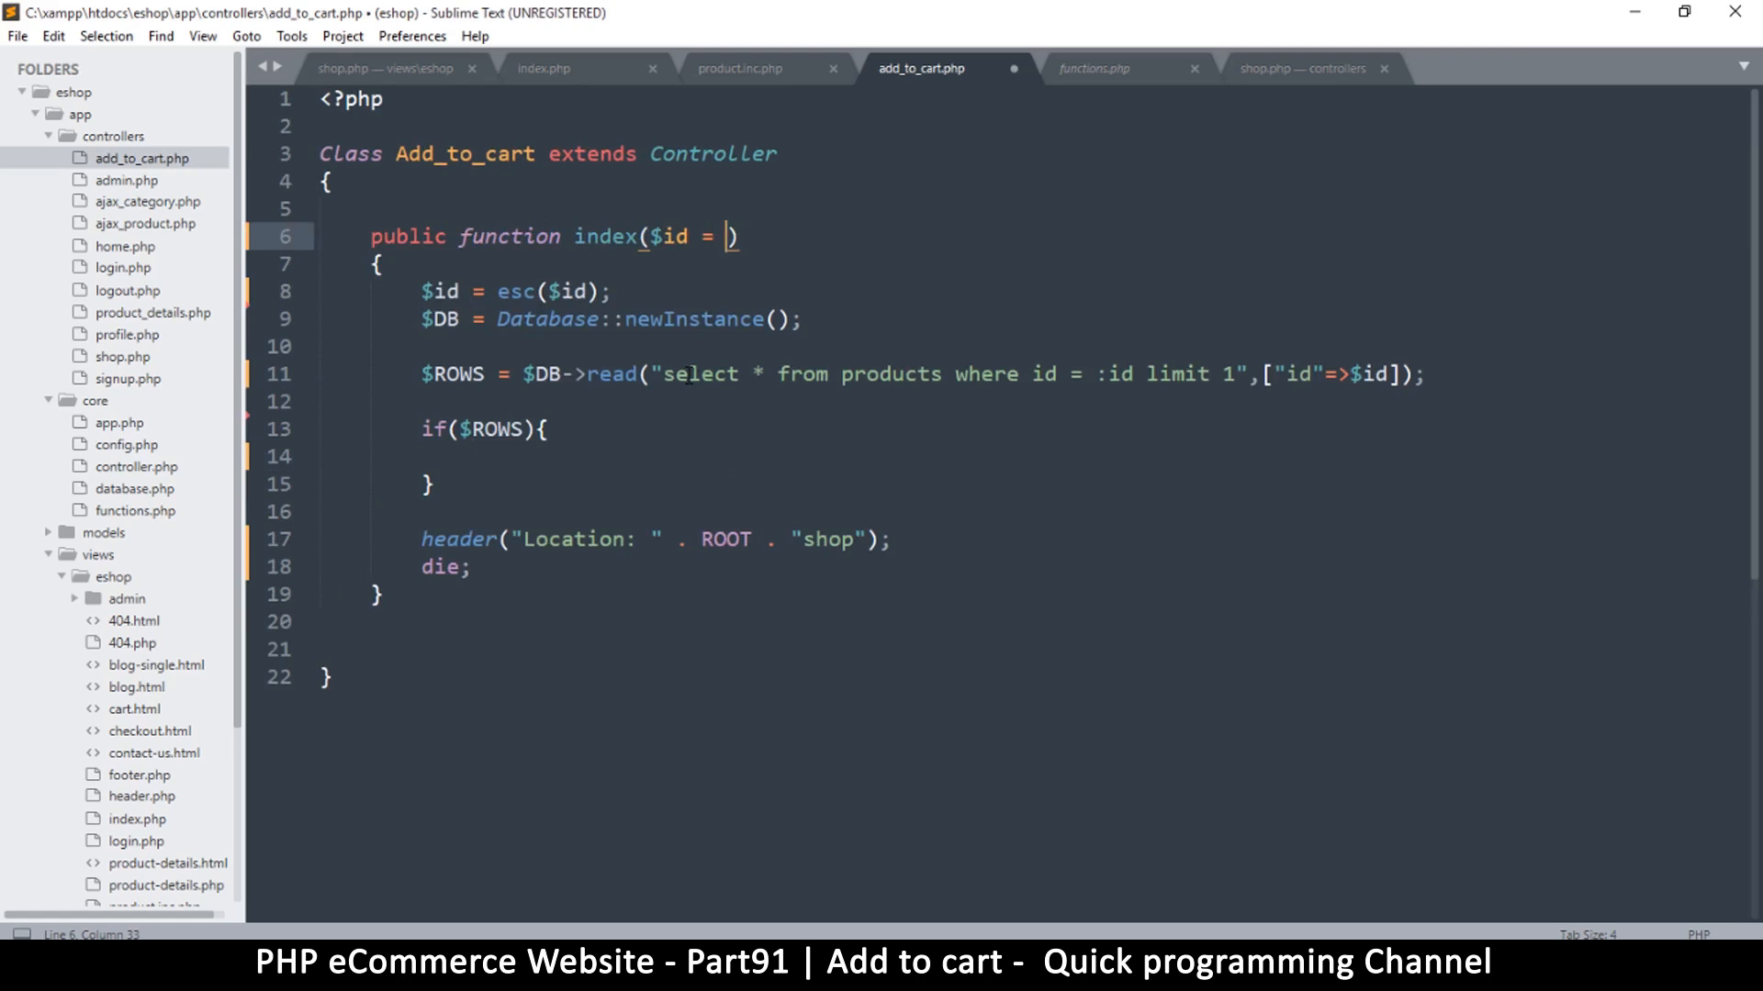
pyautogui.write("''")
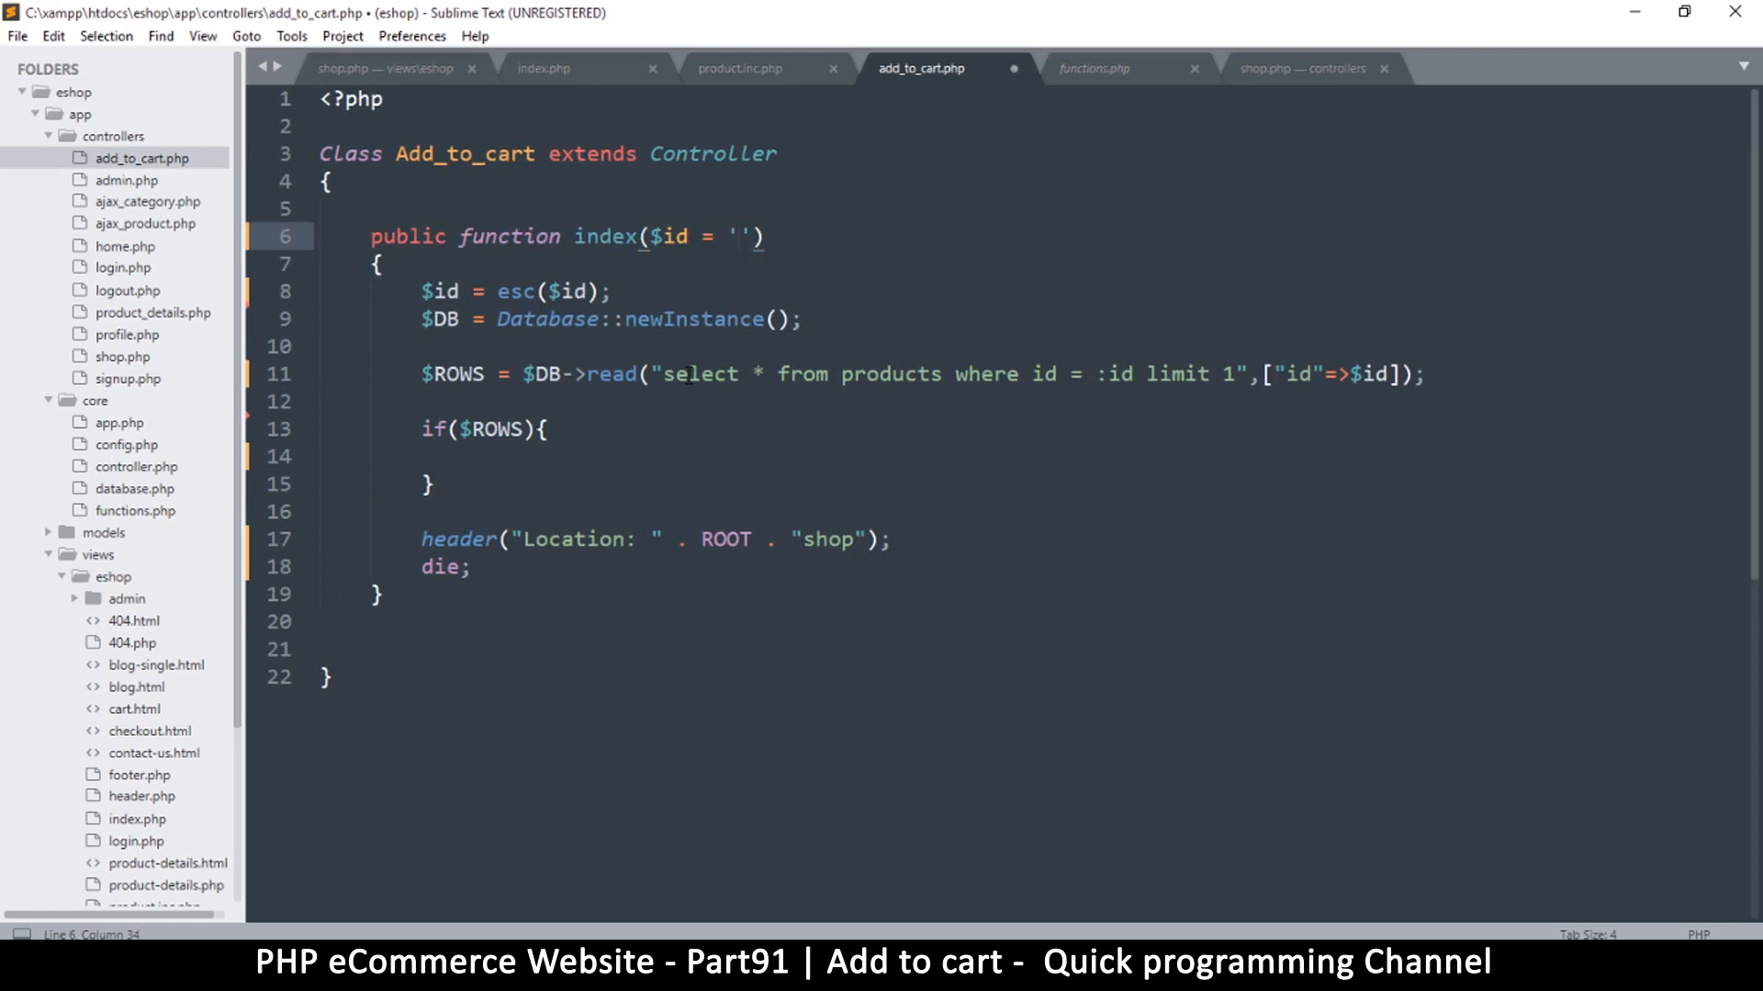
pyautogui.press('ctrl+s')
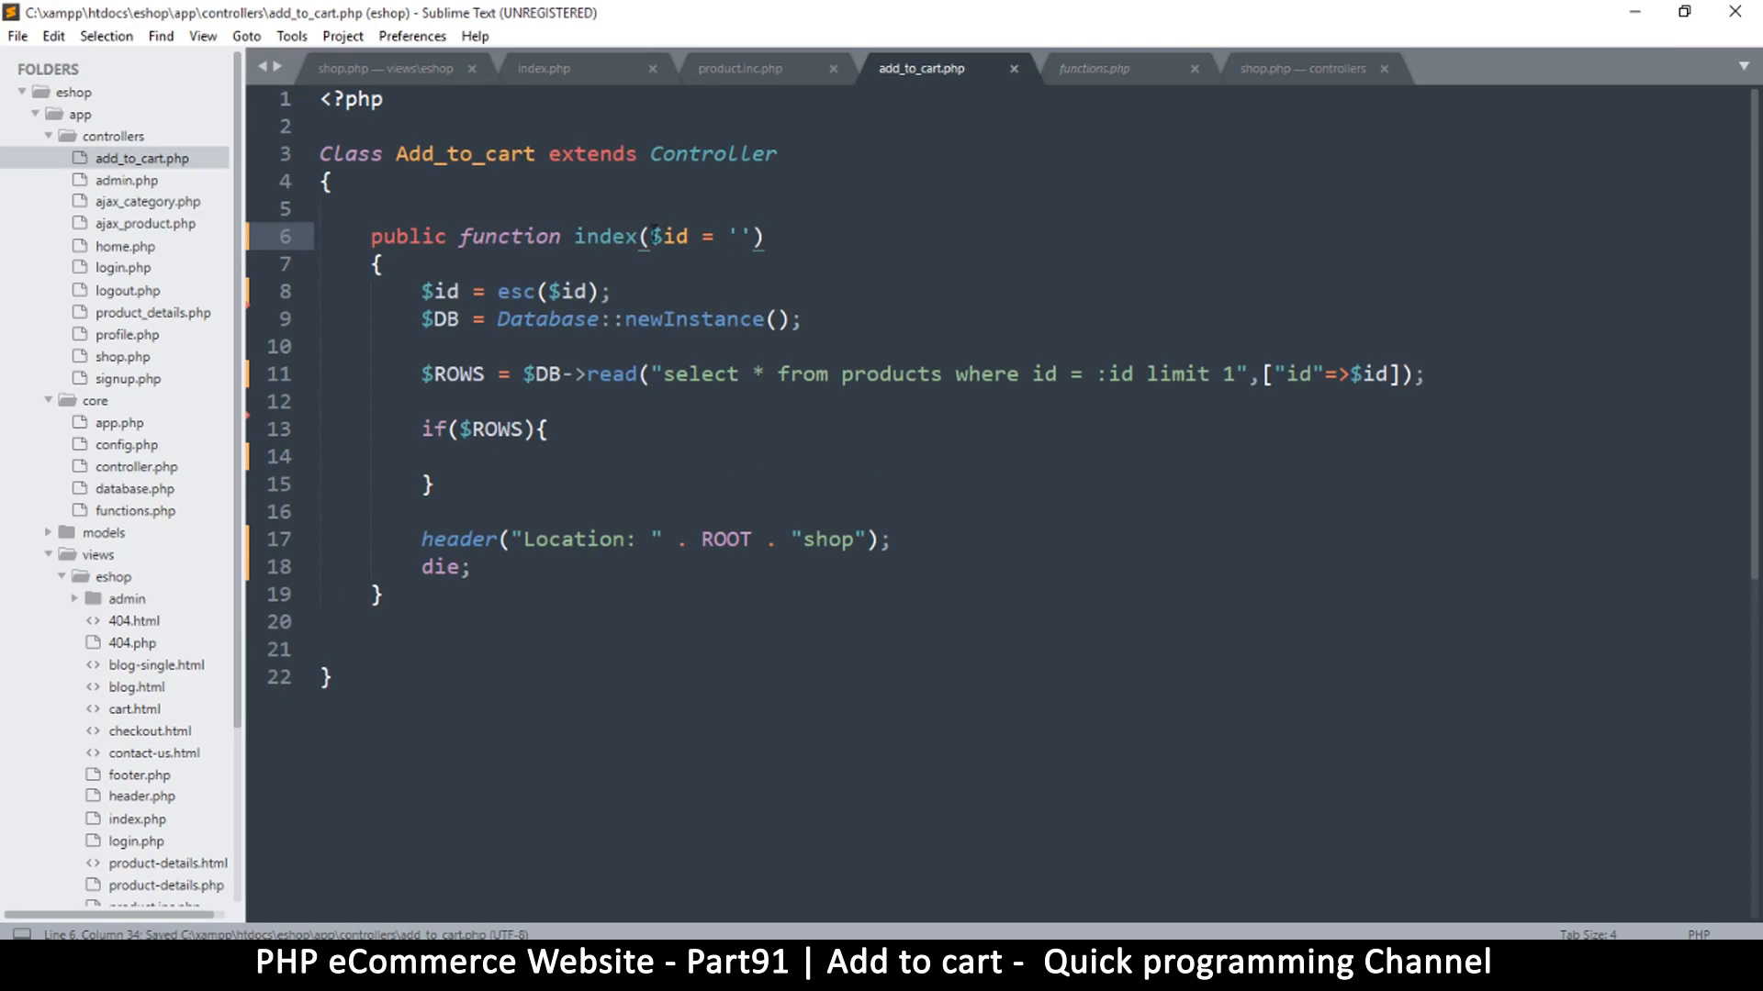
pyautogui.moveTo(652, 236); pyautogui.dragTo(748, 236)
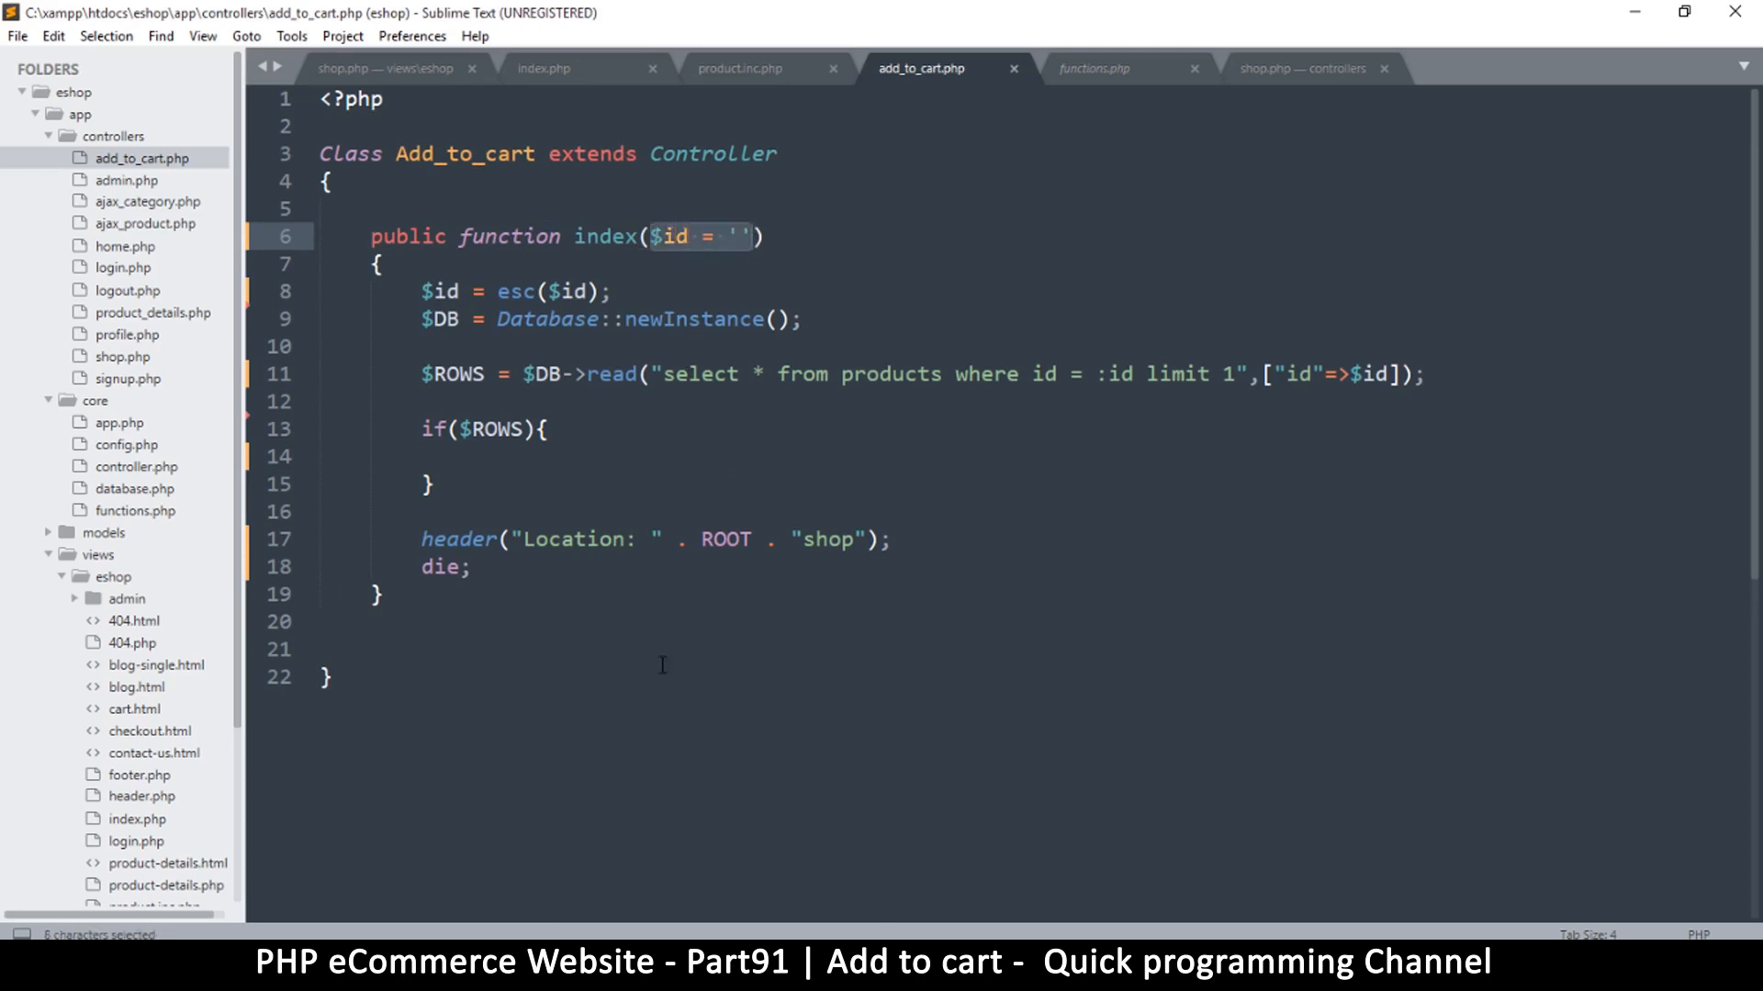
pyautogui.click(559, 319)
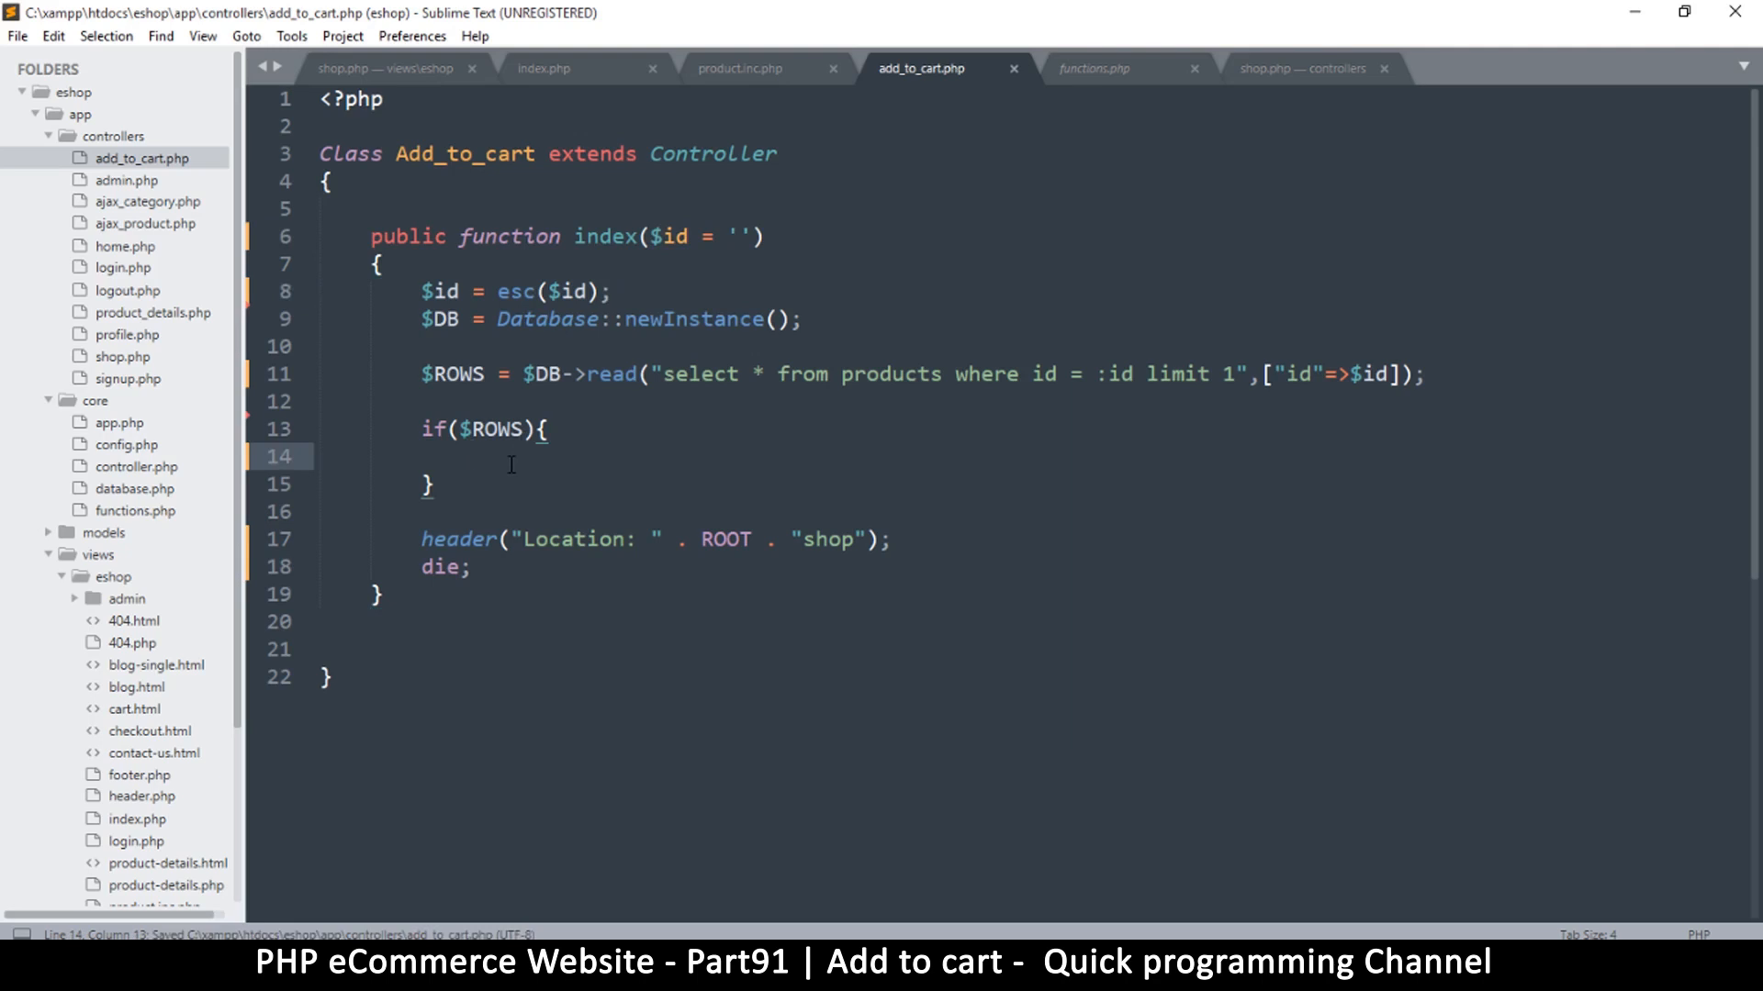
# Add show($ROWS); inside the empty if block
pyautogui.click(425, 539)
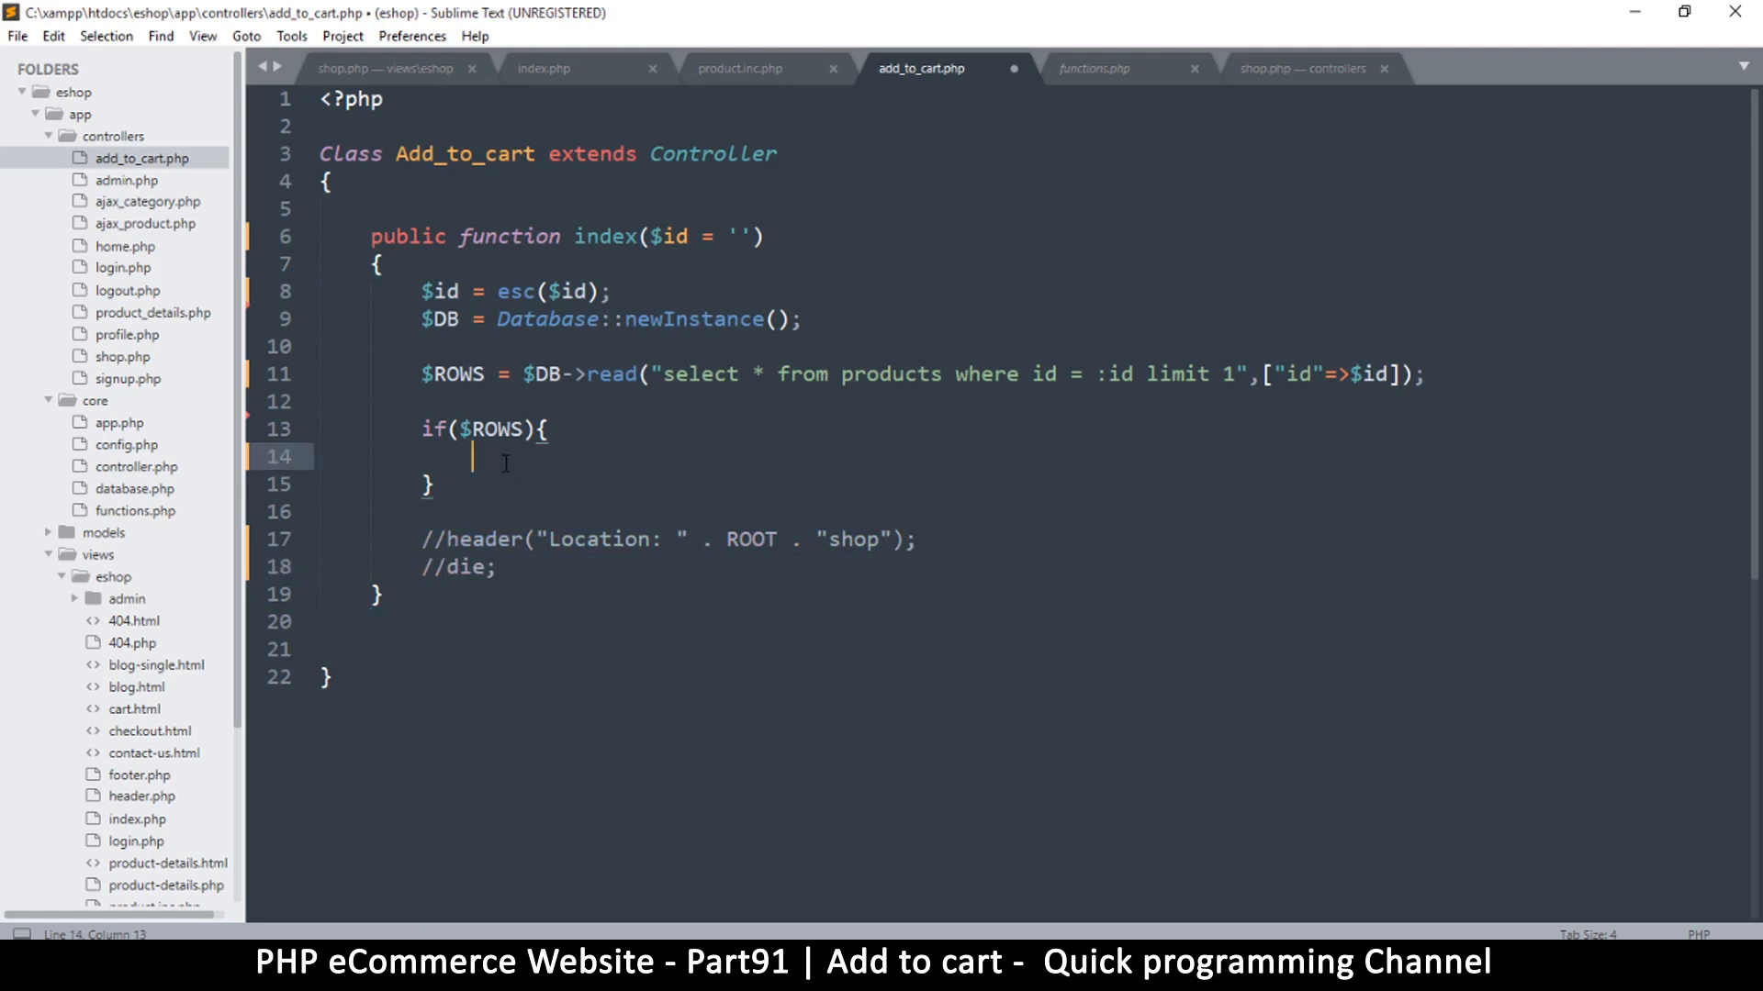
pyautogui.write('show($ROWS')
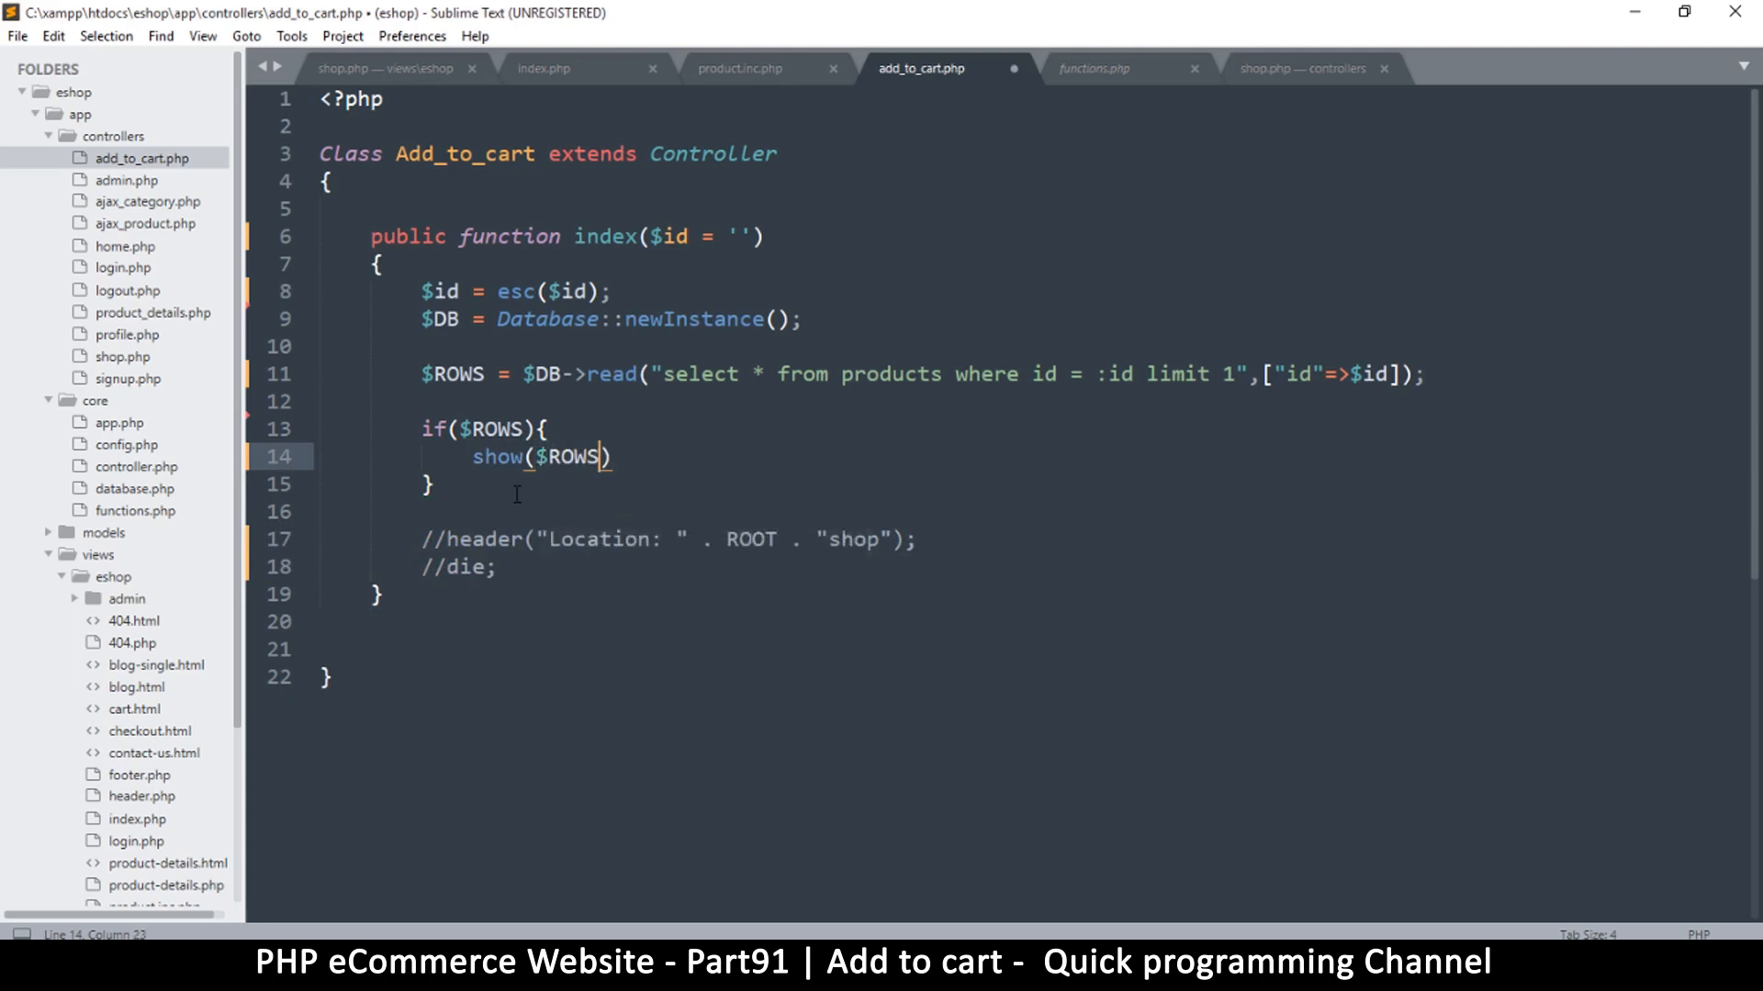
pyautogui.write(';')
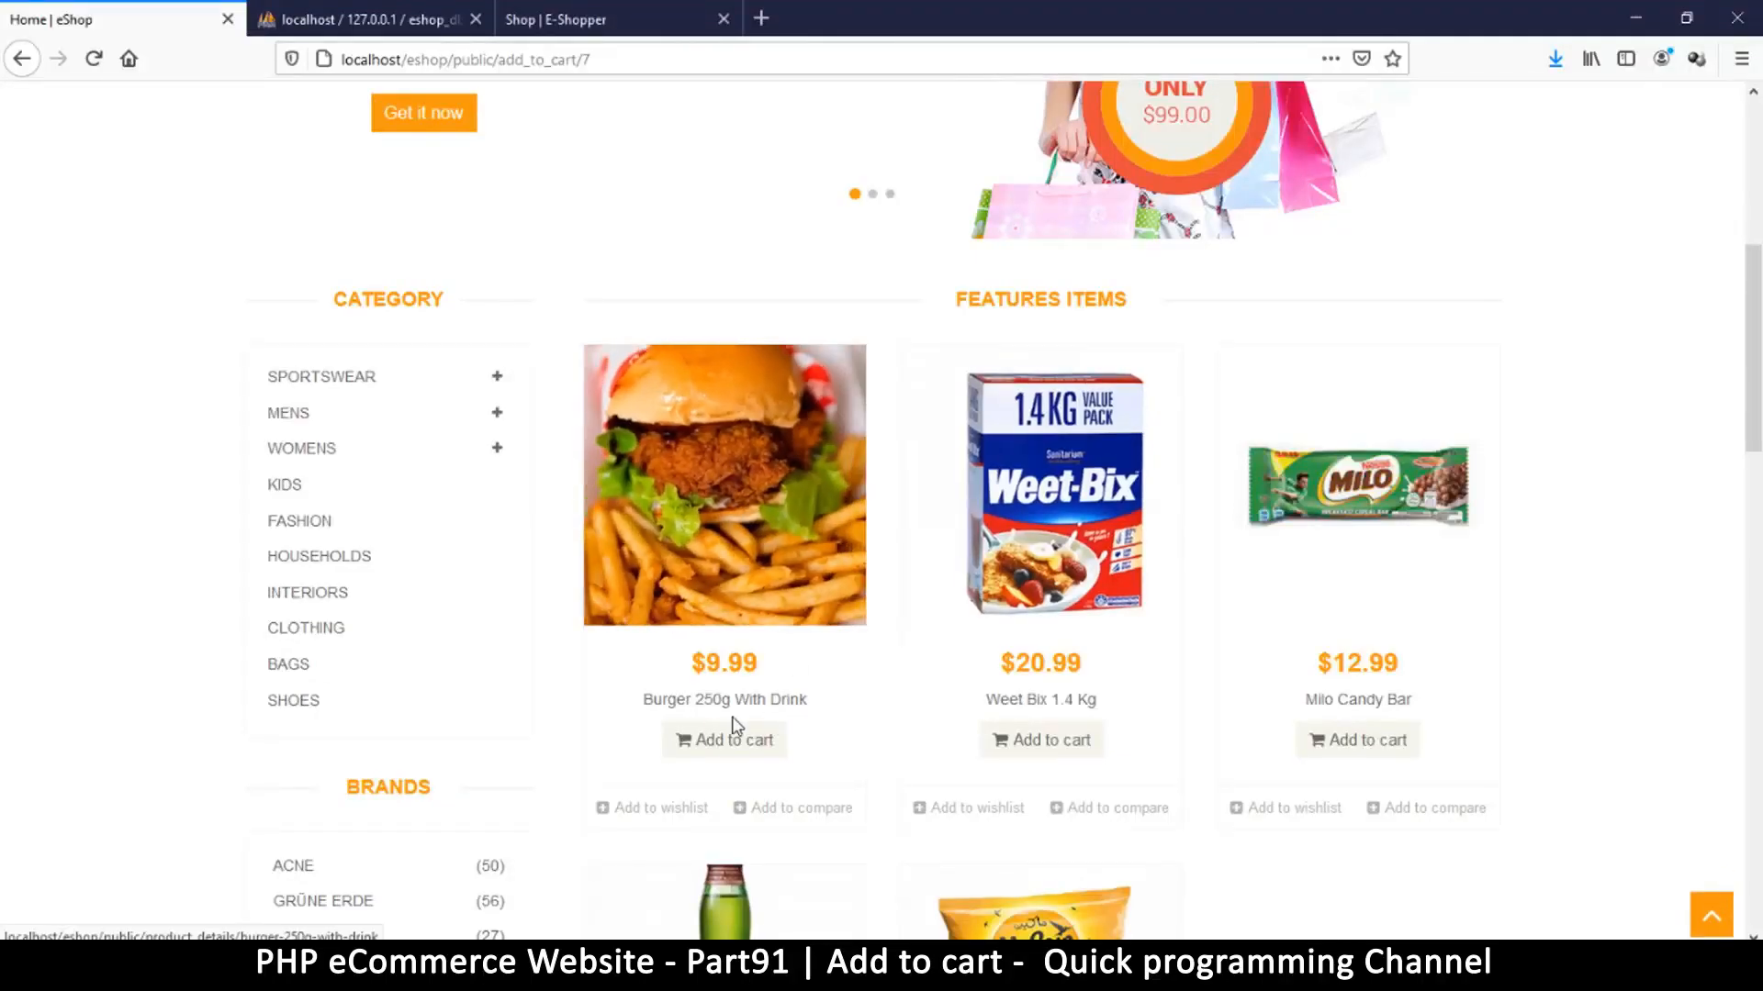
# Reload localhost/eshop/public/add_to_cart/ in Firefox, which now shows a blank page
pyautogui.click(724, 740)
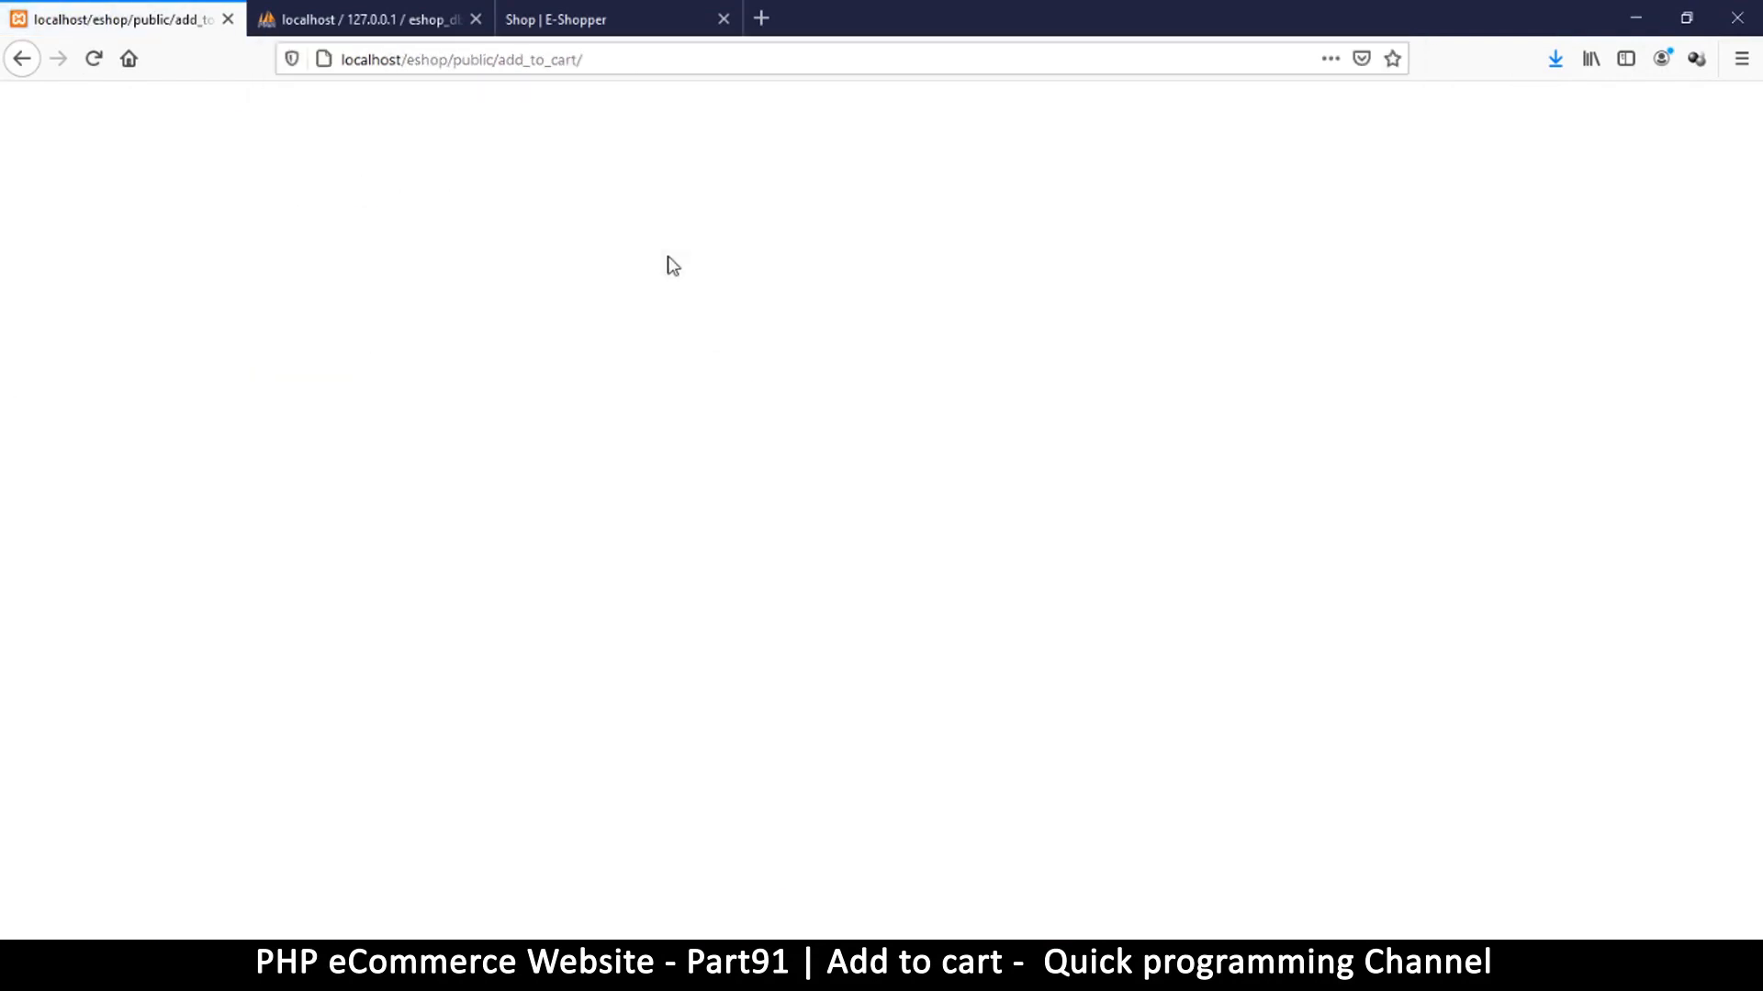
pyautogui.moveTo(395, 118)
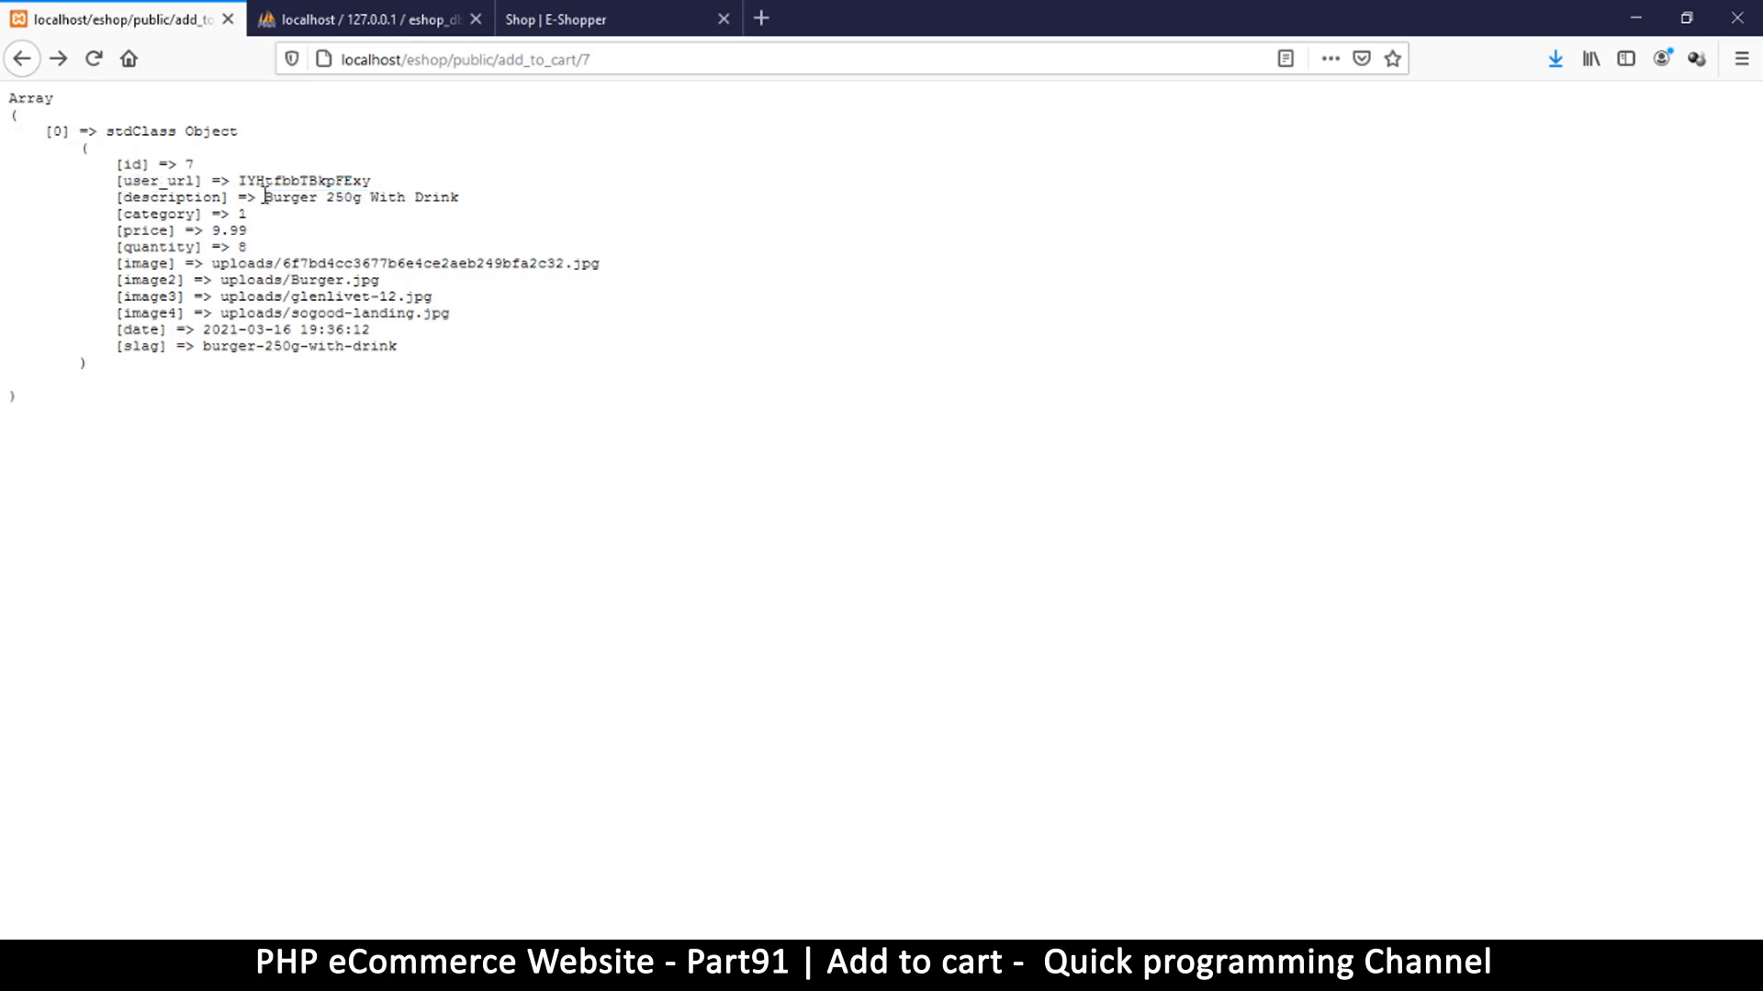
# Inspect the printed array for product id 7, Burger 250g With Drink
pyautogui.doubleClick(143, 231)
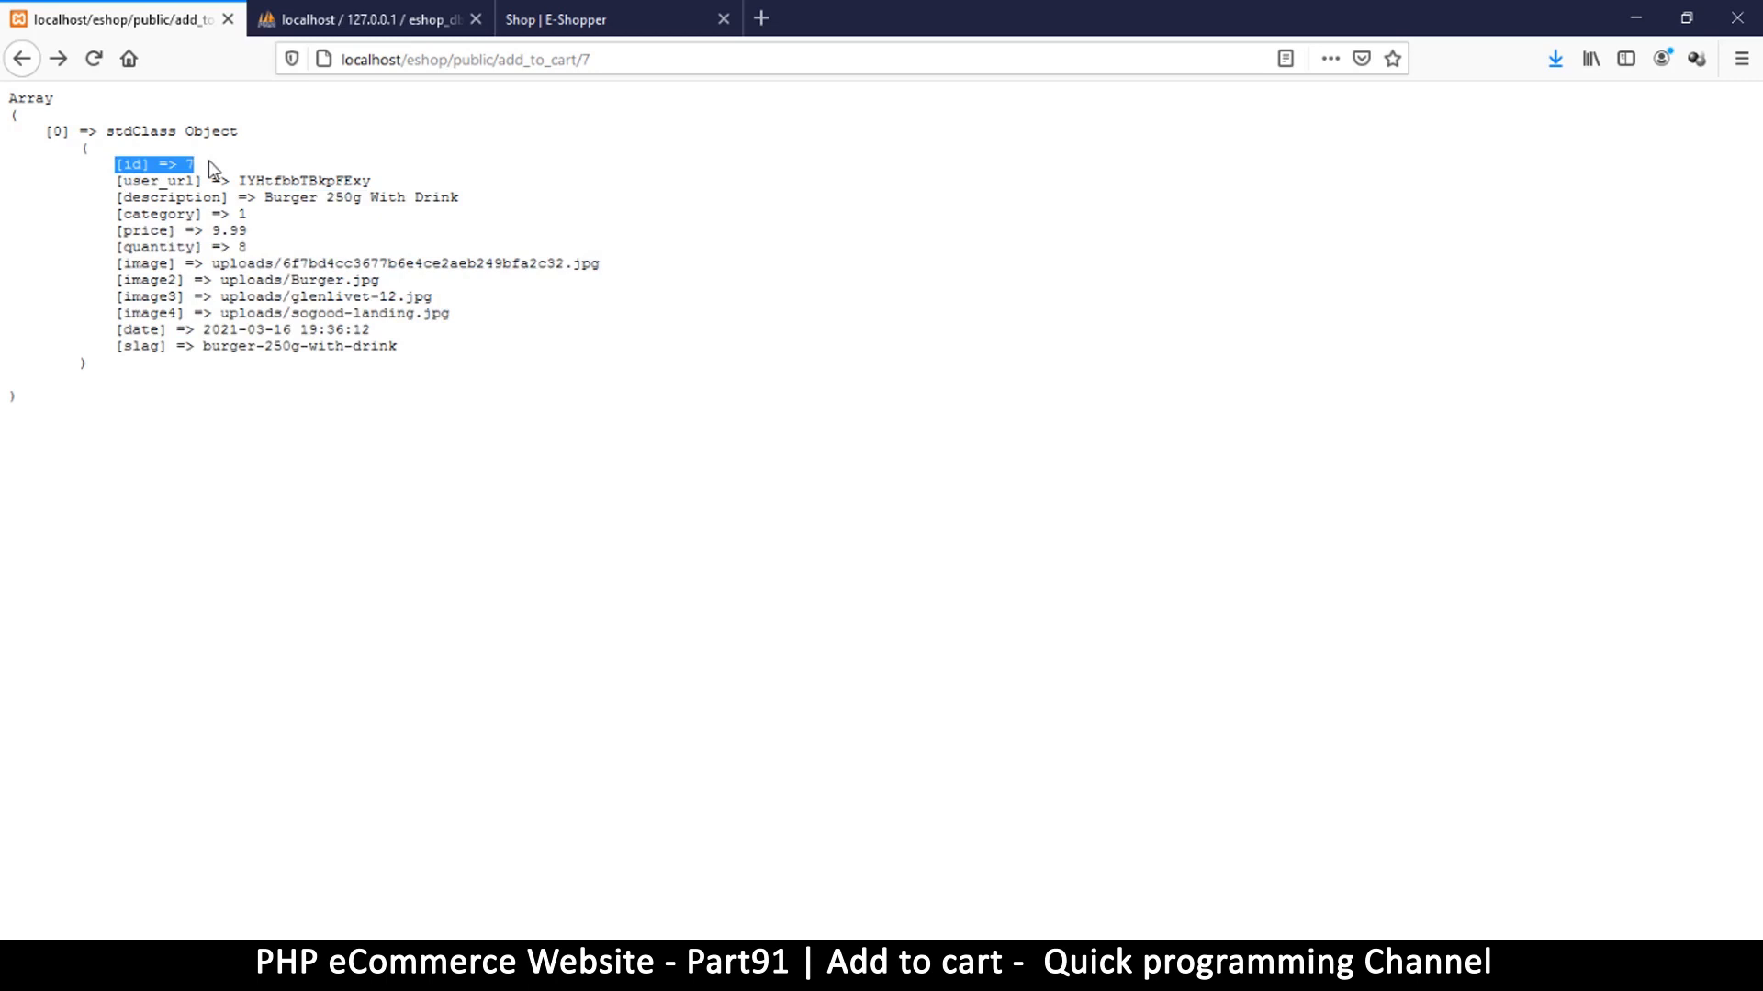
pyautogui.click(151, 164)
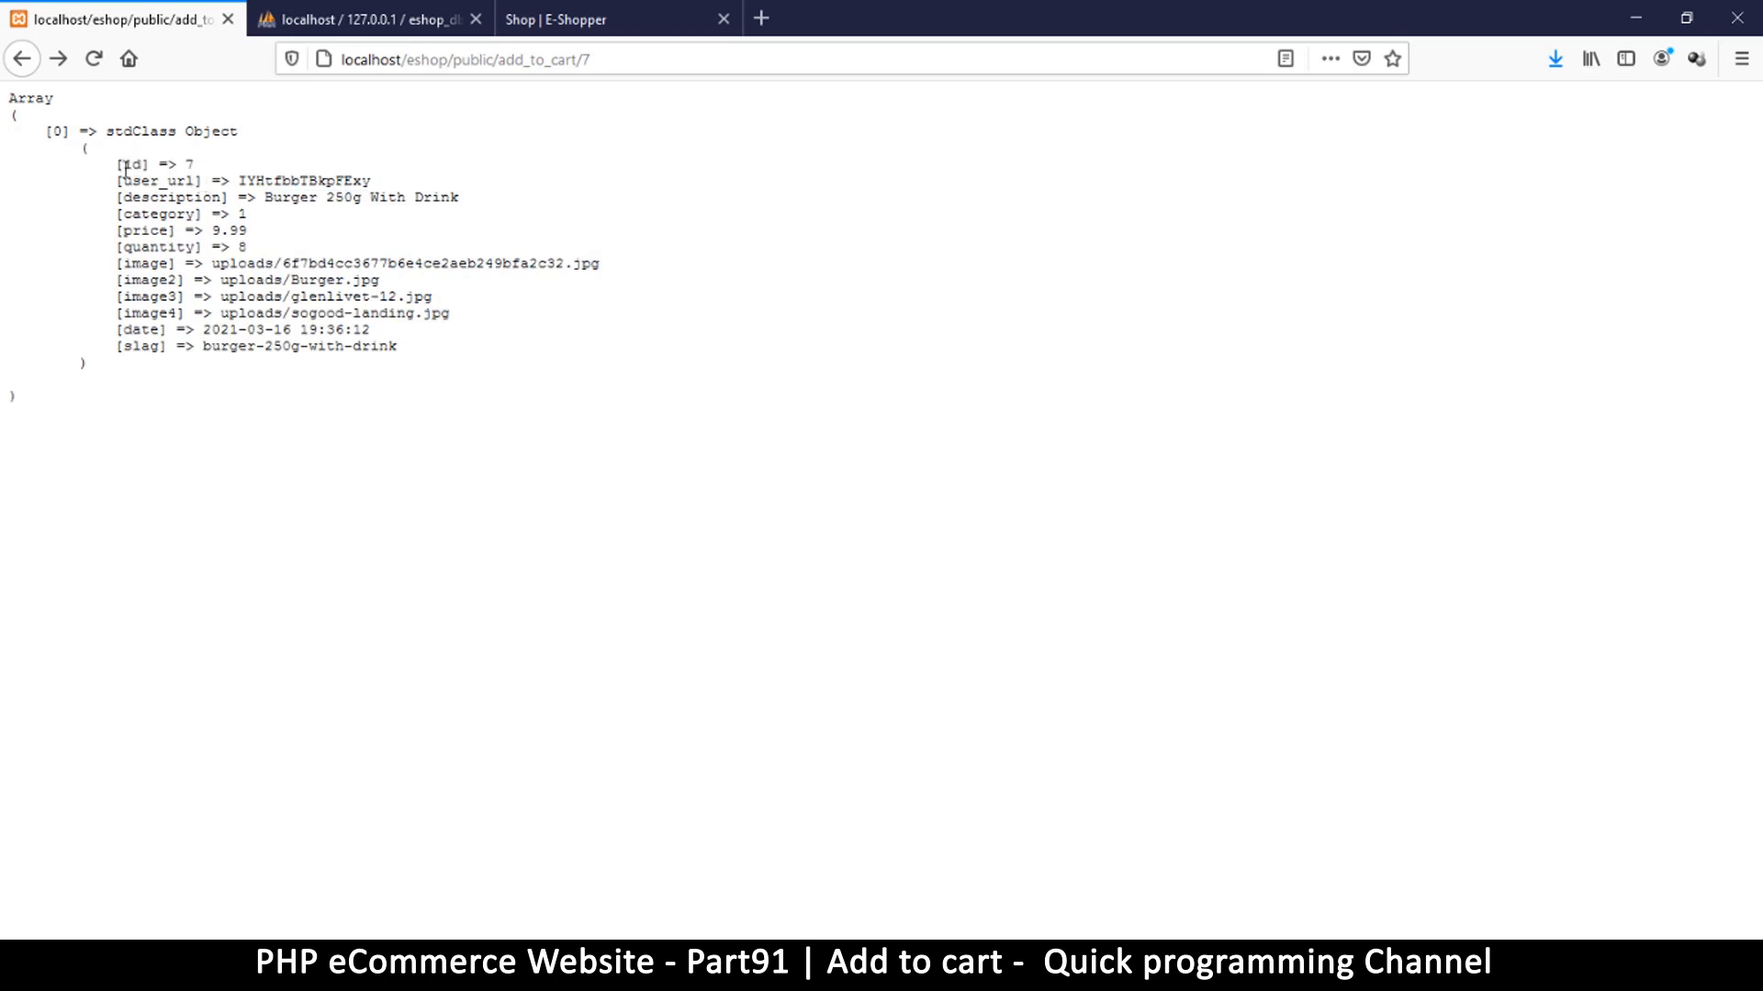